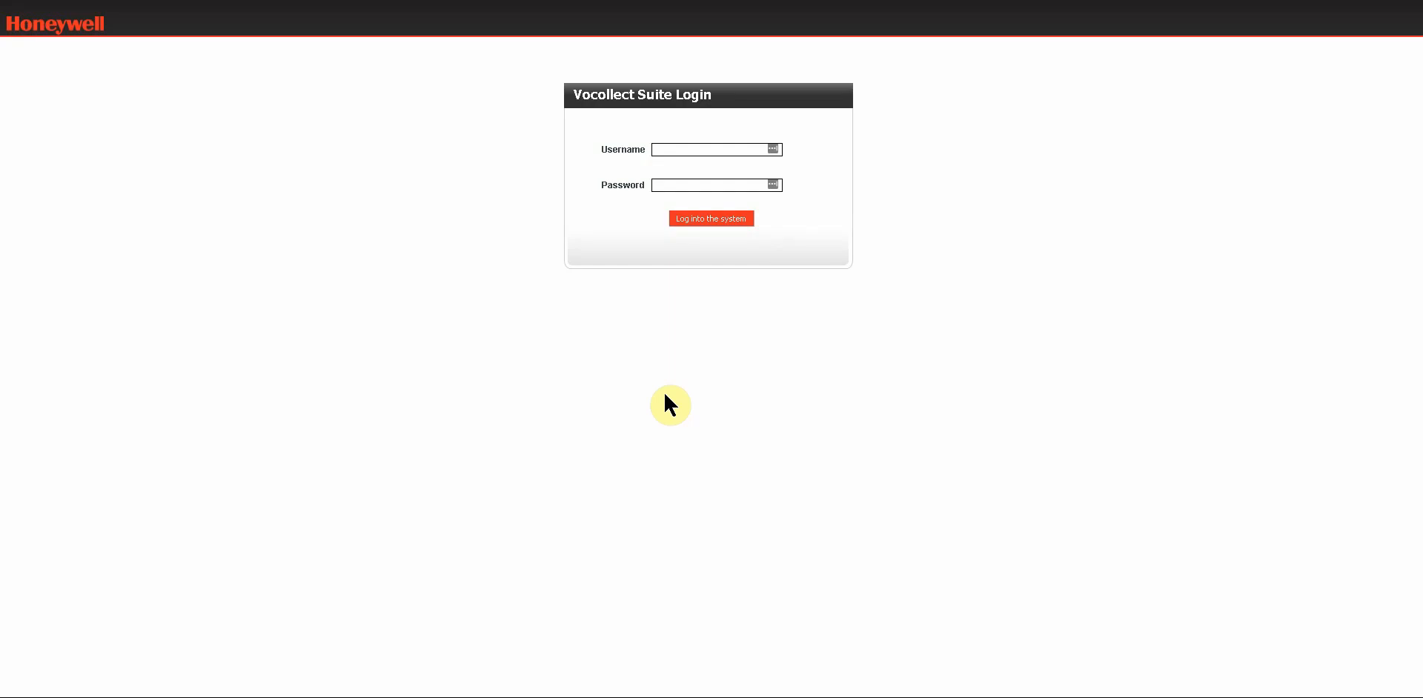
# Step: Fill the login form with the saved account's username and password
pyautogui.click(713, 149)
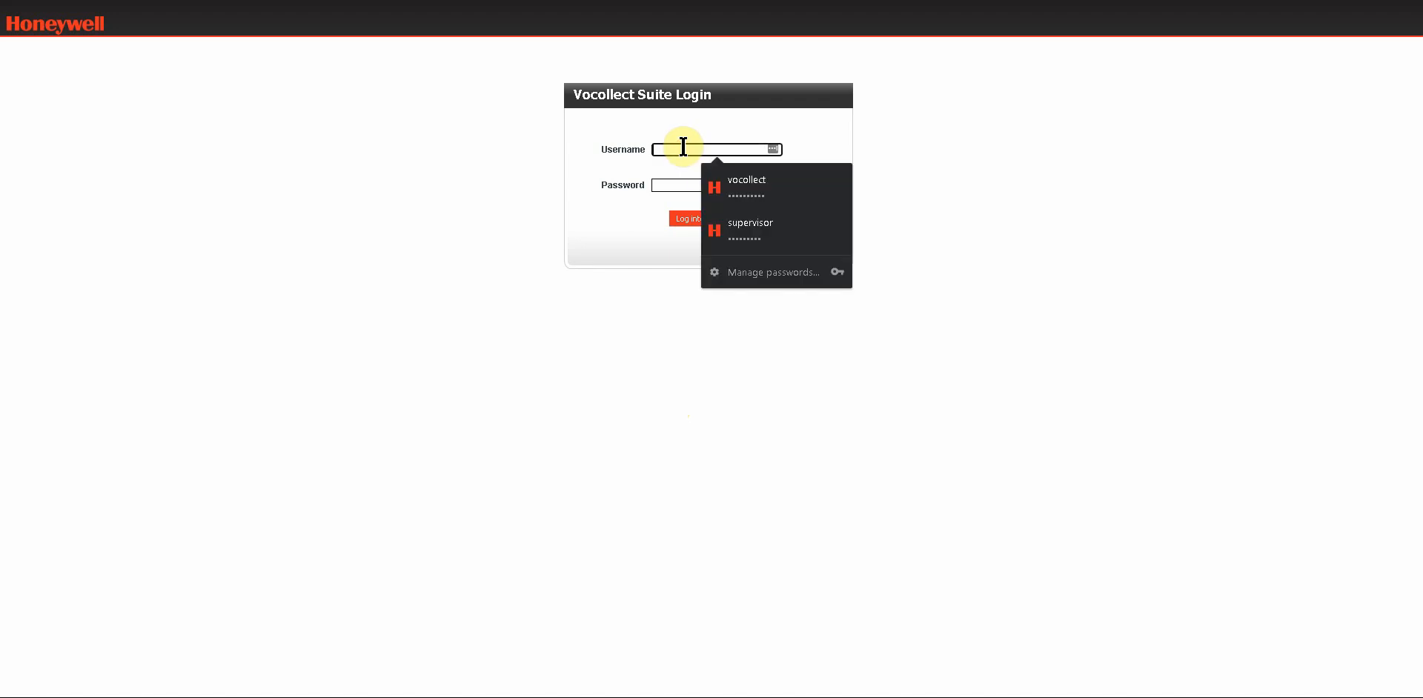
pyautogui.click(747, 187)
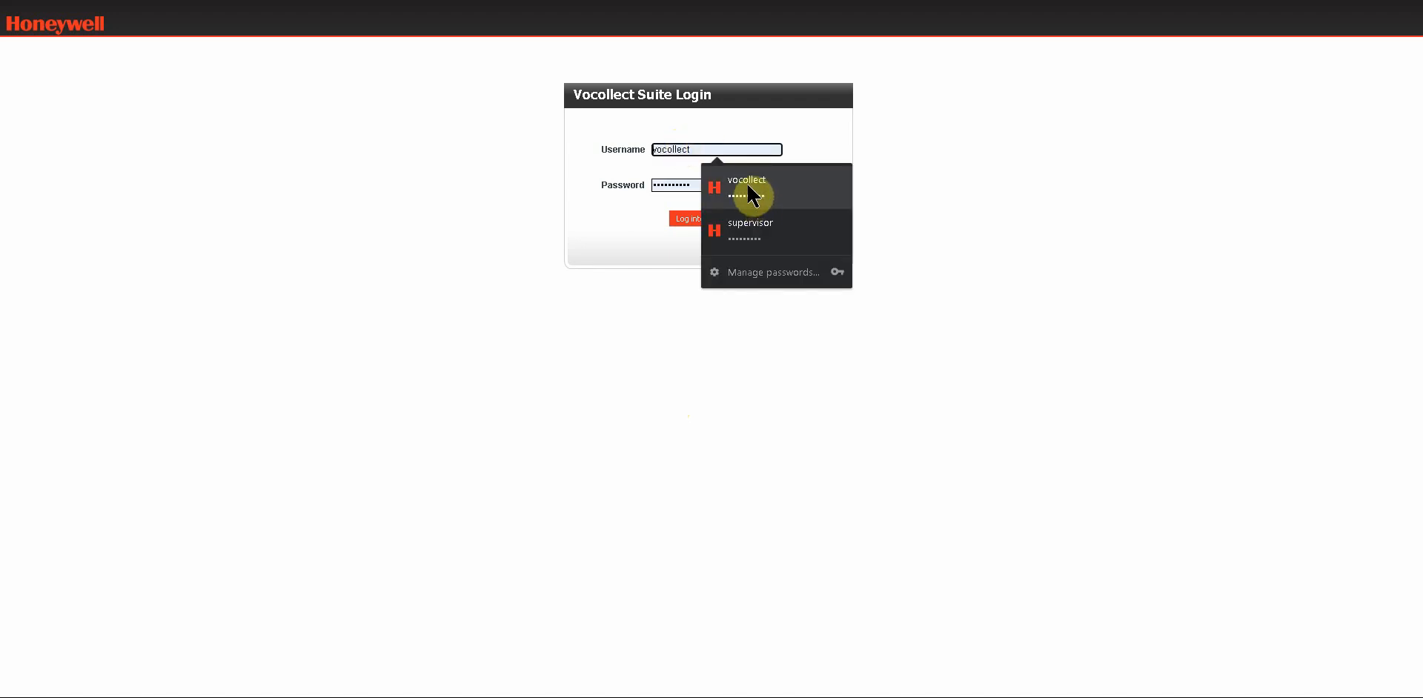
pyautogui.click(746, 186)
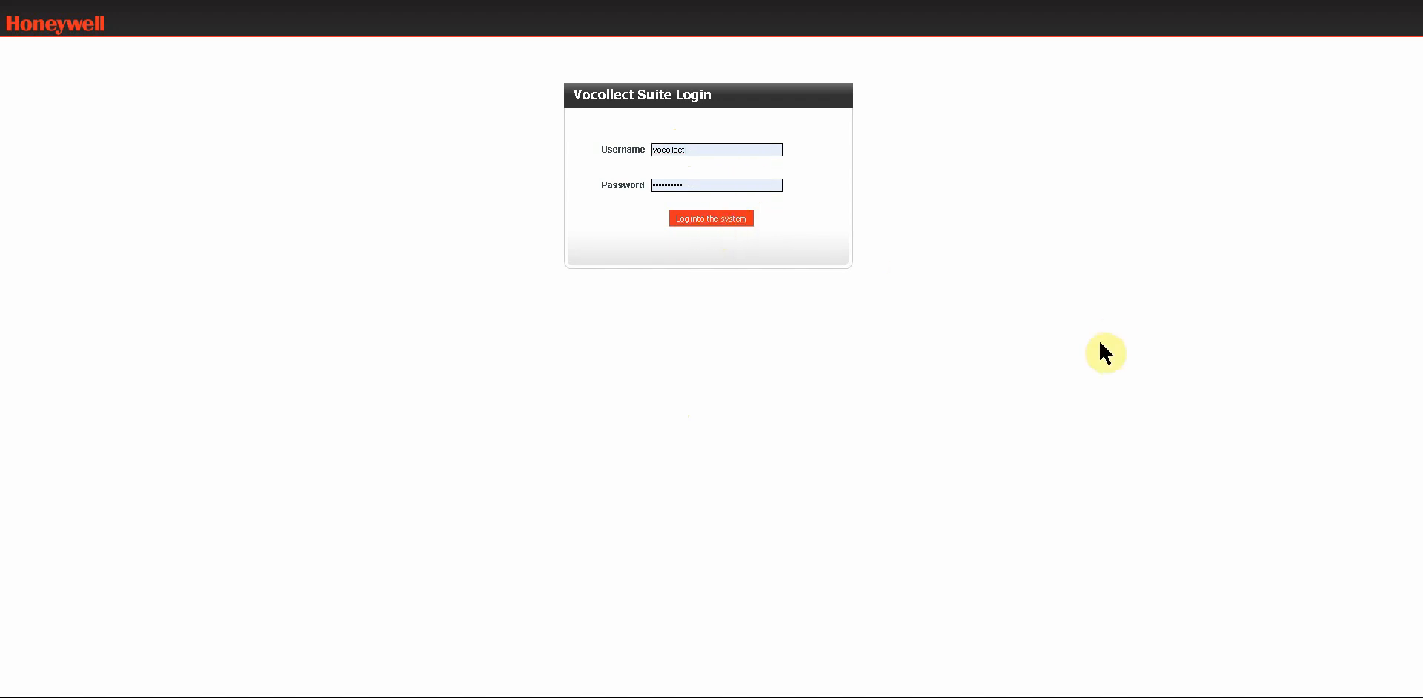
# Step: Submit the login to reach the Home dashboard
pyautogui.click(711, 219)
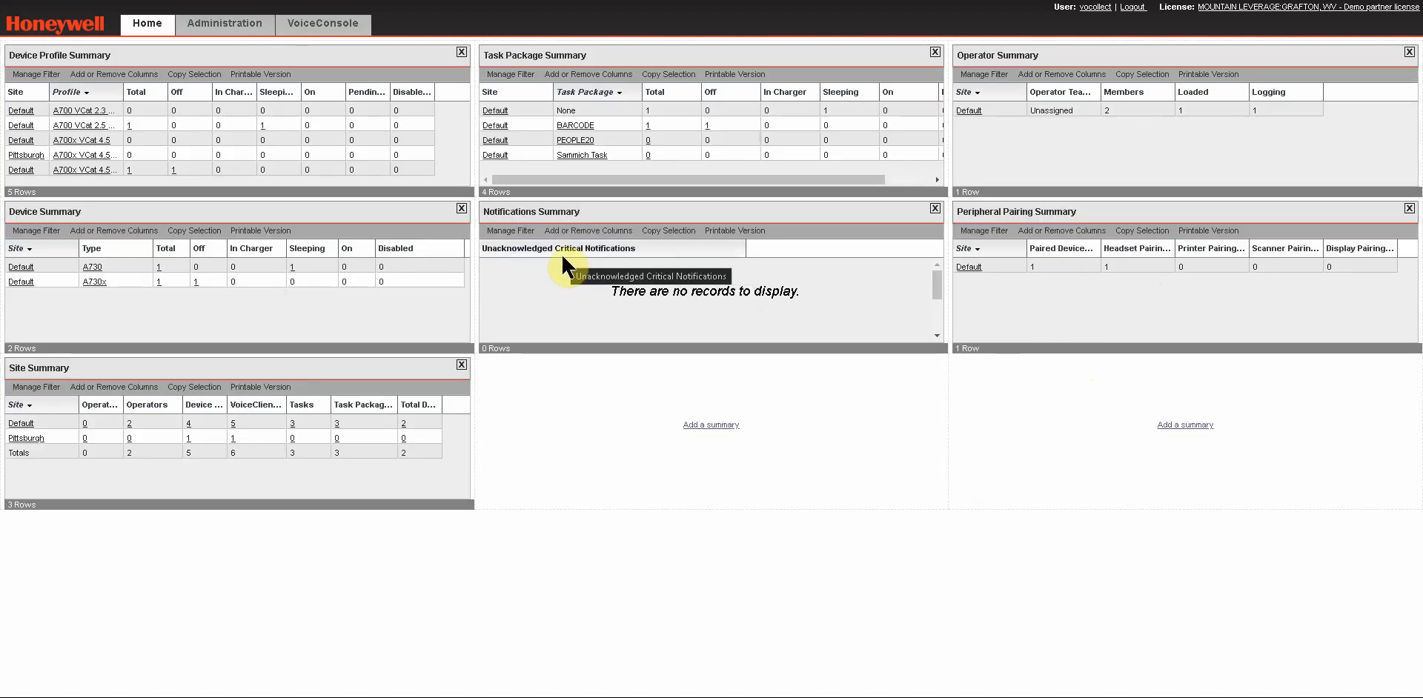
pyautogui.moveTo(582, 306)
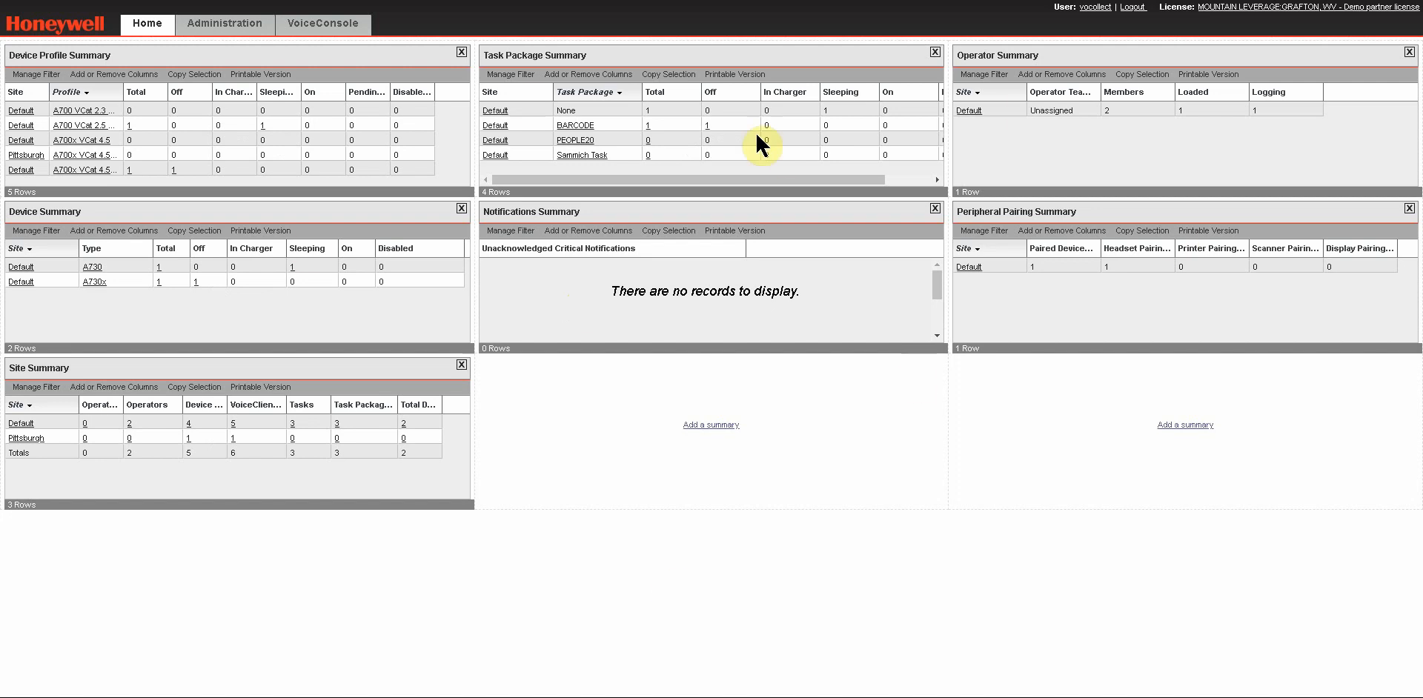
pyautogui.moveTo(247, 98)
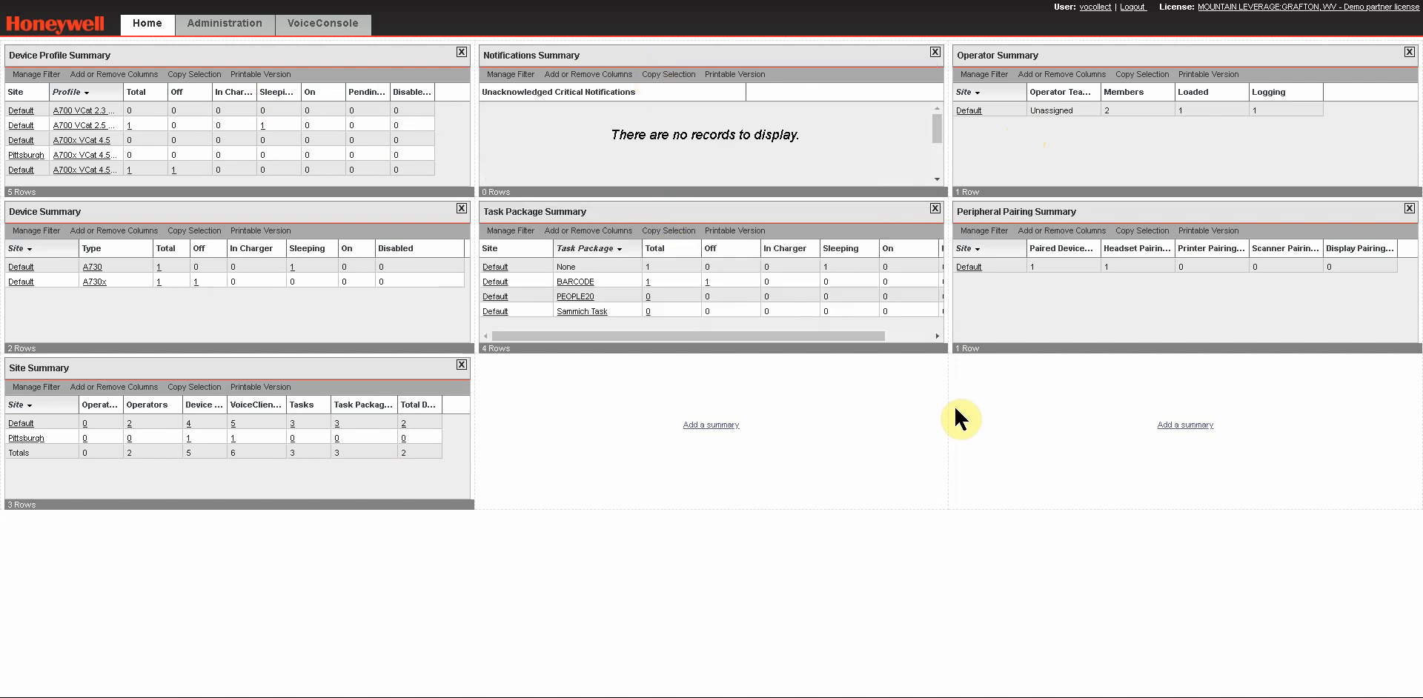
pyautogui.moveTo(1075, 334)
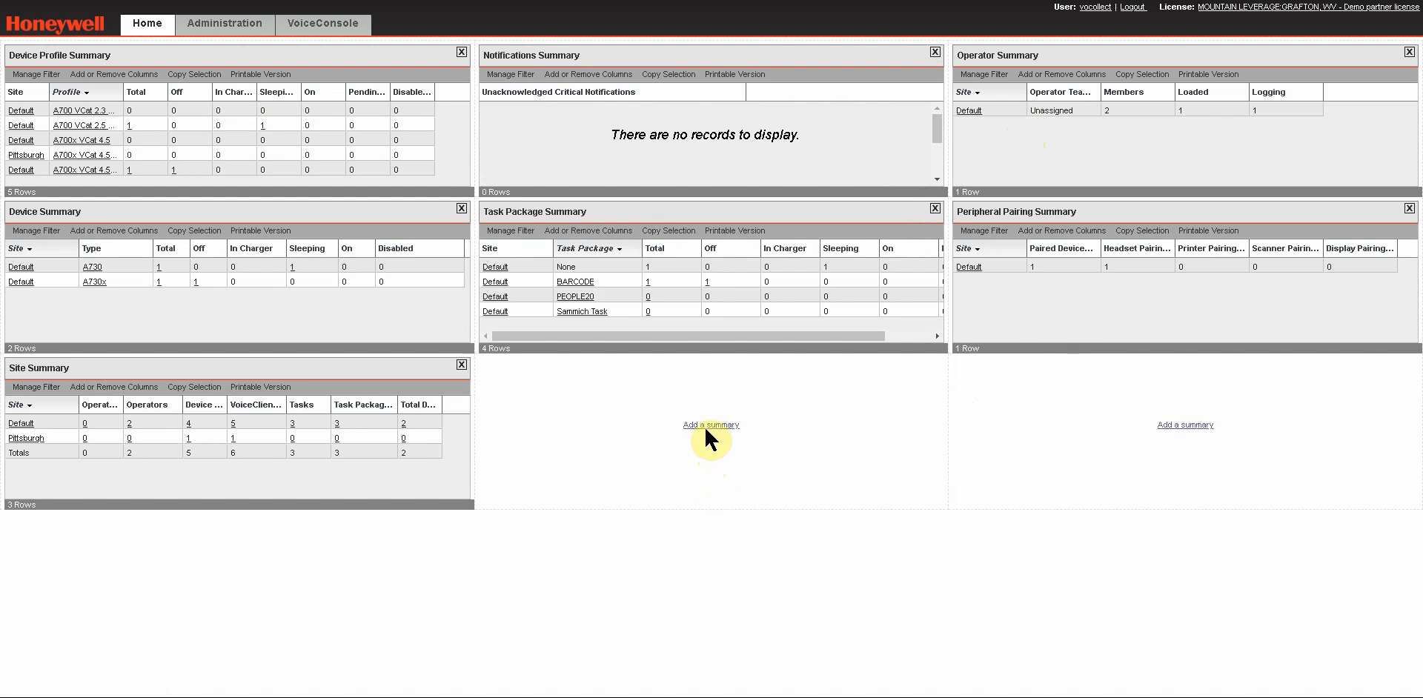
# Step: Try adding a summary, dismiss the message, and remove the Task Package Summary
pyautogui.click(711, 425)
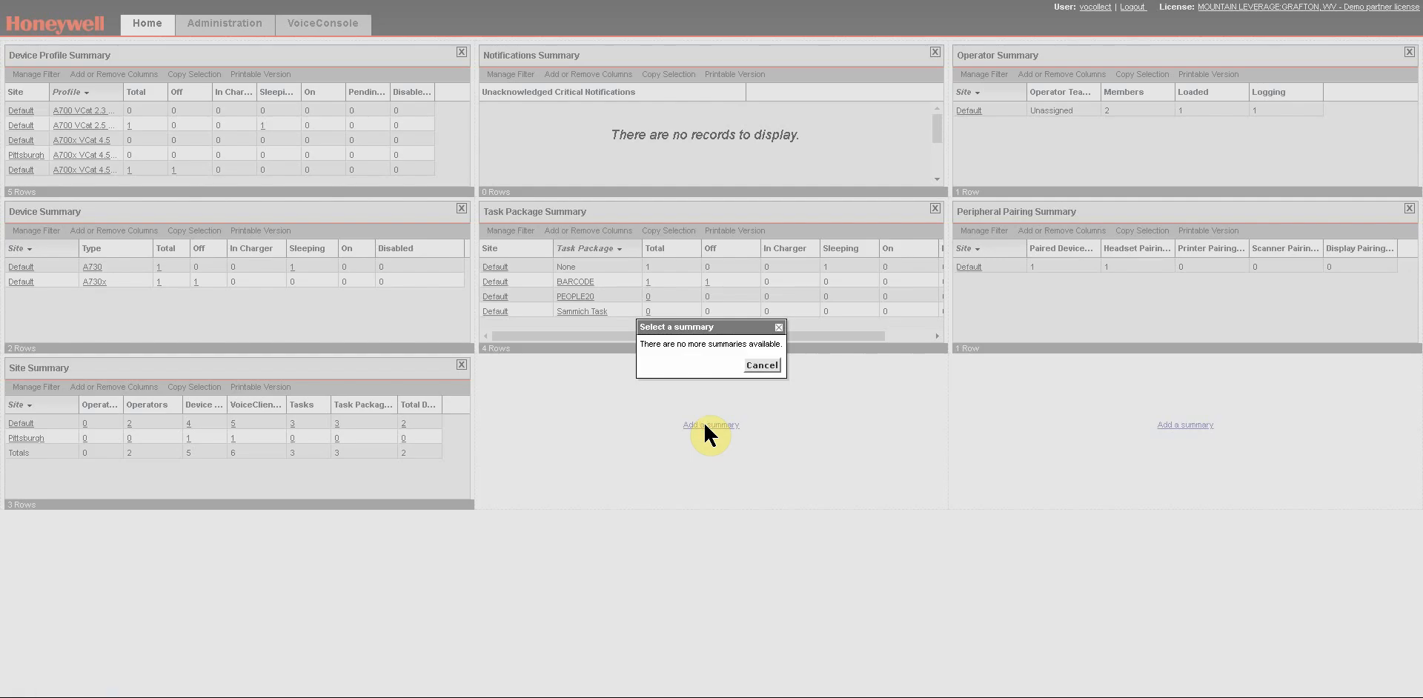
pyautogui.moveTo(637, 243)
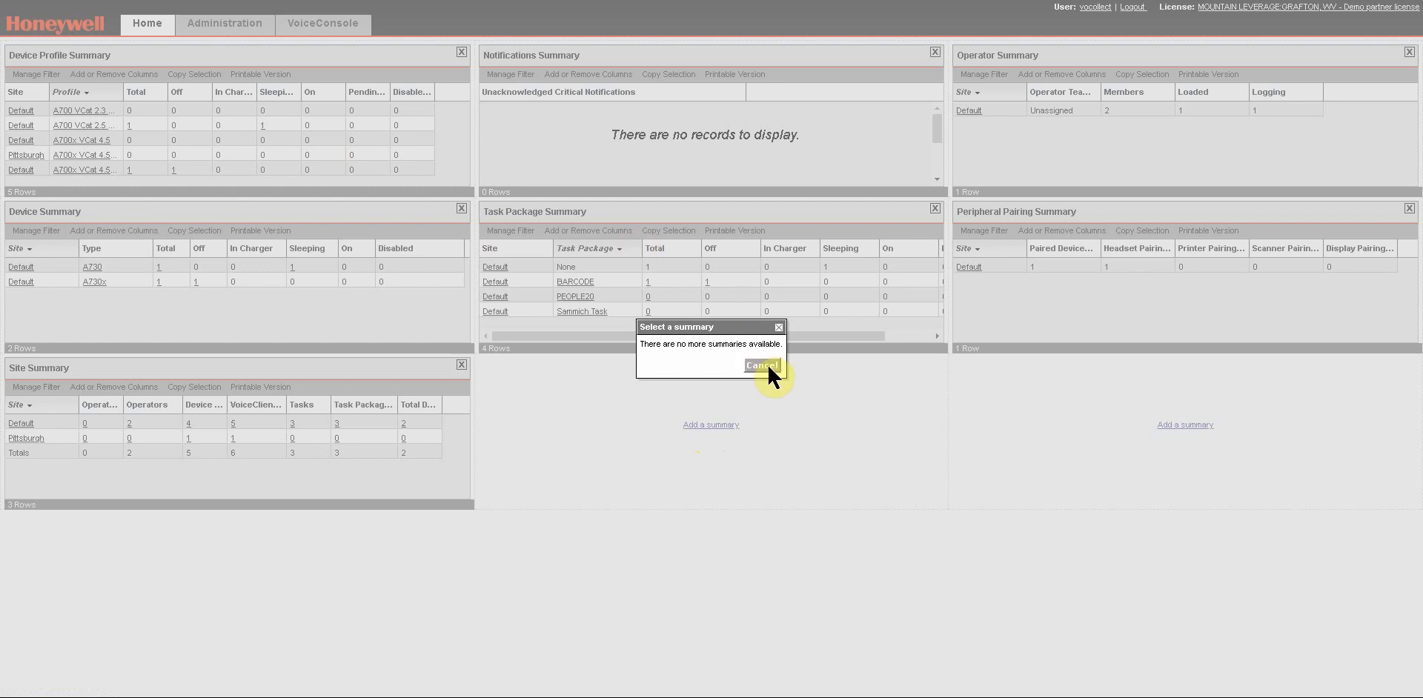
pyautogui.click(761, 365)
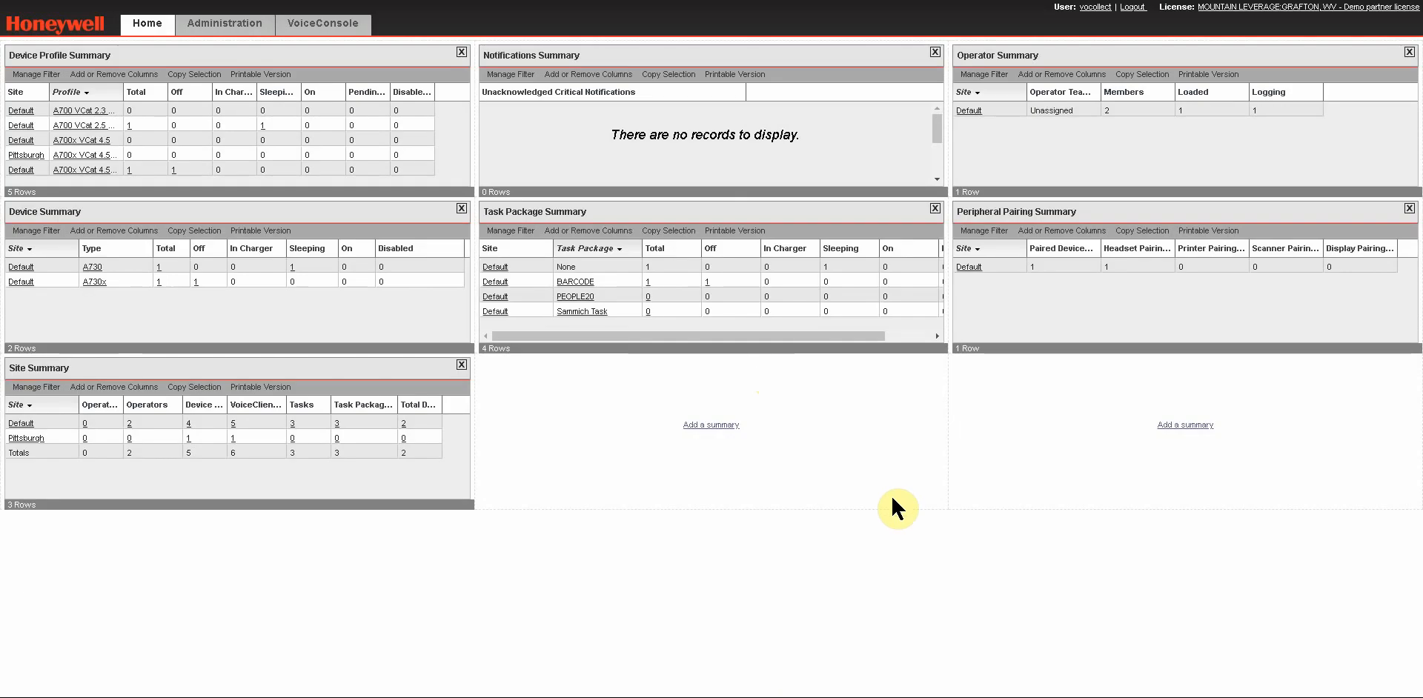
pyautogui.moveTo(939, 207)
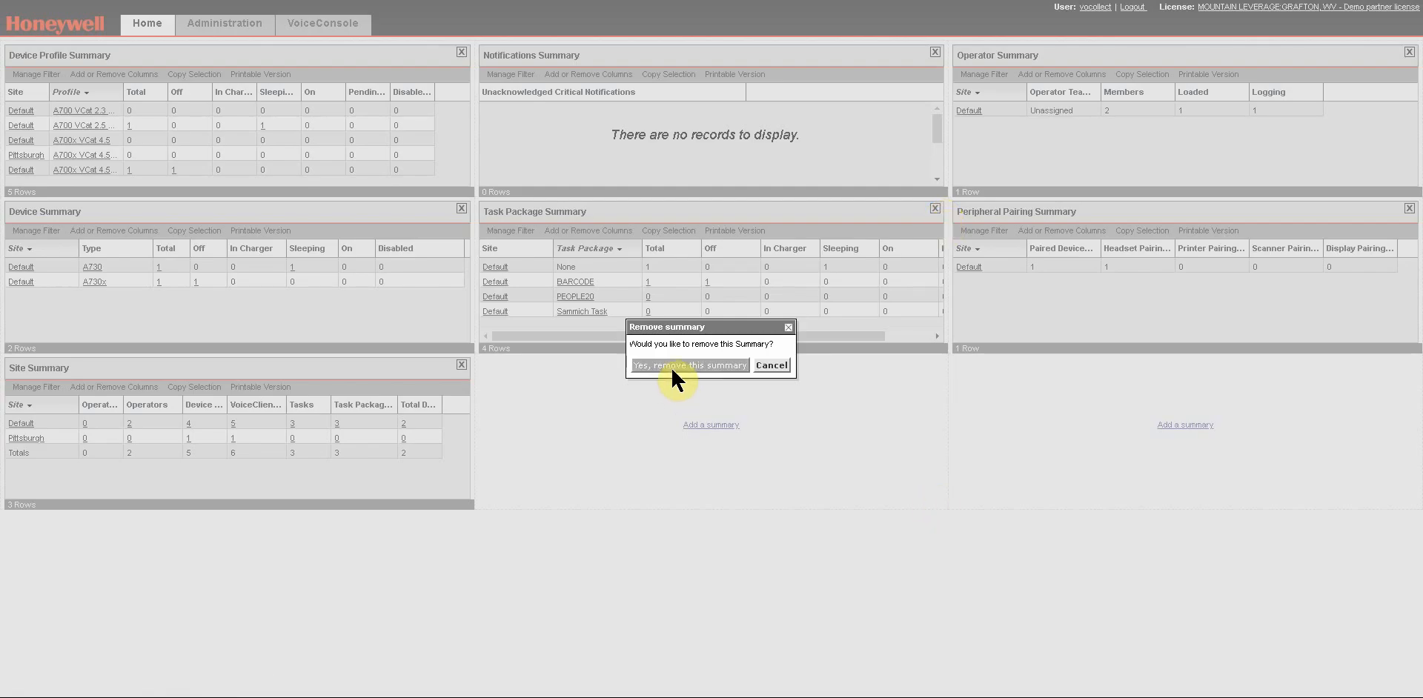
pyautogui.click(688, 365)
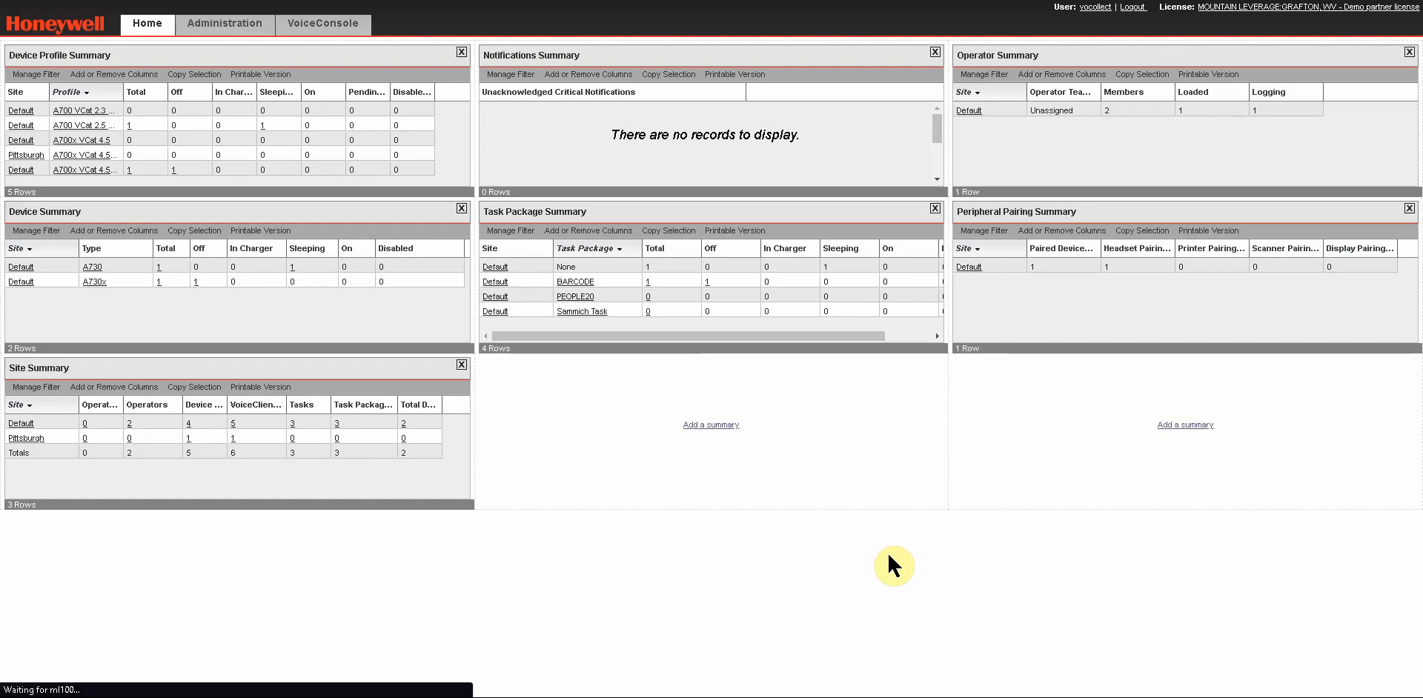
pyautogui.click(935, 209)
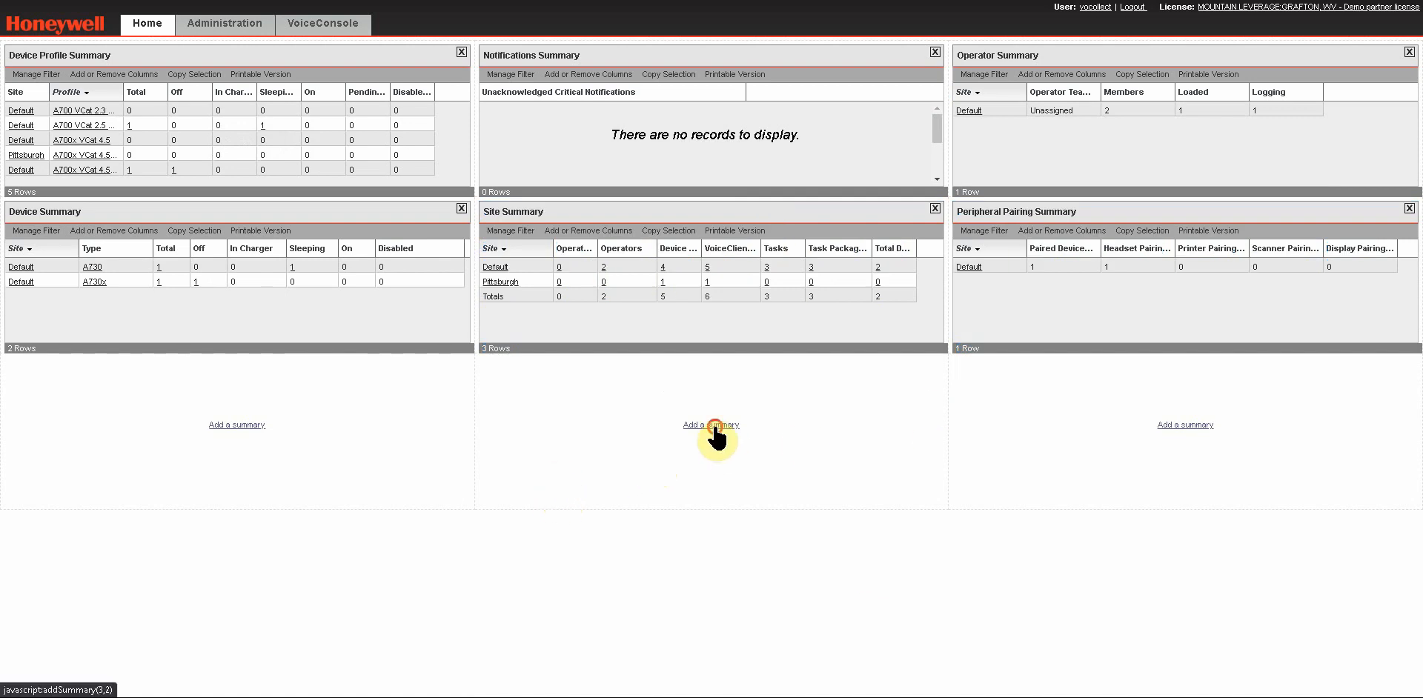
# Step: Add the Task Package Summary back into the empty dashboard slot
pyautogui.click(711, 424)
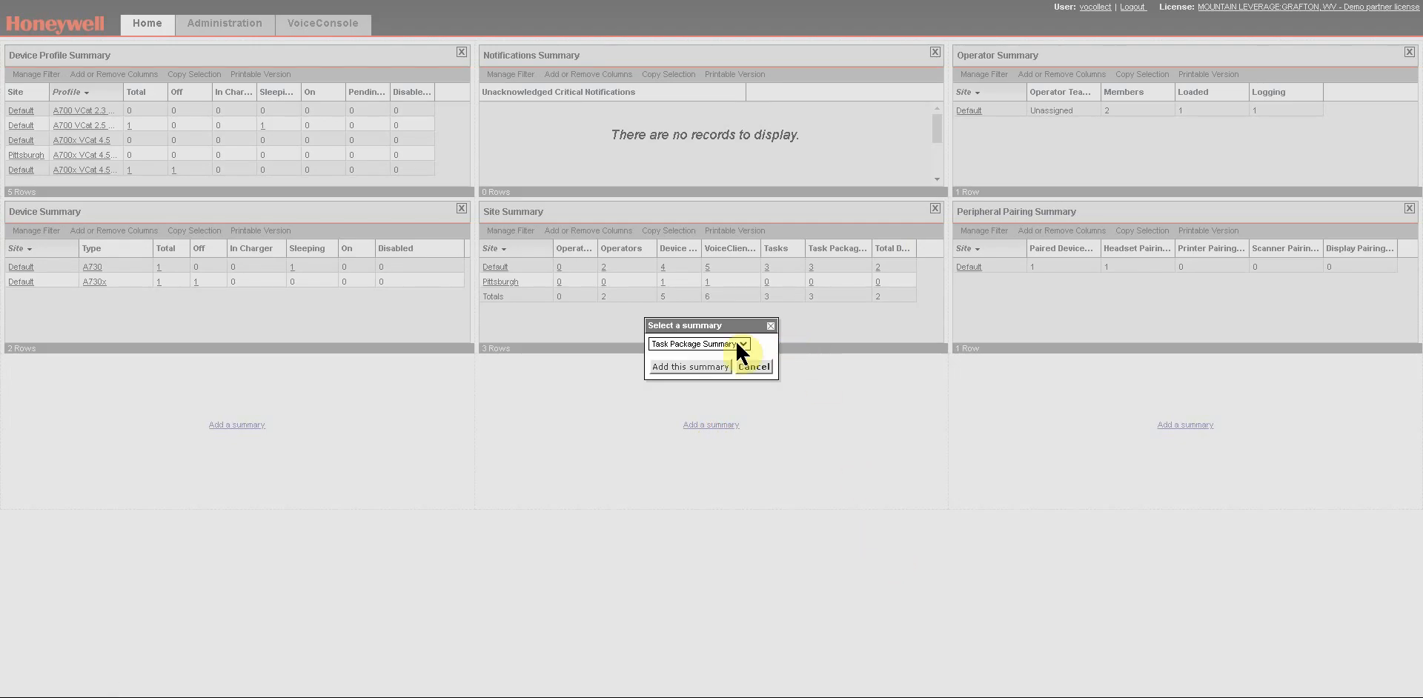
pyautogui.click(699, 343)
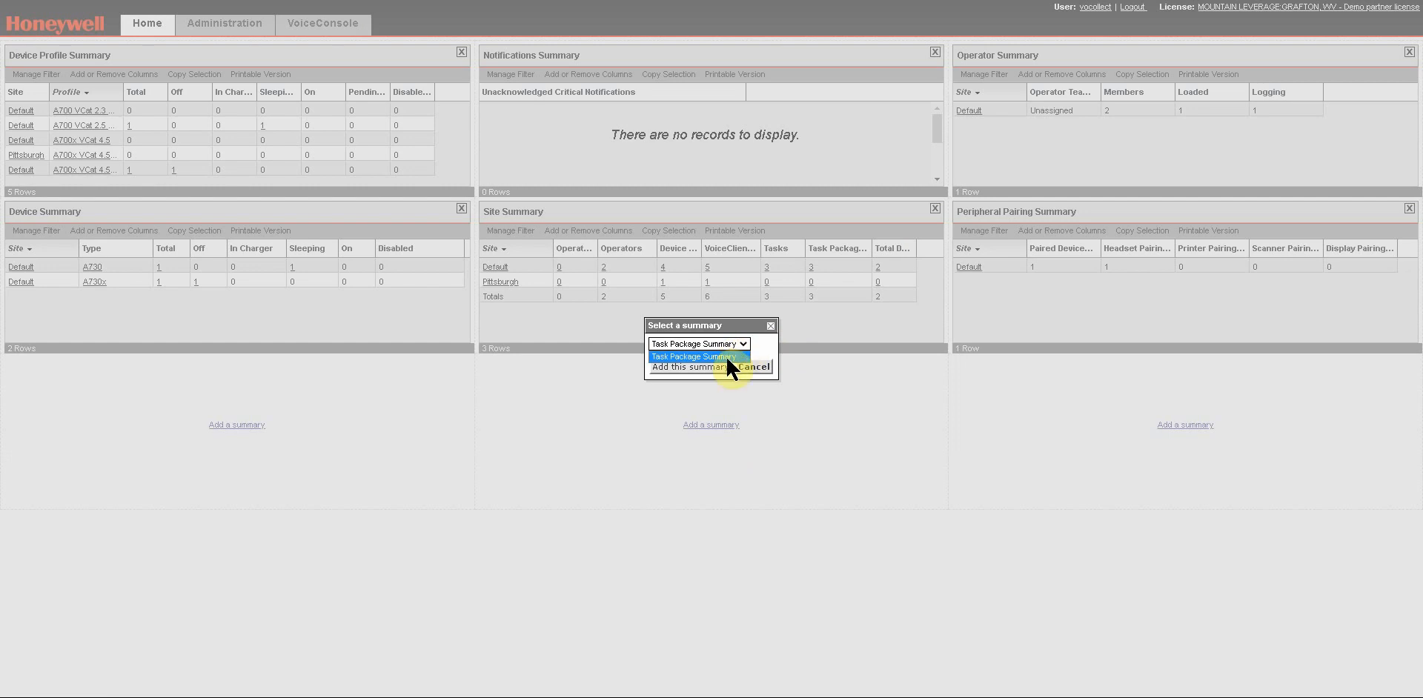
pyautogui.click(753, 368)
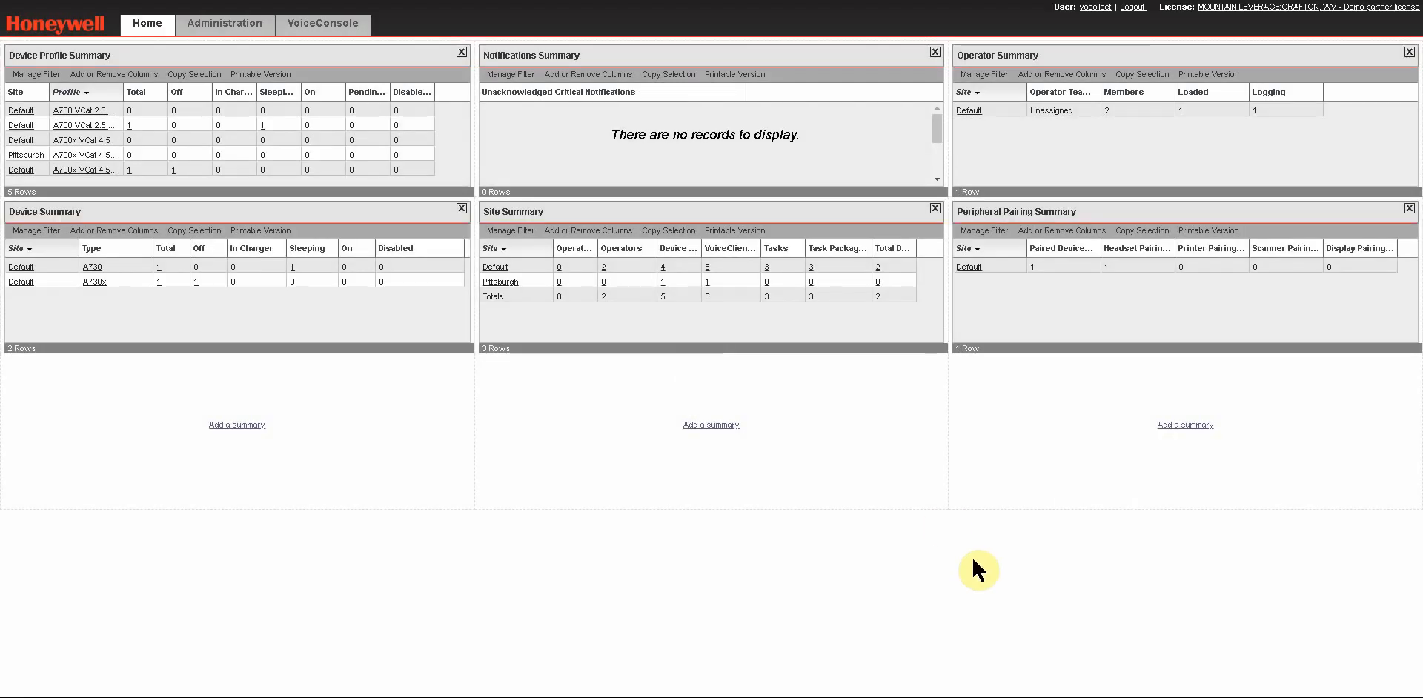
pyautogui.click(712, 424)
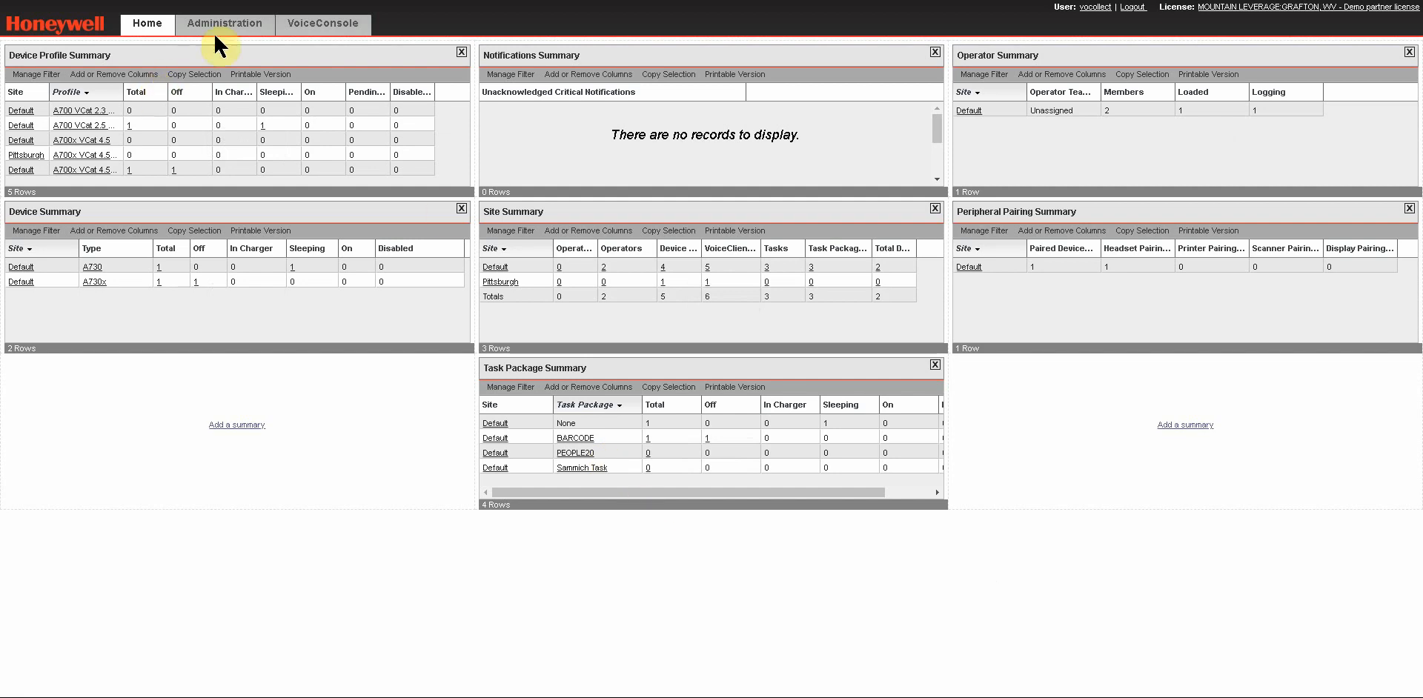
# Step: Switch to the Administration tab showing the empty Notifications page
pyautogui.click(224, 24)
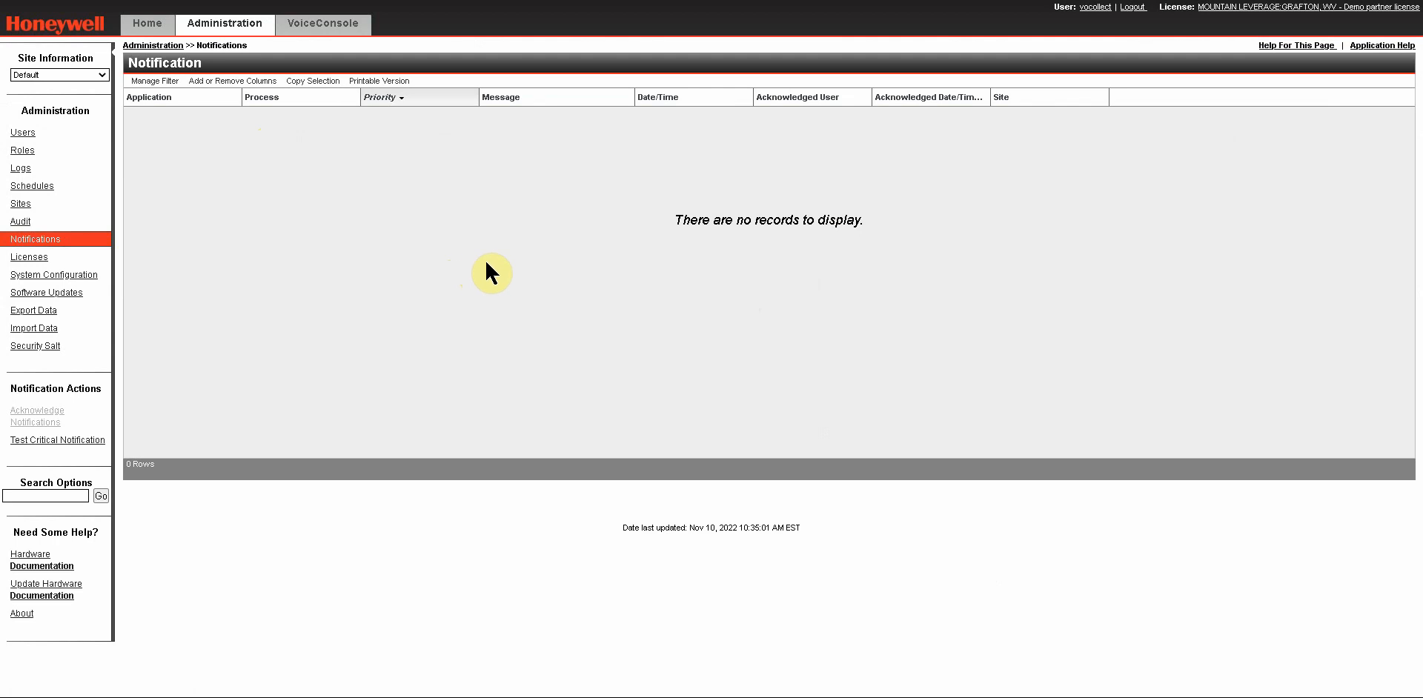
pyautogui.moveTo(520, 269)
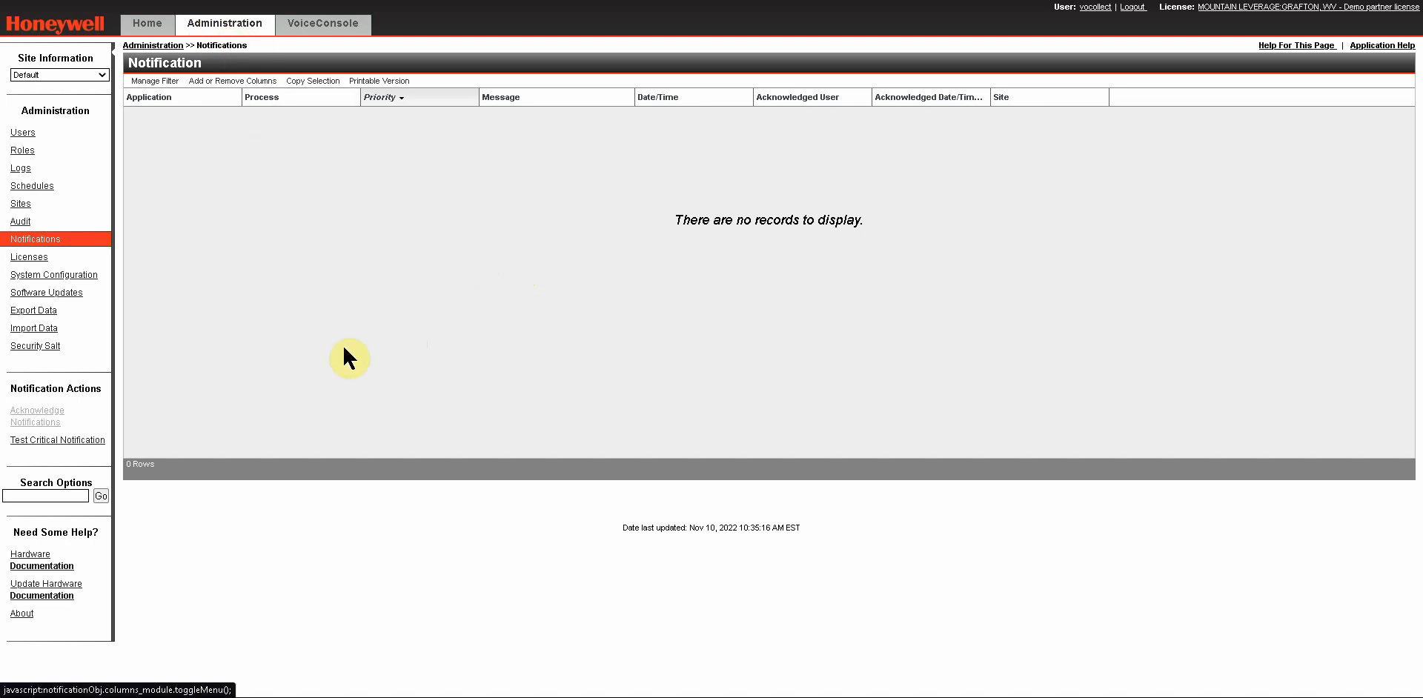
pyautogui.moveTo(339, 419)
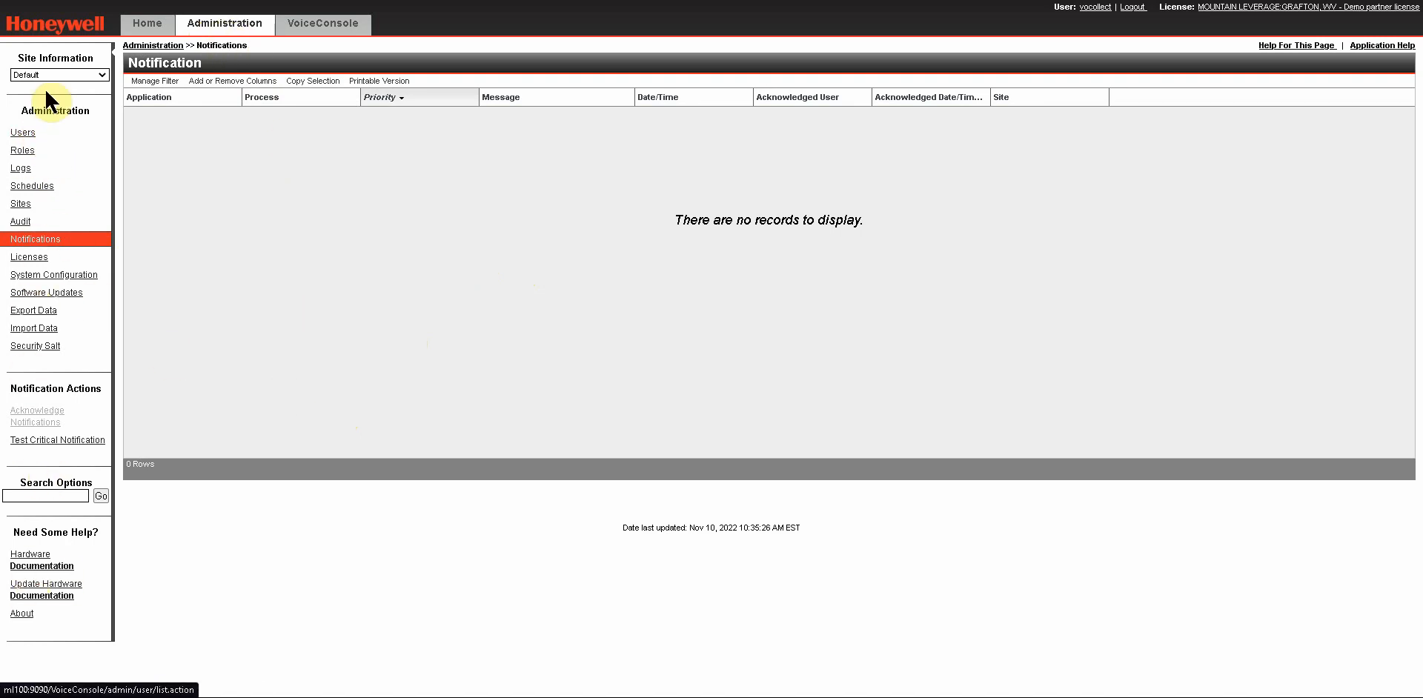
pyautogui.moveTo(322, 303)
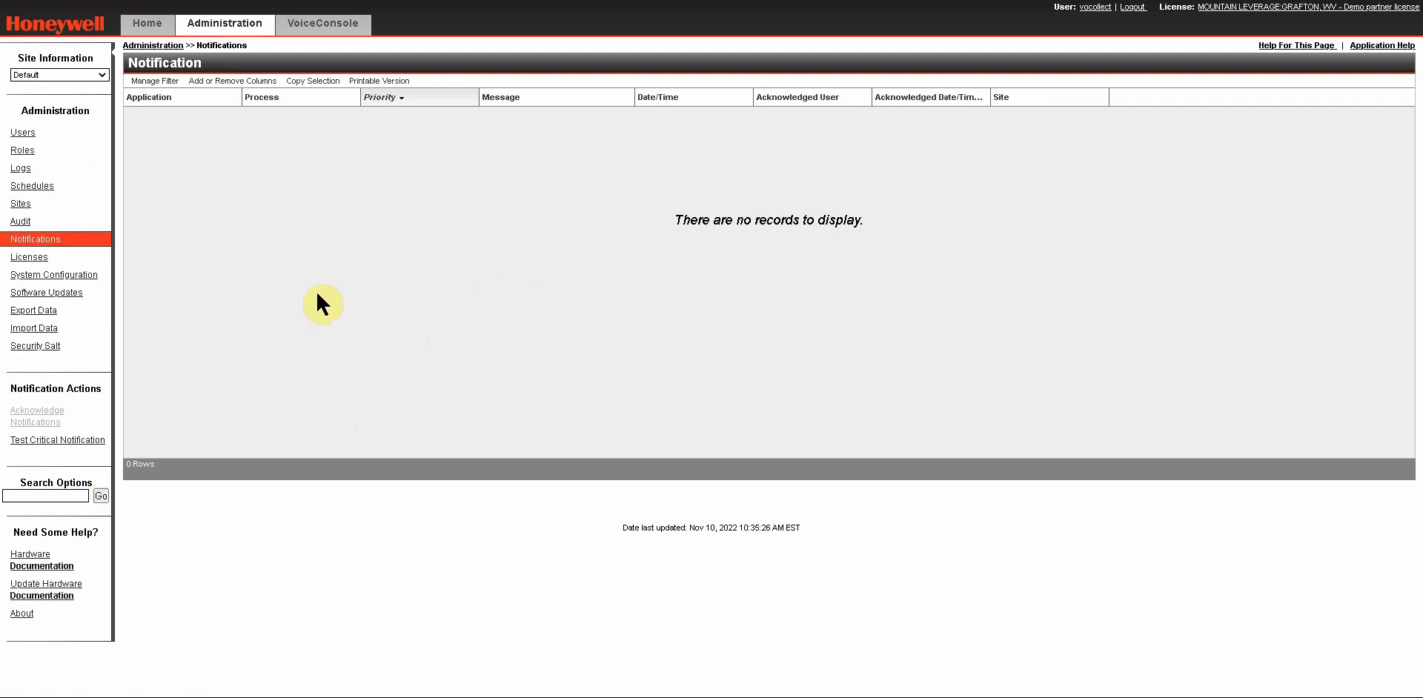
pyautogui.moveTo(321, 24)
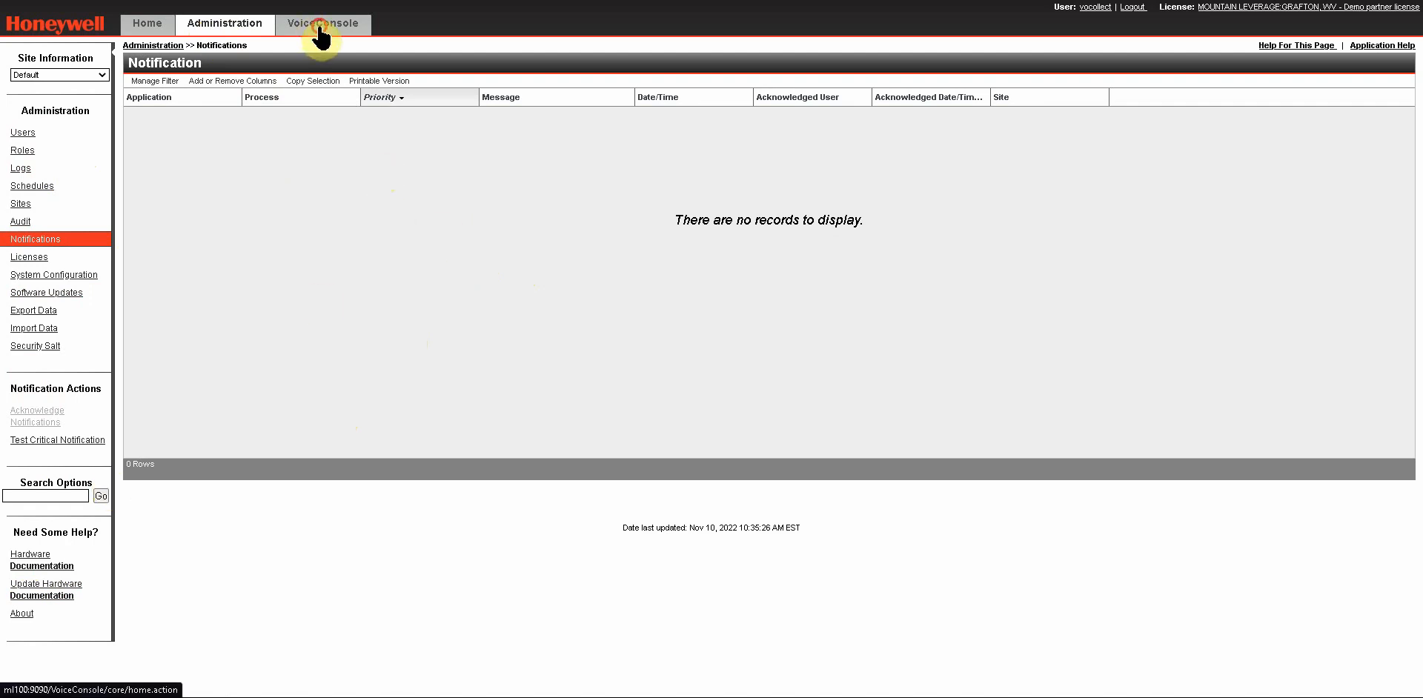
# Step: Switch to the VoiceConsole tab showing View Operators with two operators
pyautogui.click(323, 23)
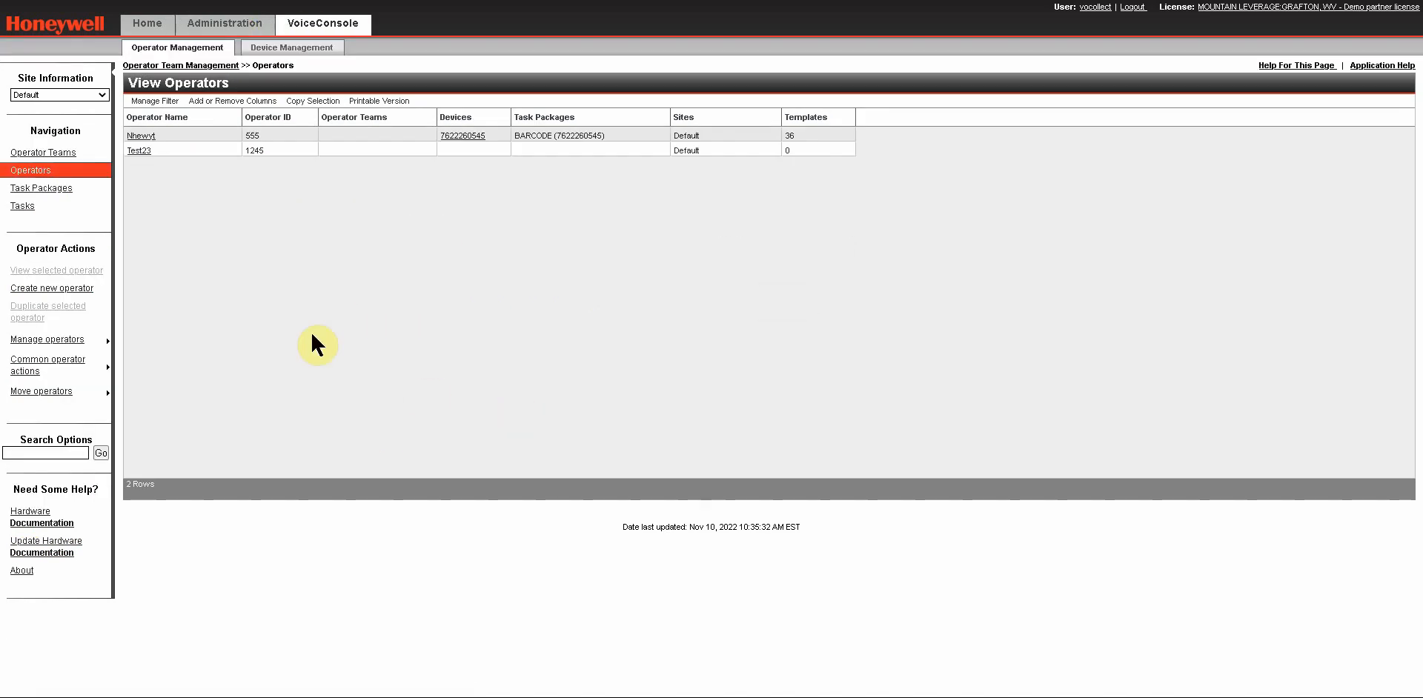
pyautogui.moveTo(425, 307)
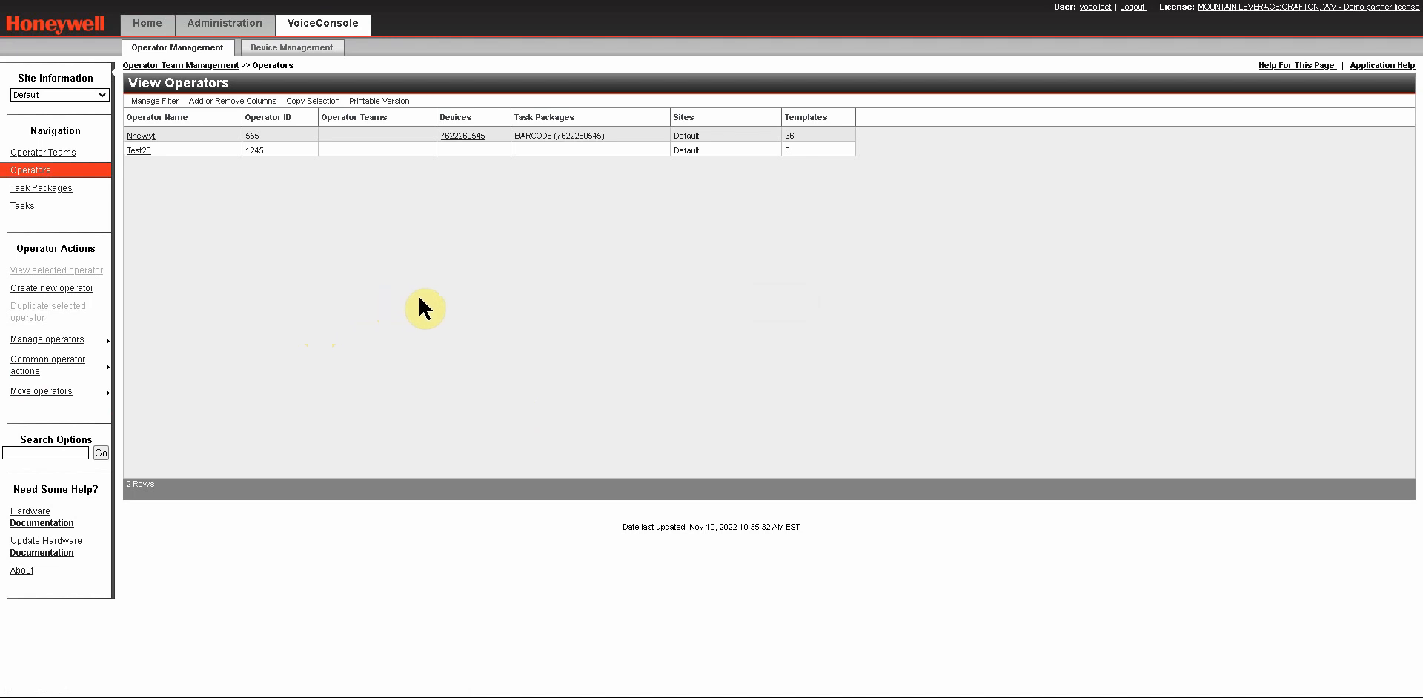
pyautogui.moveTo(496, 308)
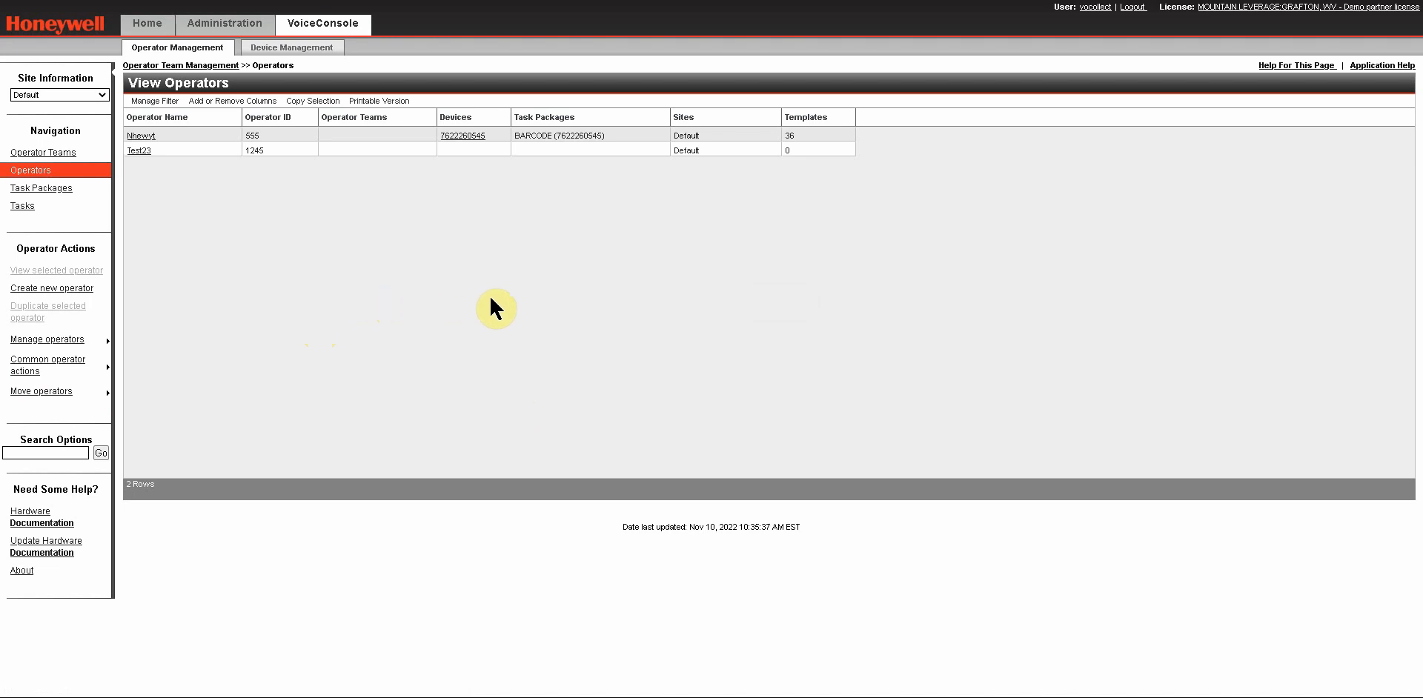
pyautogui.moveTo(226, 172)
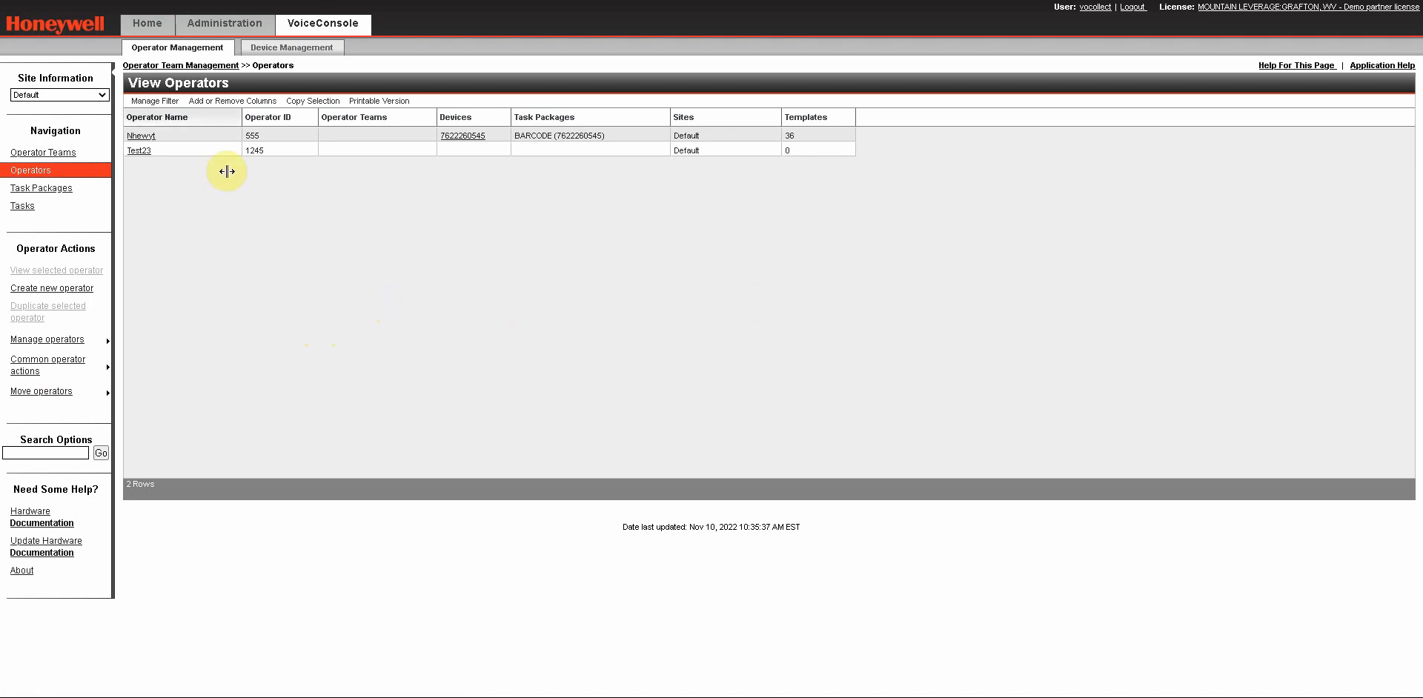
pyautogui.moveTo(167, 57)
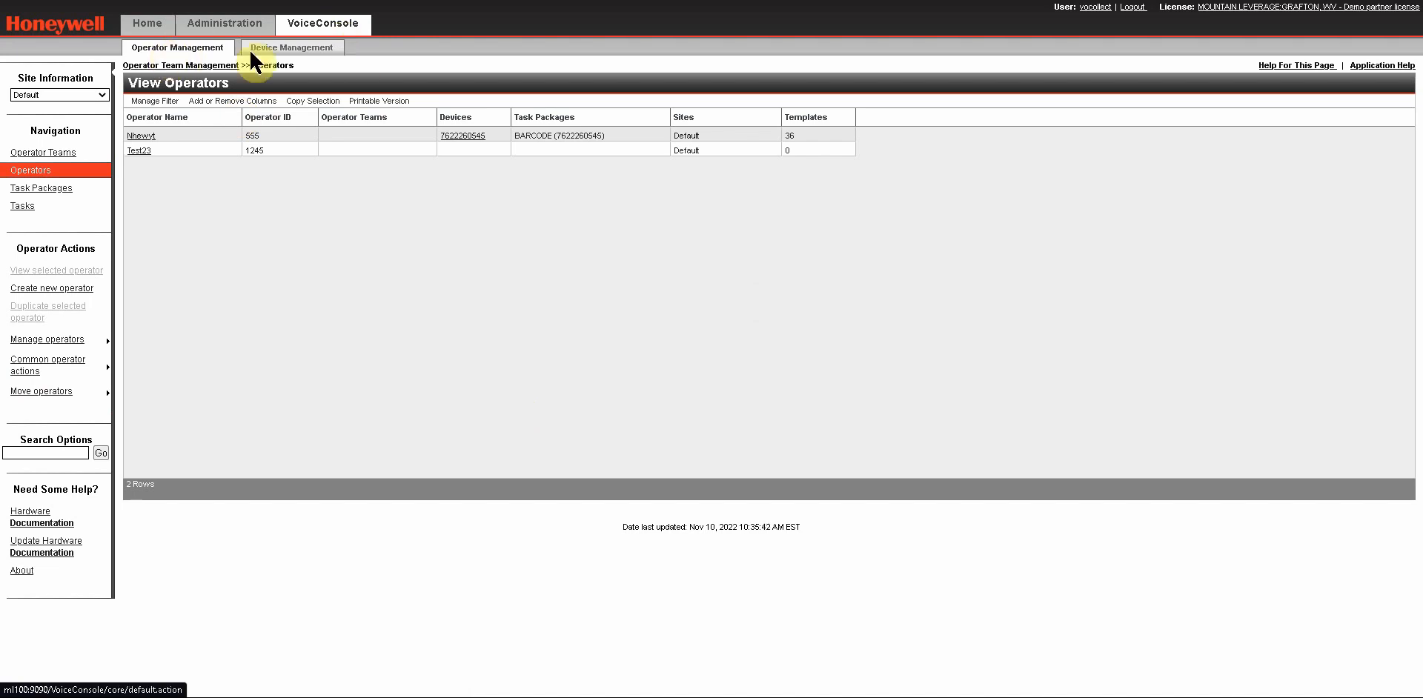
pyautogui.click(291, 47)
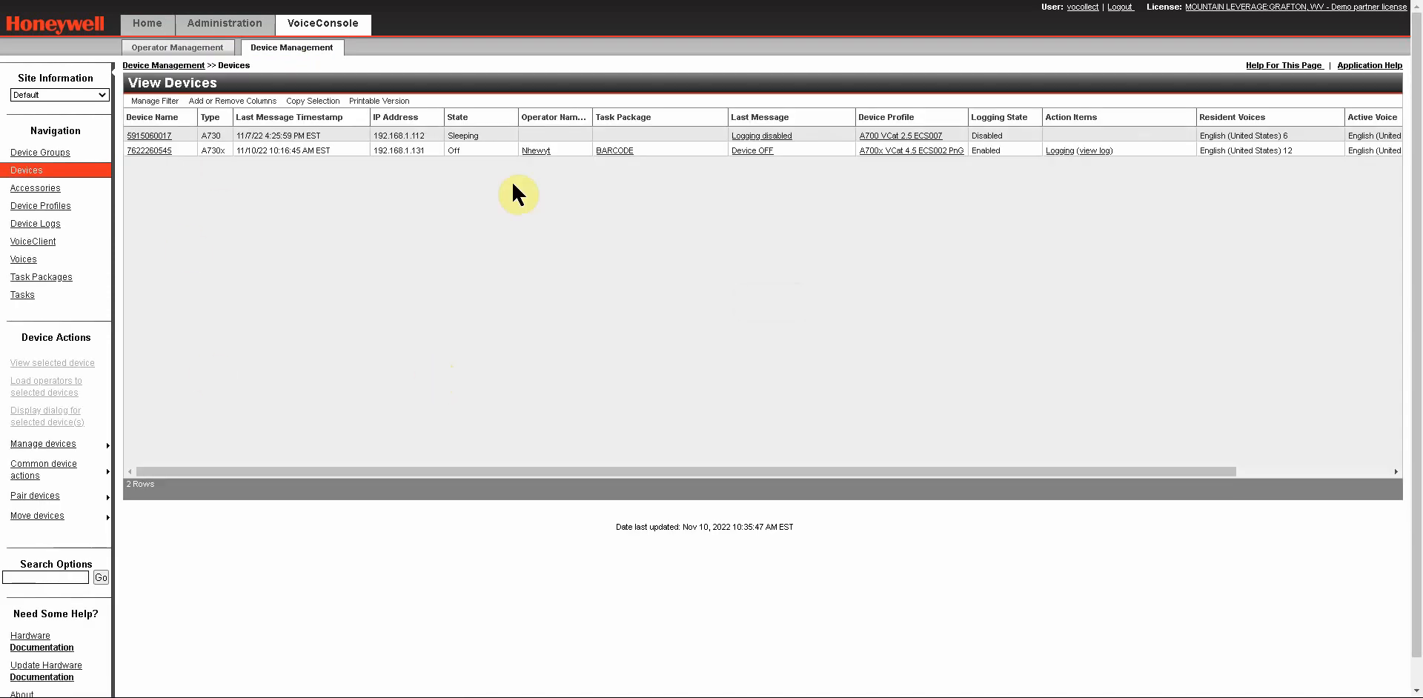
pyautogui.moveTo(574, 417)
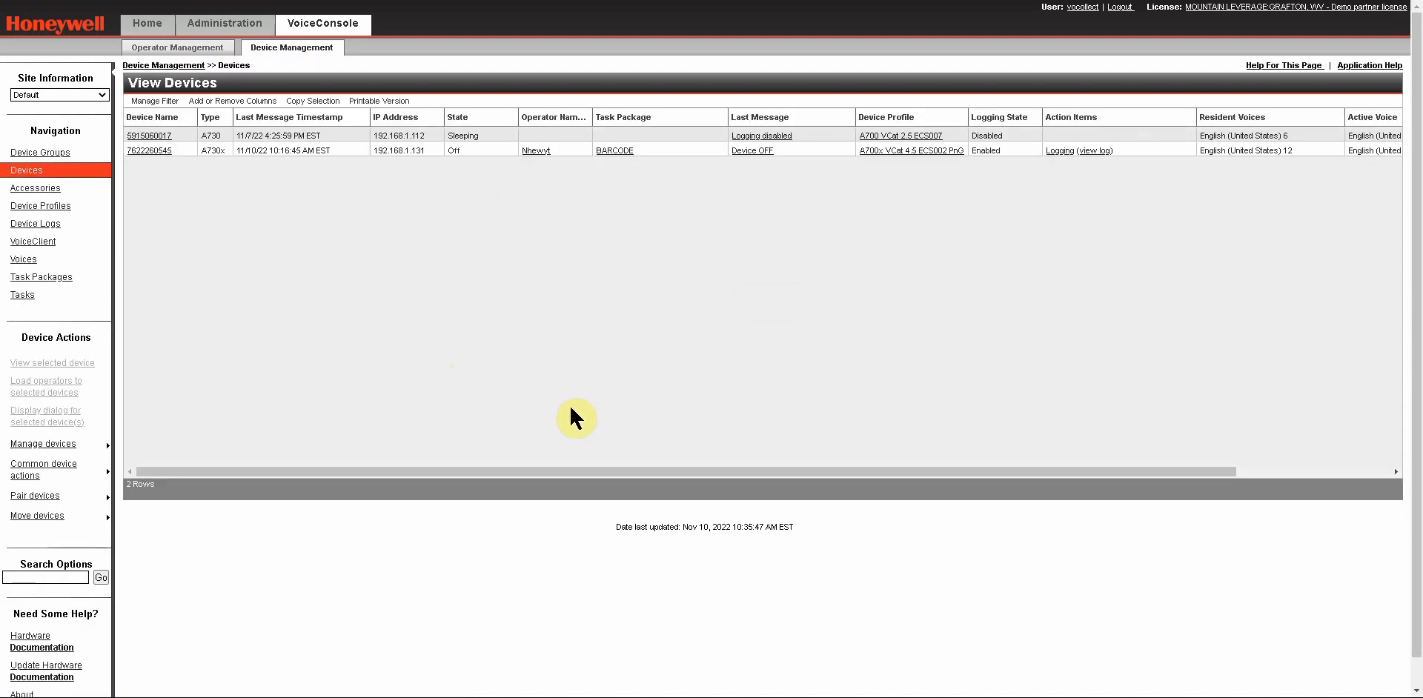
pyautogui.moveTo(281, 258)
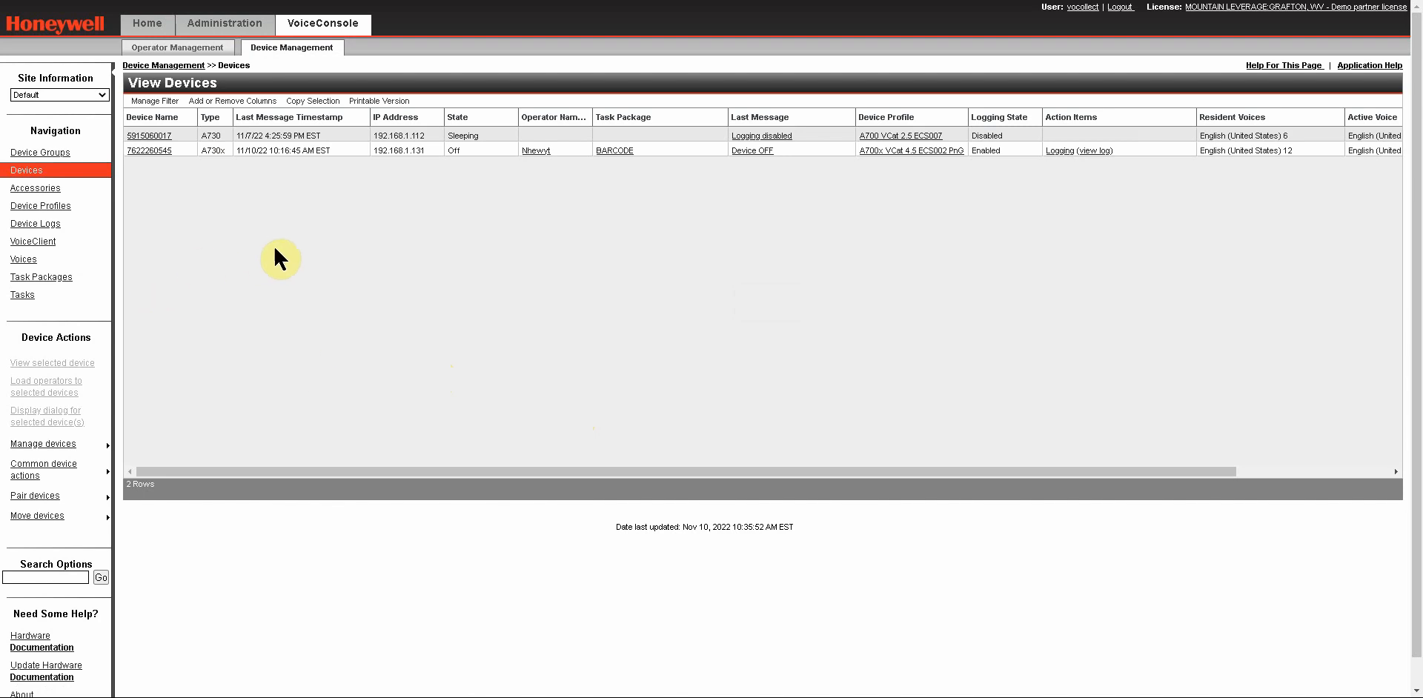
pyautogui.moveTo(353, 243)
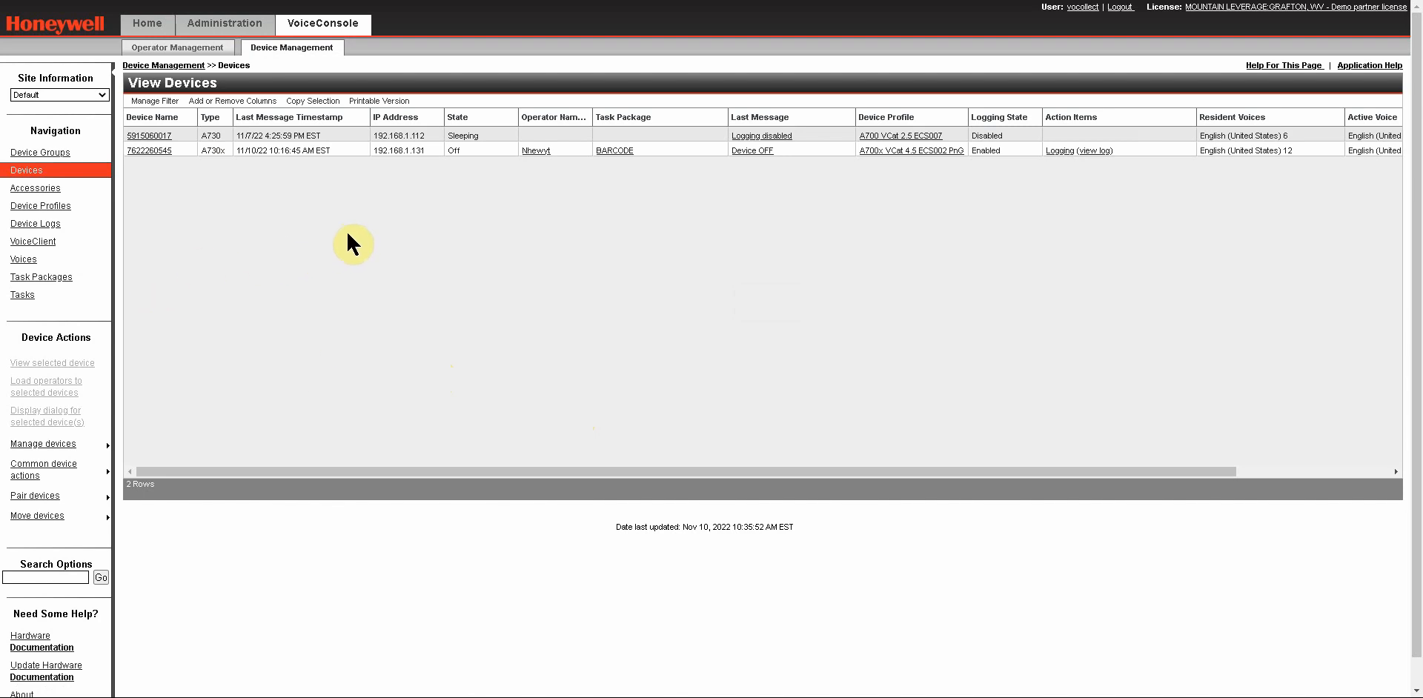
pyautogui.moveTo(469, 282)
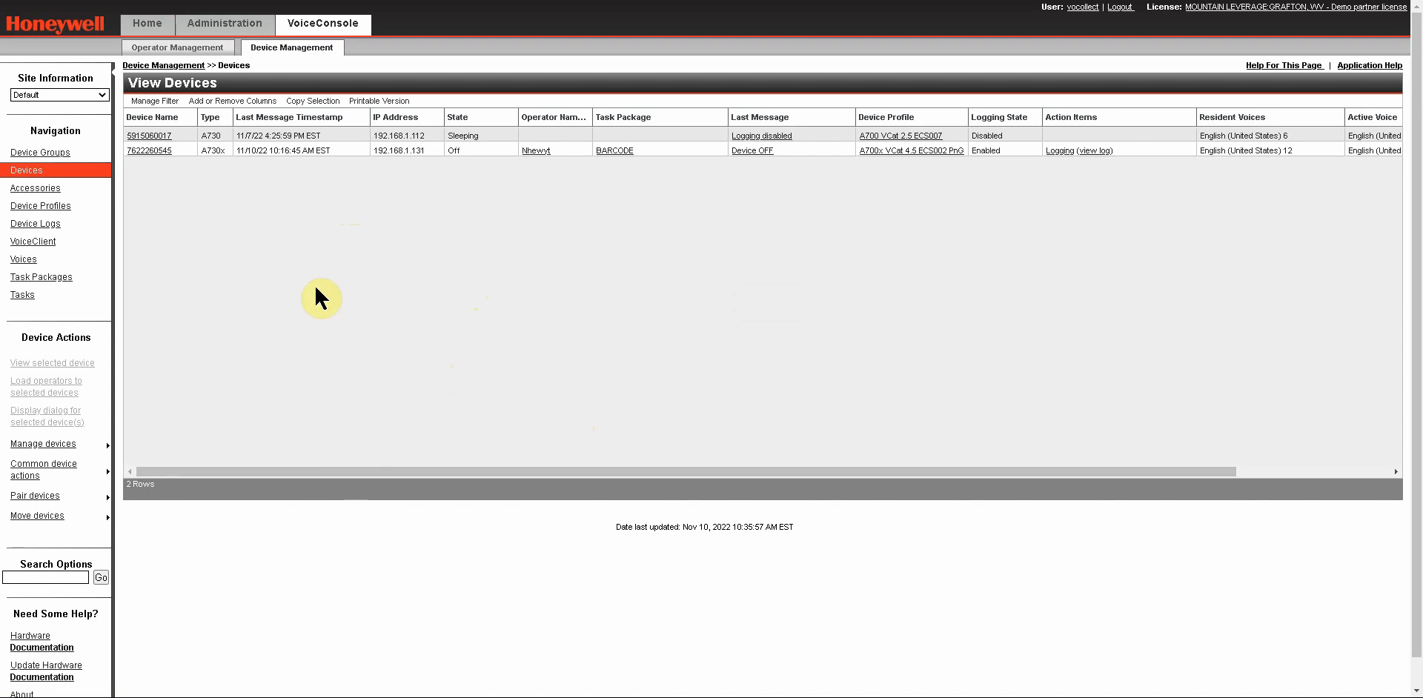
pyautogui.moveTo(439, 271)
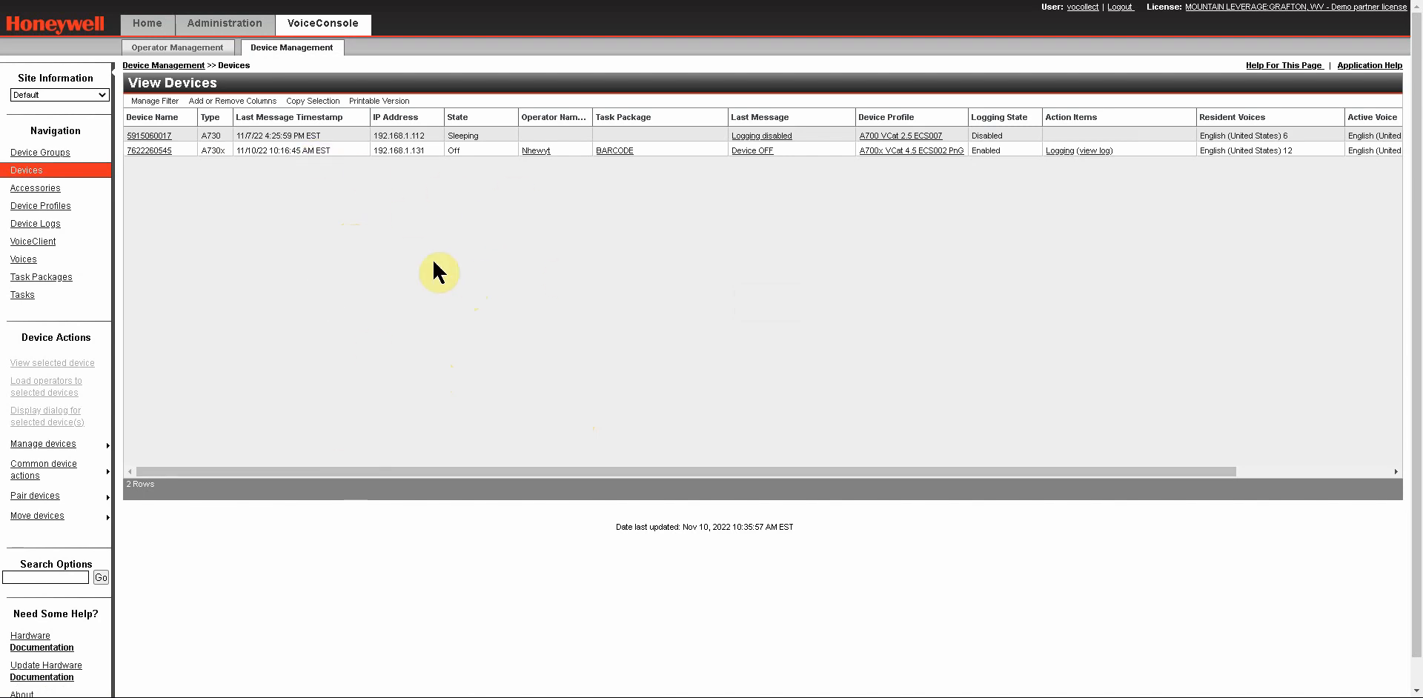
pyautogui.moveTo(437, 264)
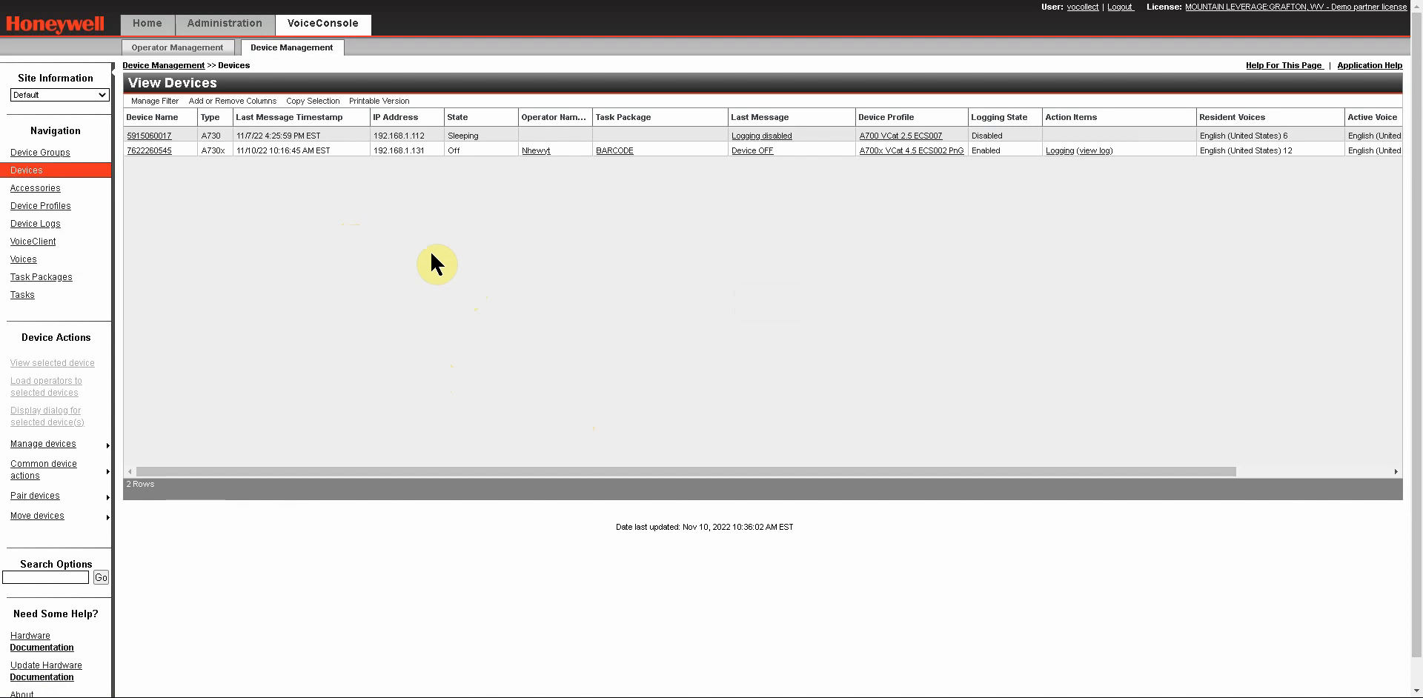
pyautogui.moveTo(447, 259)
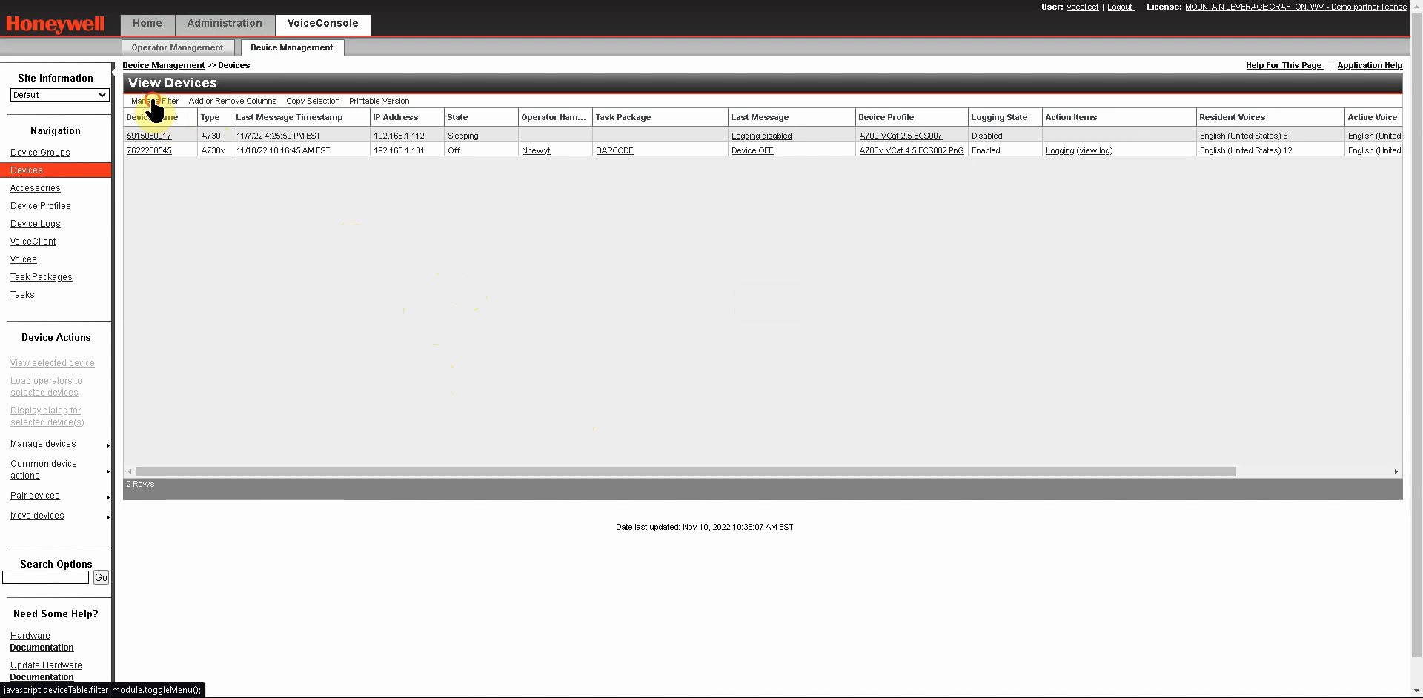
# Step: Add a Serial Number 'starts with' 59 filter to the device list
pyautogui.click(154, 100)
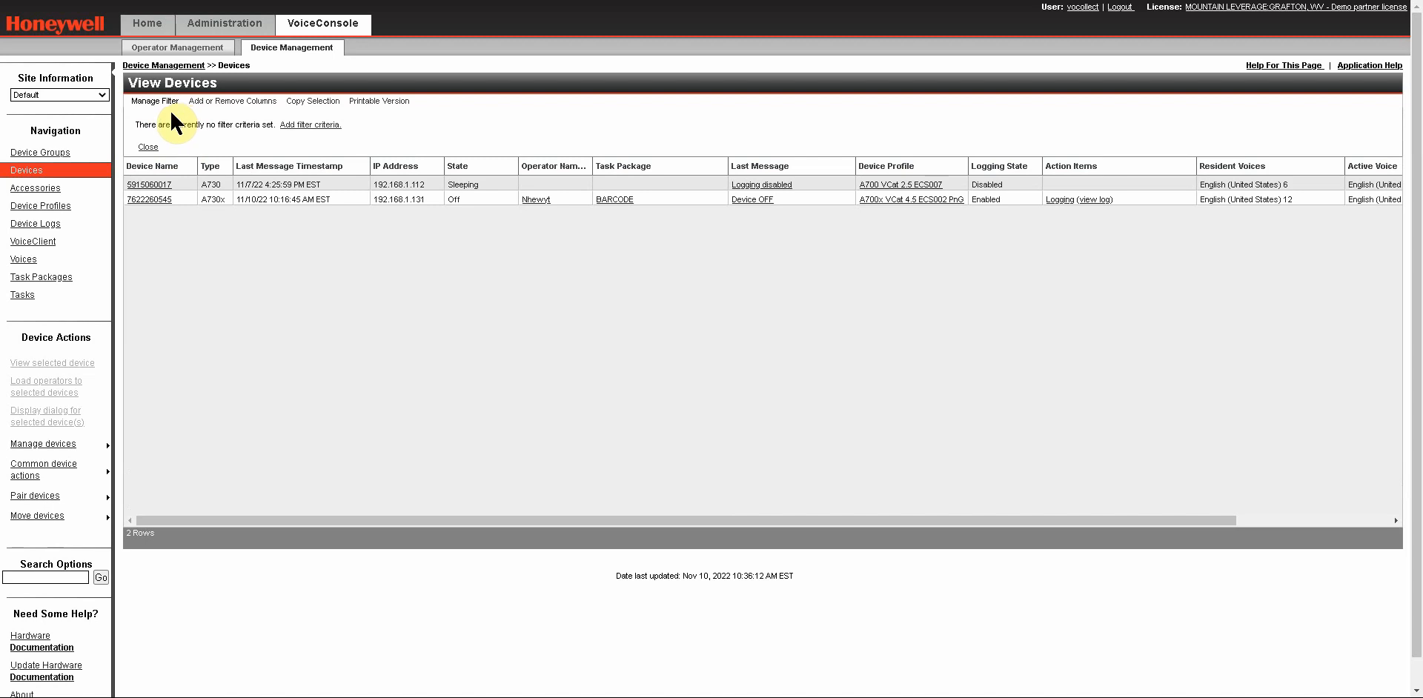
pyautogui.click(310, 125)
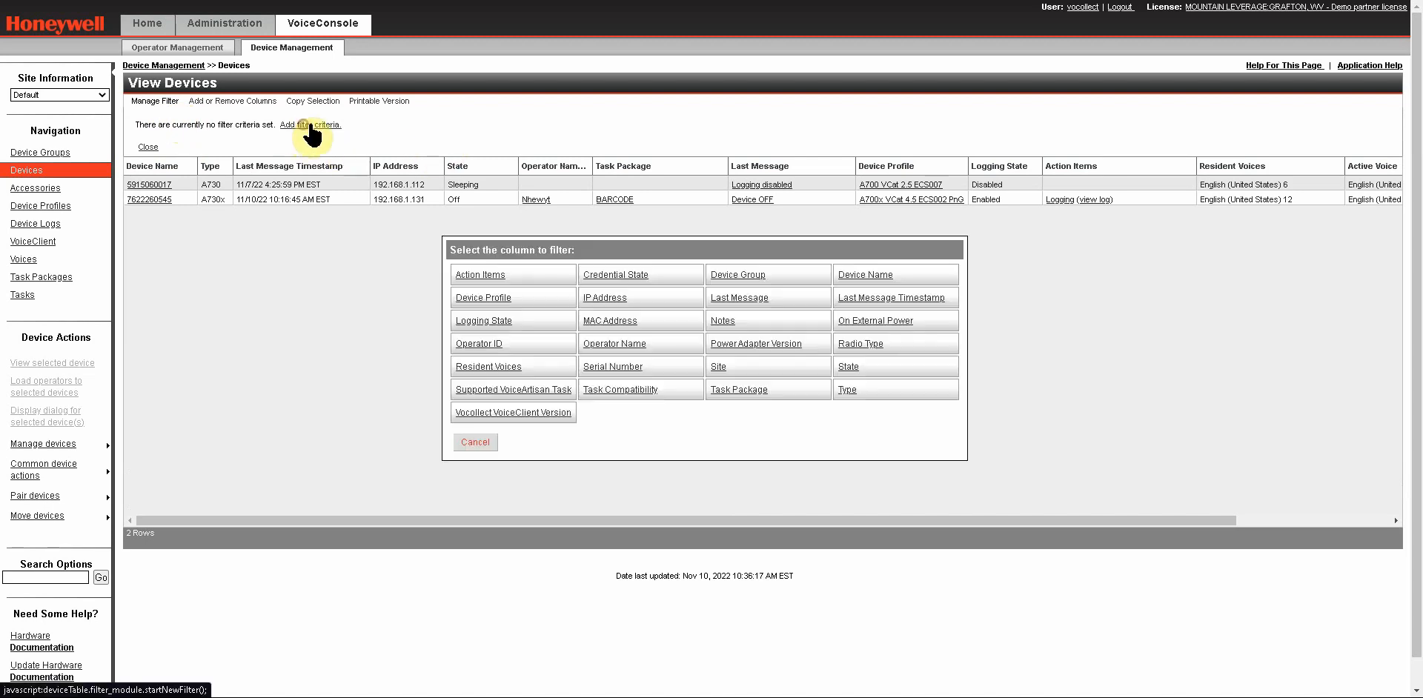
pyautogui.moveTo(405, 191)
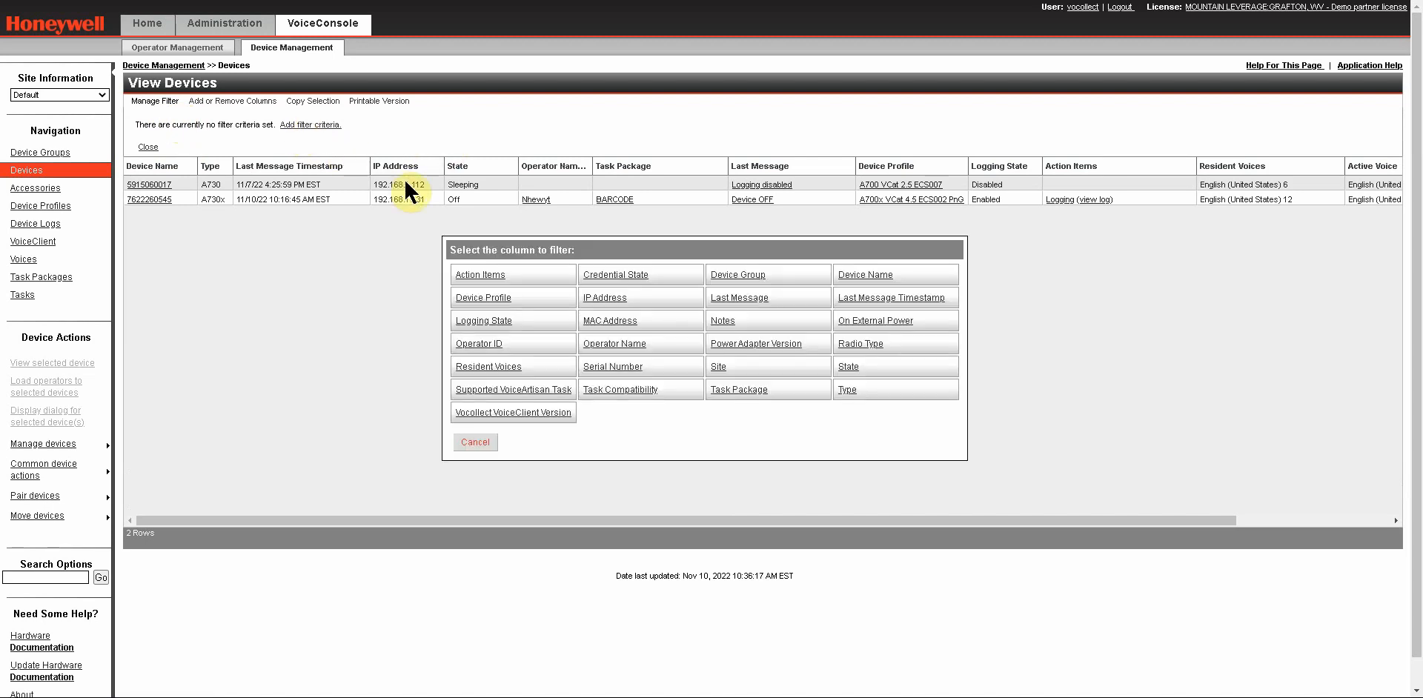
pyautogui.moveTo(690, 442)
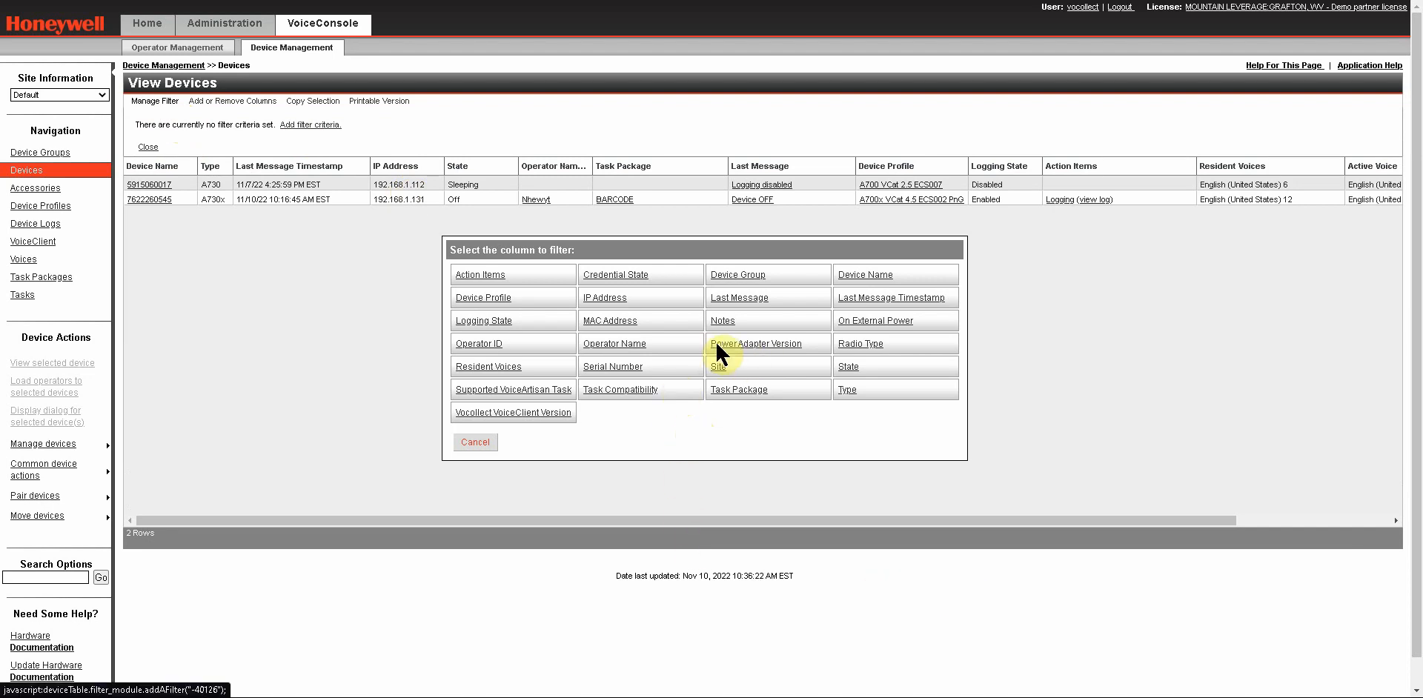
pyautogui.click(612, 366)
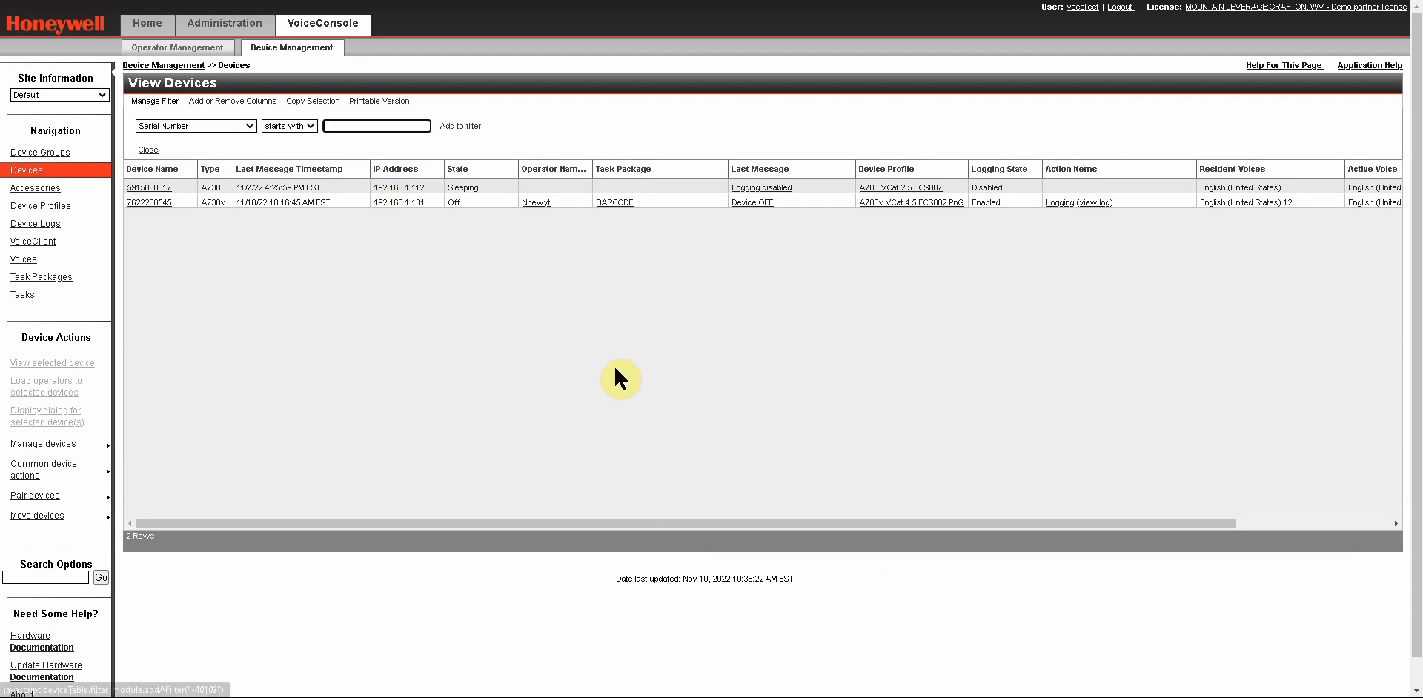
pyautogui.moveTo(299, 141)
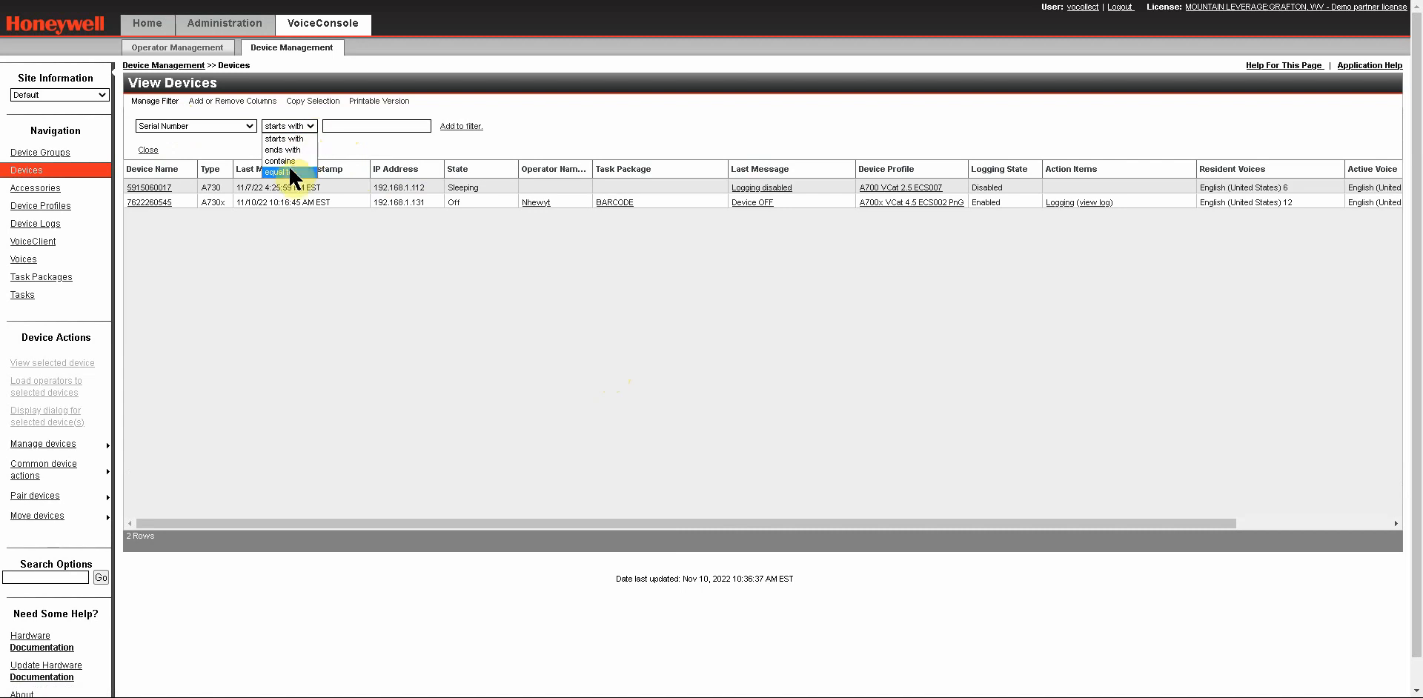
pyautogui.click(289, 138)
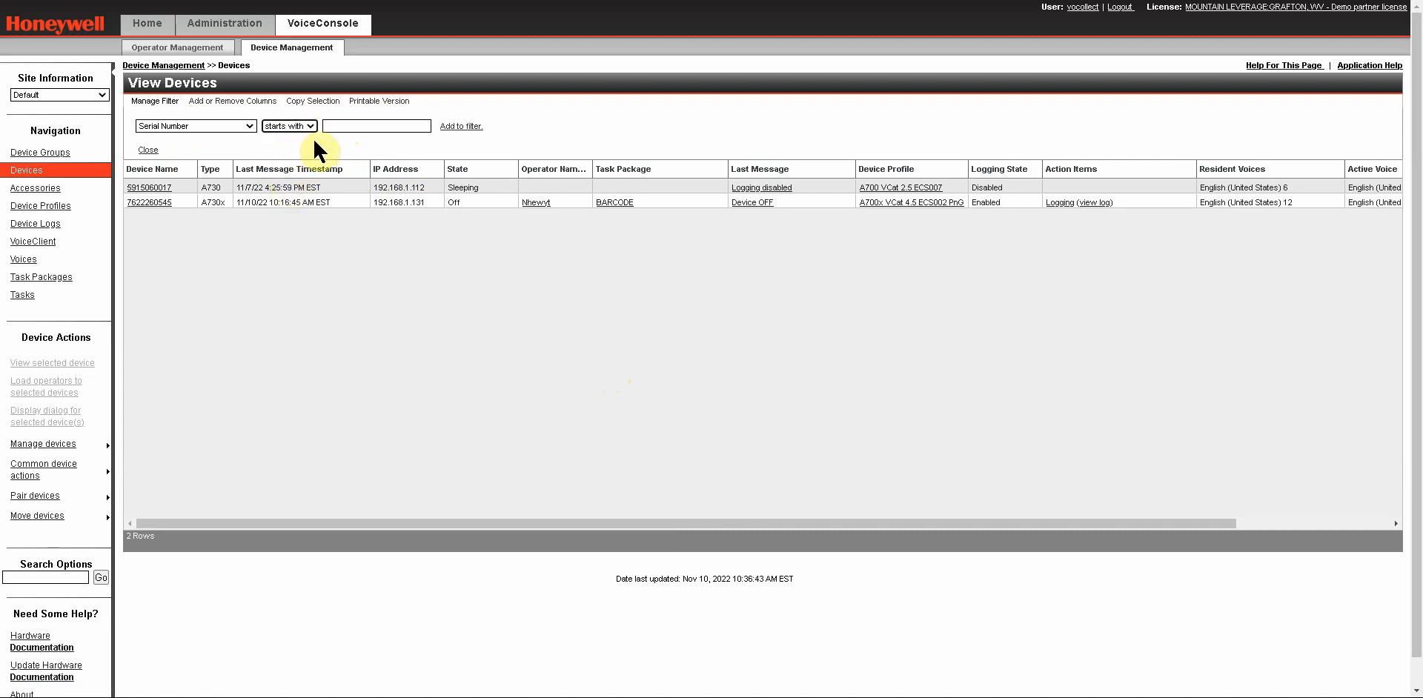
pyautogui.moveTo(458, 270)
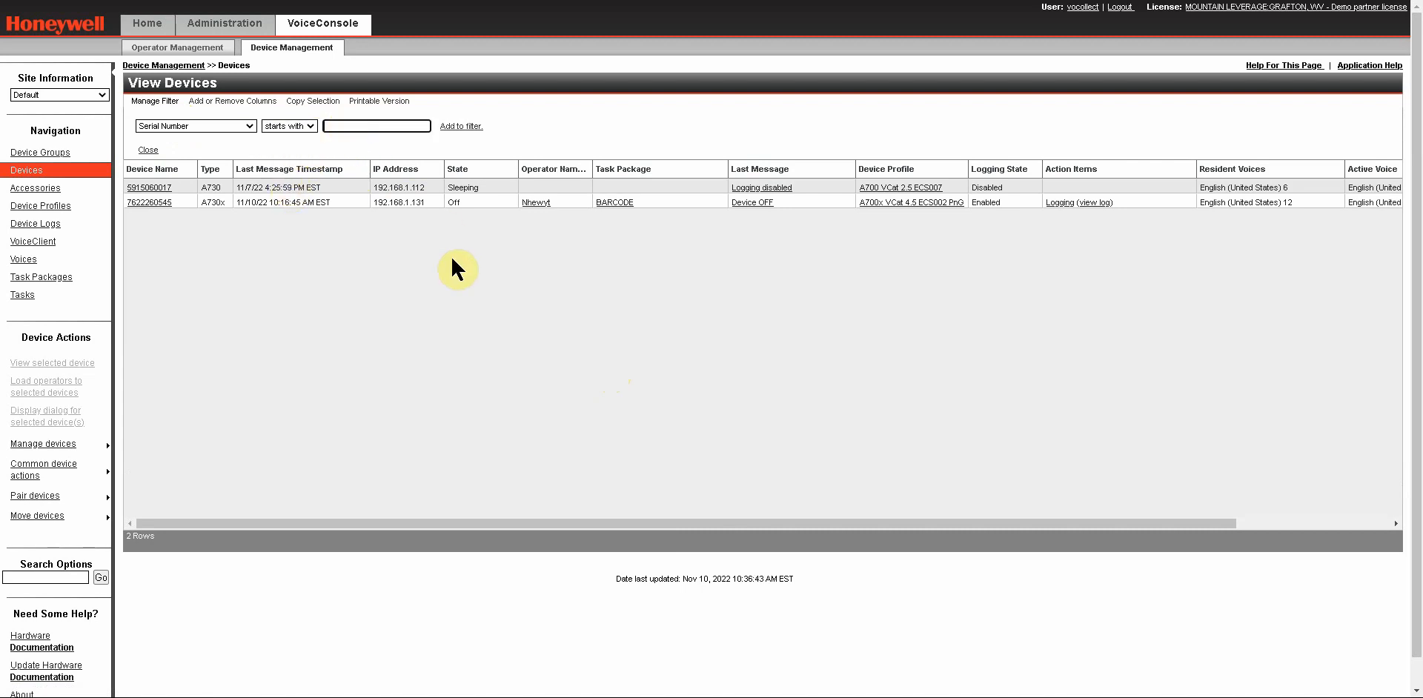
pyautogui.write('59')
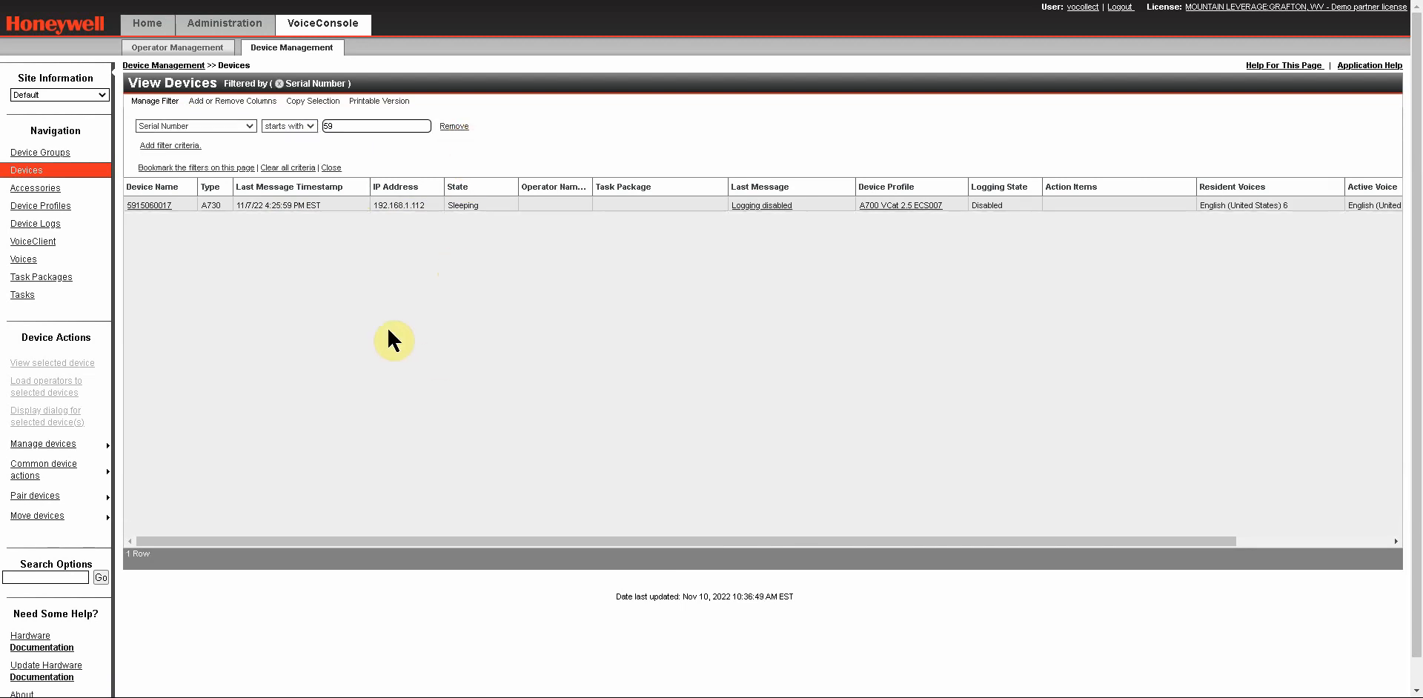
pyautogui.moveTo(307, 380)
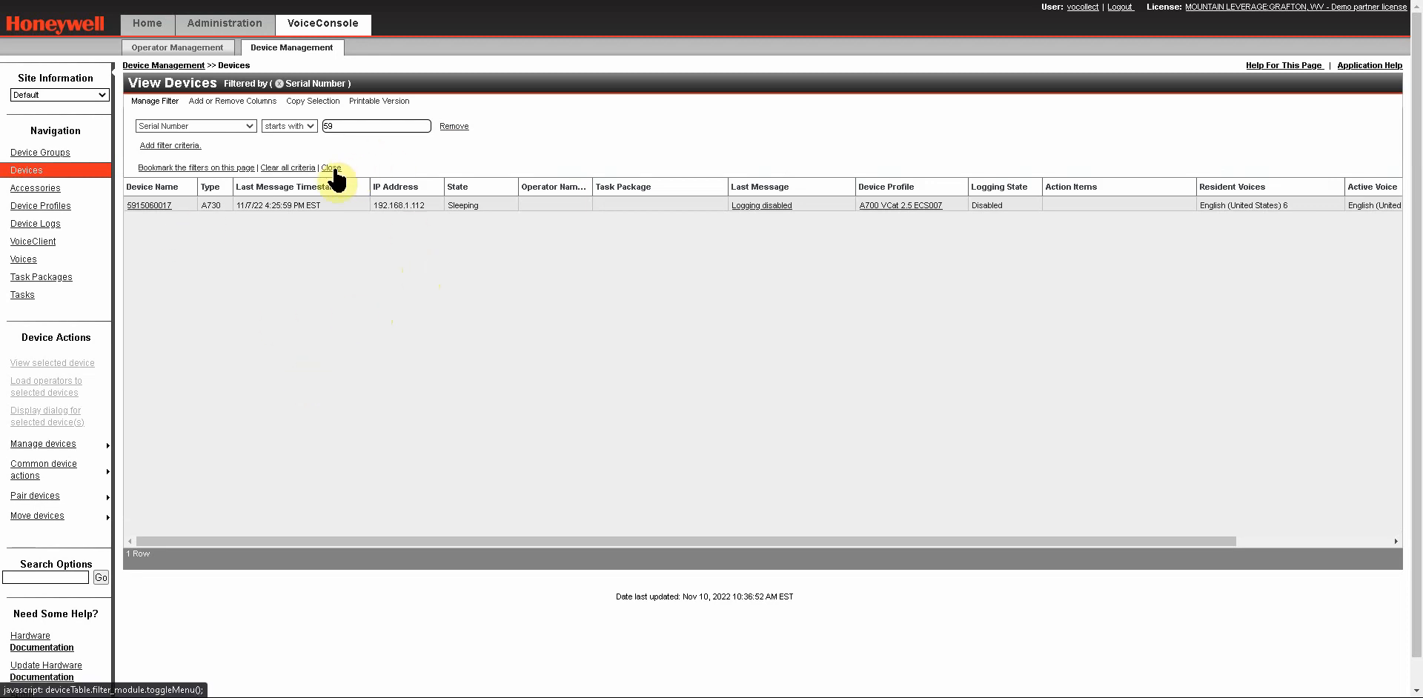
# Step: Close the filter panel, leaving the Serial Number filter applied
pyautogui.click(331, 168)
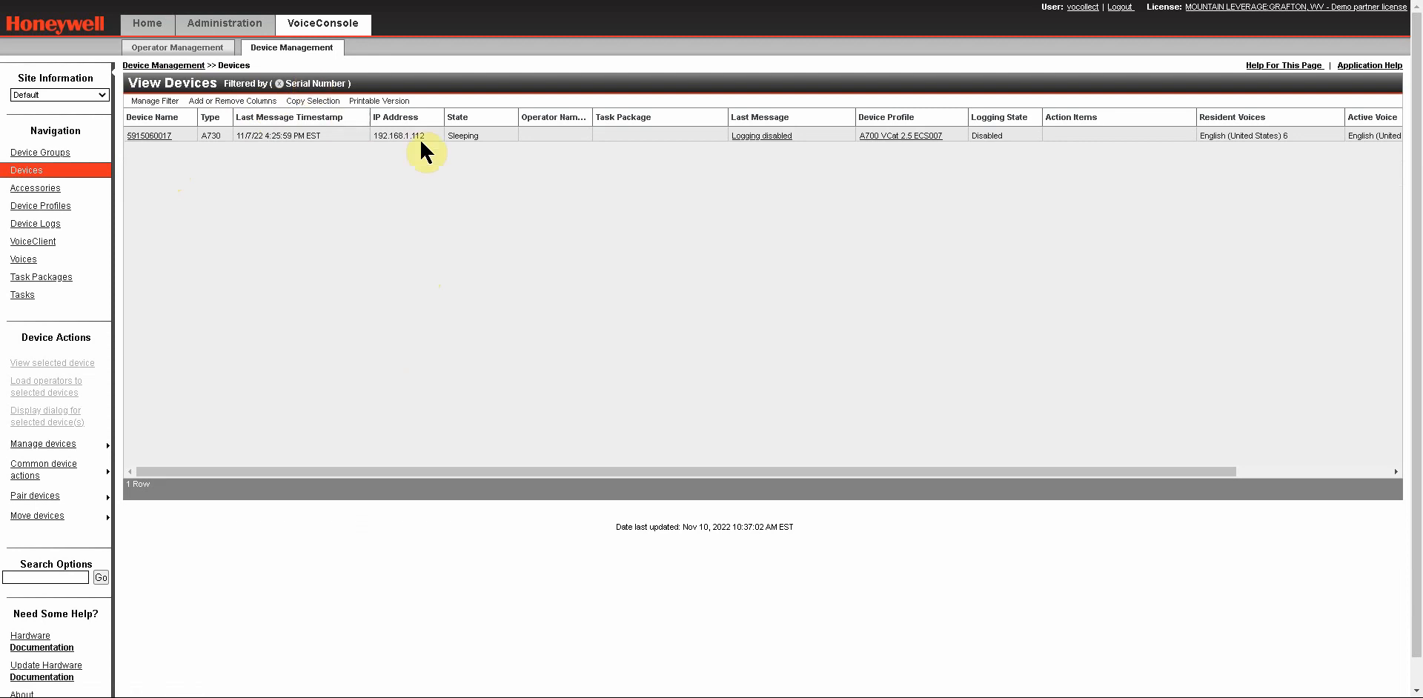
pyautogui.moveTo(421, 230)
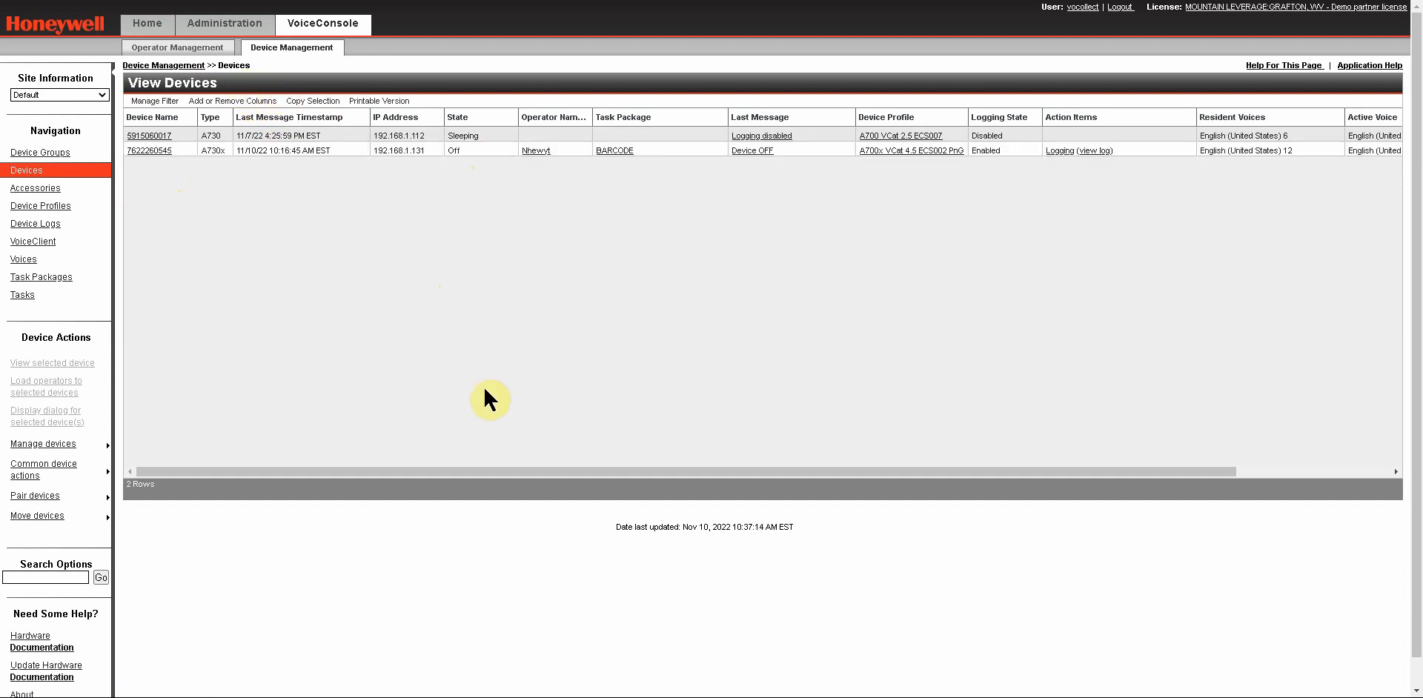
pyautogui.moveTo(421, 363)
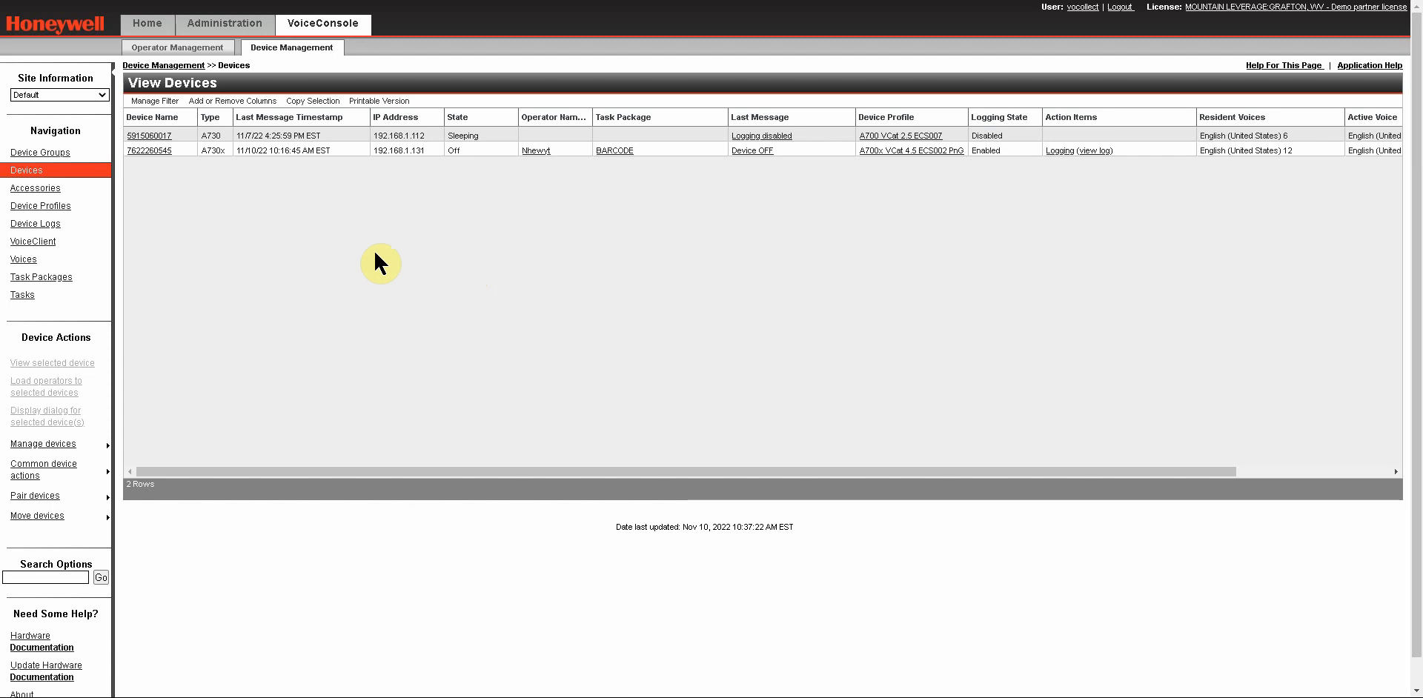
pyautogui.moveTo(154, 101)
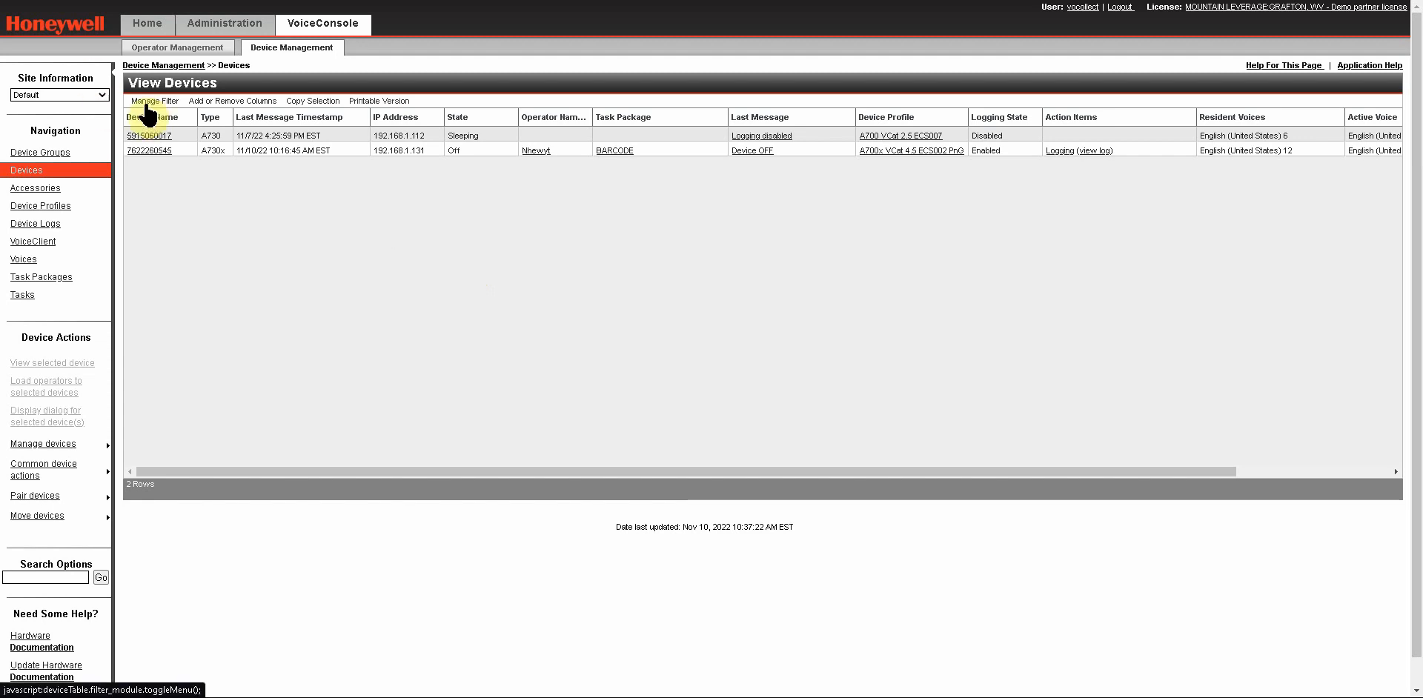
pyautogui.moveTo(522, 349)
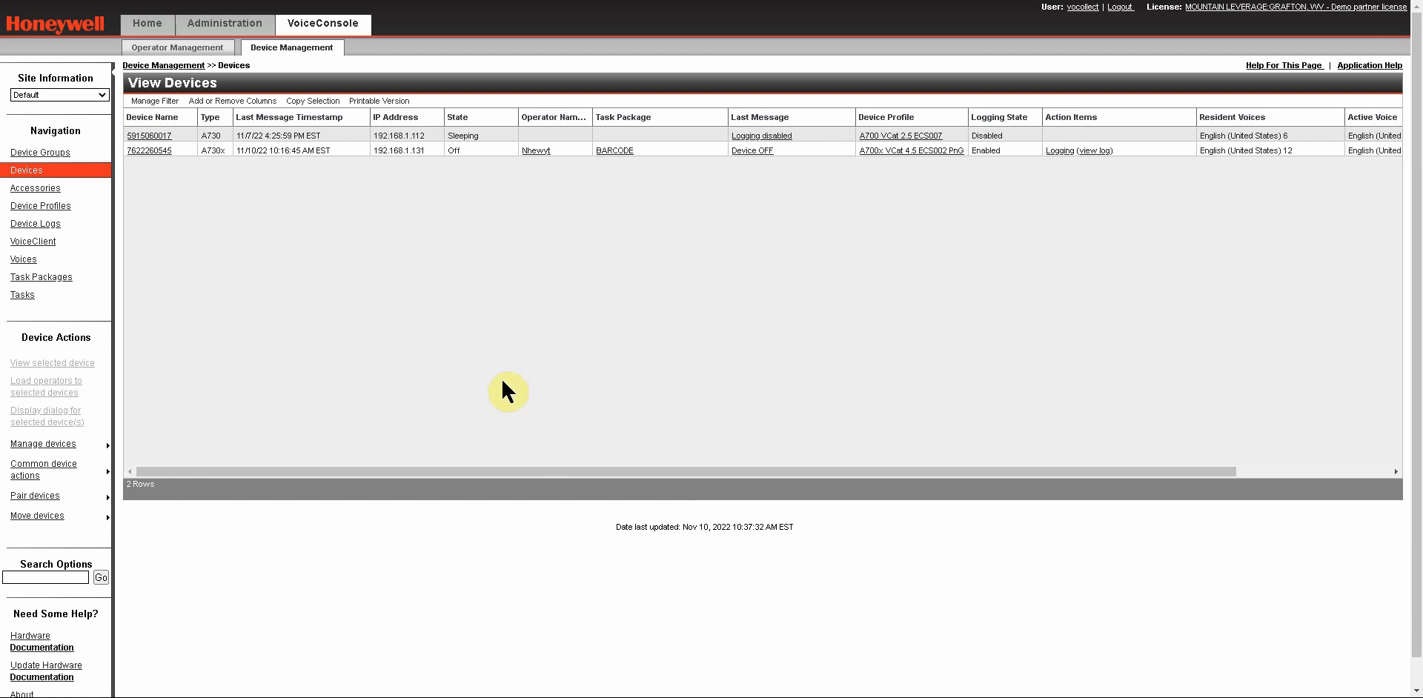
pyautogui.moveTo(547, 283)
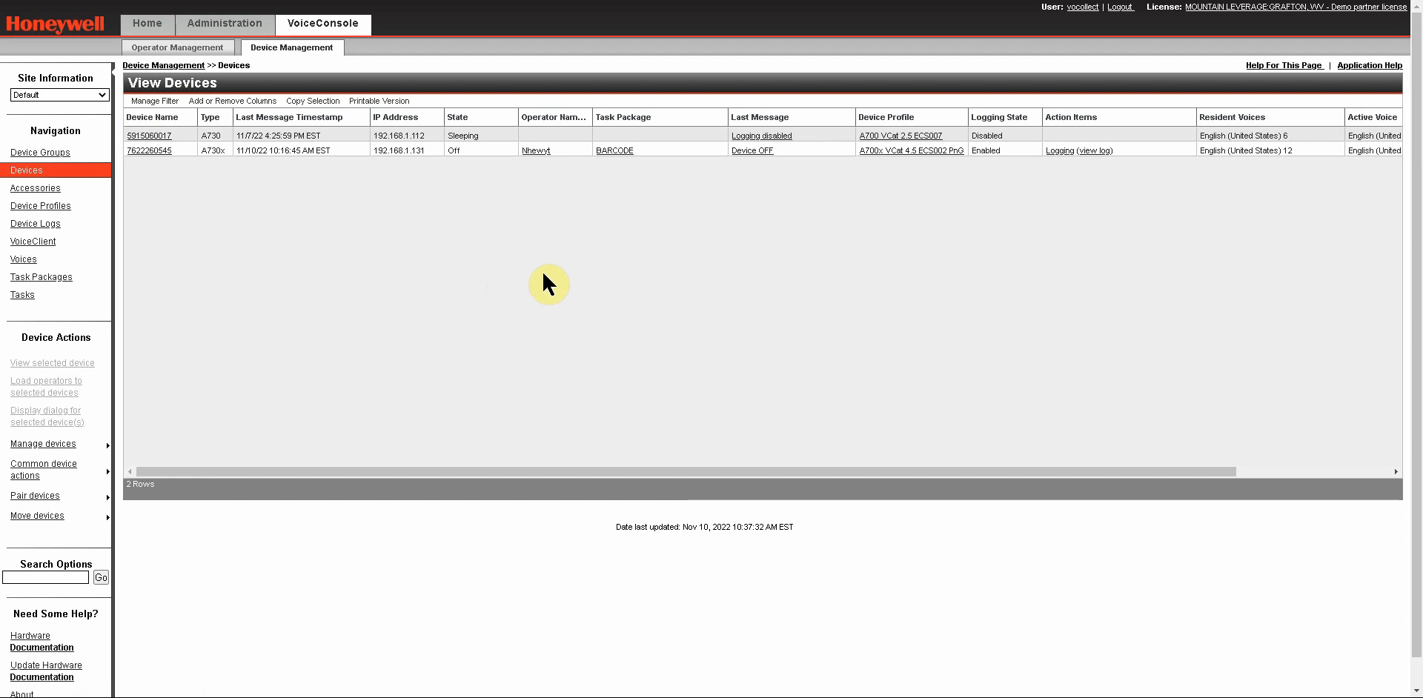
pyautogui.moveTo(521, 255)
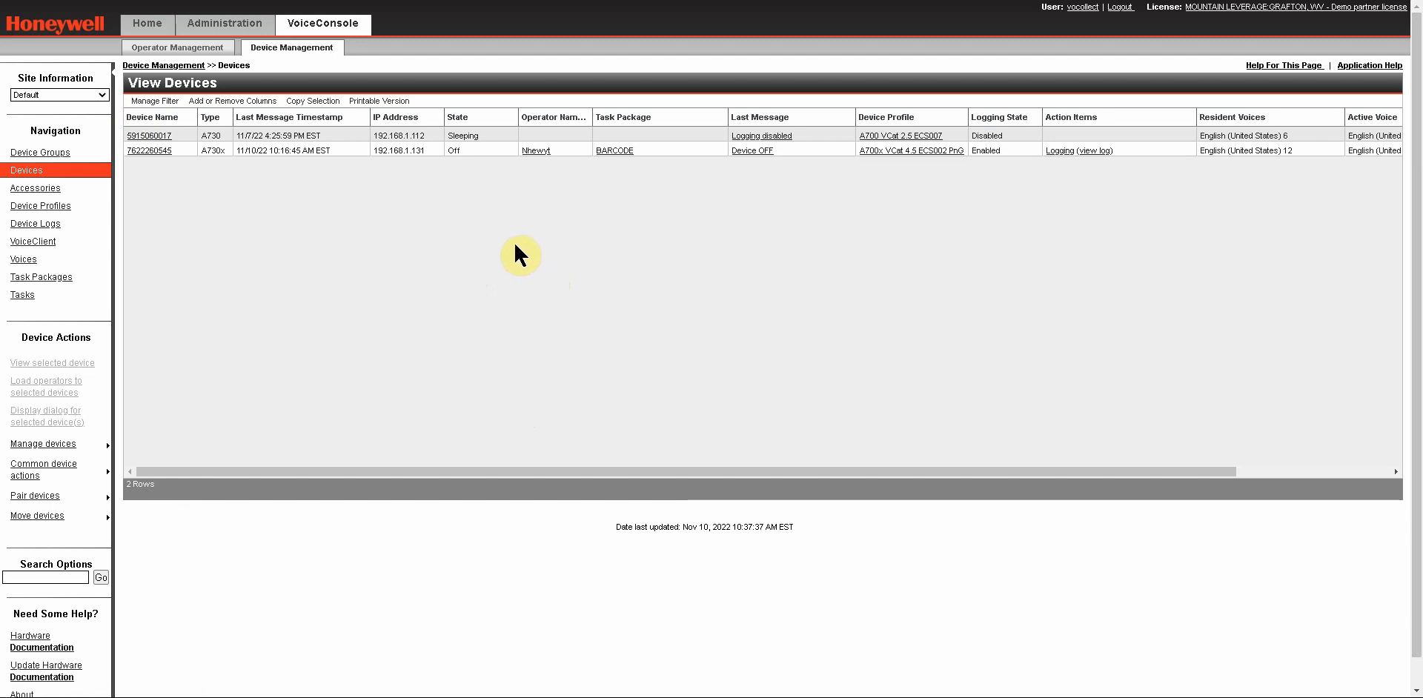
pyautogui.moveTo(509, 234)
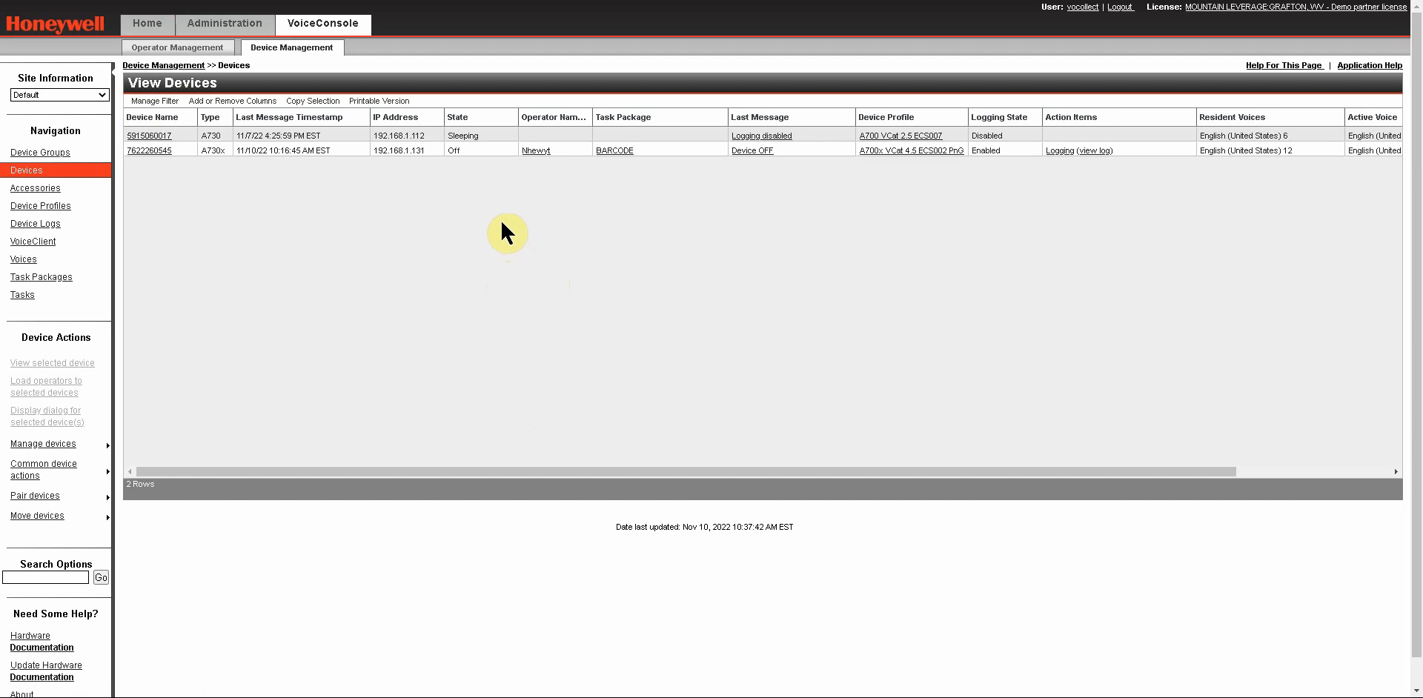
pyautogui.moveTo(461, 378)
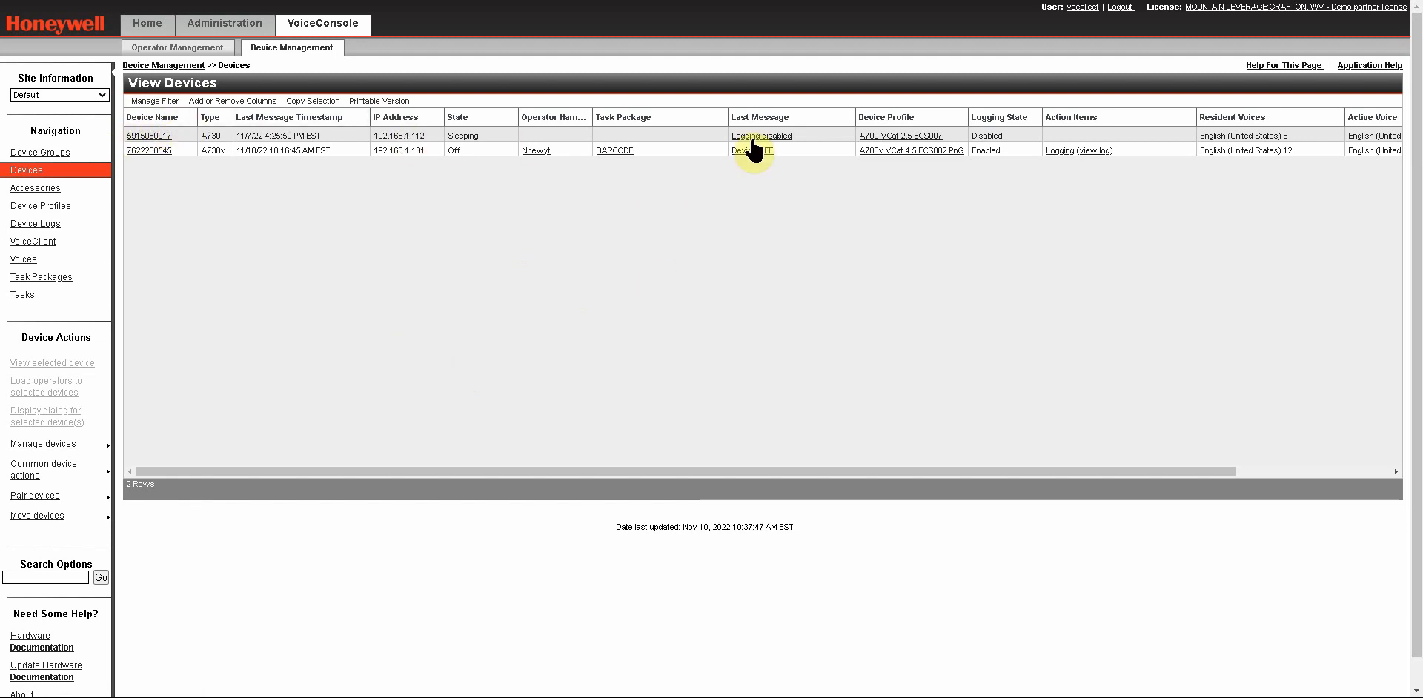
pyautogui.moveTo(1081, 442)
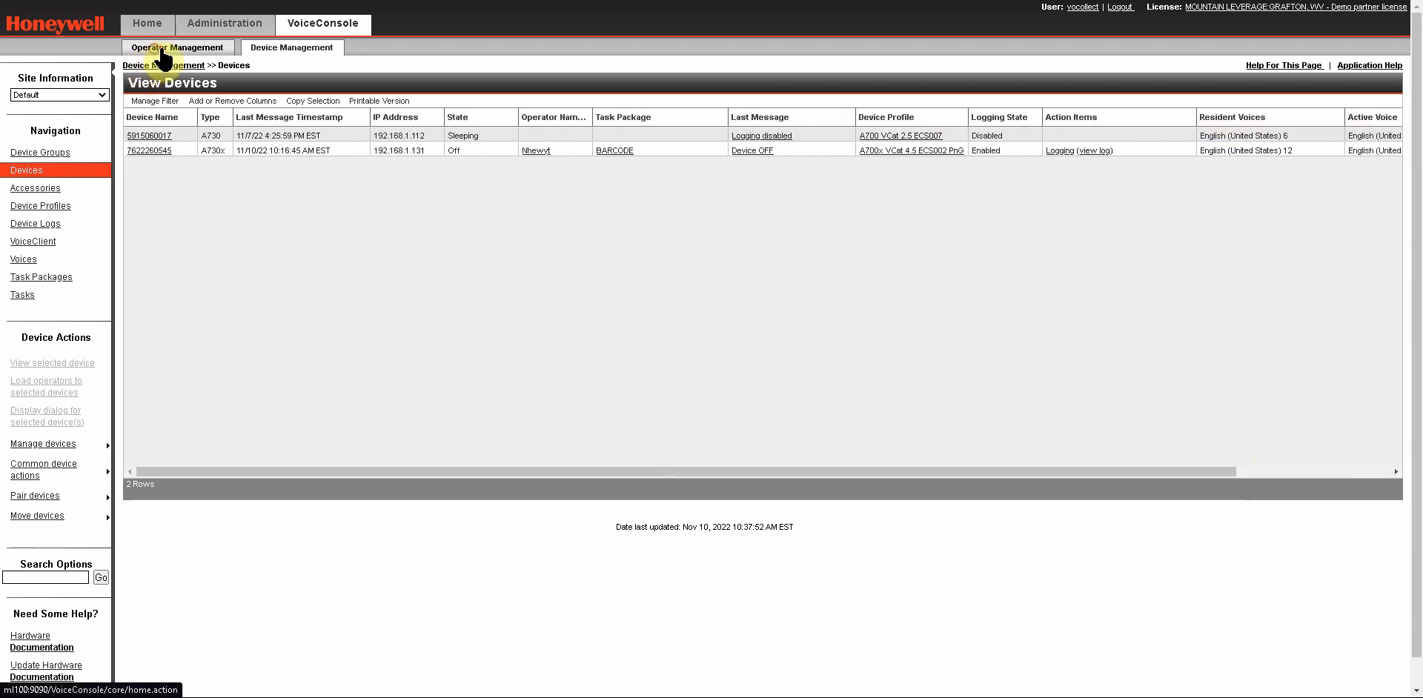
pyautogui.click(177, 47)
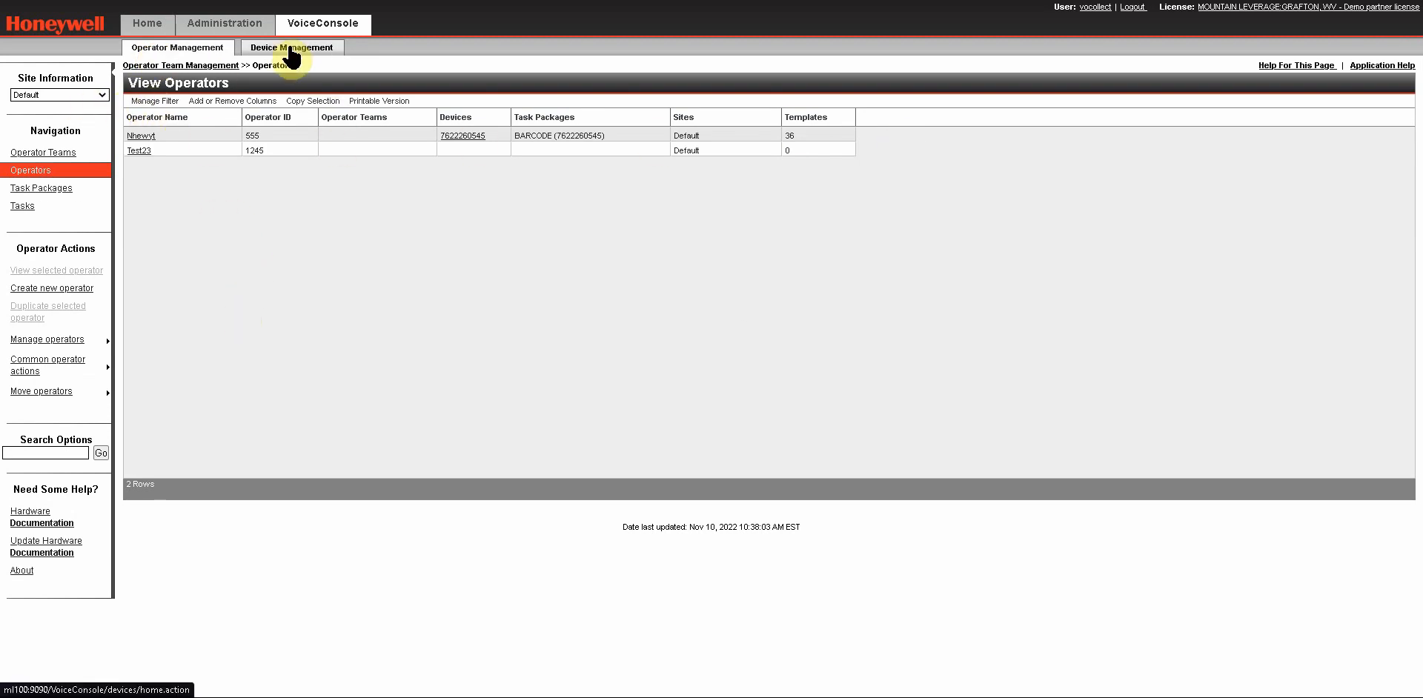
pyautogui.click(40, 188)
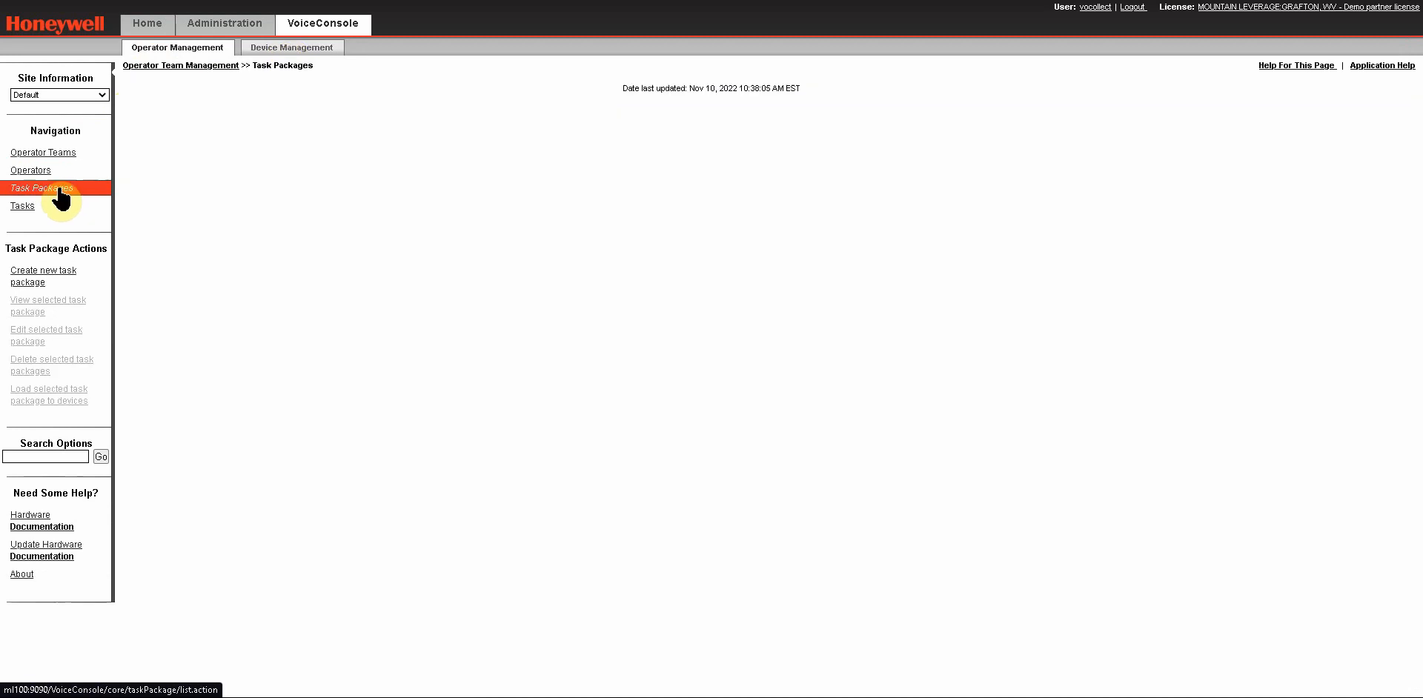
pyautogui.click(39, 189)
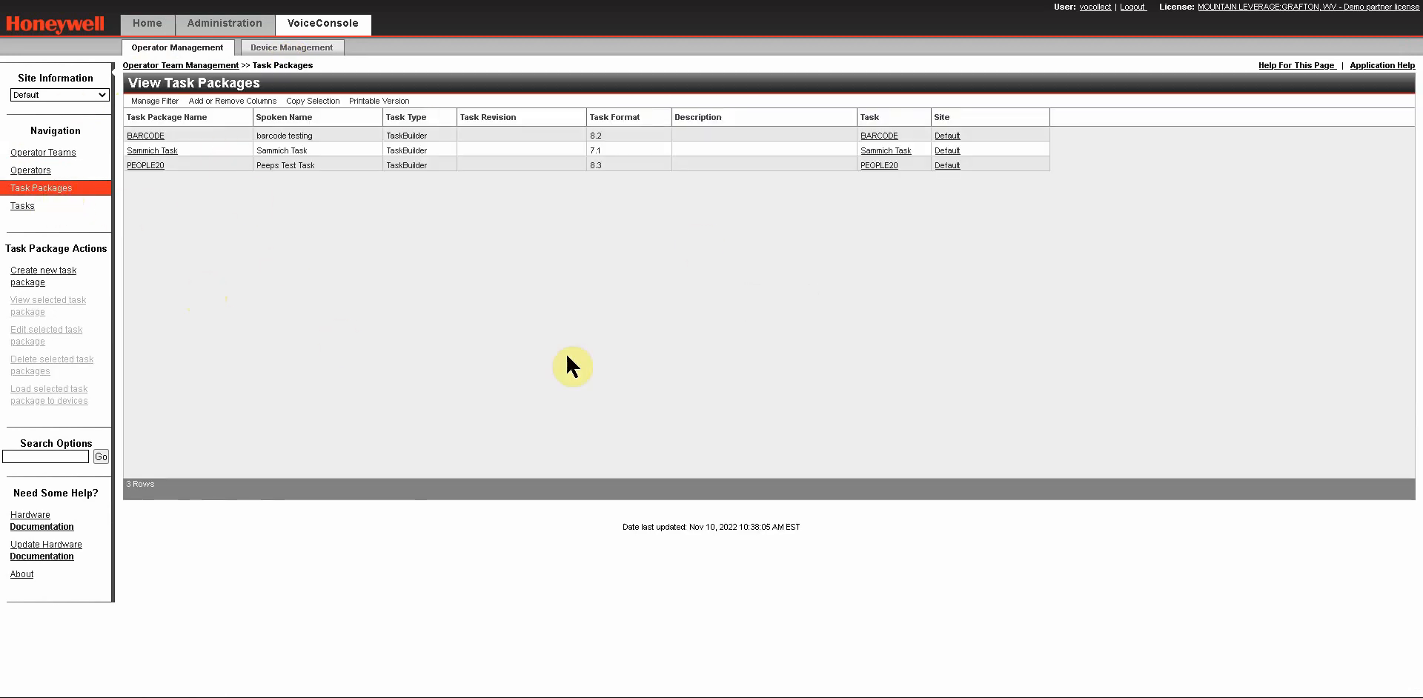
pyautogui.moveTo(354, 322)
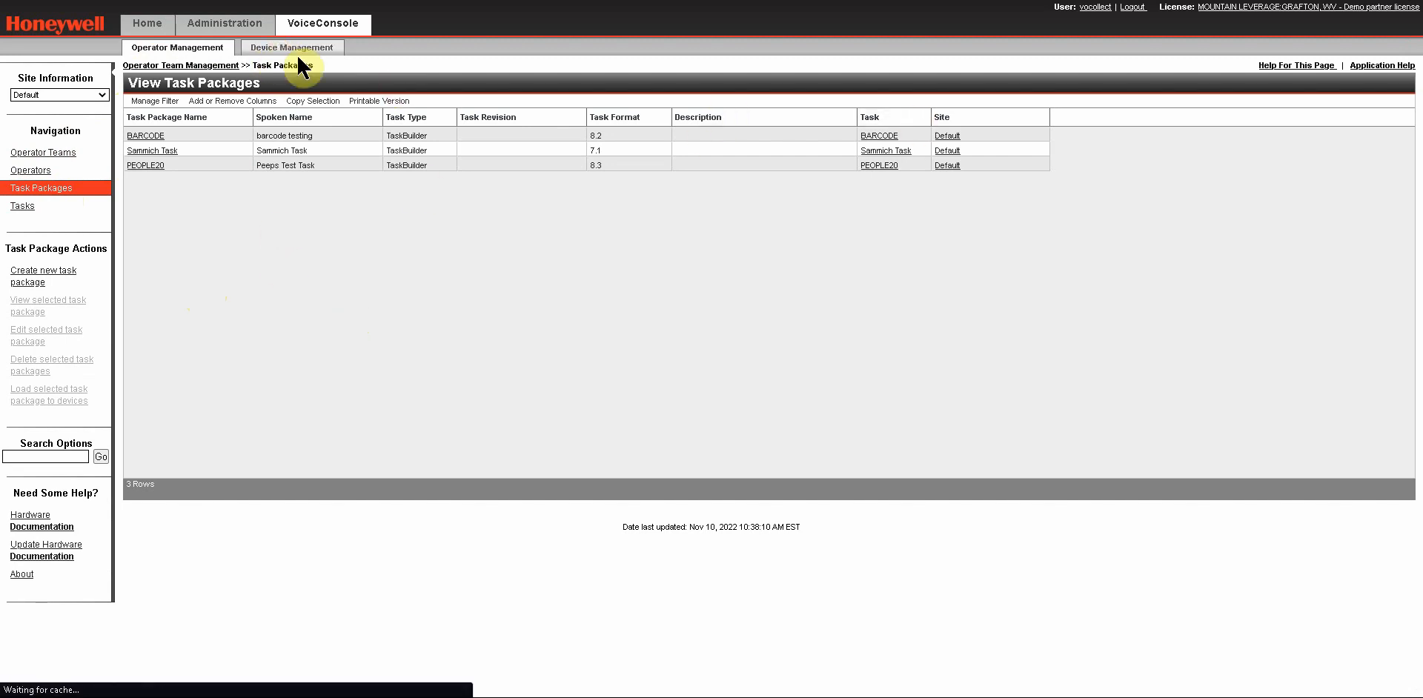
pyautogui.click(291, 48)
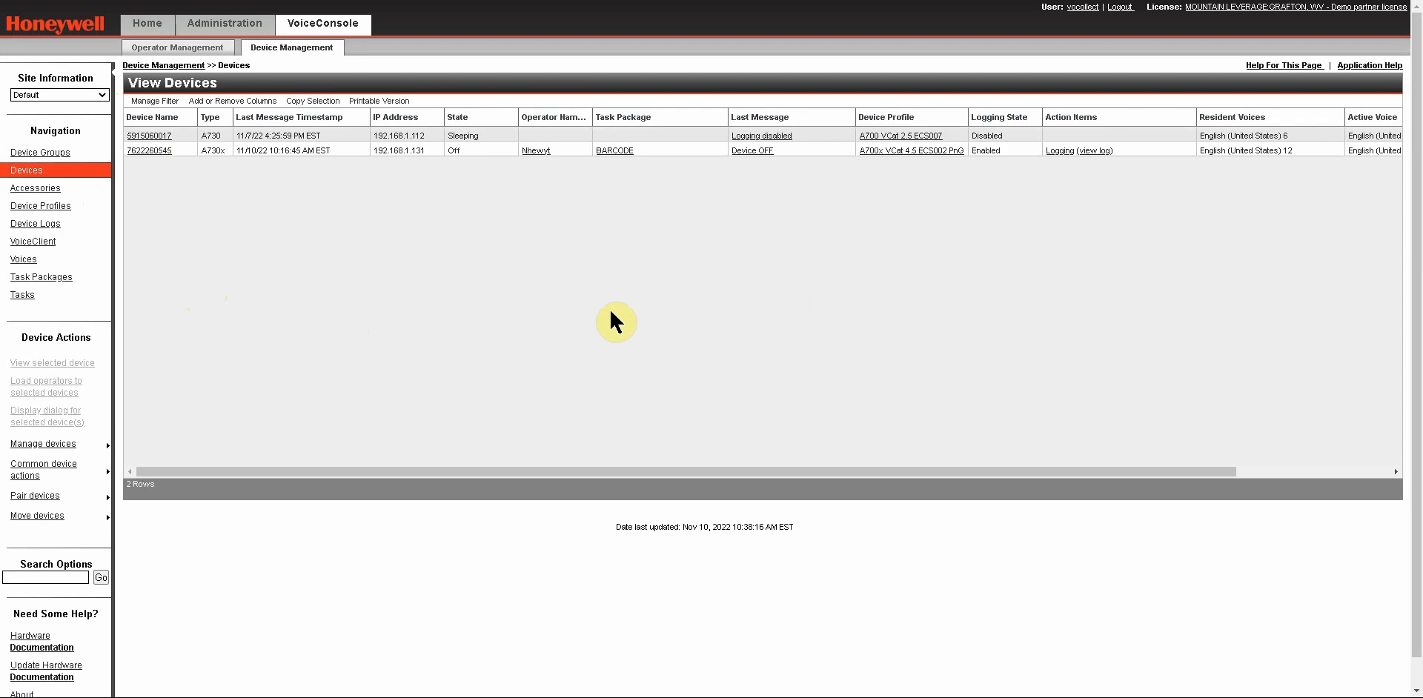
pyautogui.moveTo(178, 256)
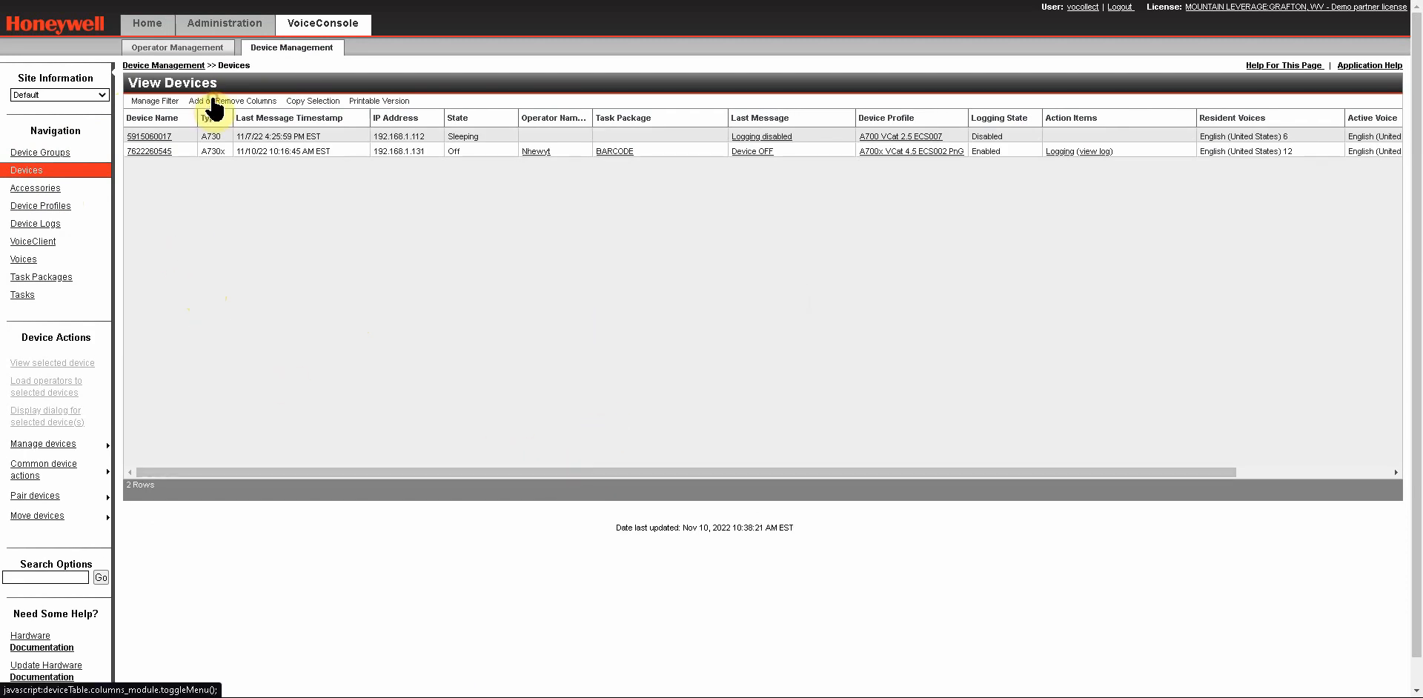
# Step: Hide Operator Name and show Vocollect VoiceClient Version in the device list columns
pyautogui.click(230, 101)
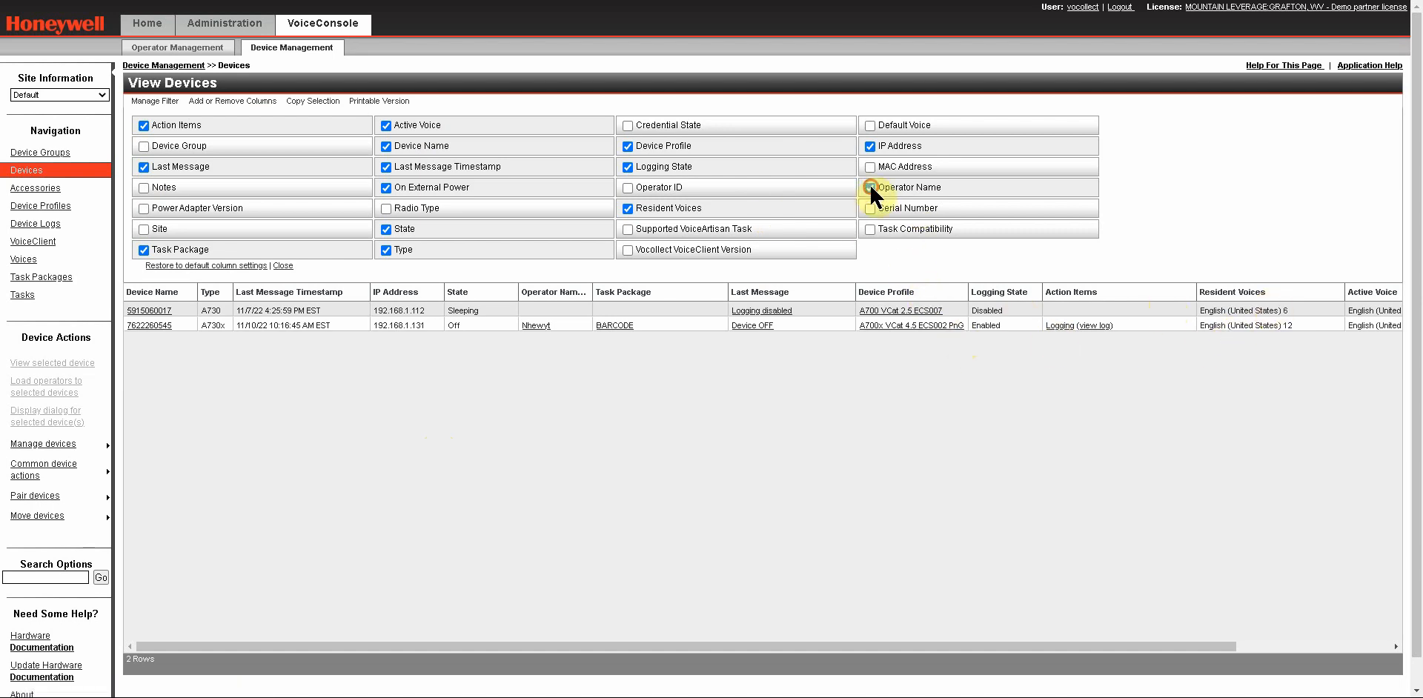
pyautogui.click(869, 187)
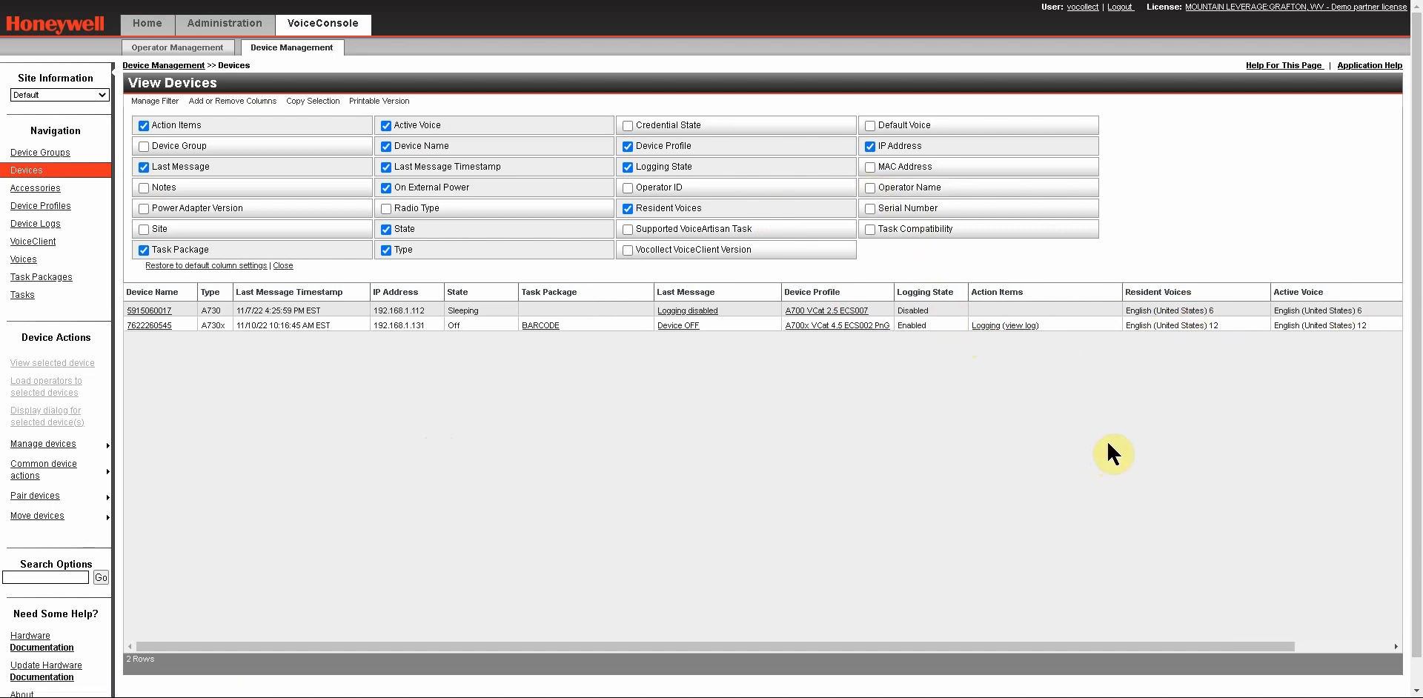
pyautogui.moveTo(828, 475)
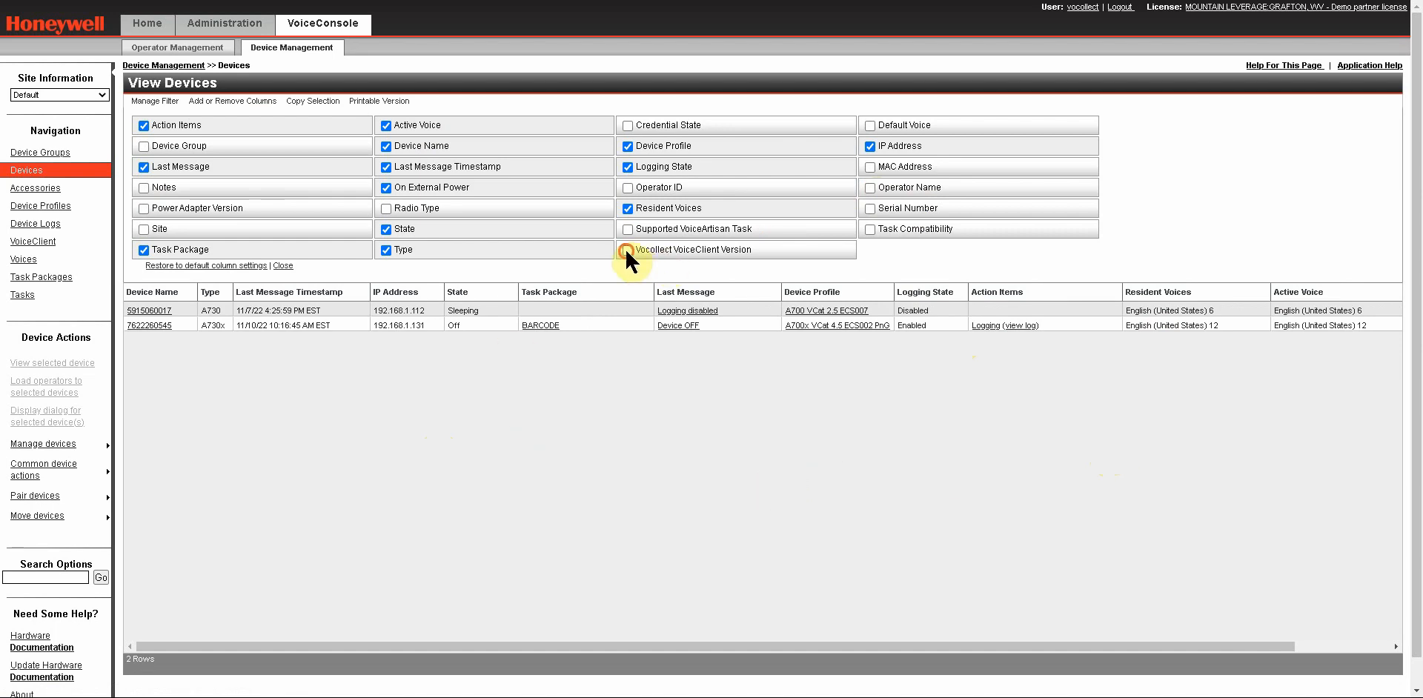
pyautogui.click(628, 249)
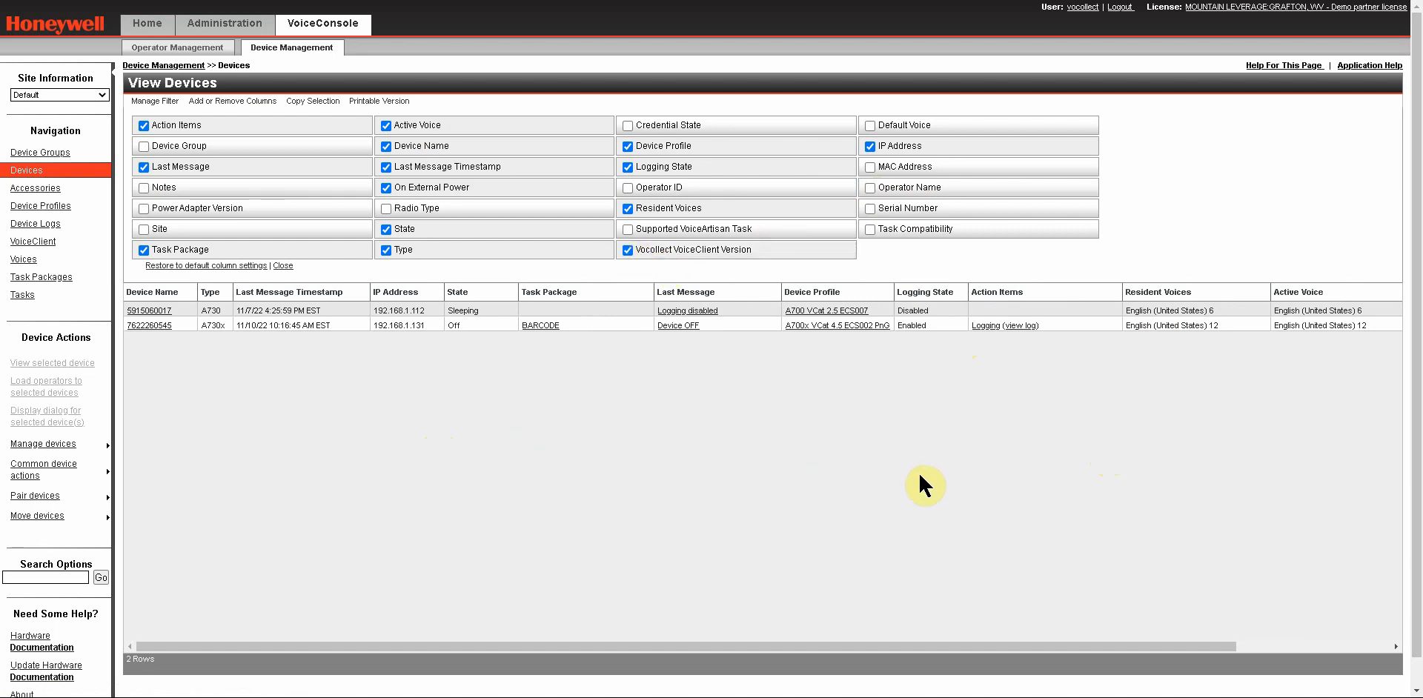
pyautogui.moveTo(889, 660)
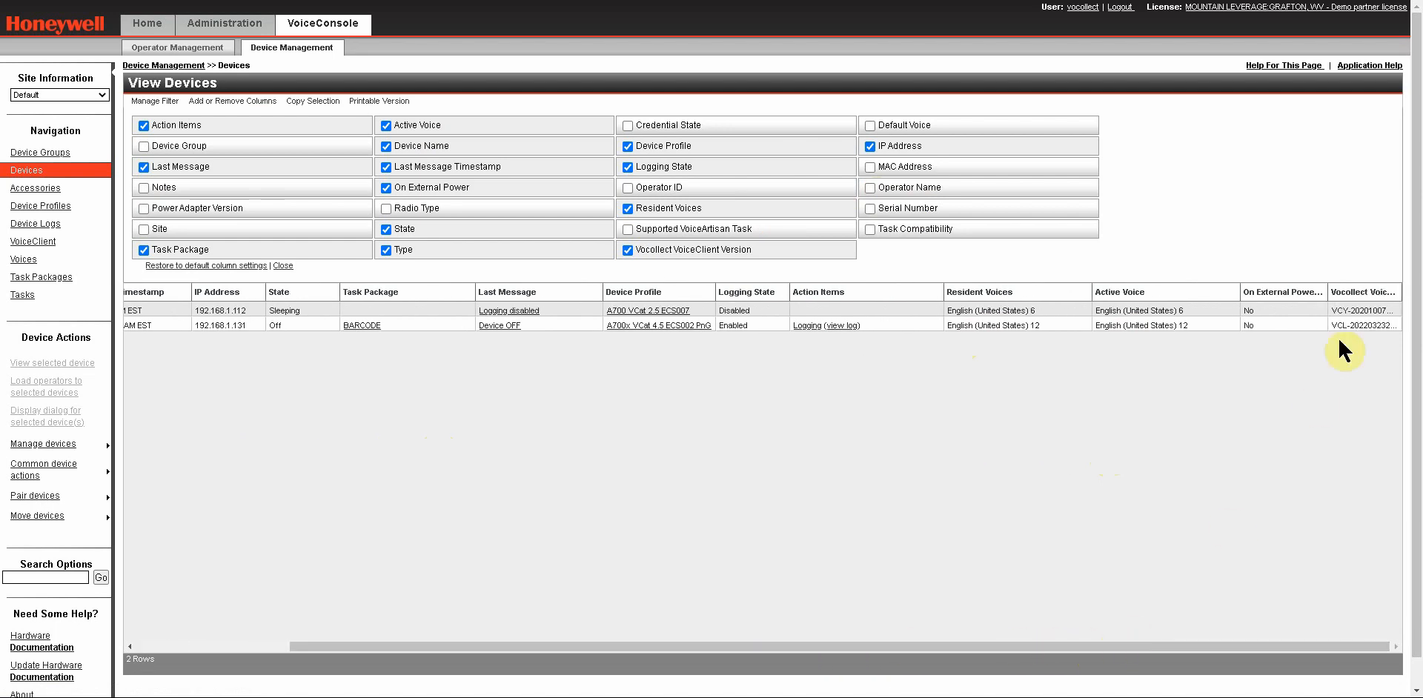
pyautogui.moveTo(1377, 310)
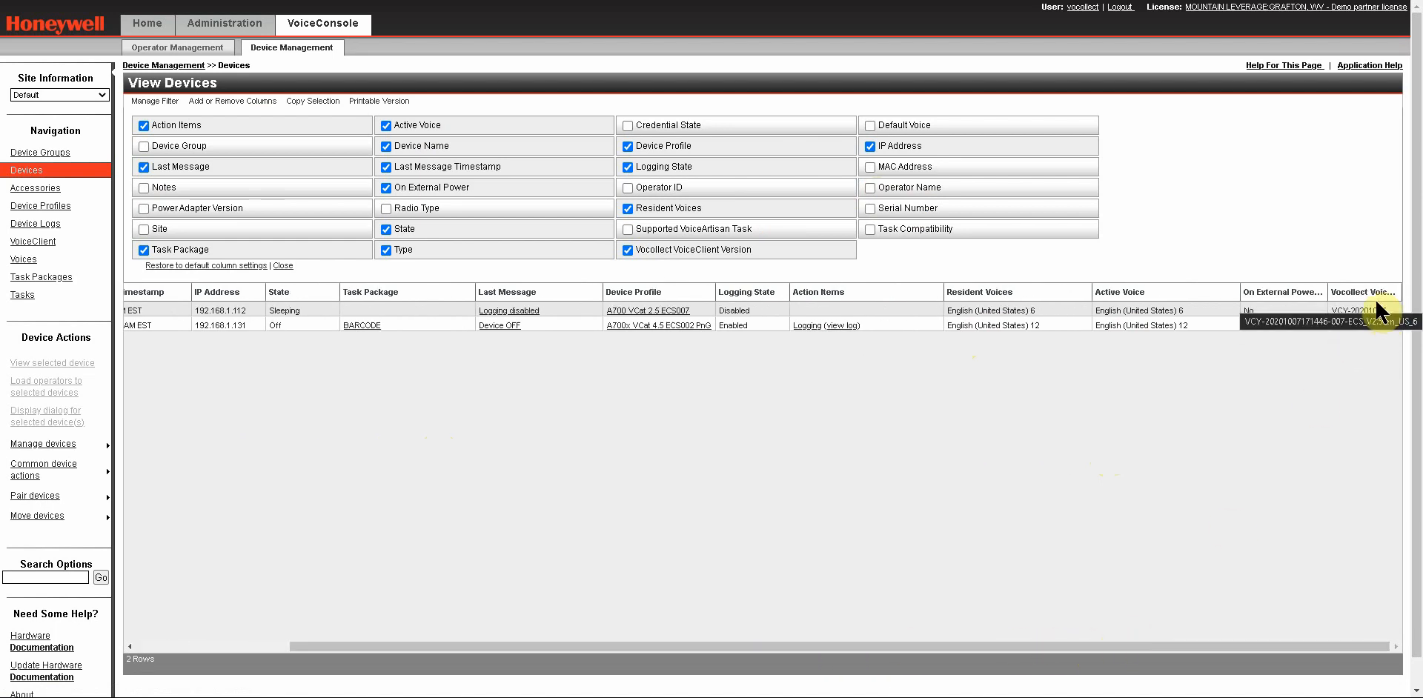
pyautogui.click(282, 266)
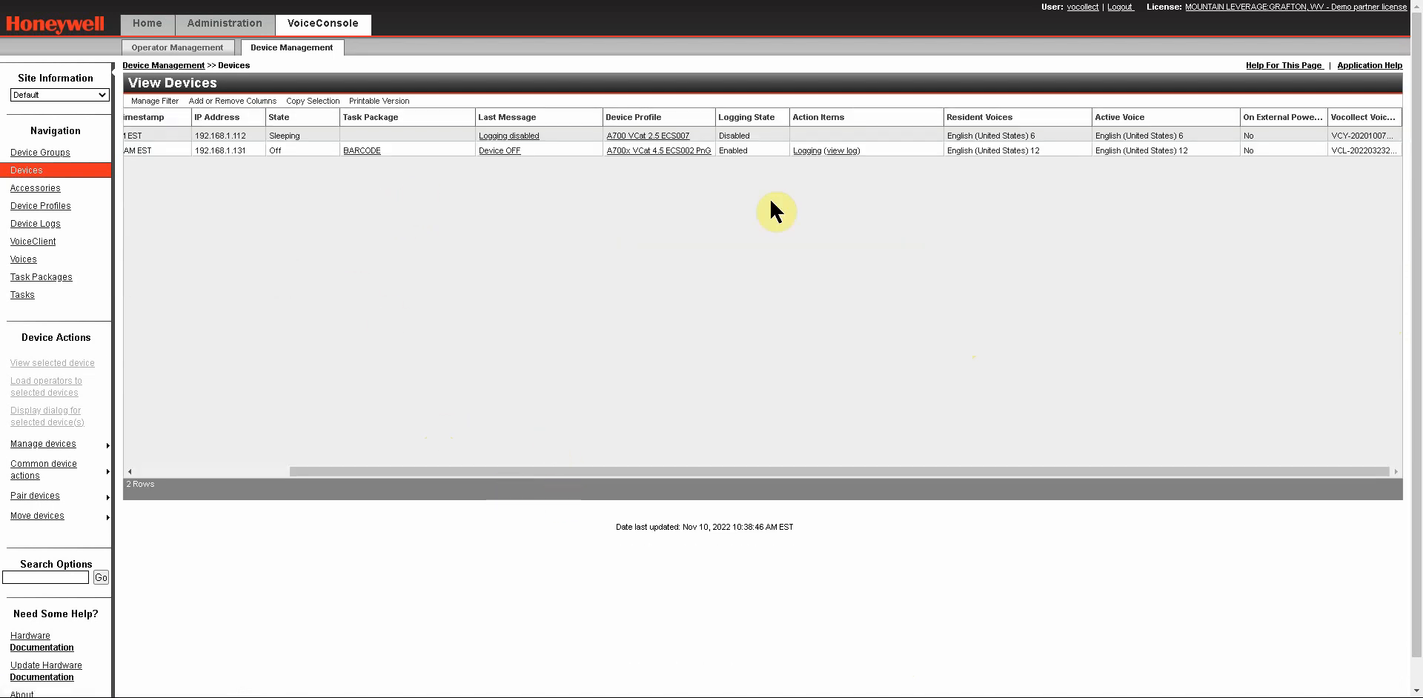
pyautogui.moveTo(589, 434)
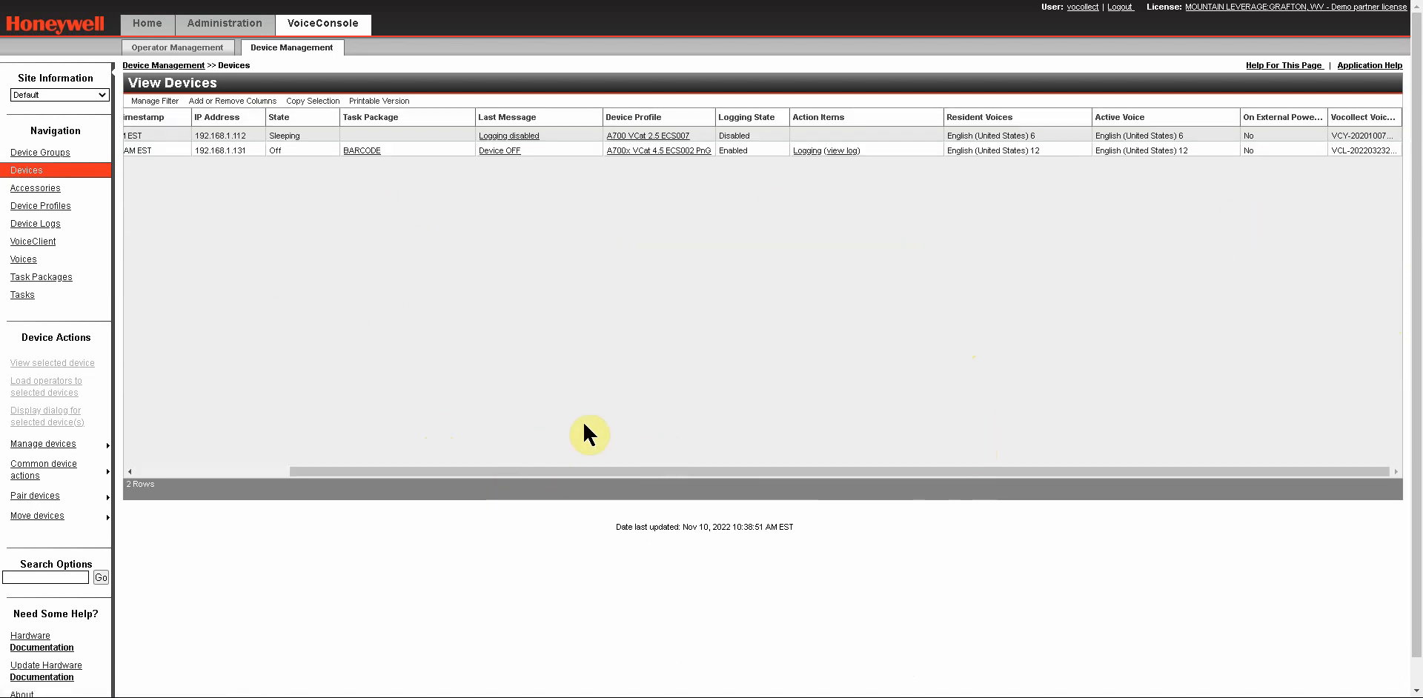
pyautogui.moveTo(1126, 355)
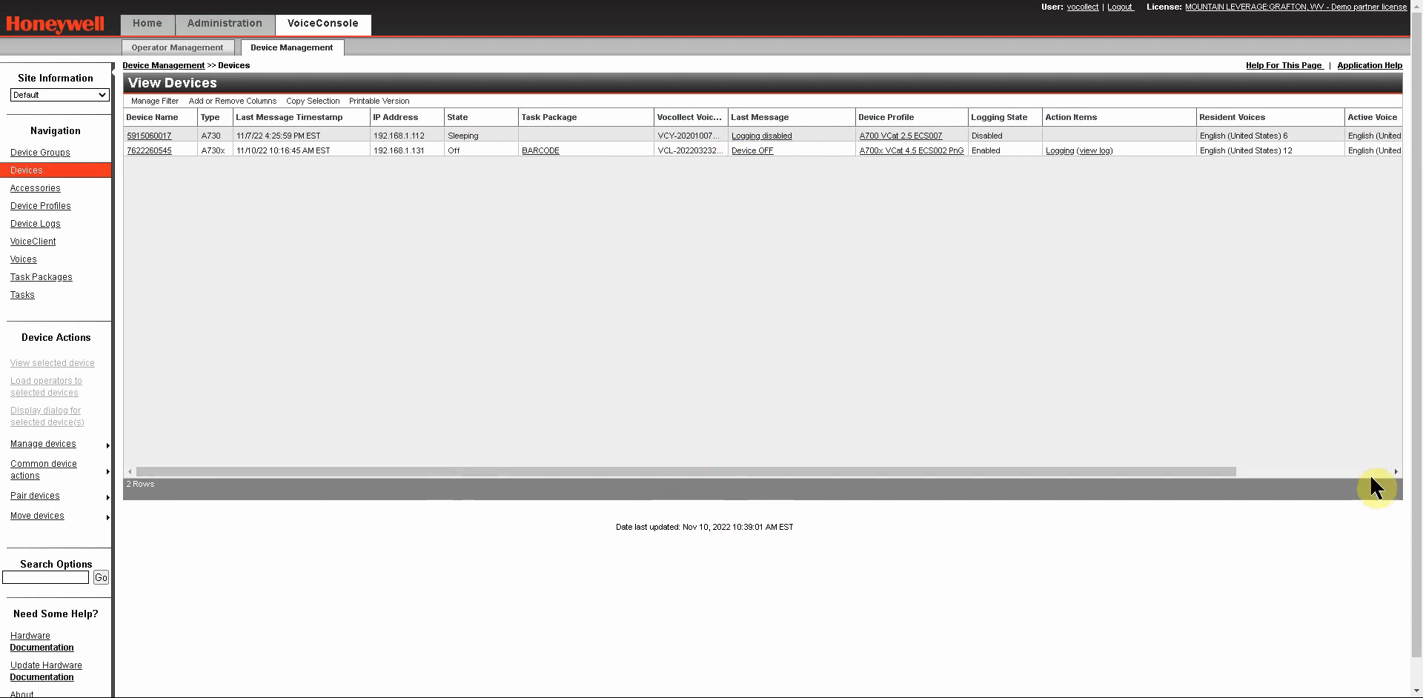
pyautogui.moveTo(333, 278)
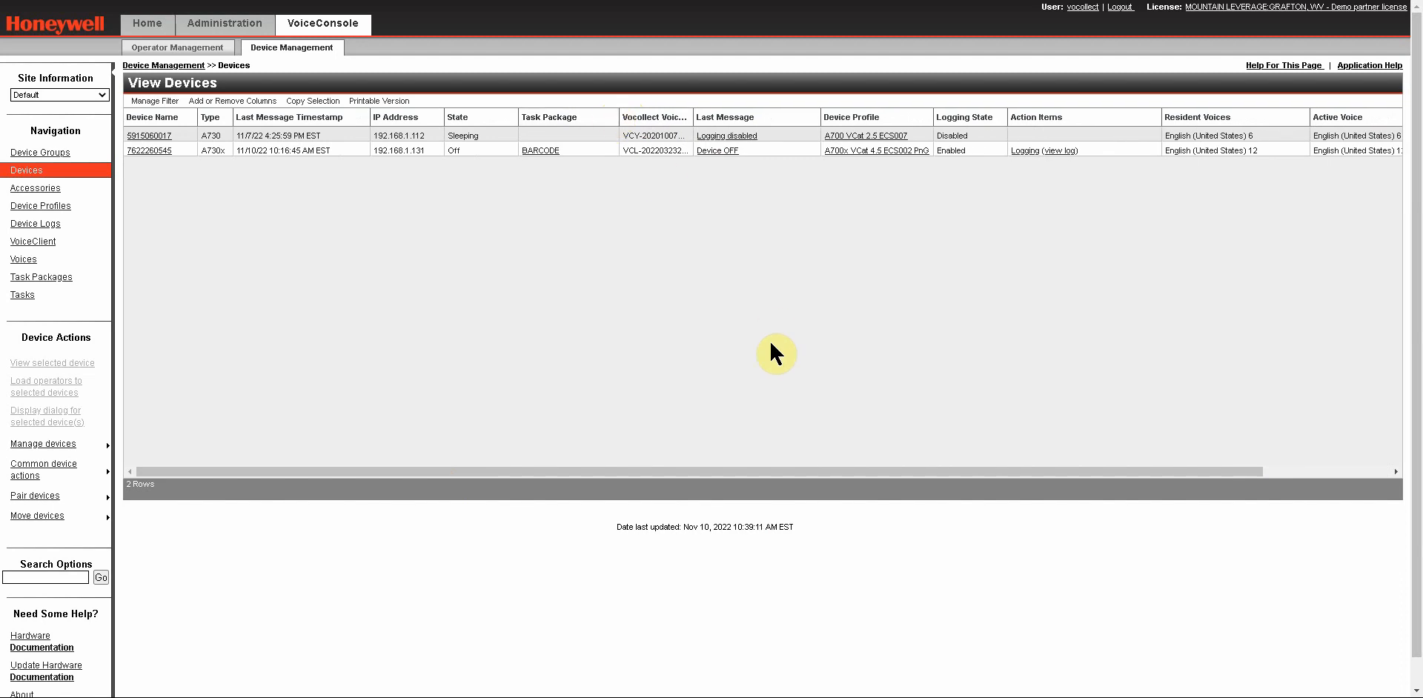
pyautogui.moveTo(282, 242)
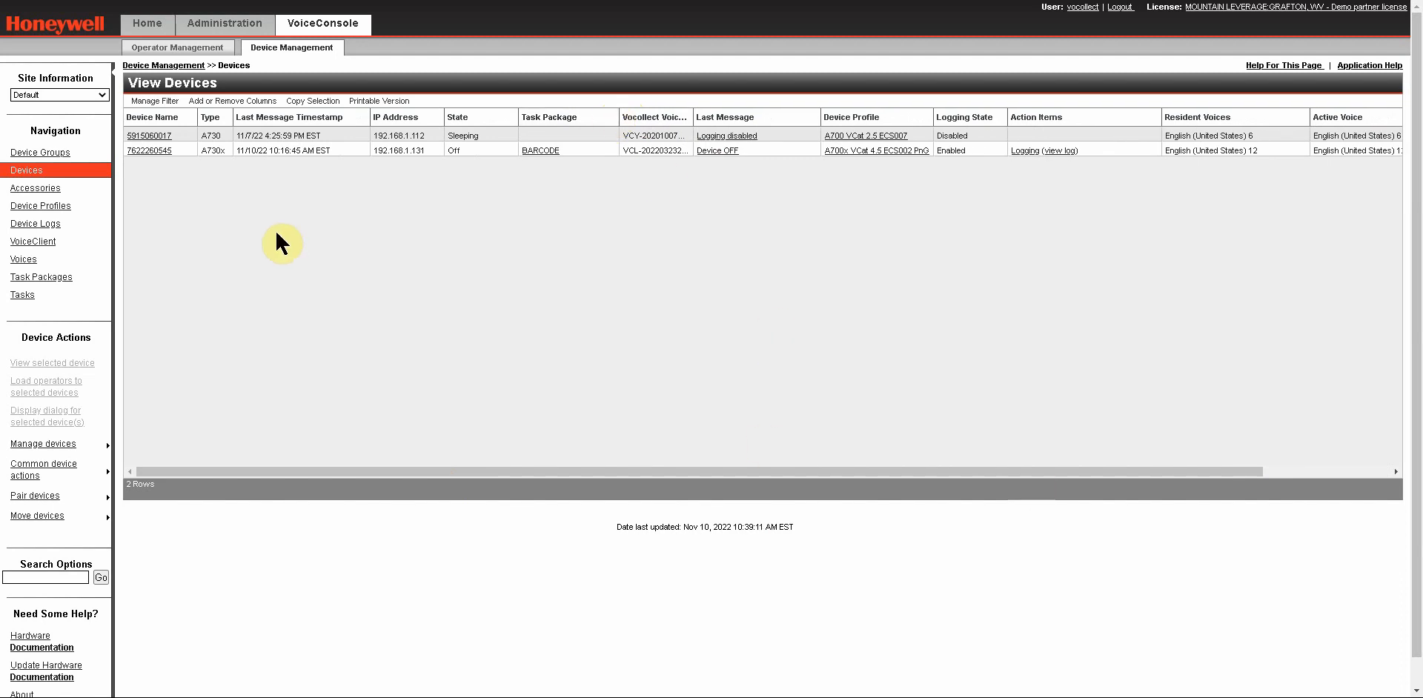
pyautogui.moveTo(966, 304)
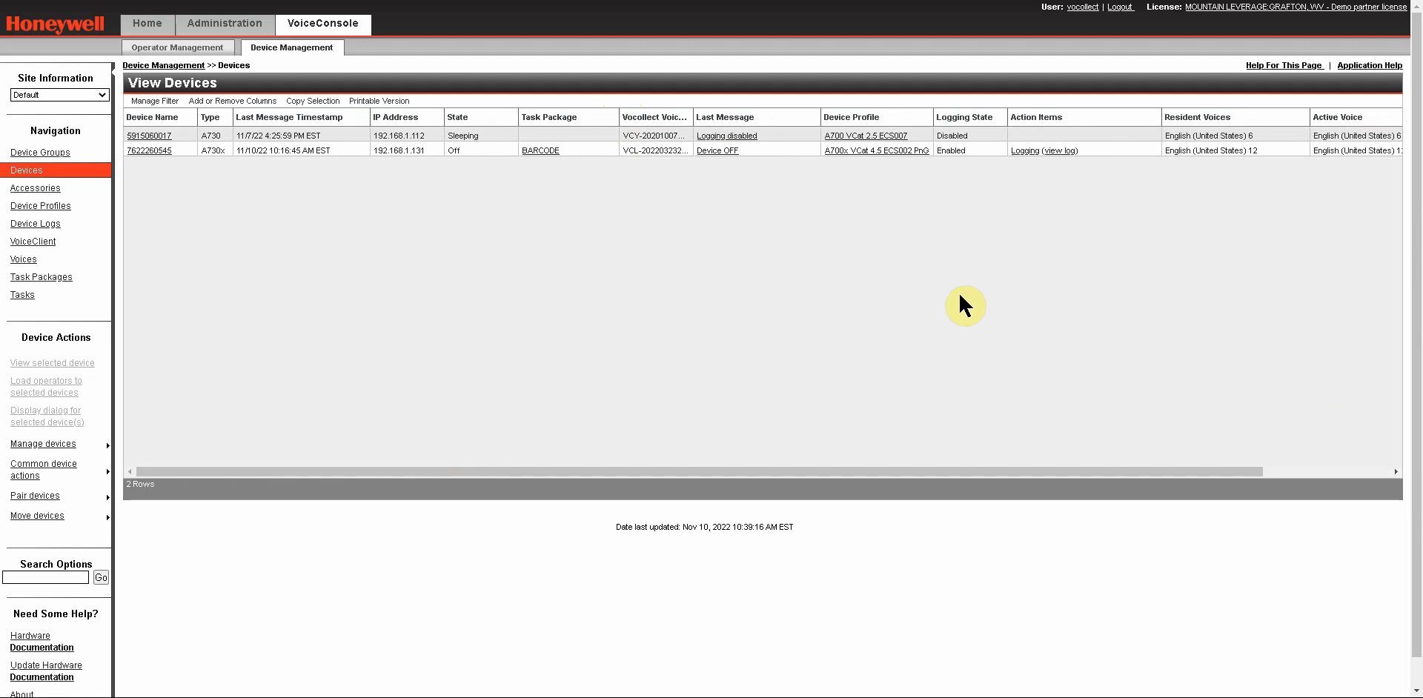
pyautogui.moveTo(720, 271)
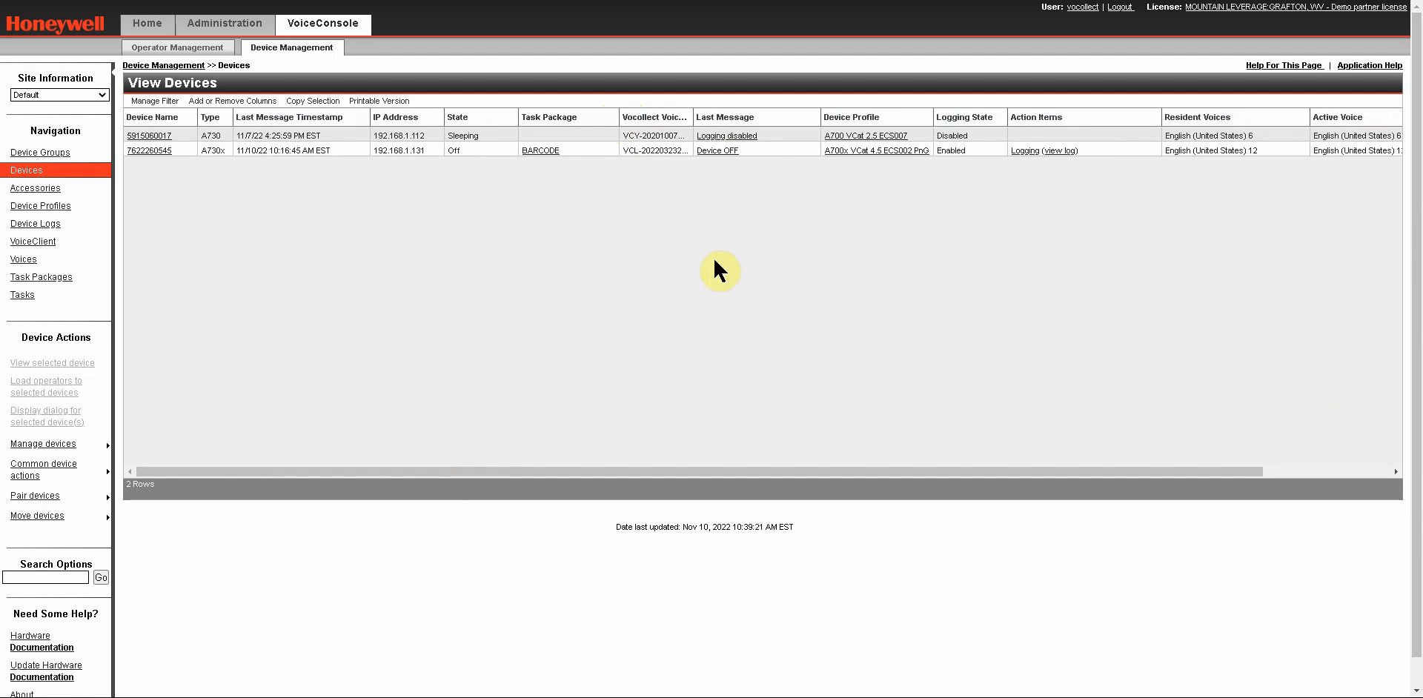
pyautogui.moveTo(509, 255)
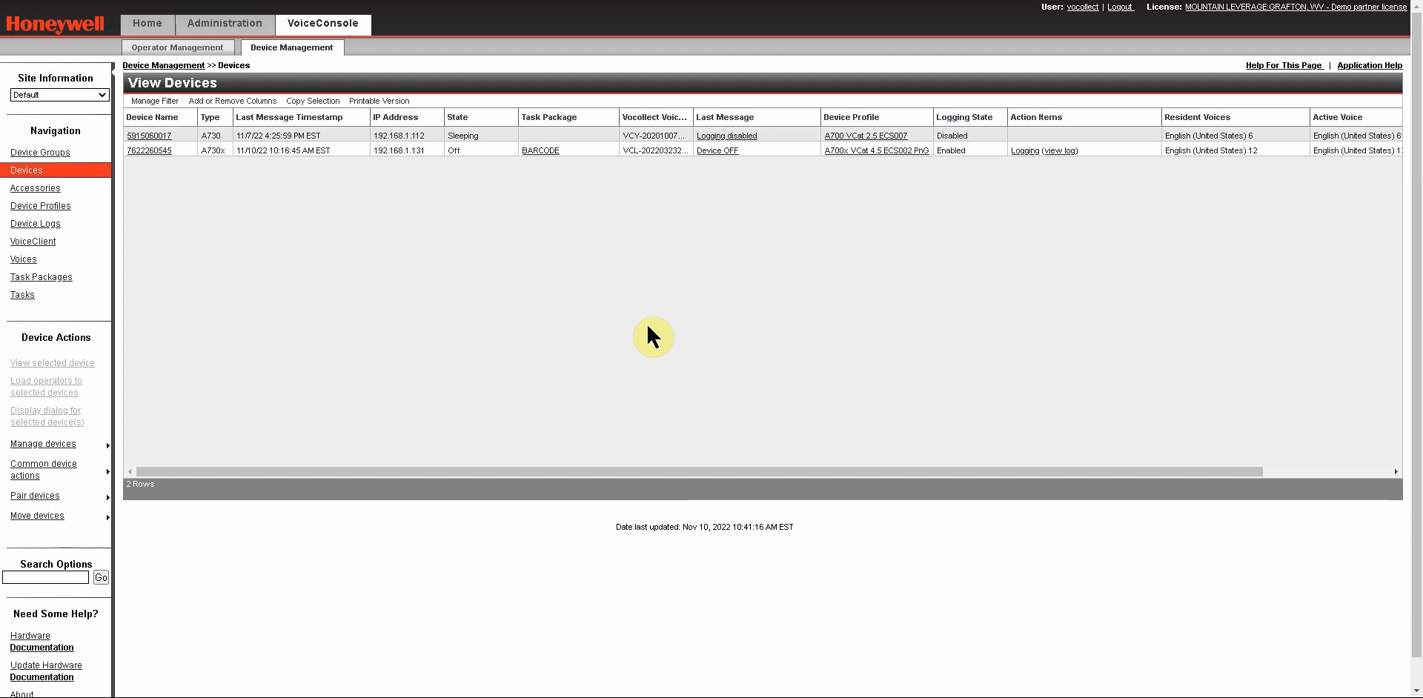
pyautogui.moveTo(80, 7)
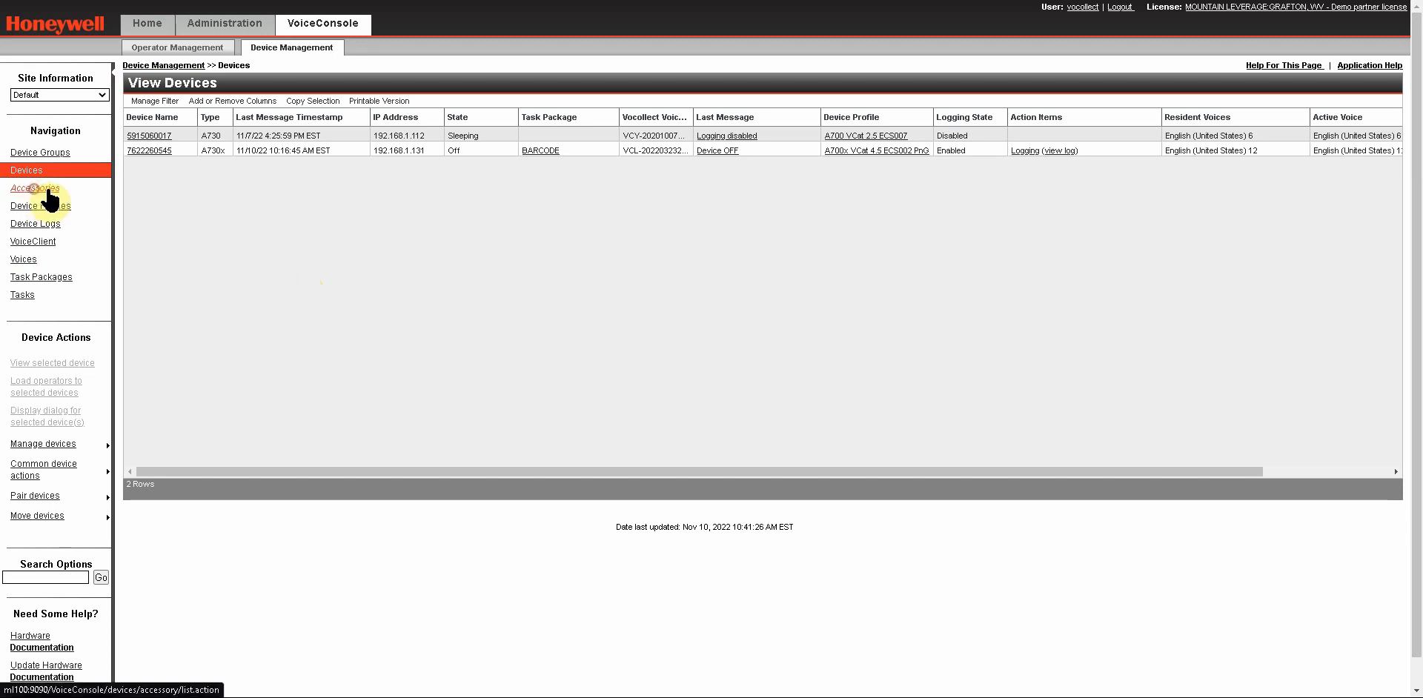
pyautogui.click(36, 188)
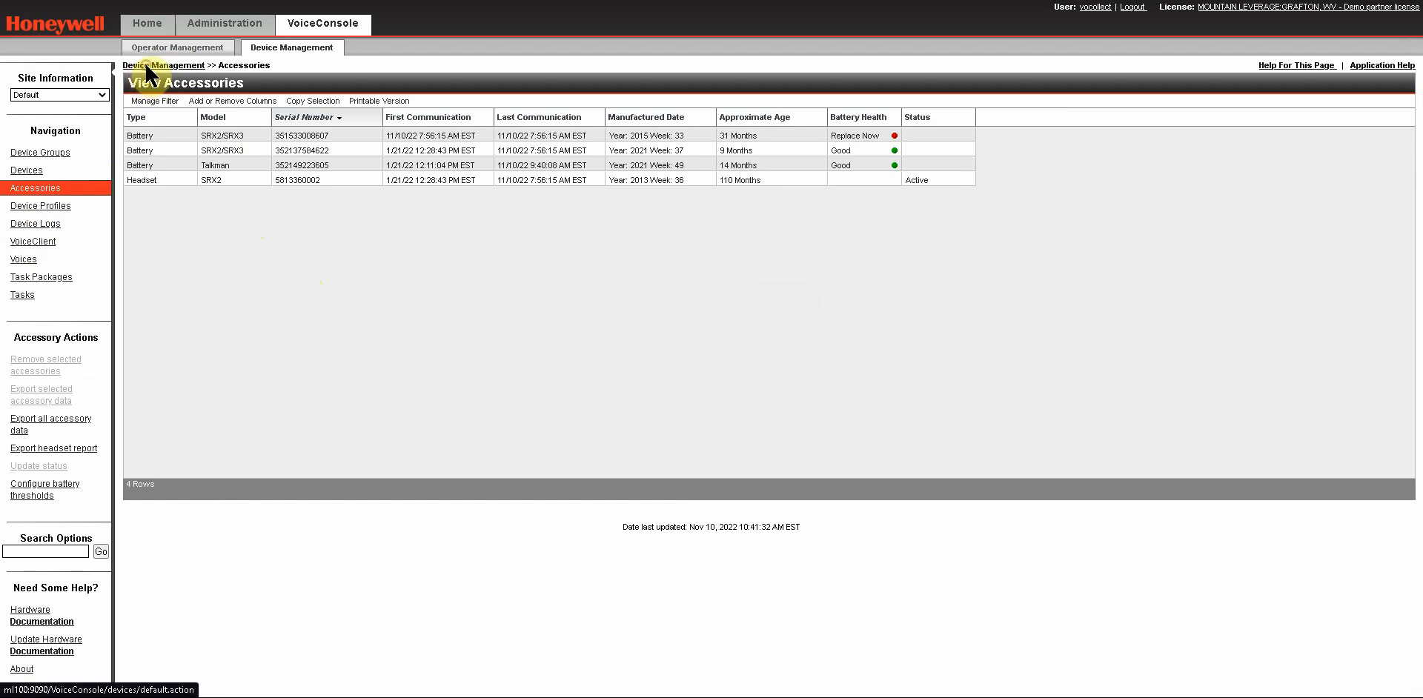
pyautogui.click(25, 170)
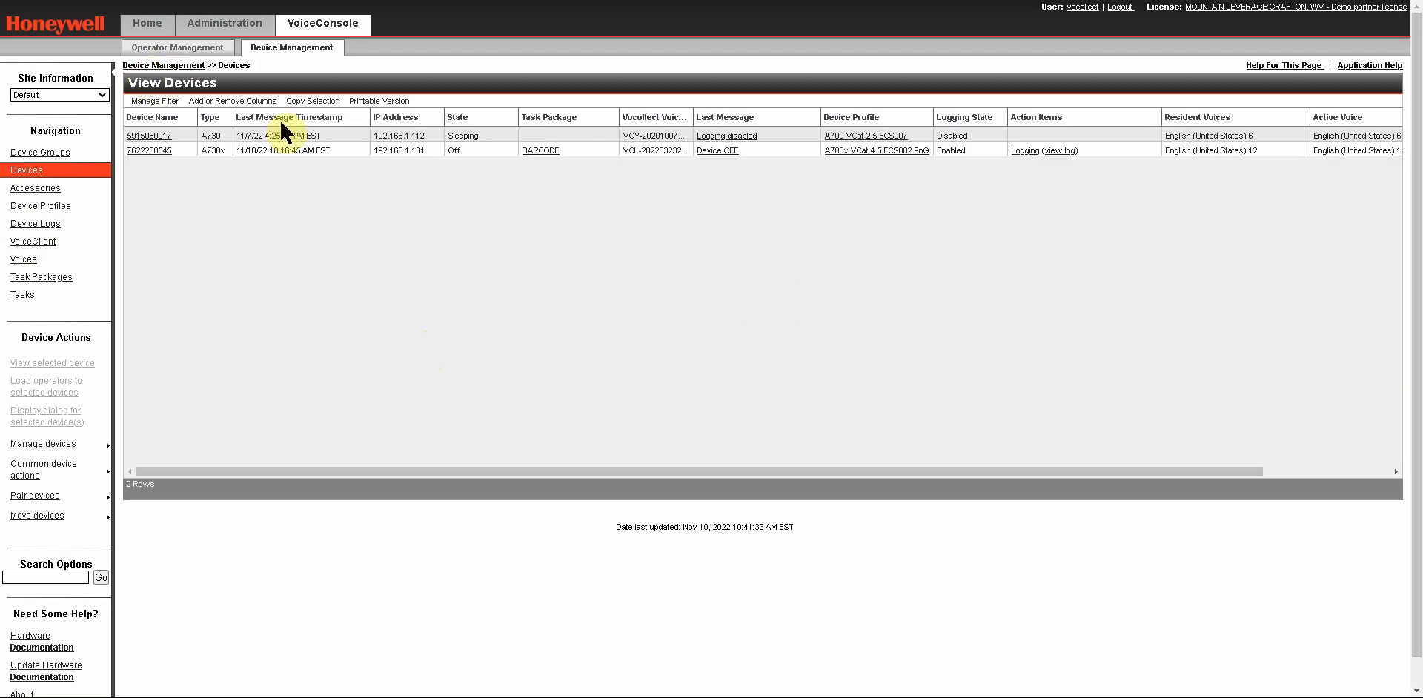
pyautogui.moveTo(427, 384)
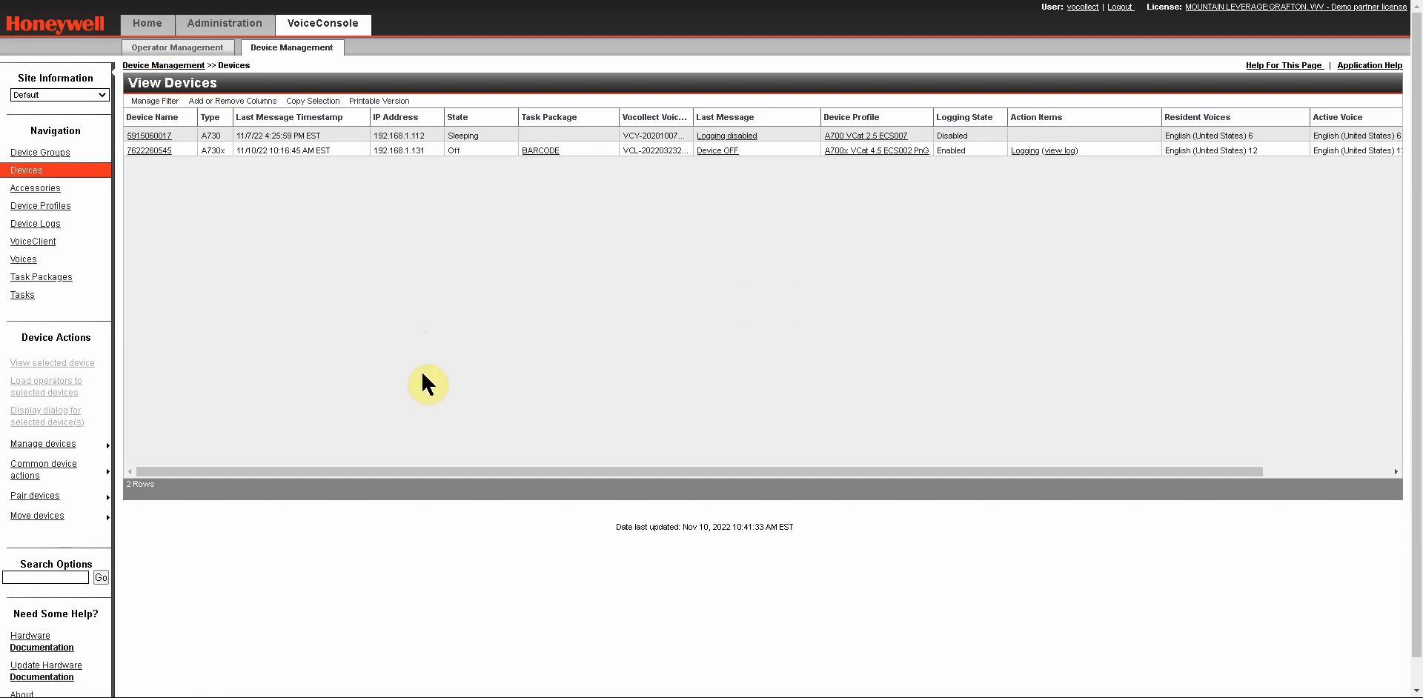
pyautogui.moveTo(481, 320)
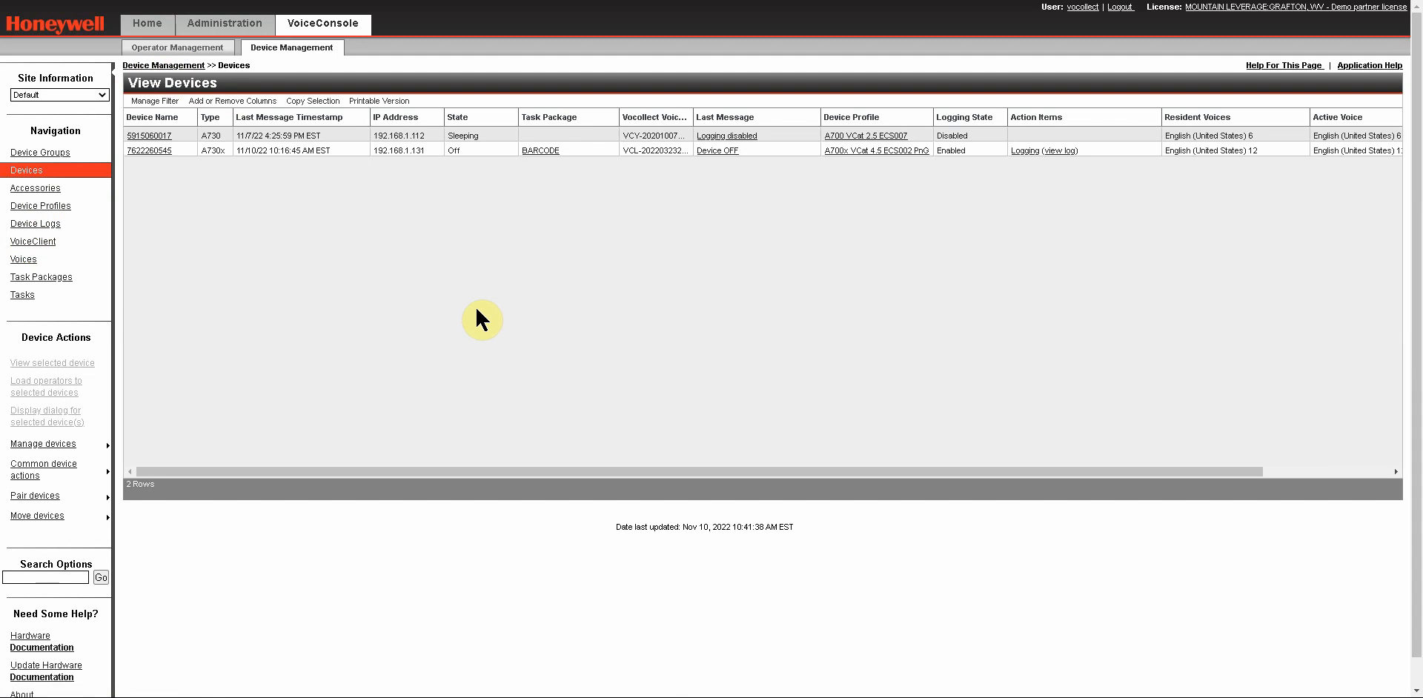
pyautogui.moveTo(364, 277)
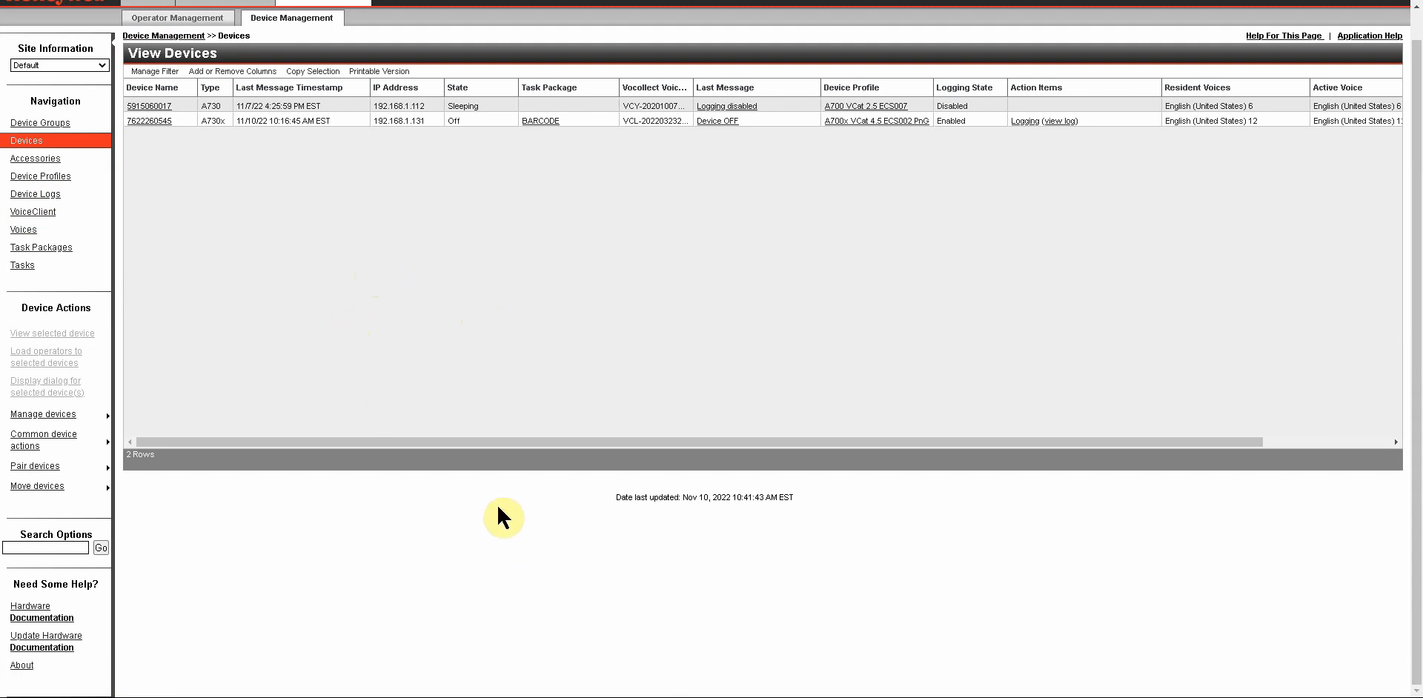
pyautogui.moveTo(75, 568)
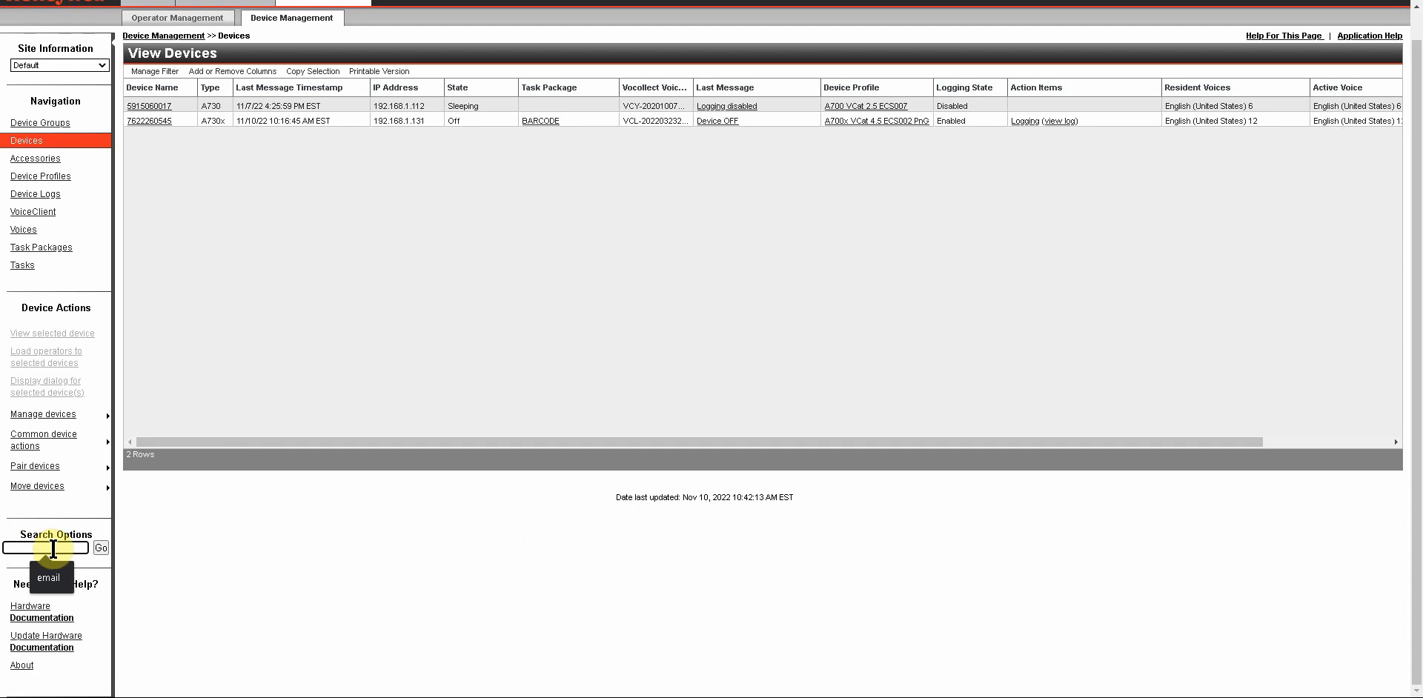
pyautogui.moveTo(57, 536)
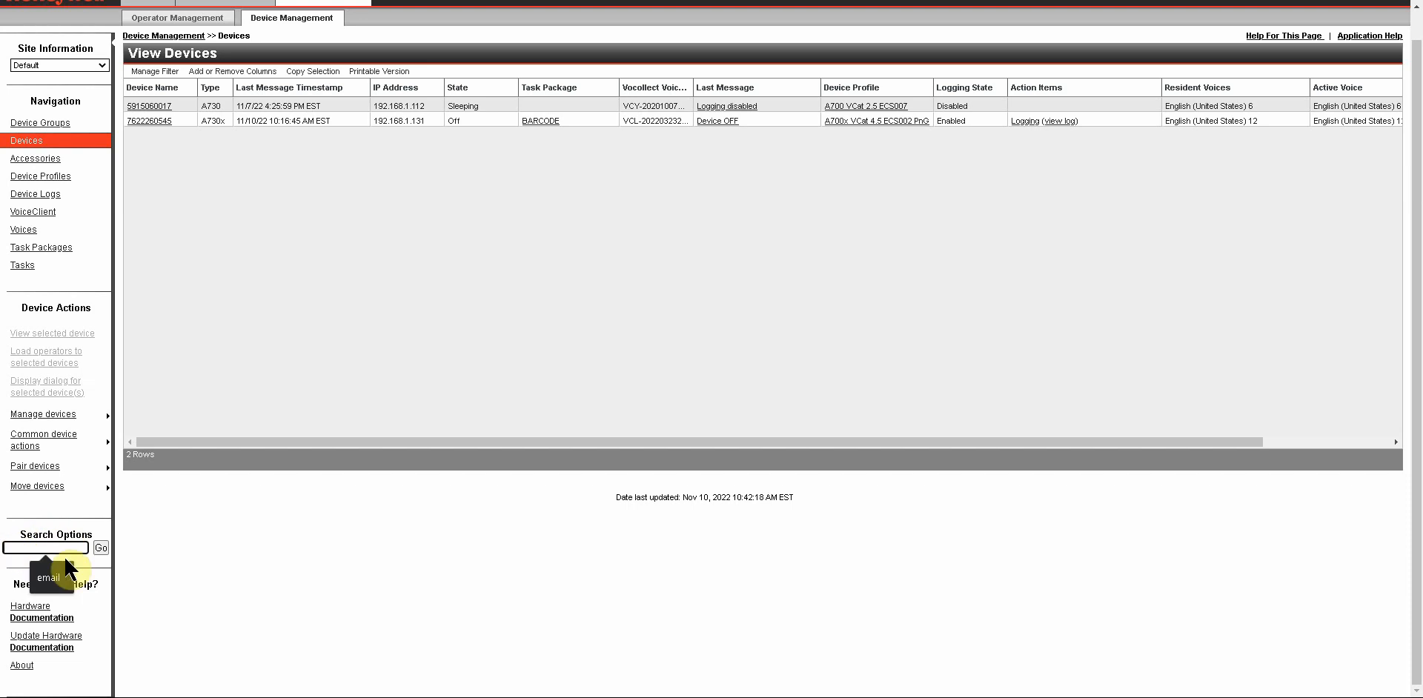
pyautogui.write('59')
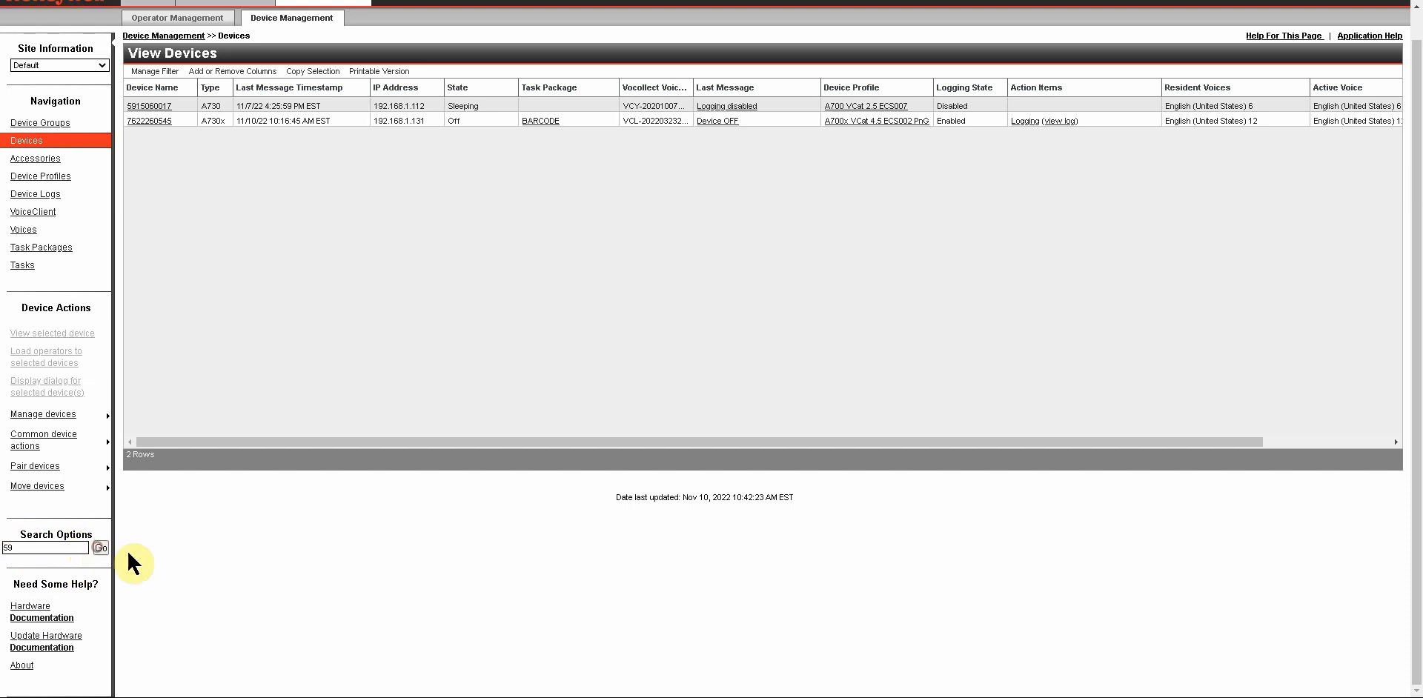
pyautogui.click(100, 548)
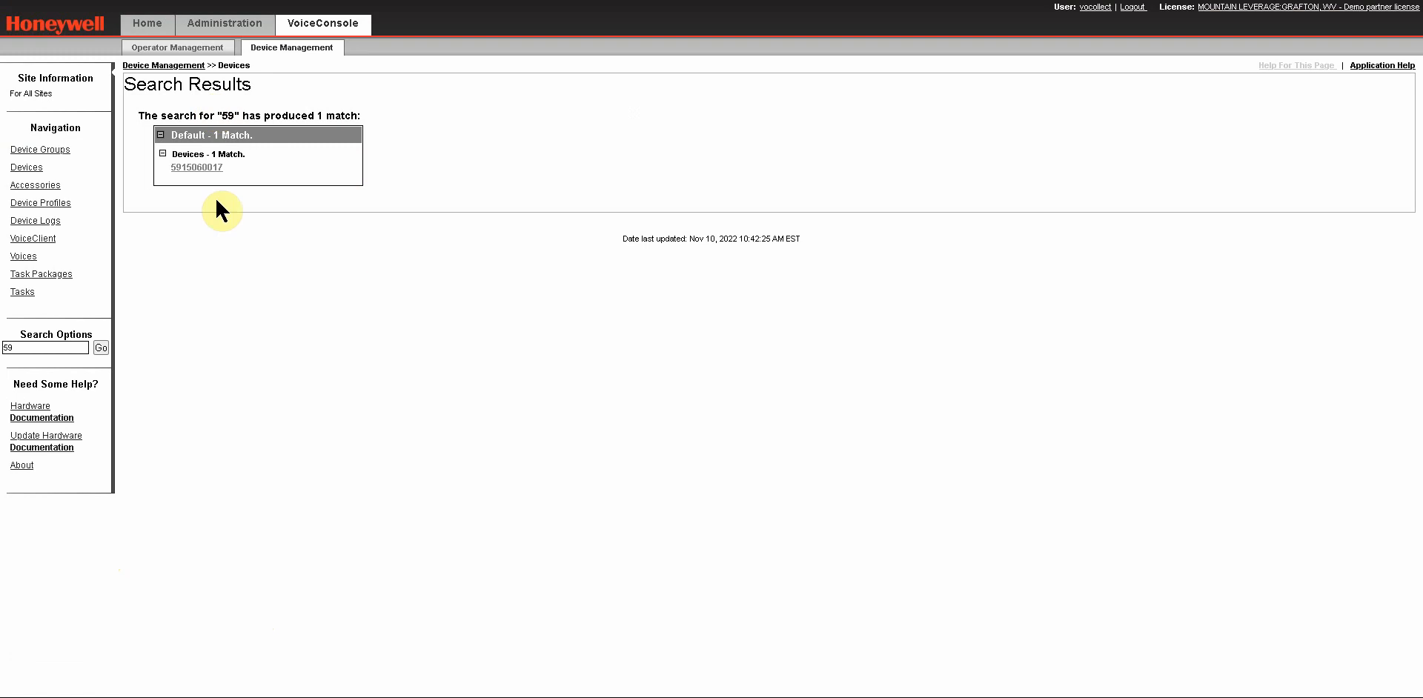
pyautogui.moveTo(195, 166)
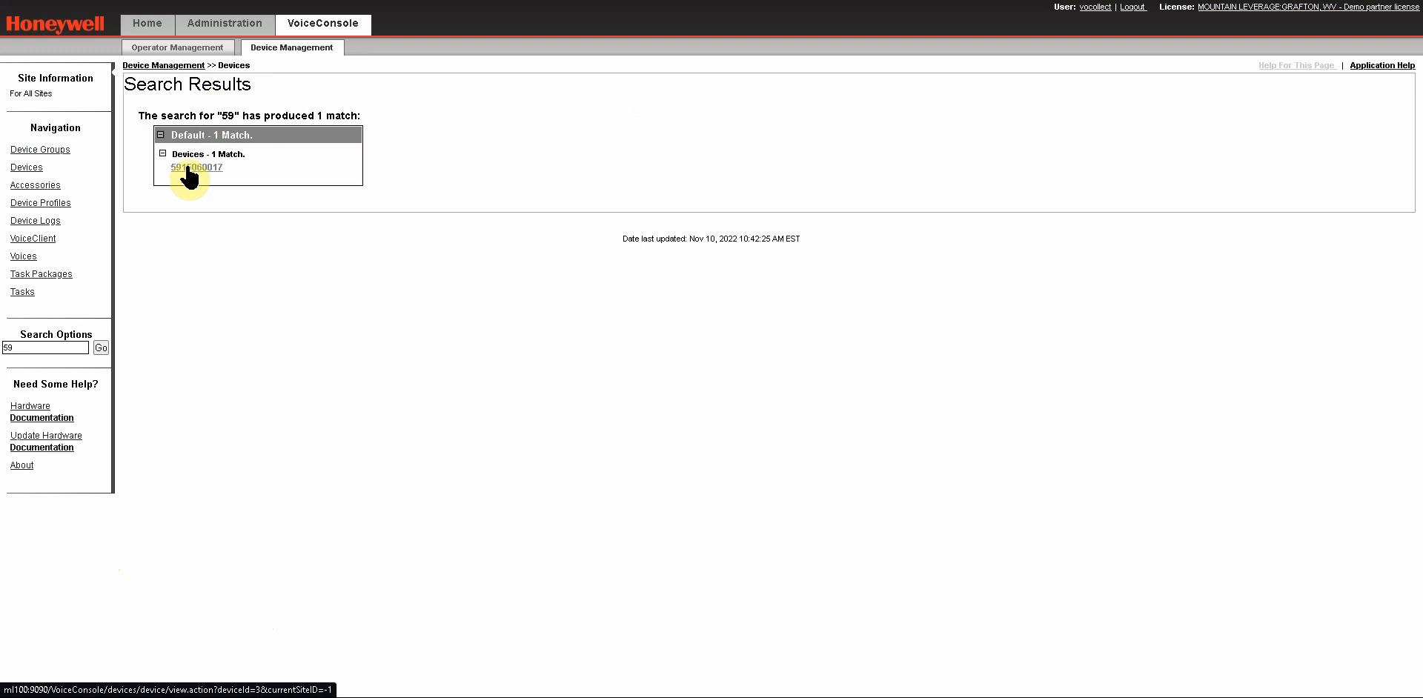
pyautogui.click(195, 167)
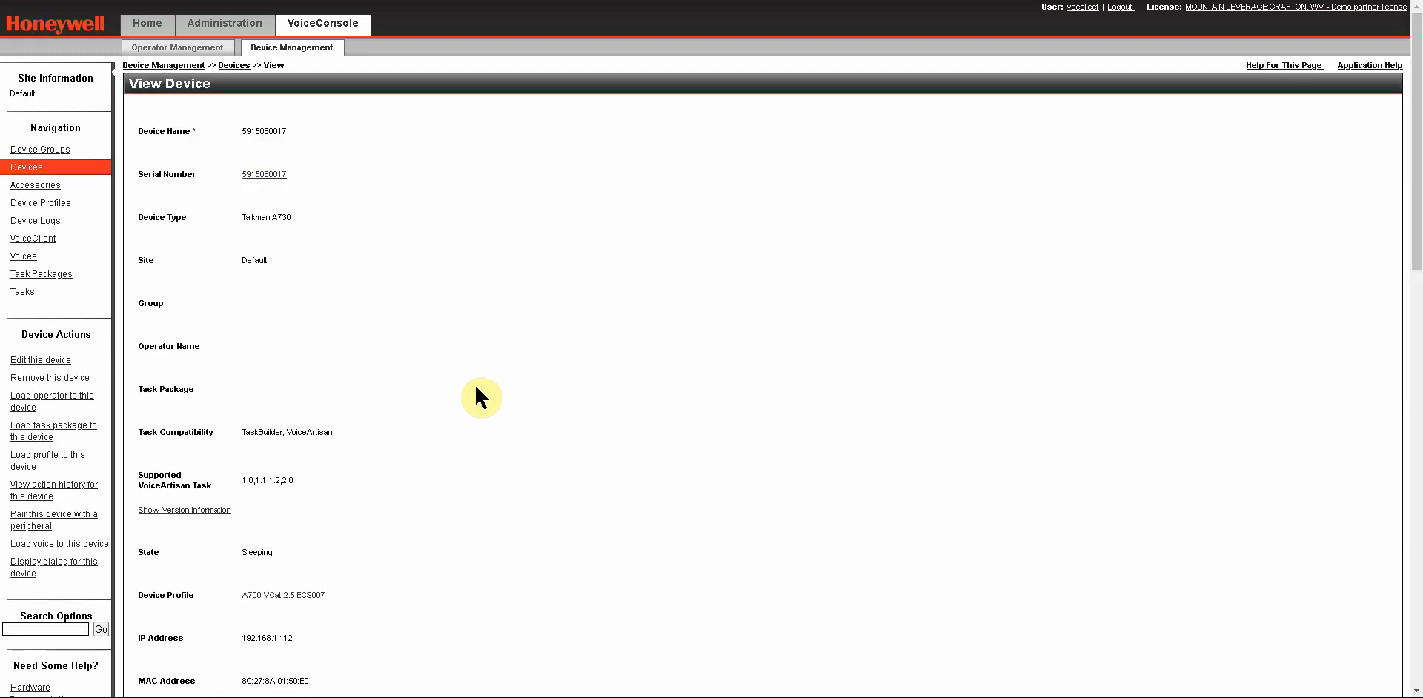
pyautogui.moveTo(466, 618)
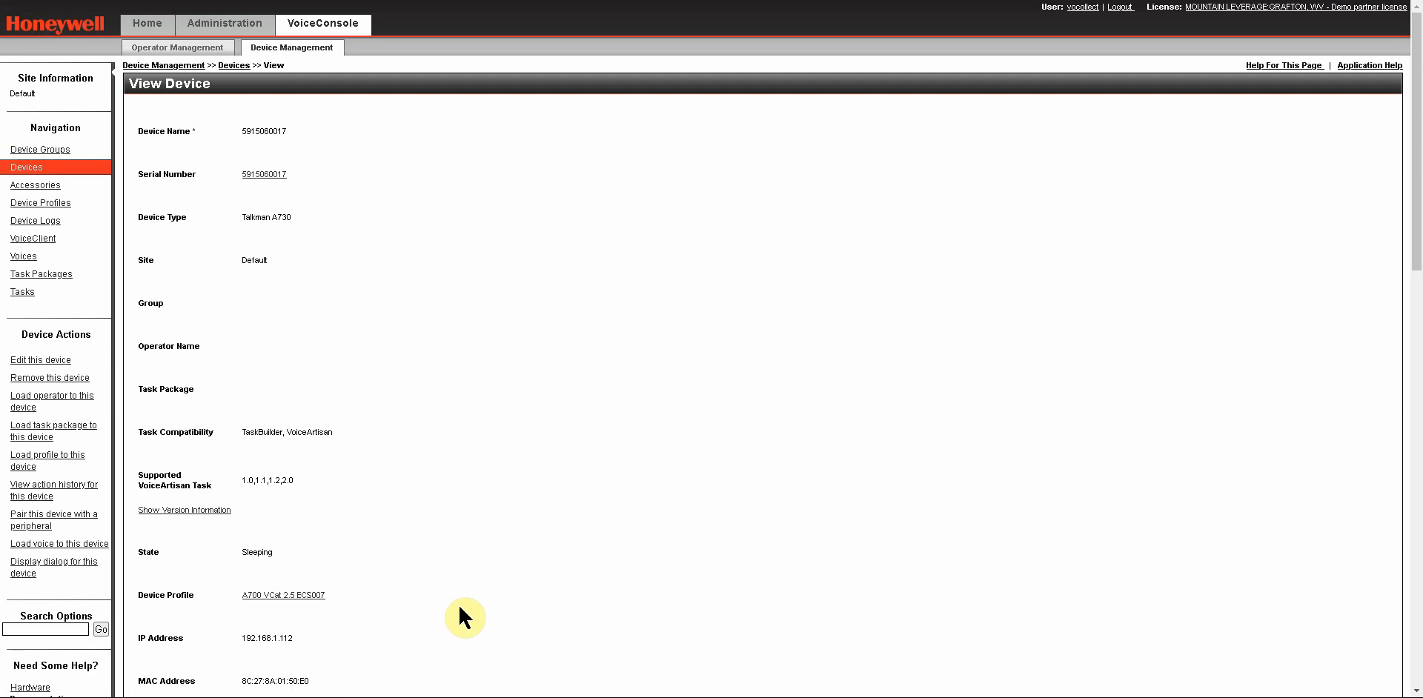
pyautogui.moveTo(454, 581)
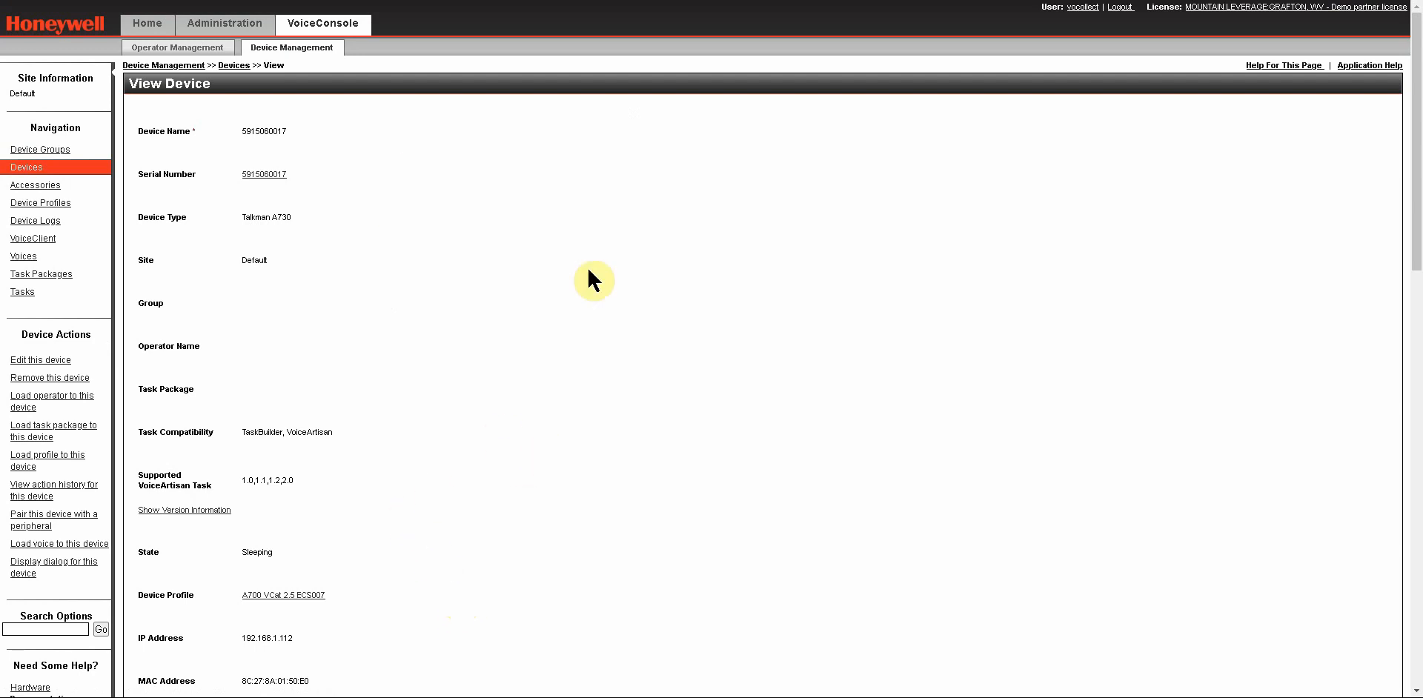
pyautogui.moveTo(699, 274)
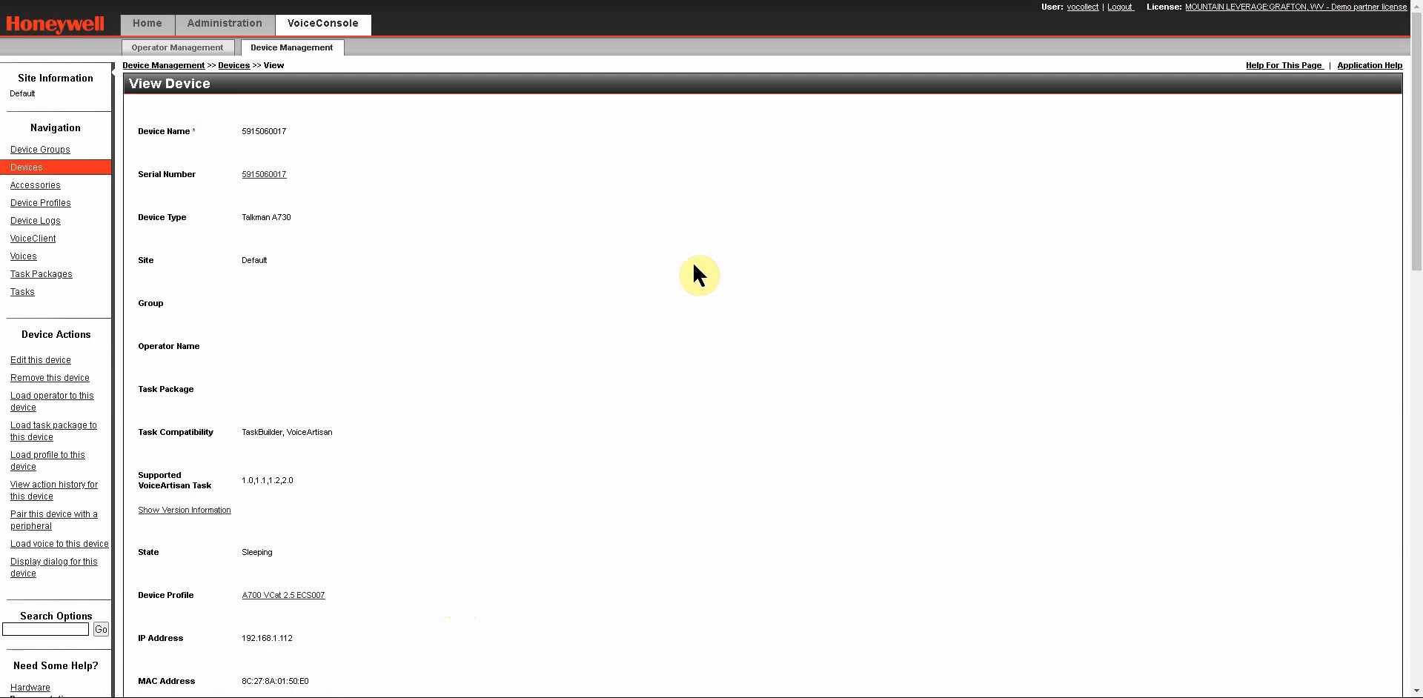
pyautogui.moveTo(679, 282)
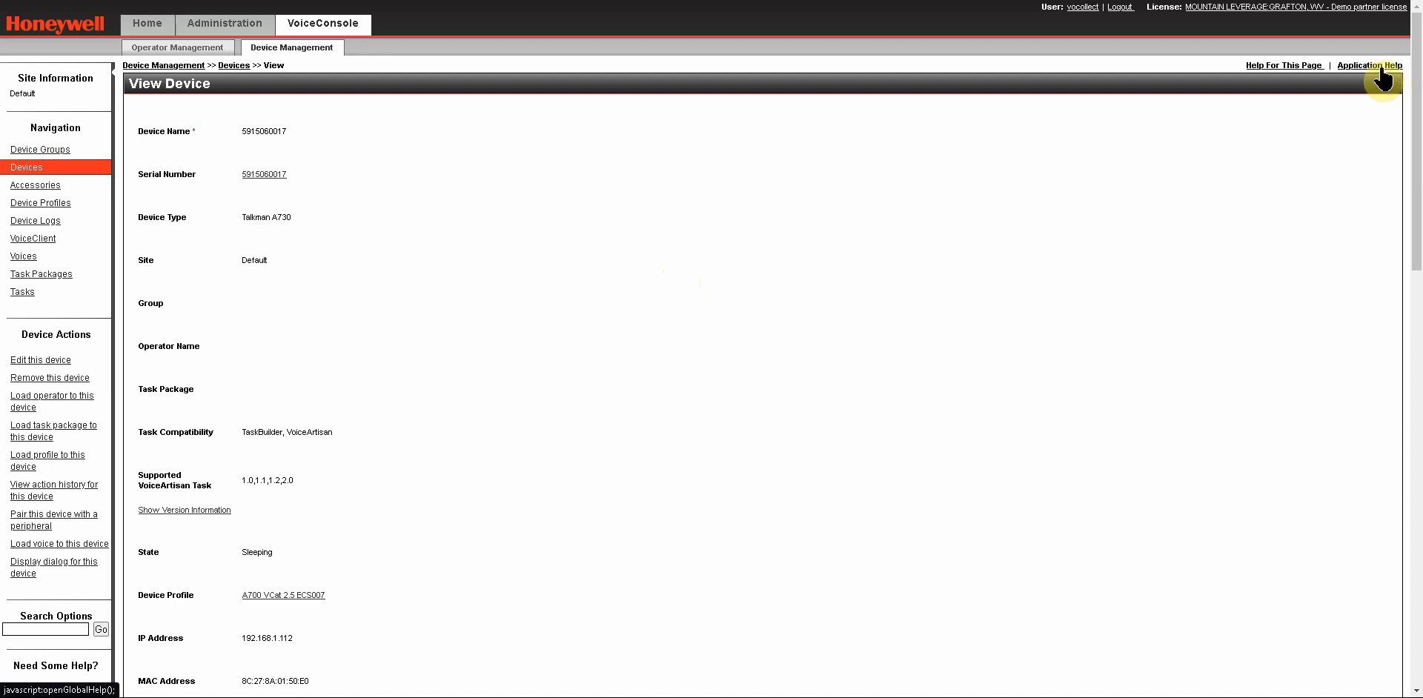
pyautogui.moveTo(1283, 65)
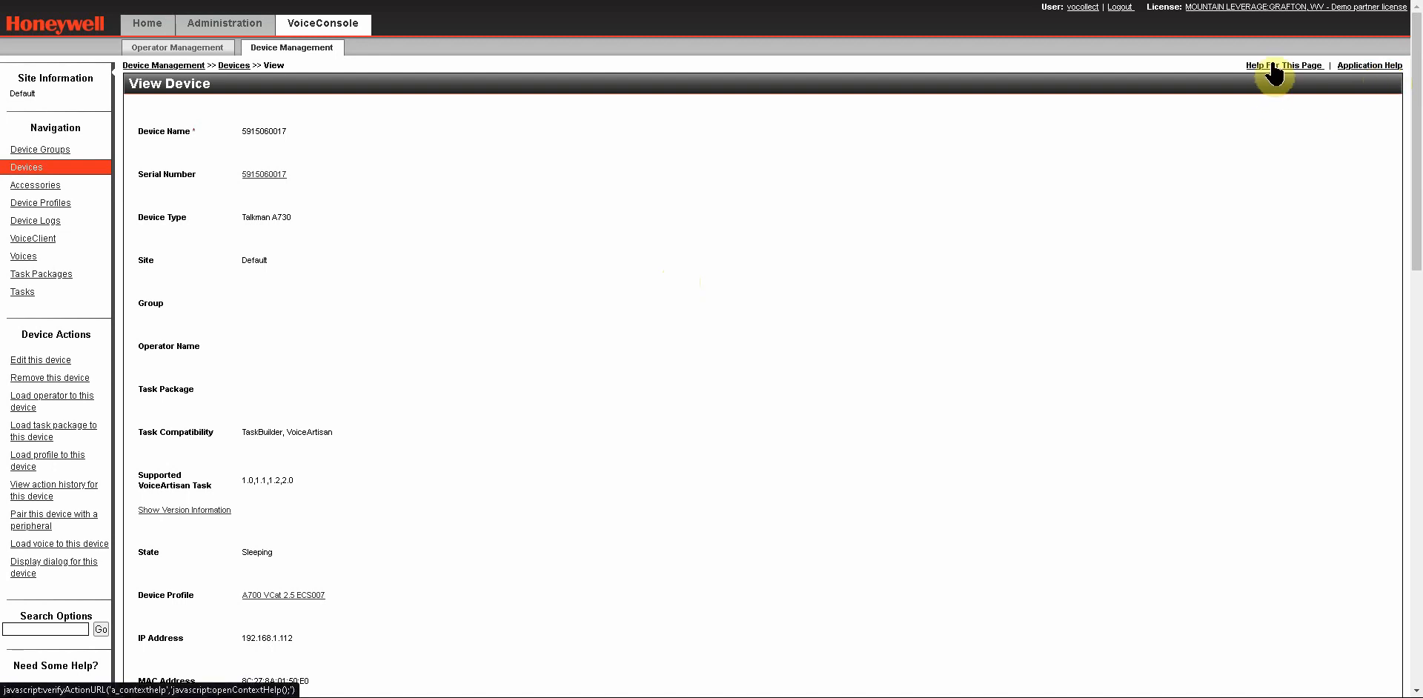
pyautogui.moveTo(479, 633)
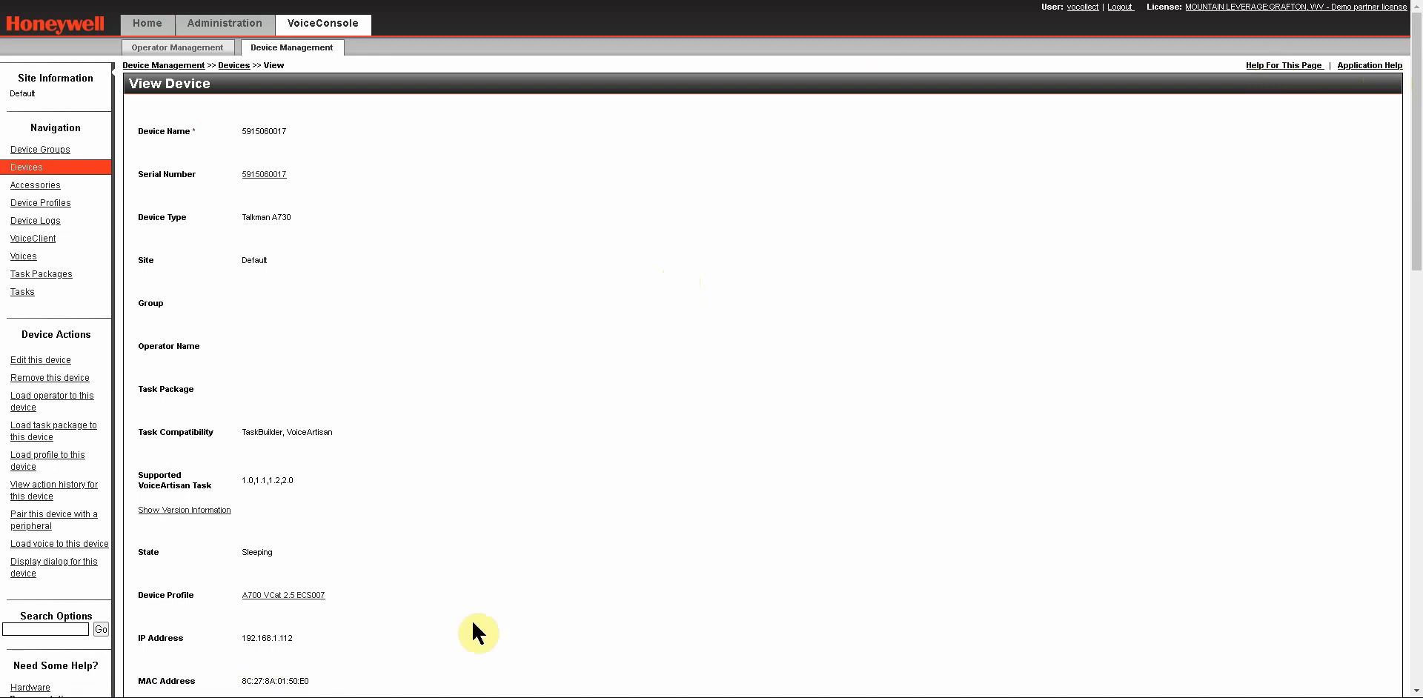
pyautogui.moveTo(498, 196)
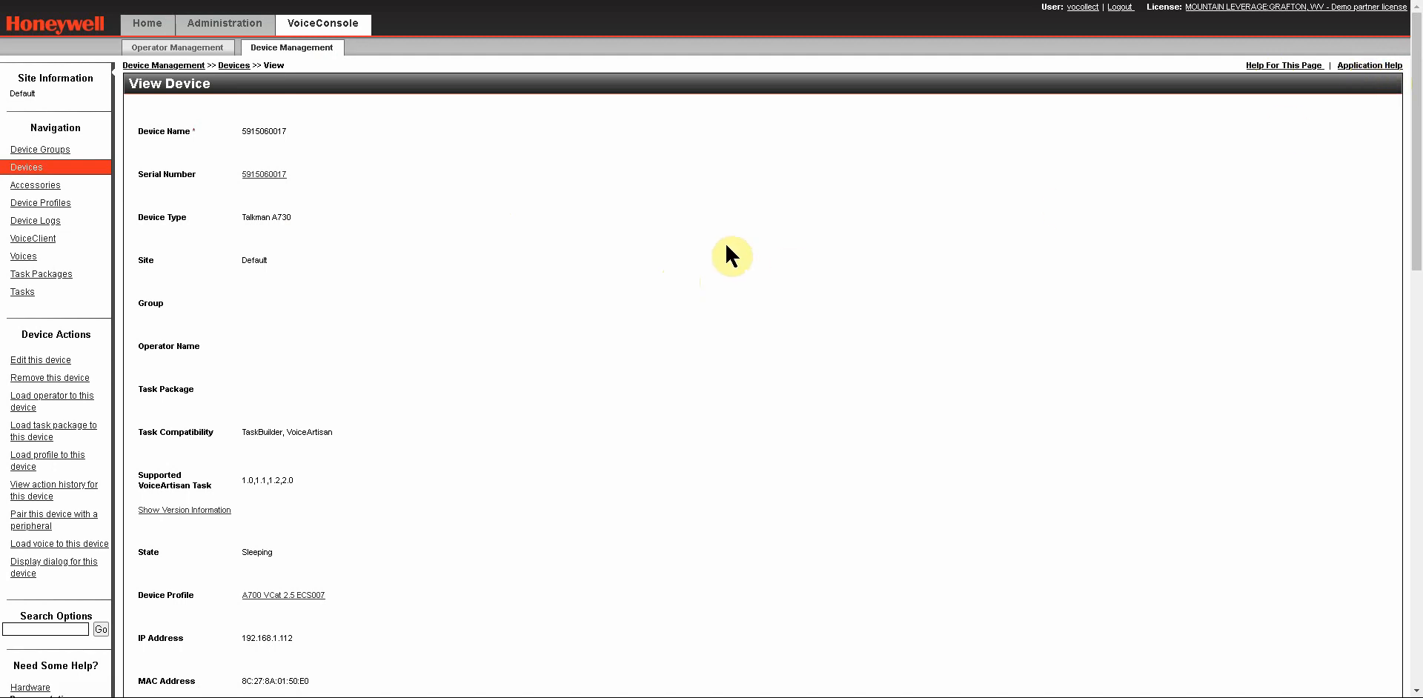
pyautogui.moveTo(1264, 65)
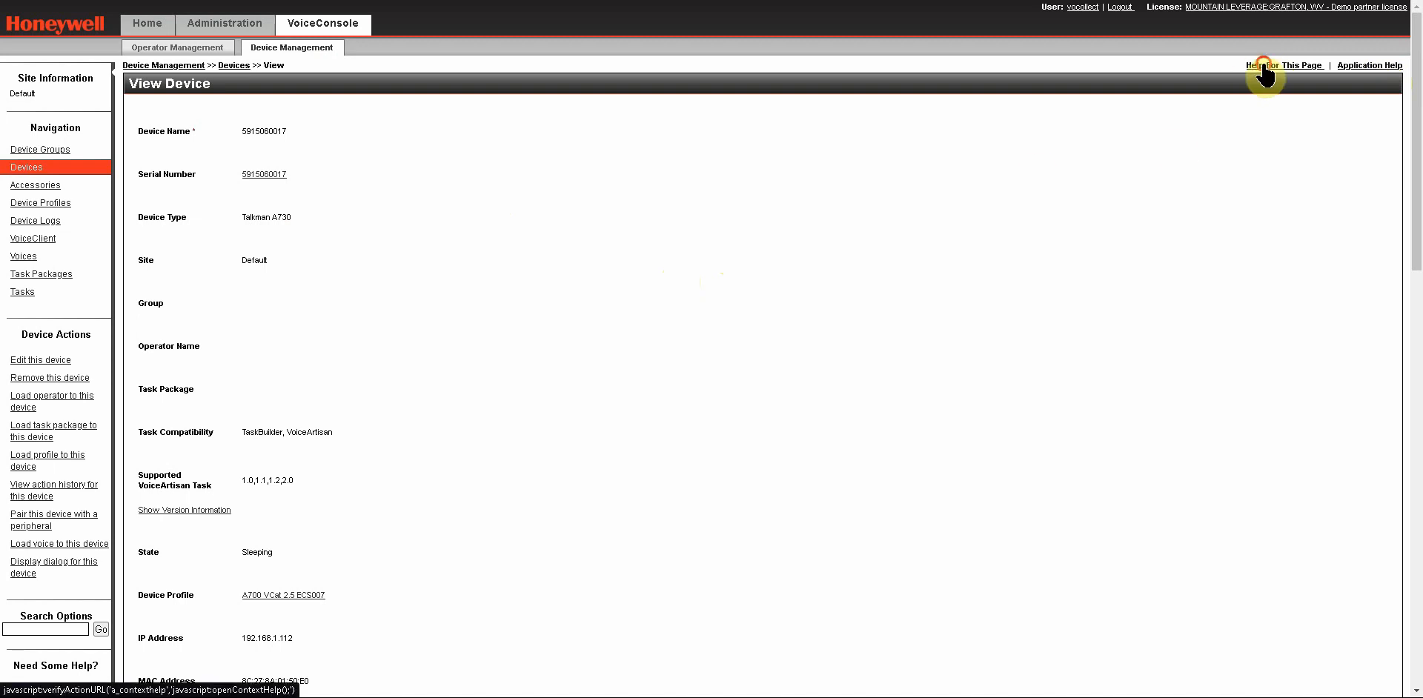
pyautogui.click(1271, 65)
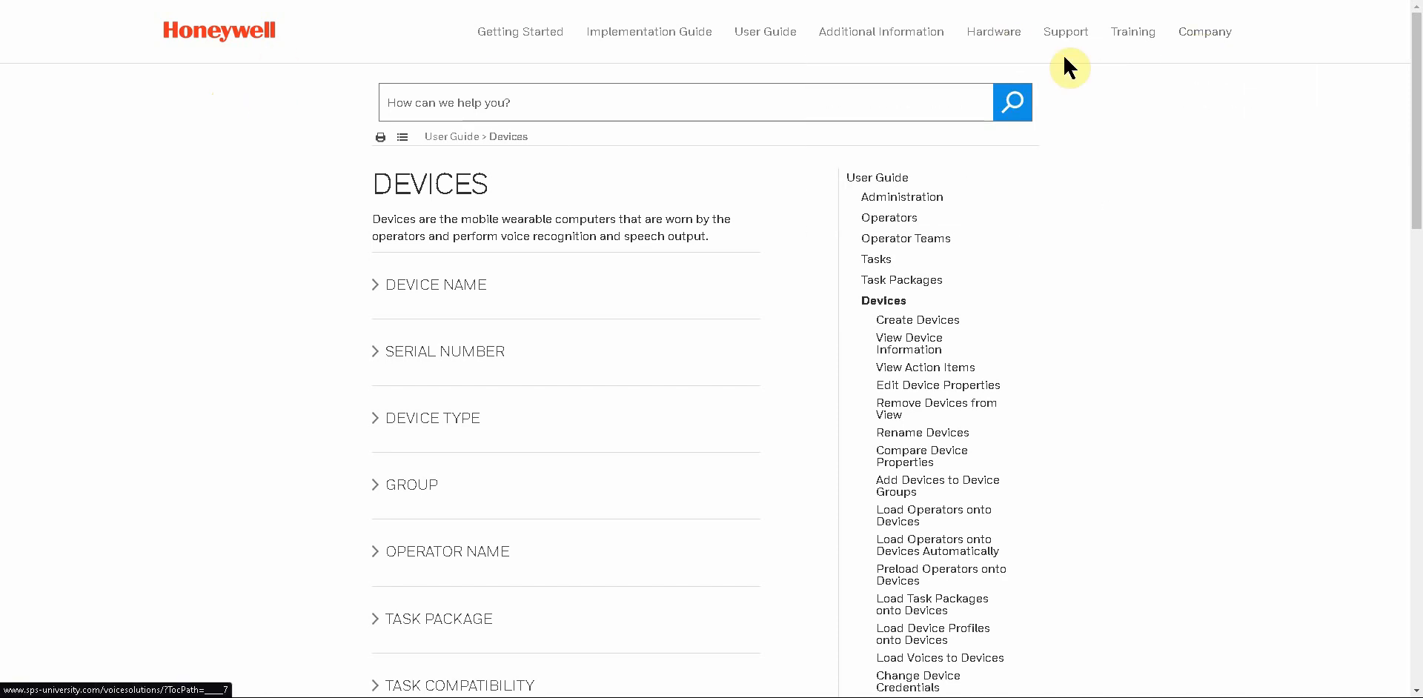
pyautogui.moveTo(174, 154)
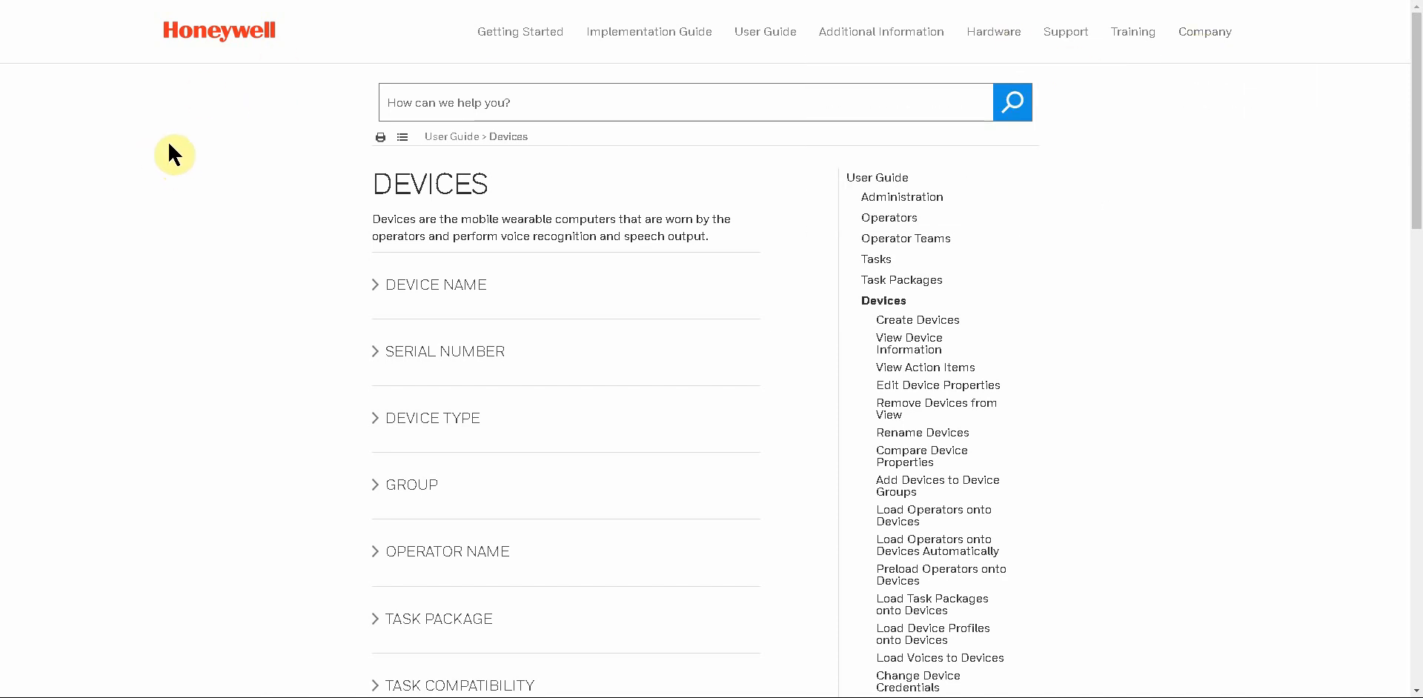
pyautogui.moveTo(174, 152)
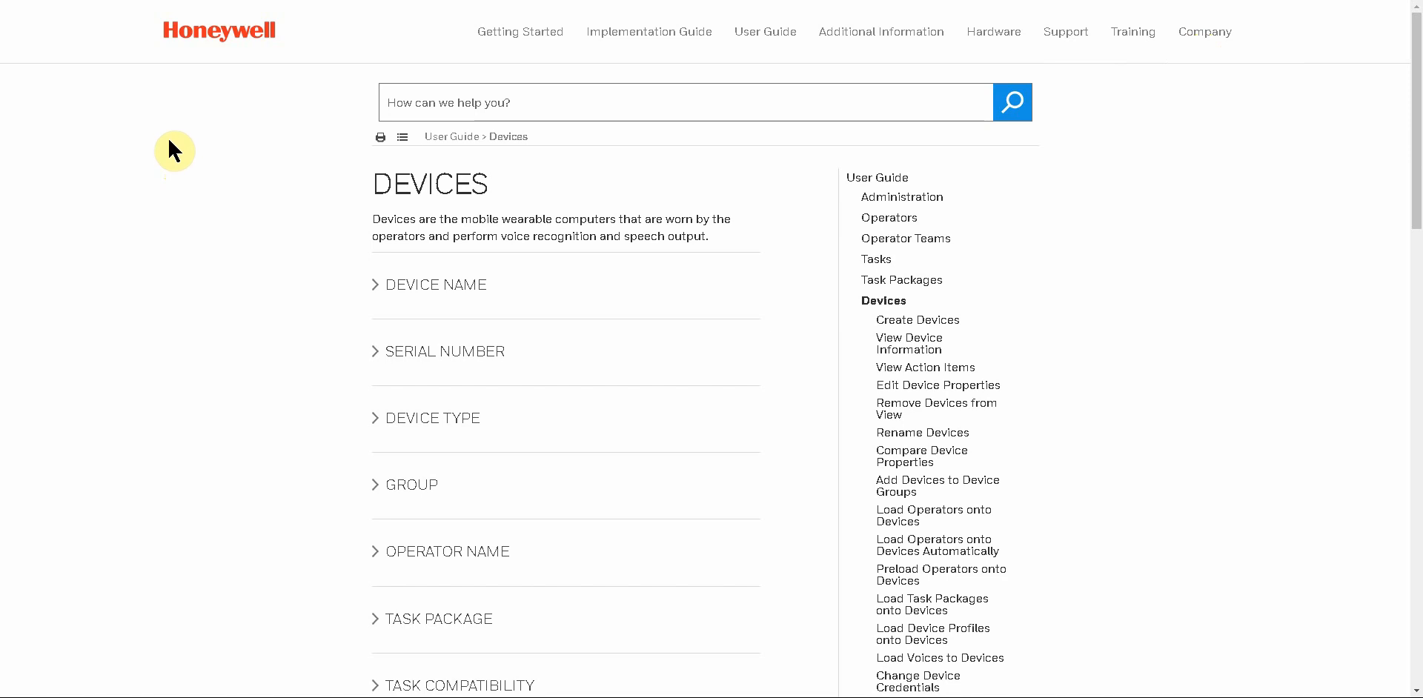
pyautogui.moveTo(195, 178)
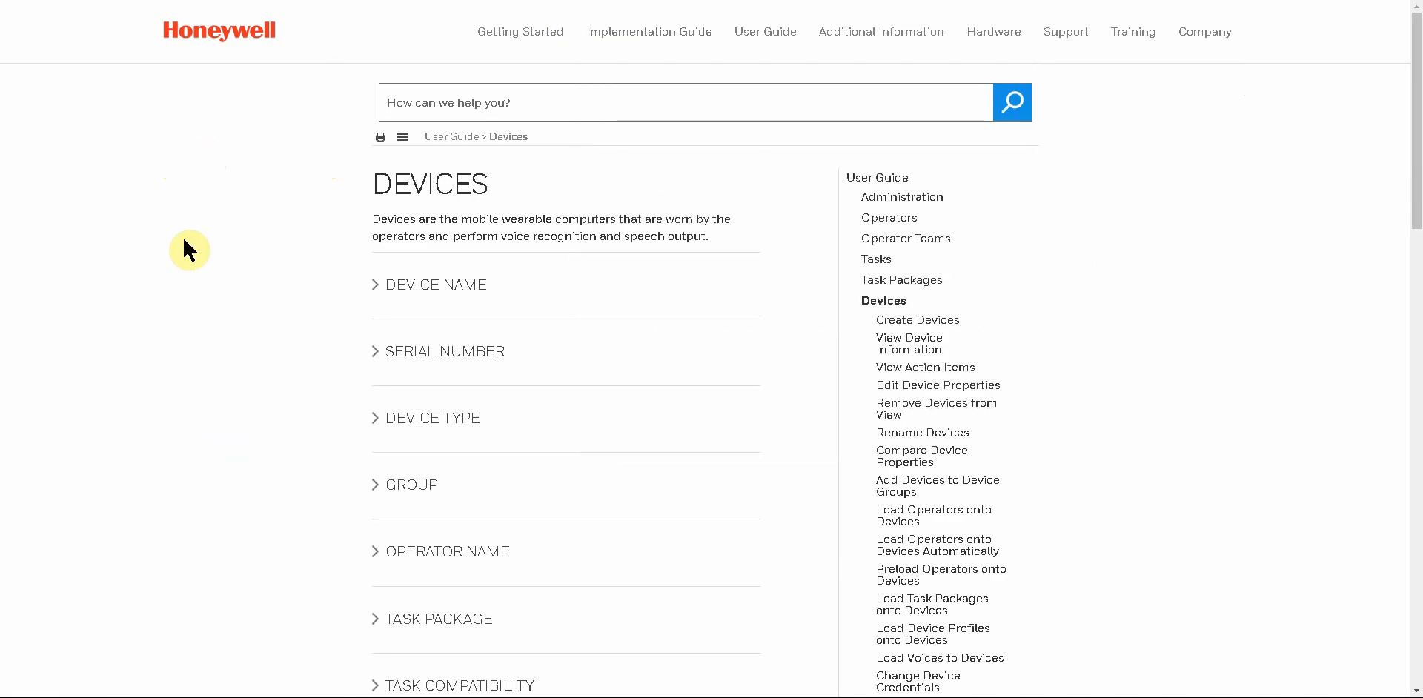
pyautogui.moveTo(235, 298)
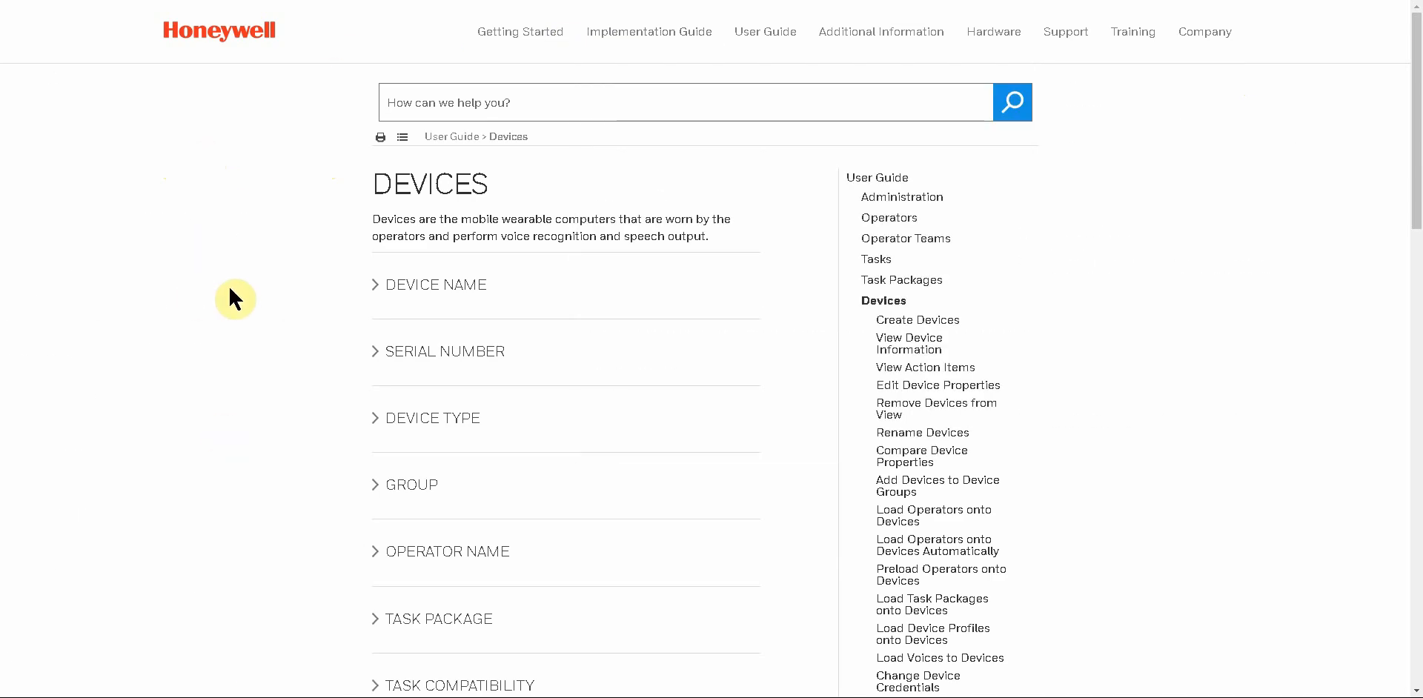
pyautogui.scroll(-3)
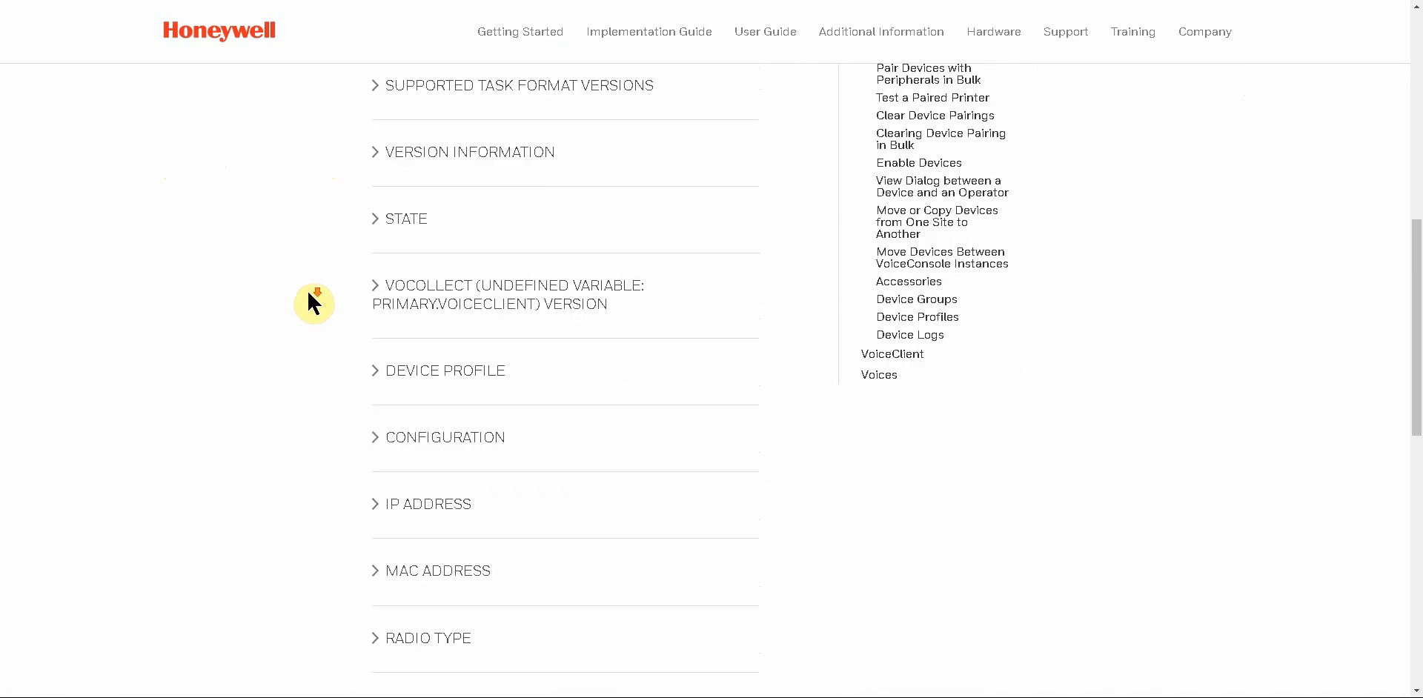
pyautogui.scroll(-3)
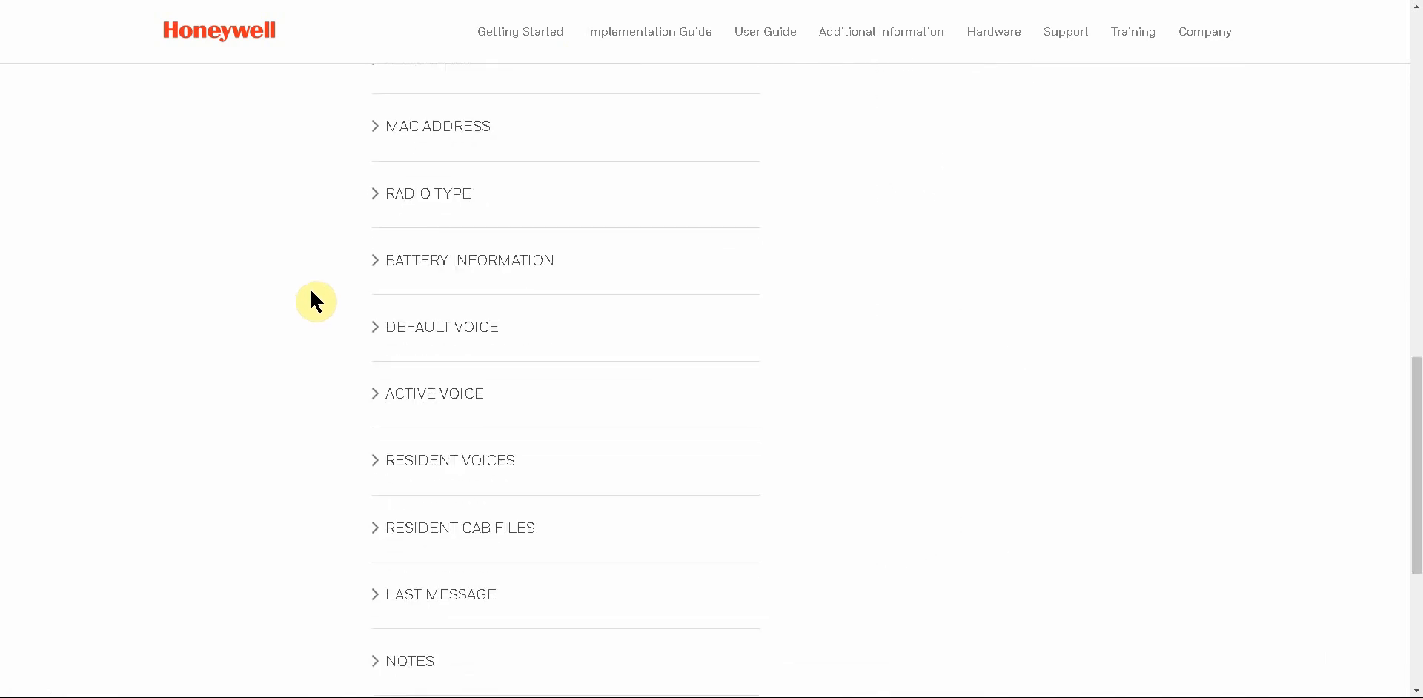
pyautogui.click(428, 193)
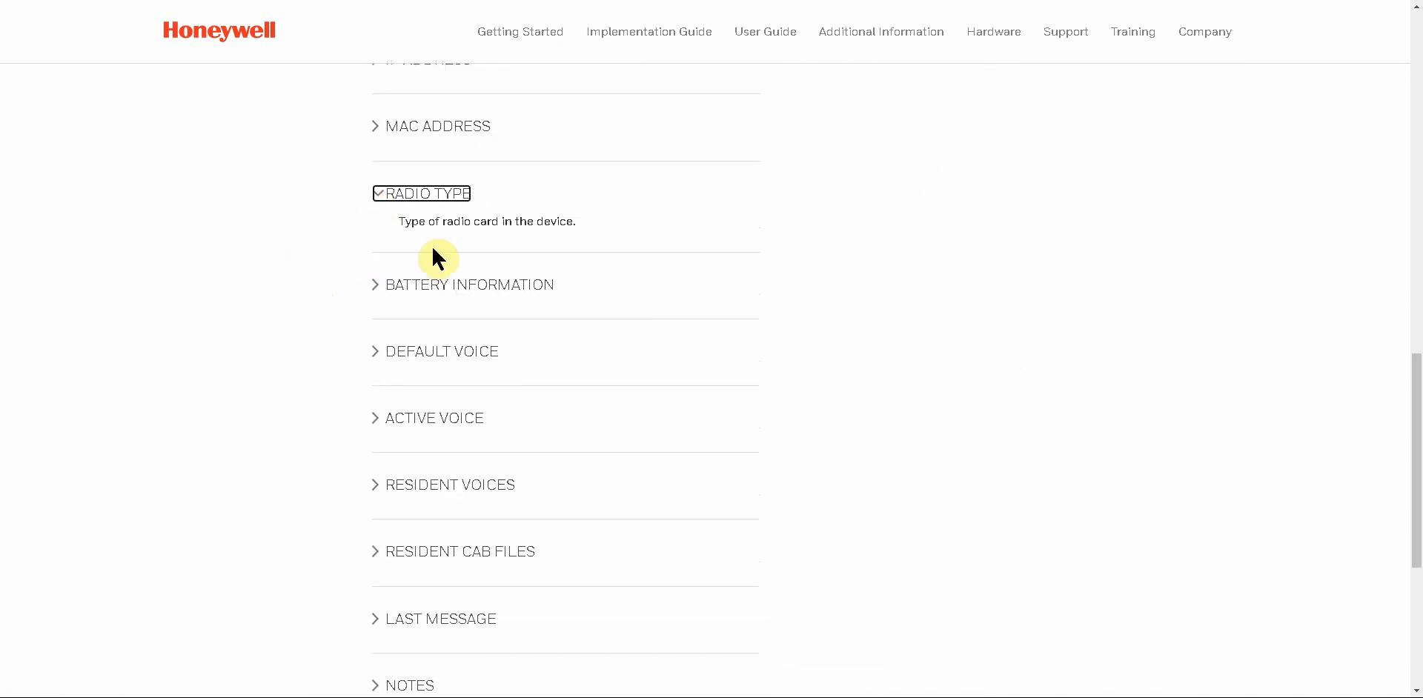
pyautogui.click(469, 284)
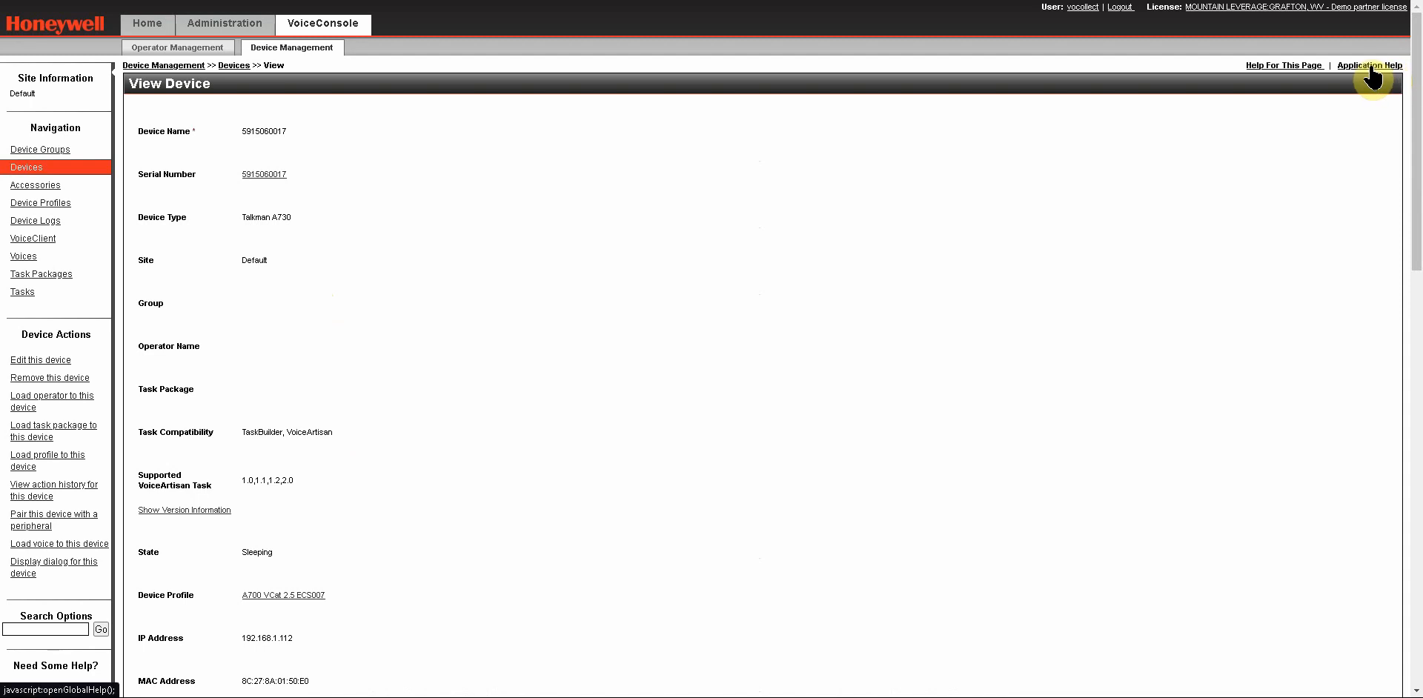
# Step: Open Application Help and scroll through the Online Help home sections
pyautogui.click(1370, 64)
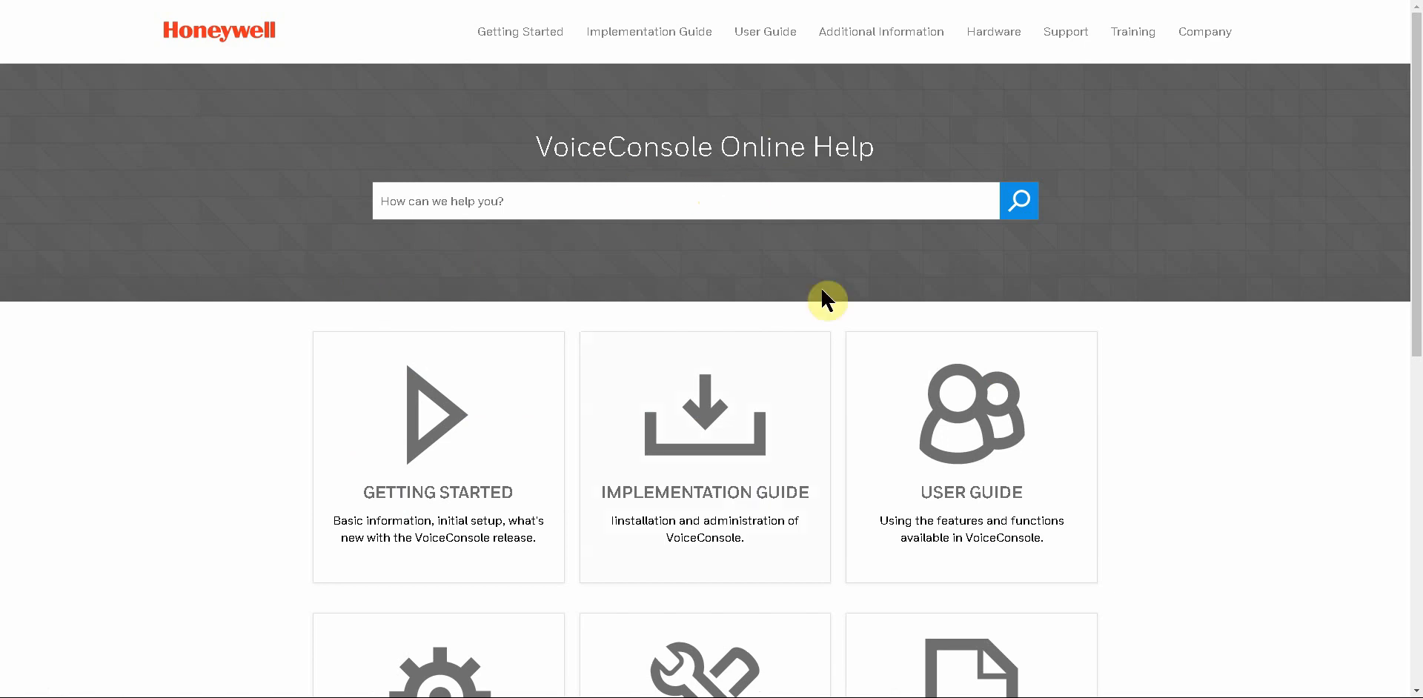
pyautogui.scroll(-3)
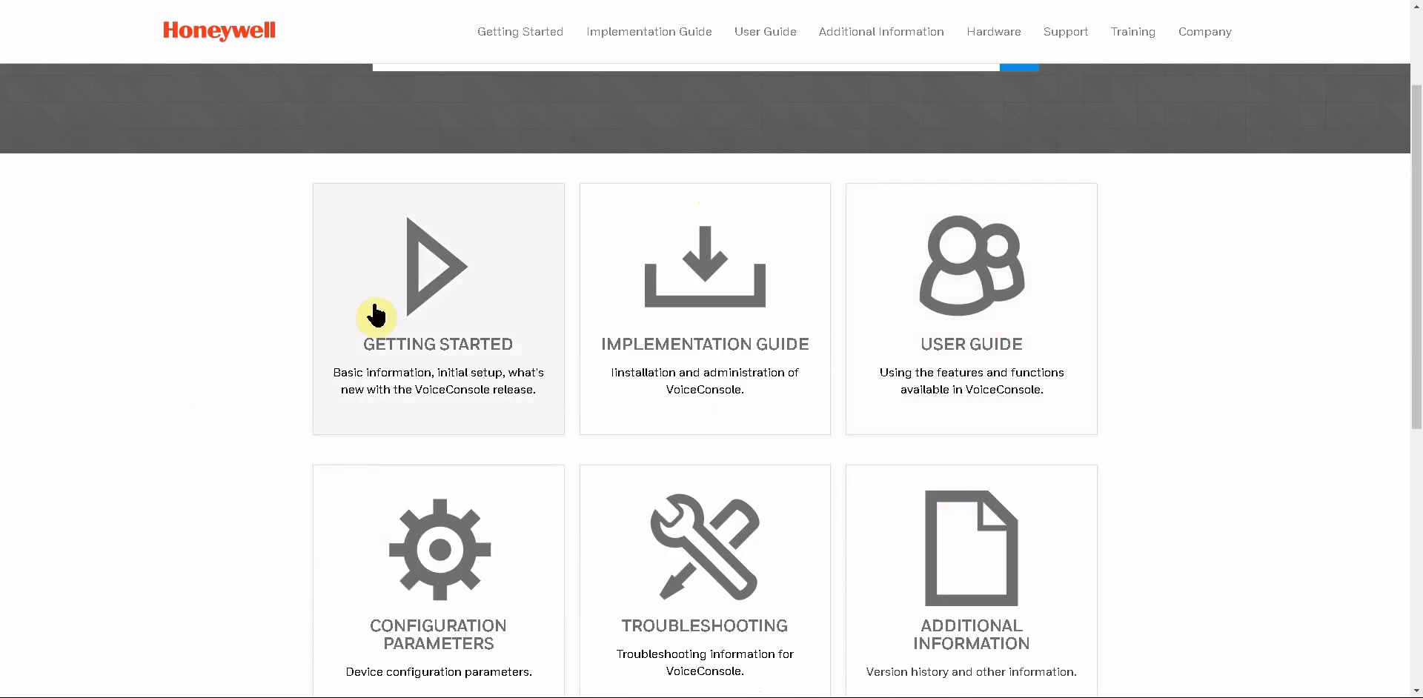
pyautogui.scroll(-3)
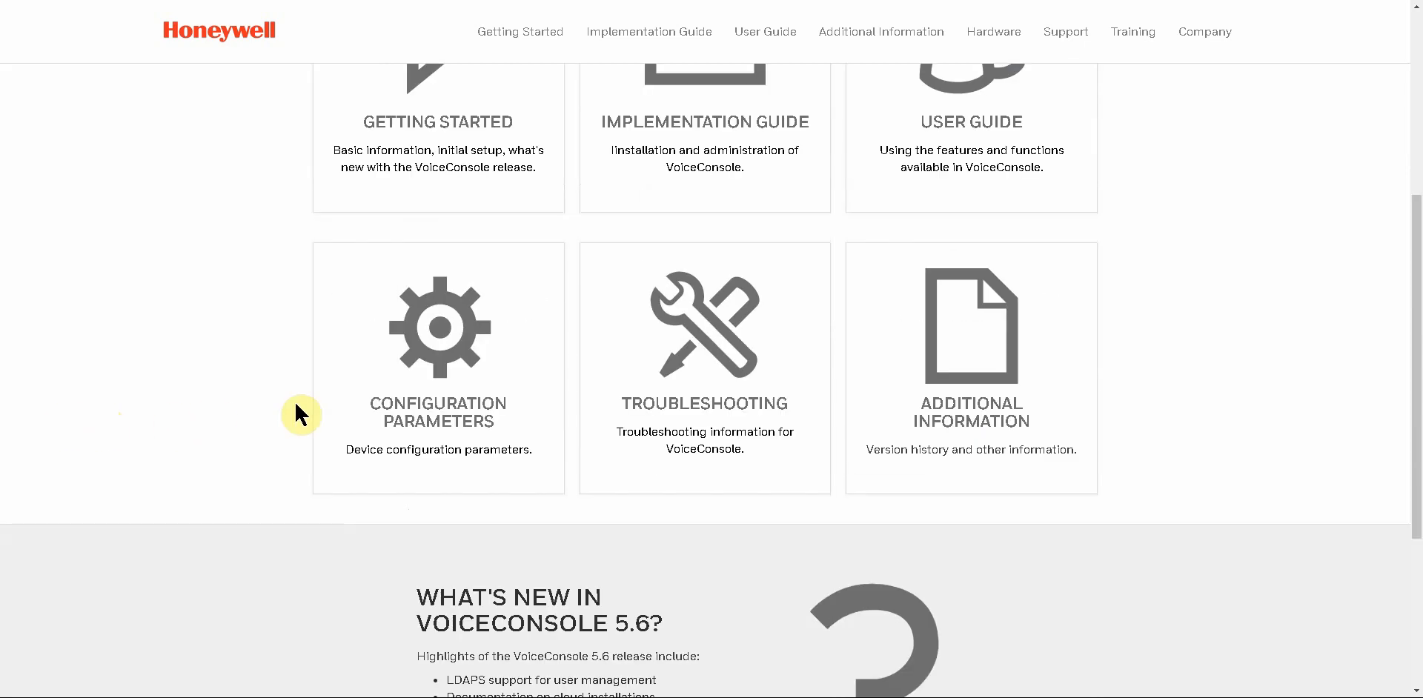
pyautogui.moveTo(287, 140)
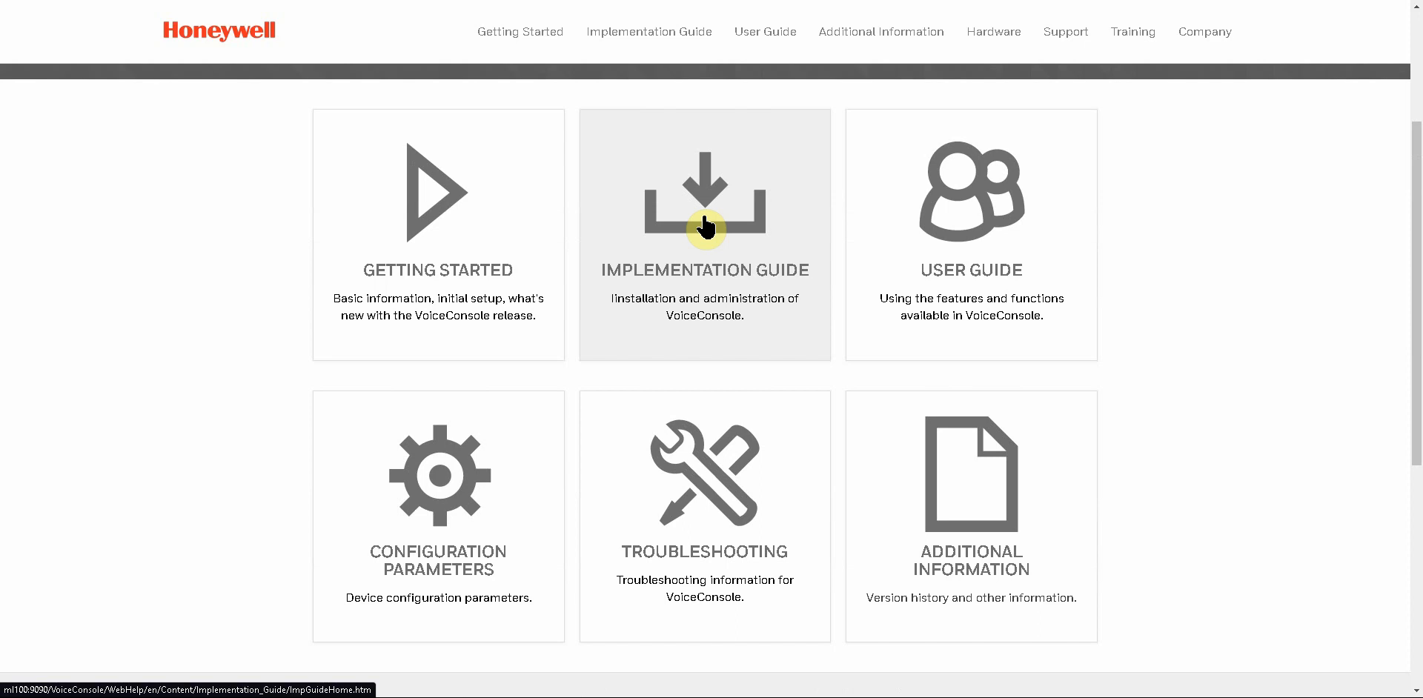
pyautogui.moveTo(708, 279)
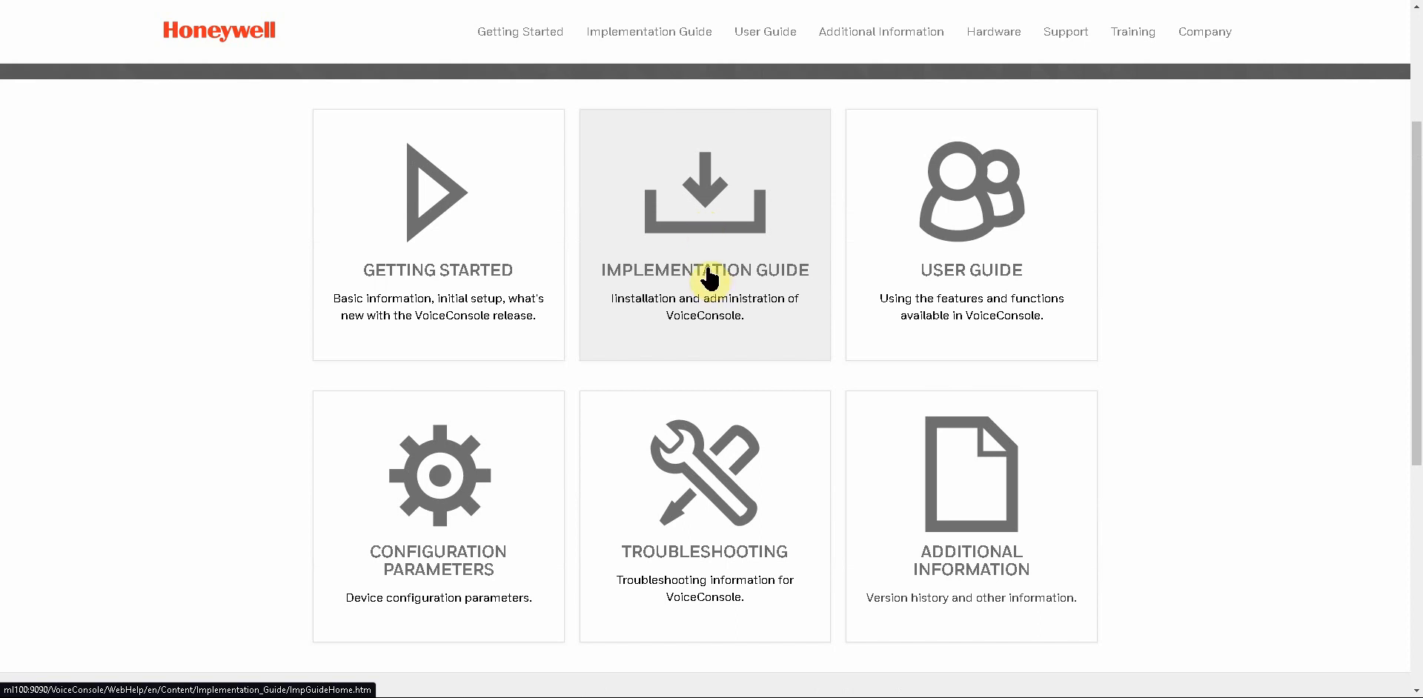
pyautogui.moveTo(59, 274)
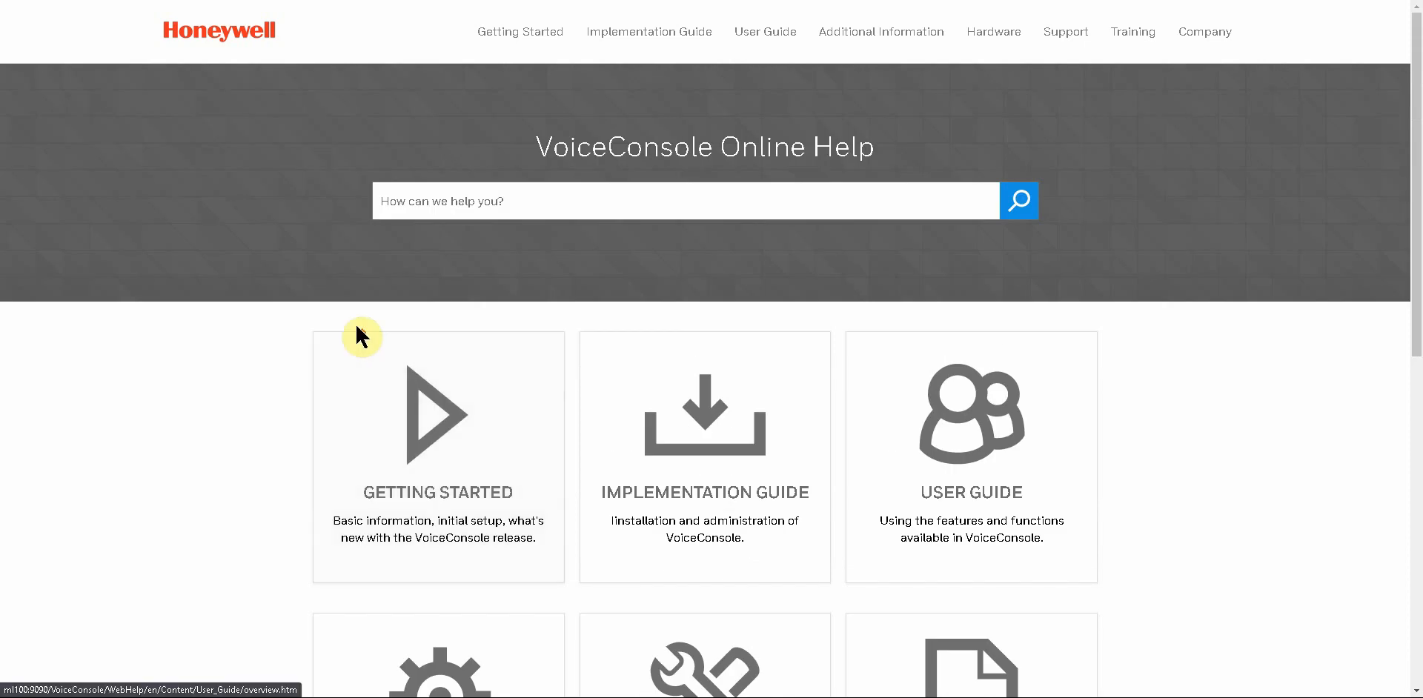
pyautogui.moveTo(786, 333)
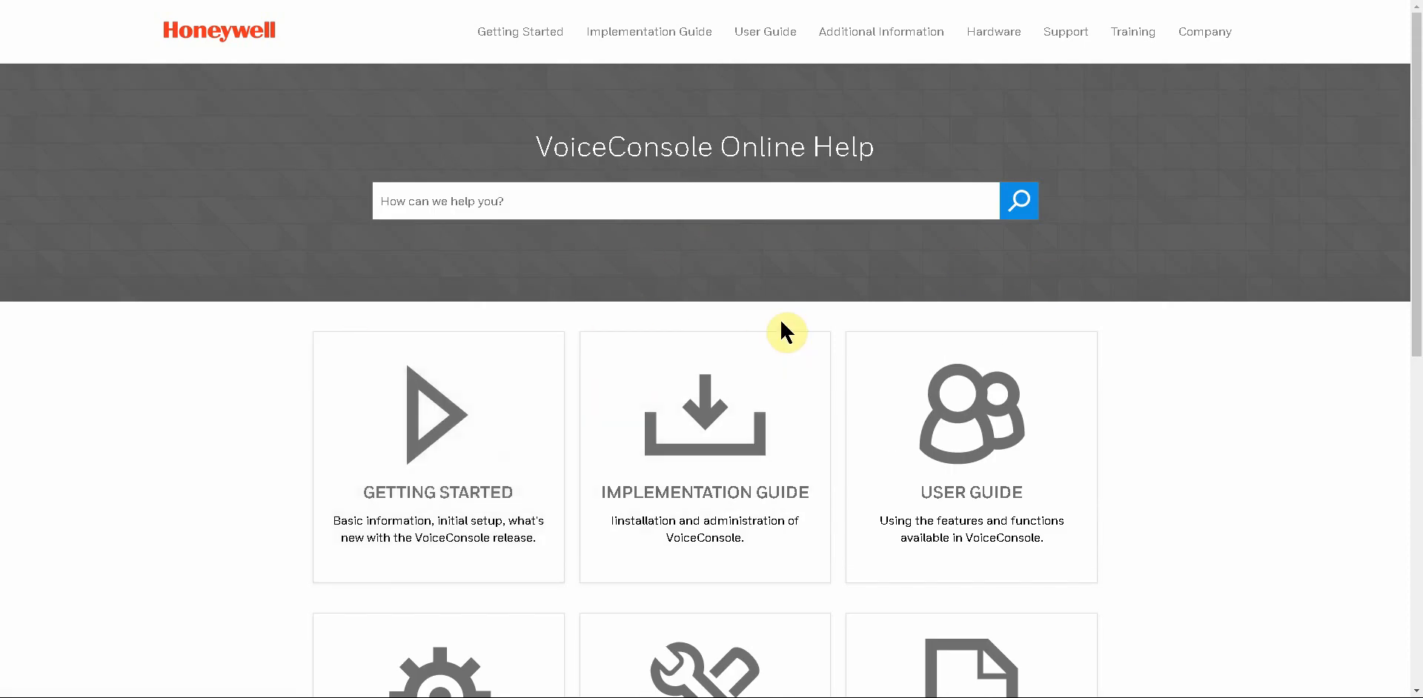
pyautogui.moveTo(688, 330)
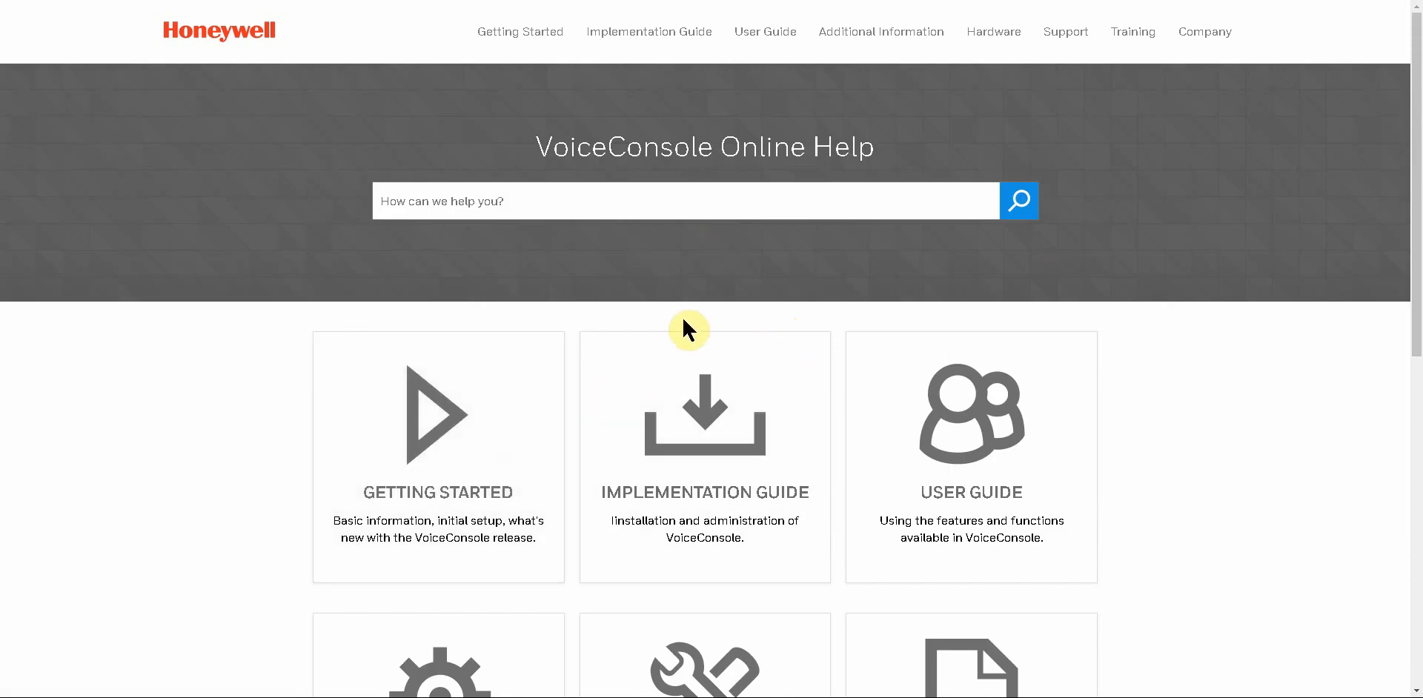
pyautogui.moveTo(438, 493)
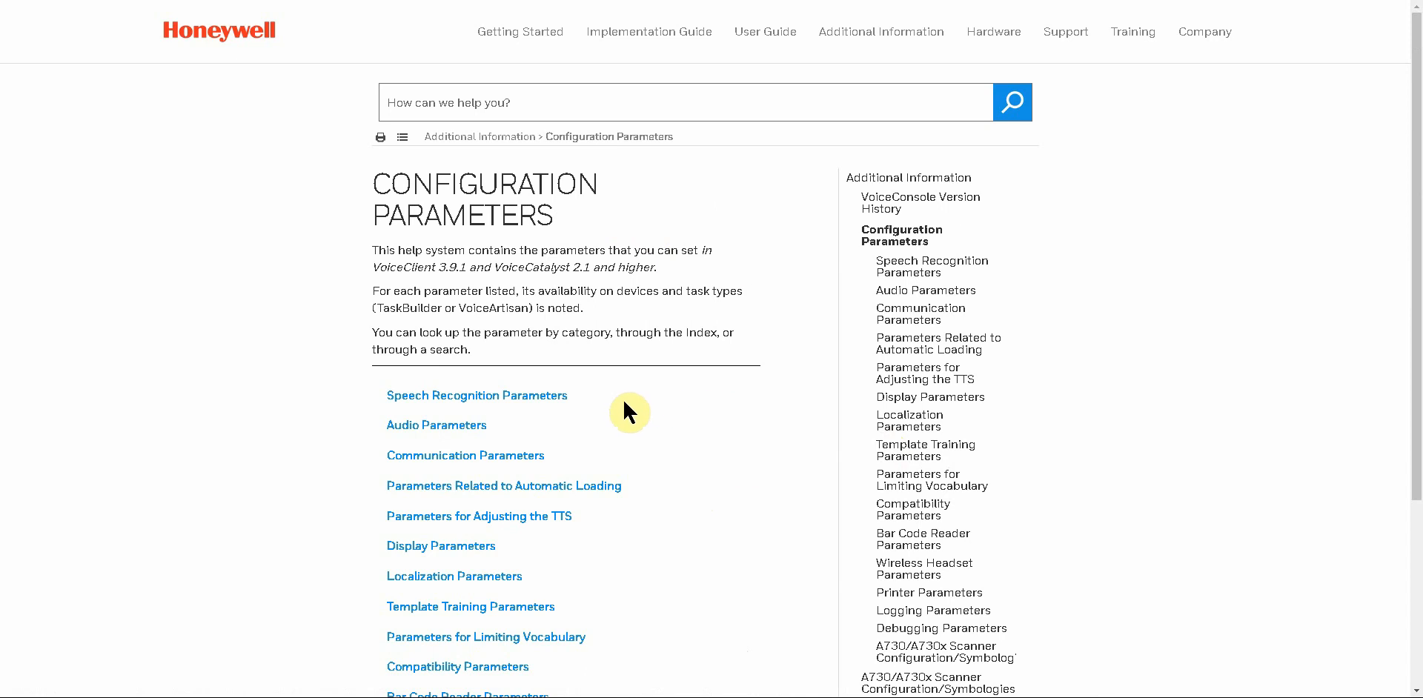
# Step: Open the Speech Recognition Parameters help topic and scroll through the Asr_Engine, BlueStreak and PnG parameters
pyautogui.click(477, 395)
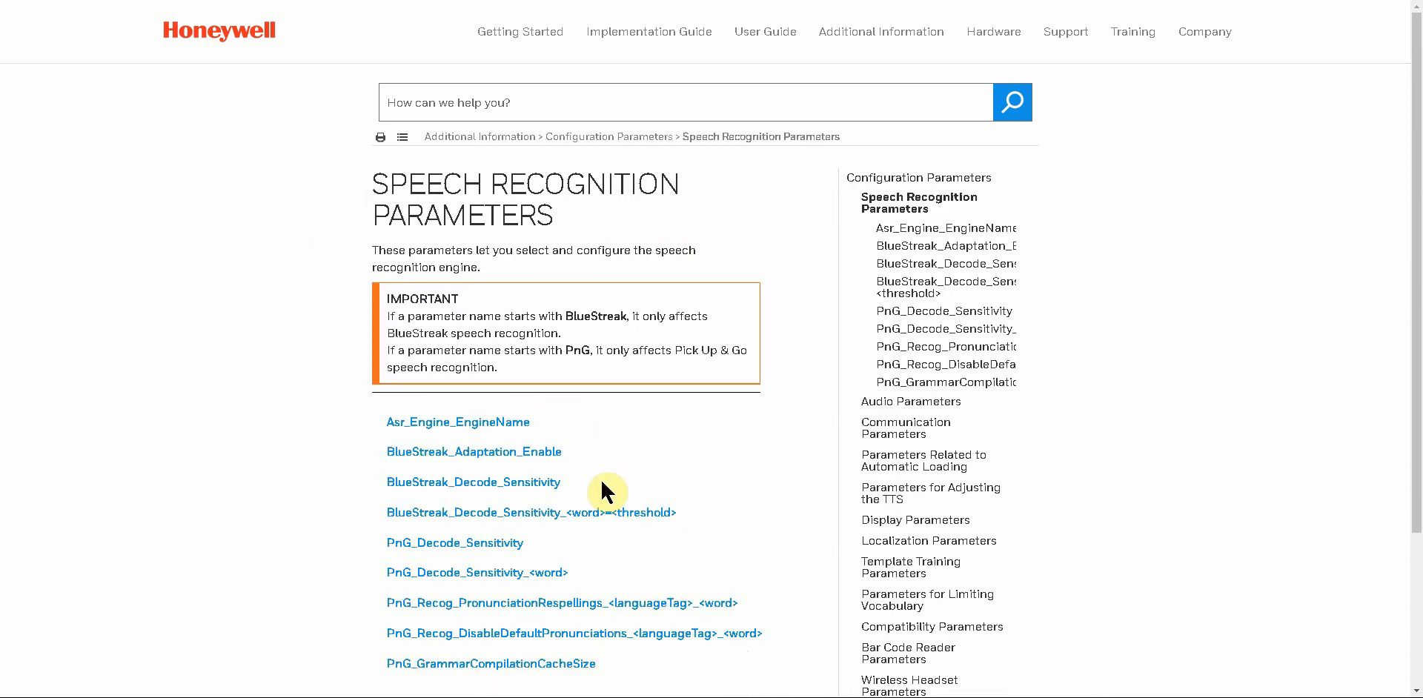
pyautogui.scroll(-3)
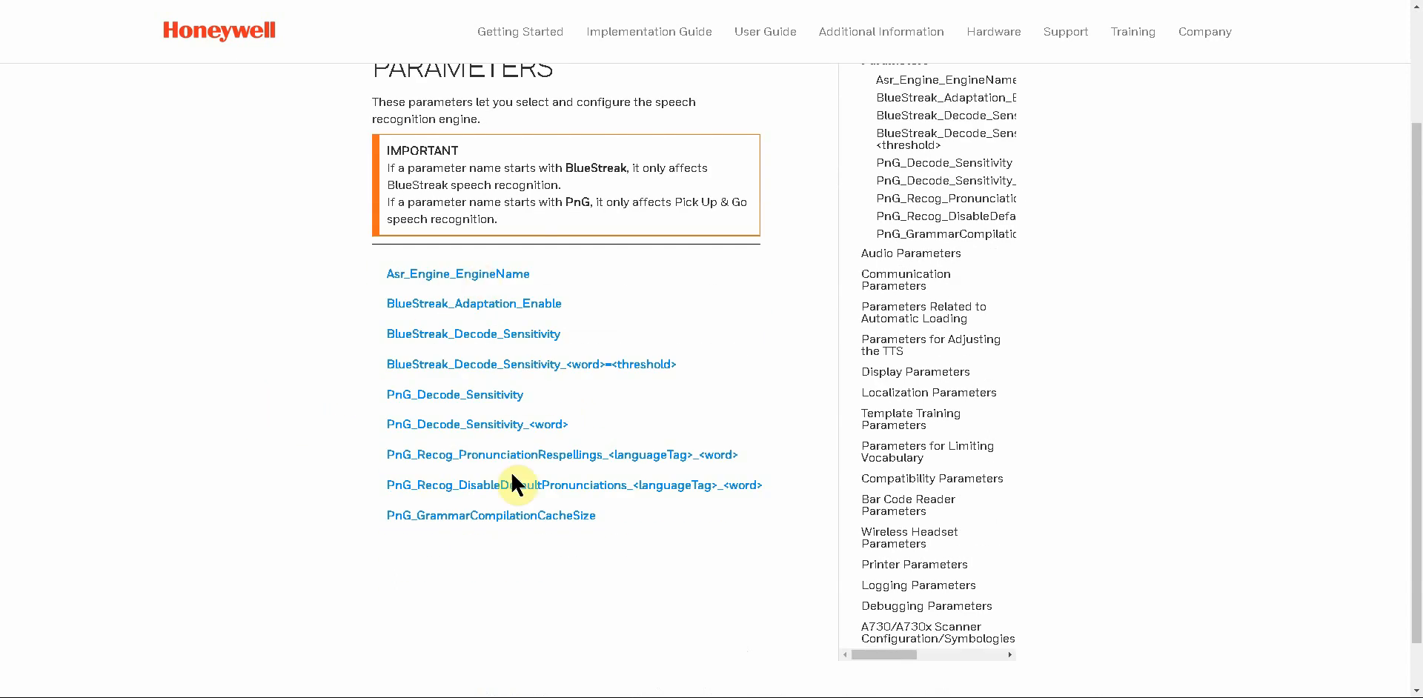
pyautogui.moveTo(440, 323)
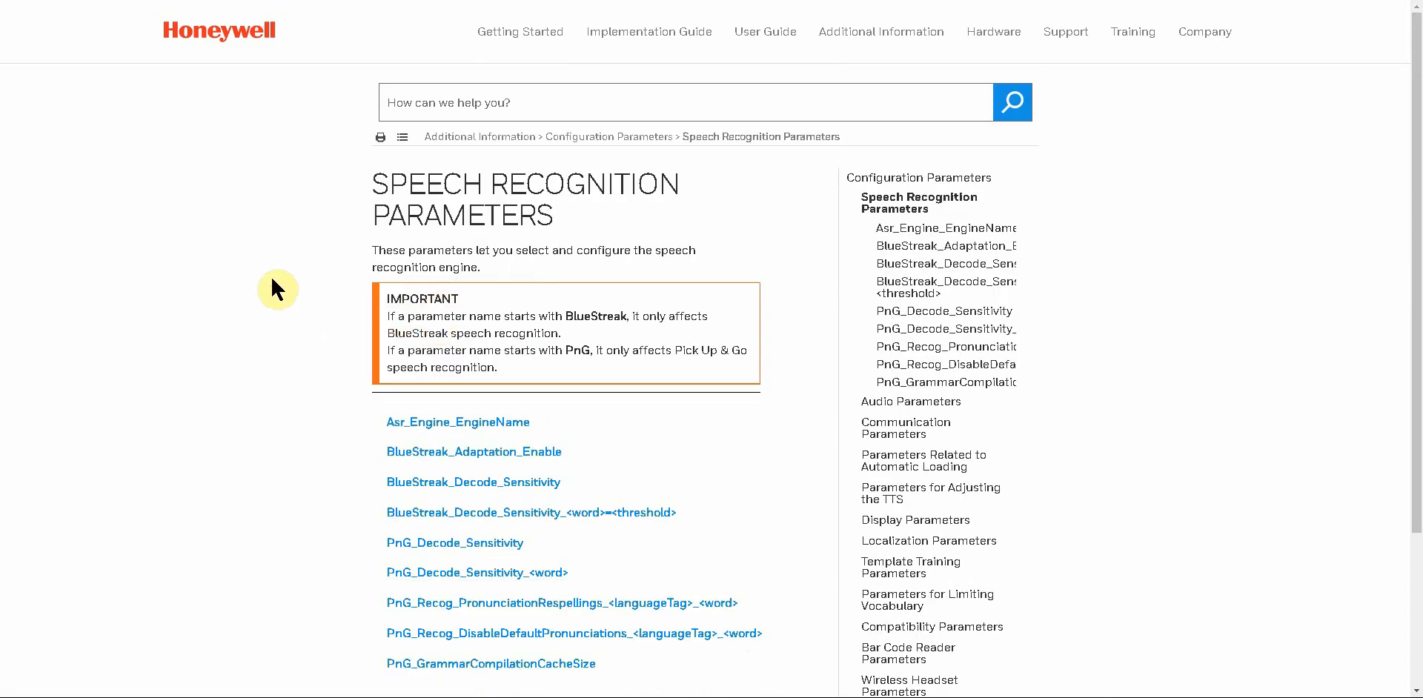
pyautogui.moveTo(209, 262)
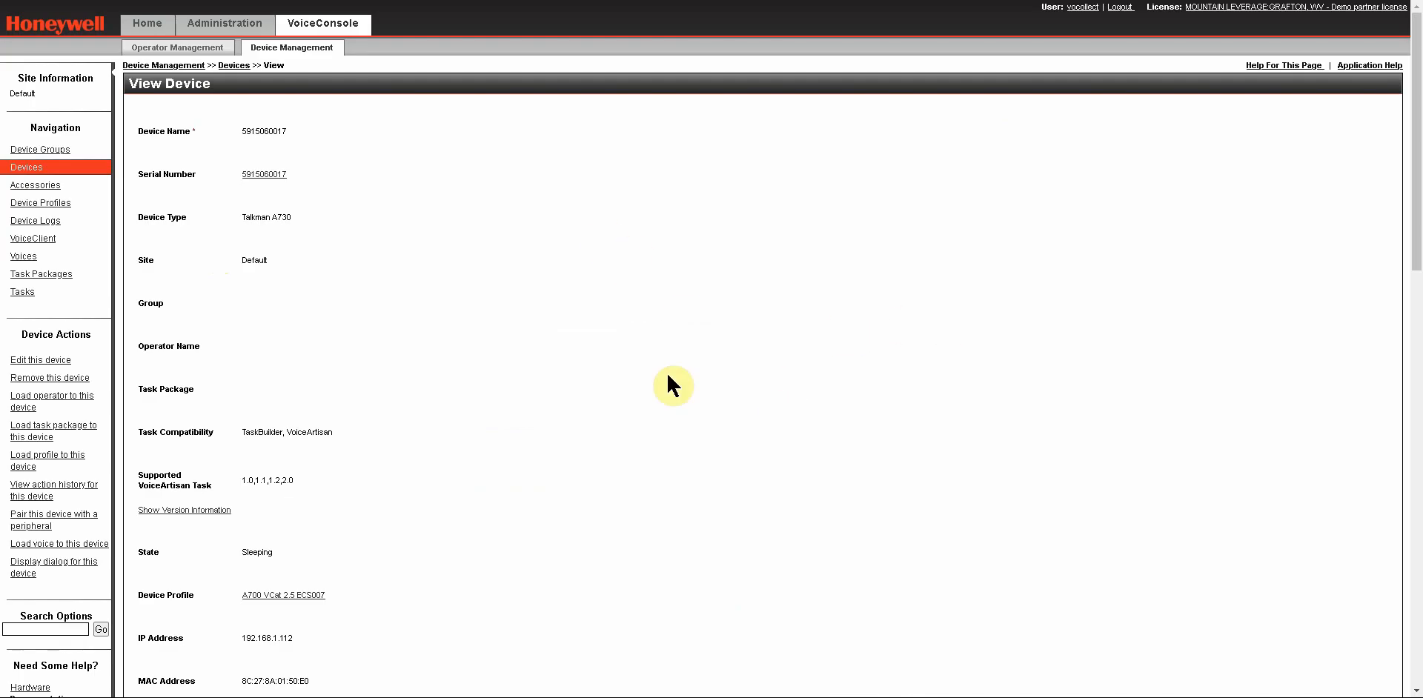
pyautogui.moveTo(519, 364)
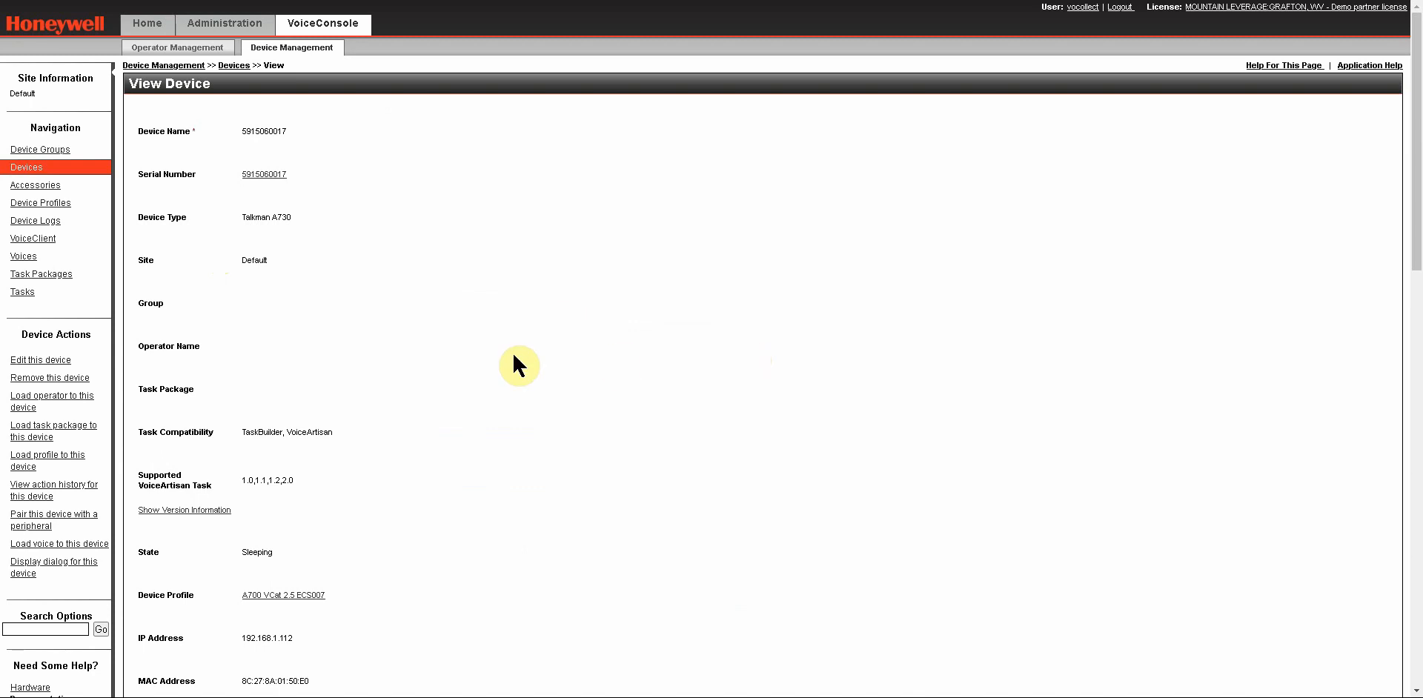
pyautogui.moveTo(438, 215)
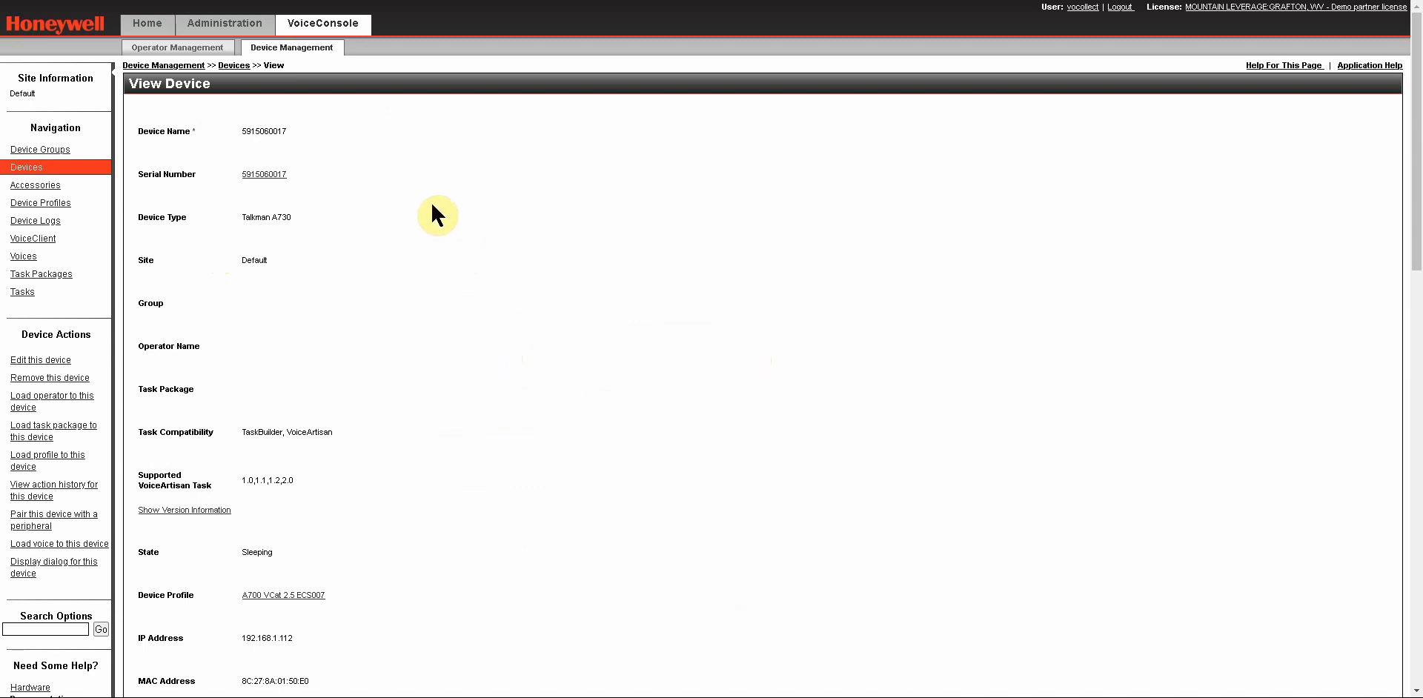
pyautogui.moveTo(453, 337)
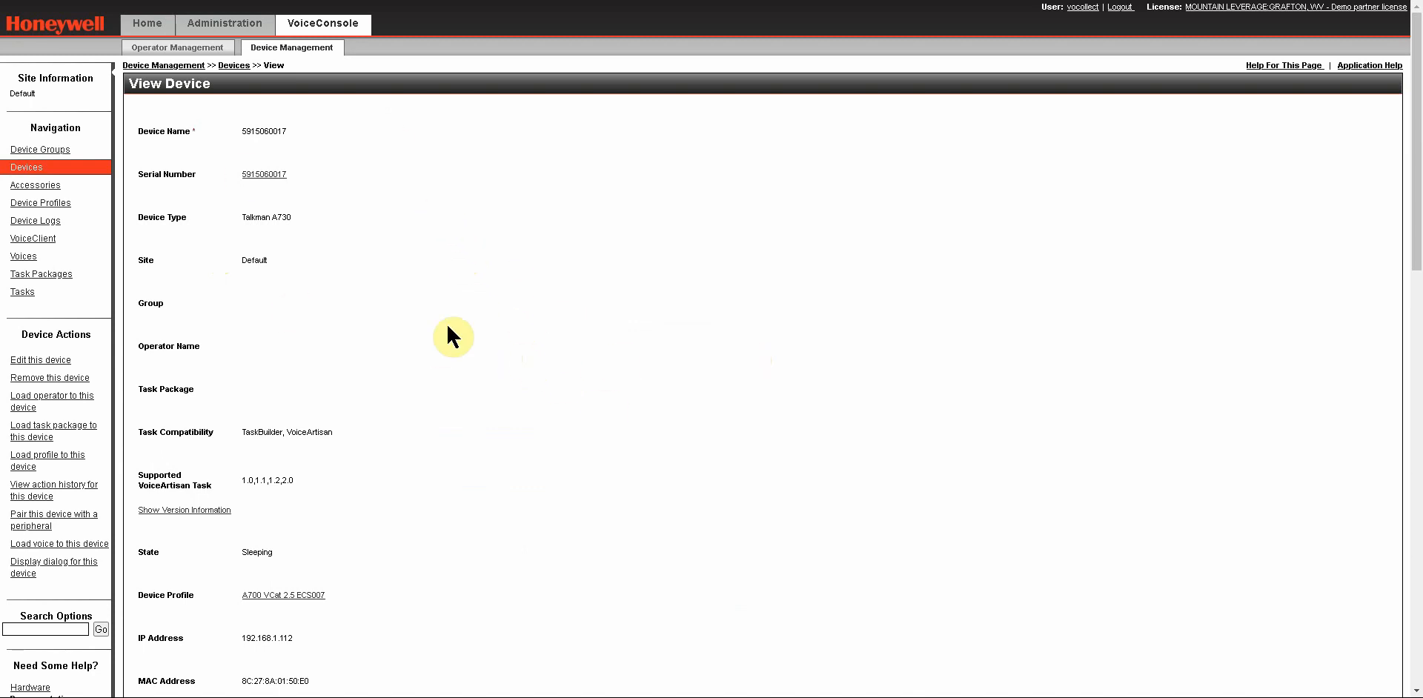
pyautogui.moveTo(163, 66)
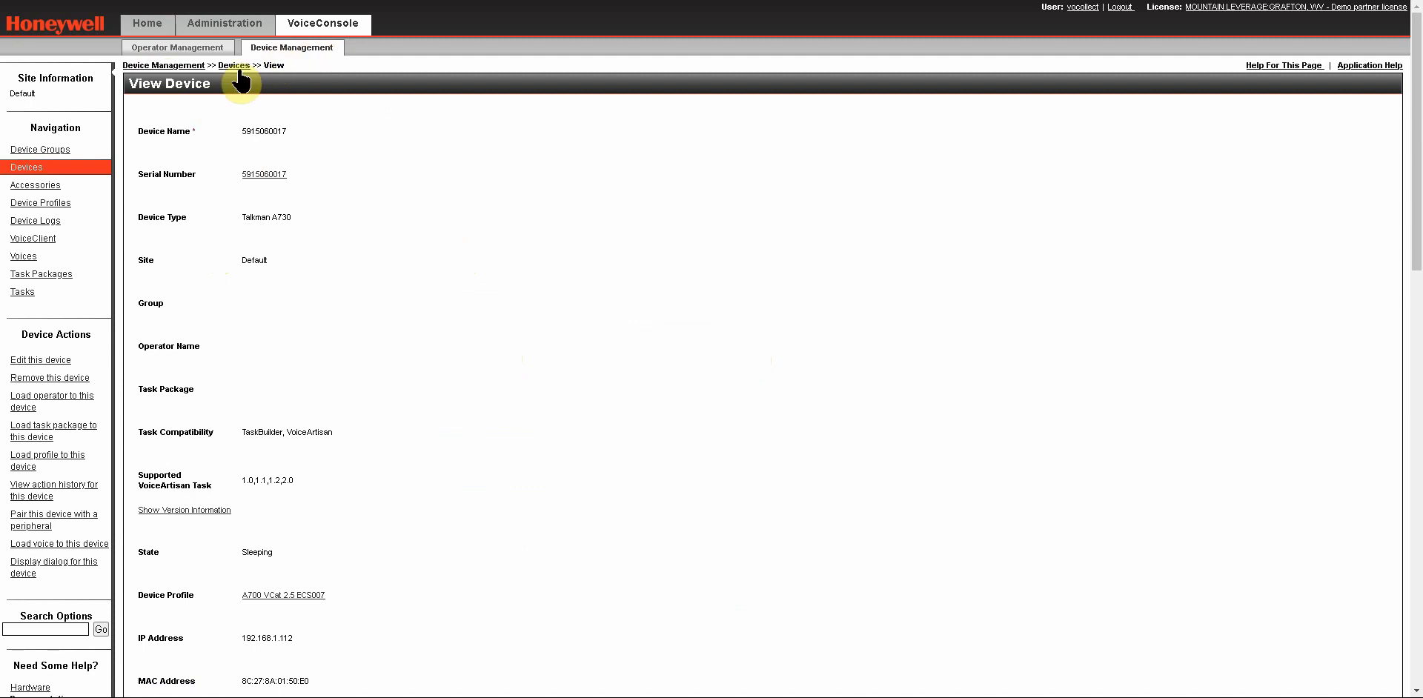
pyautogui.click(234, 65)
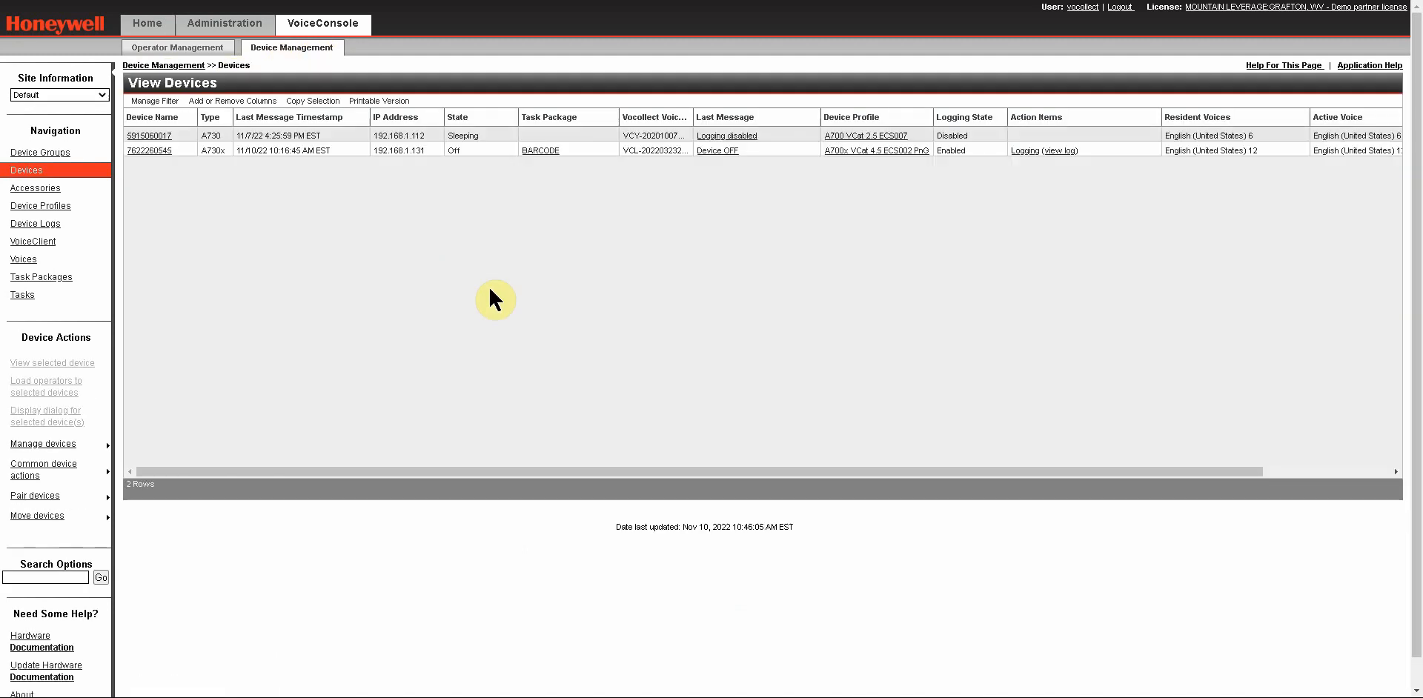
pyautogui.moveTo(163, 65)
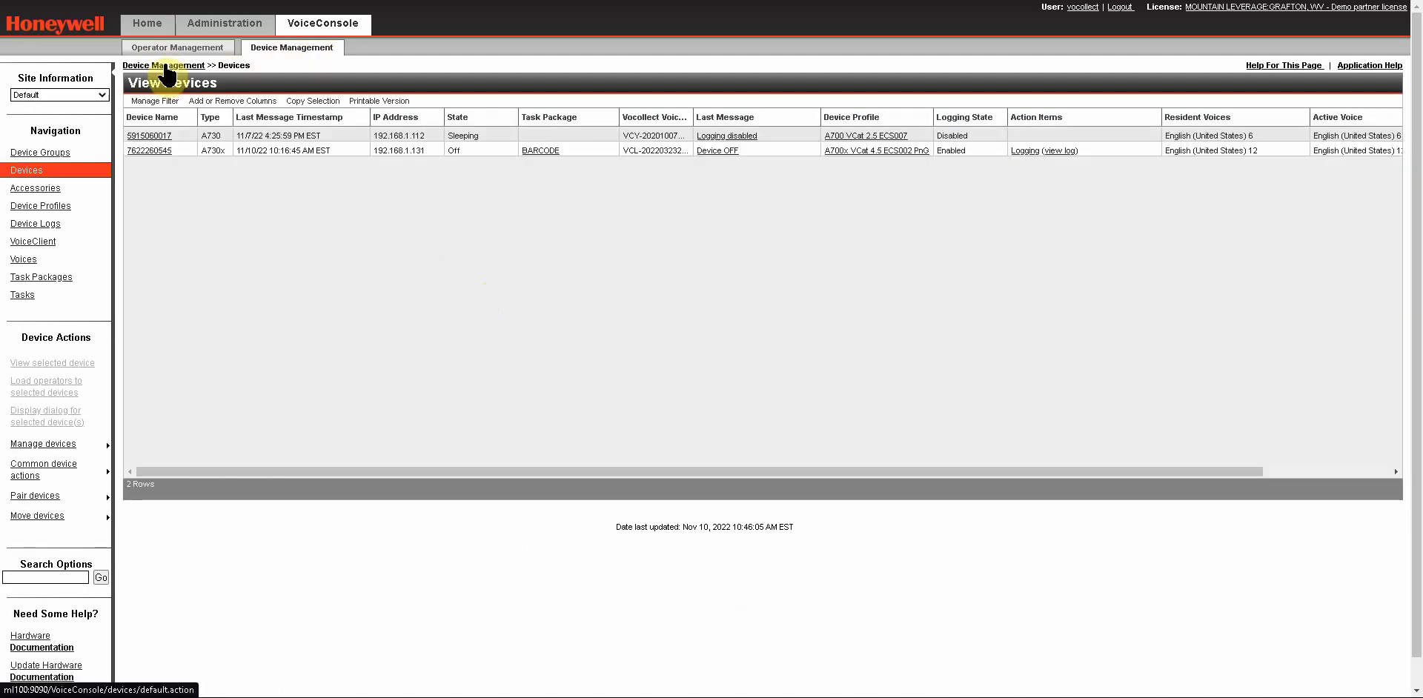
pyautogui.moveTo(410, 283)
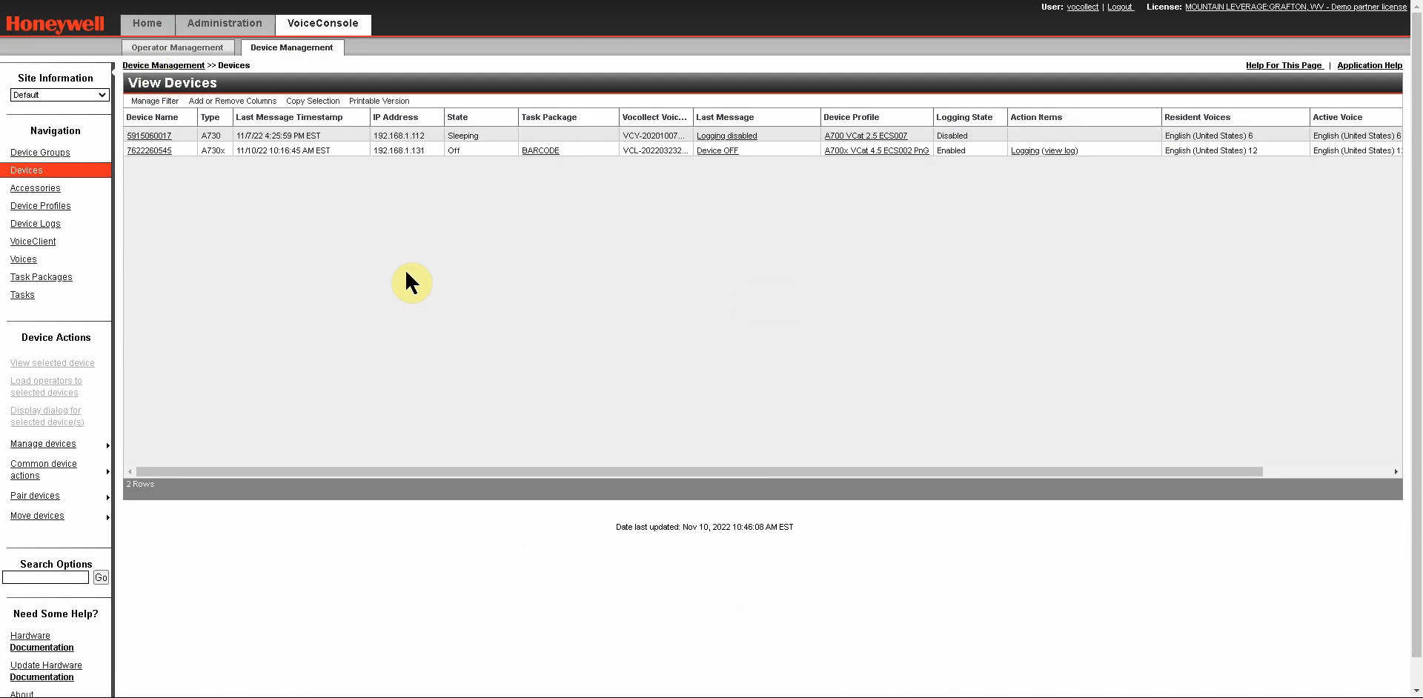
pyautogui.moveTo(408, 287)
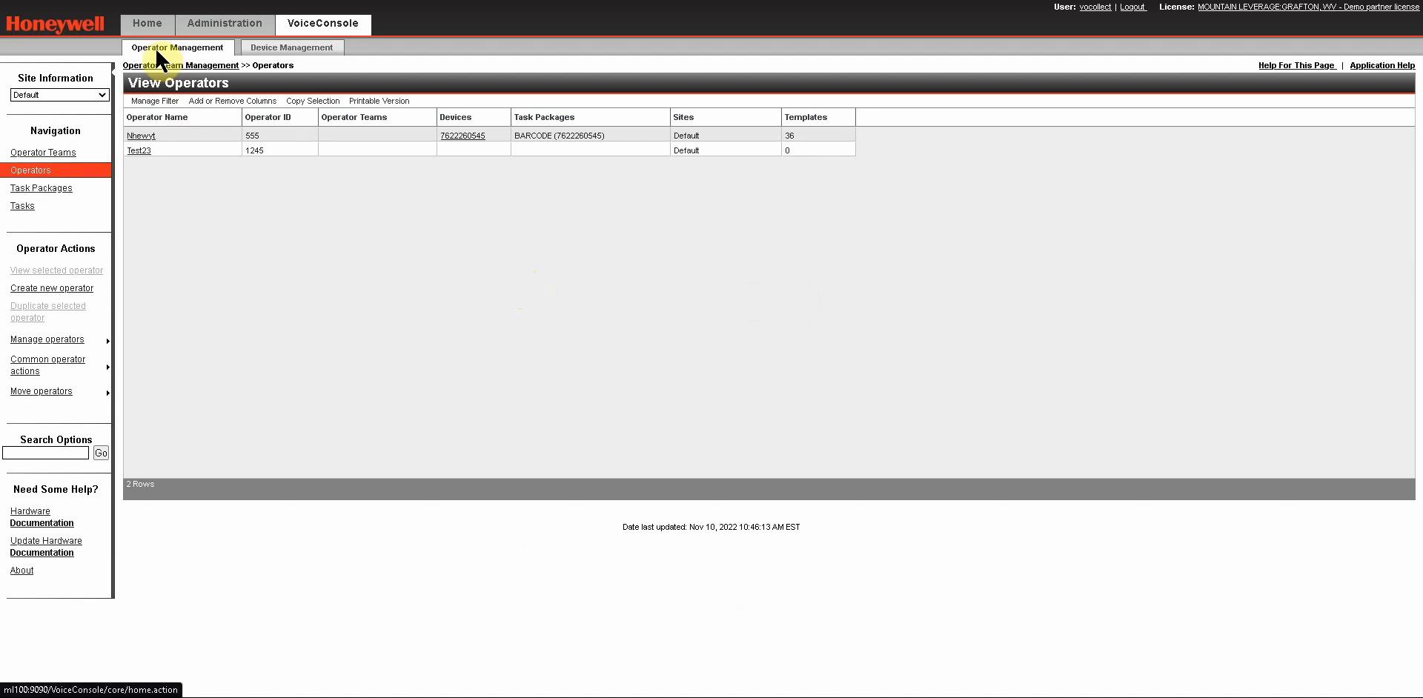
pyautogui.click(292, 47)
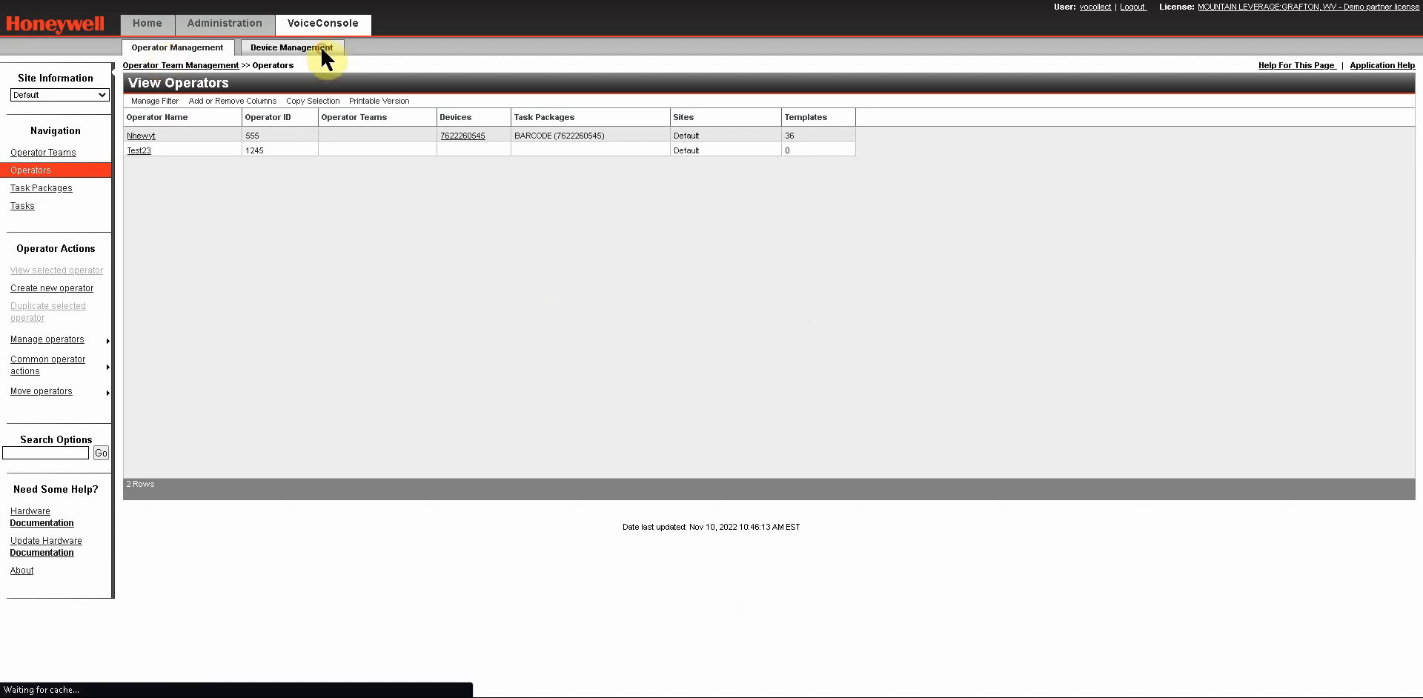
pyautogui.click(292, 47)
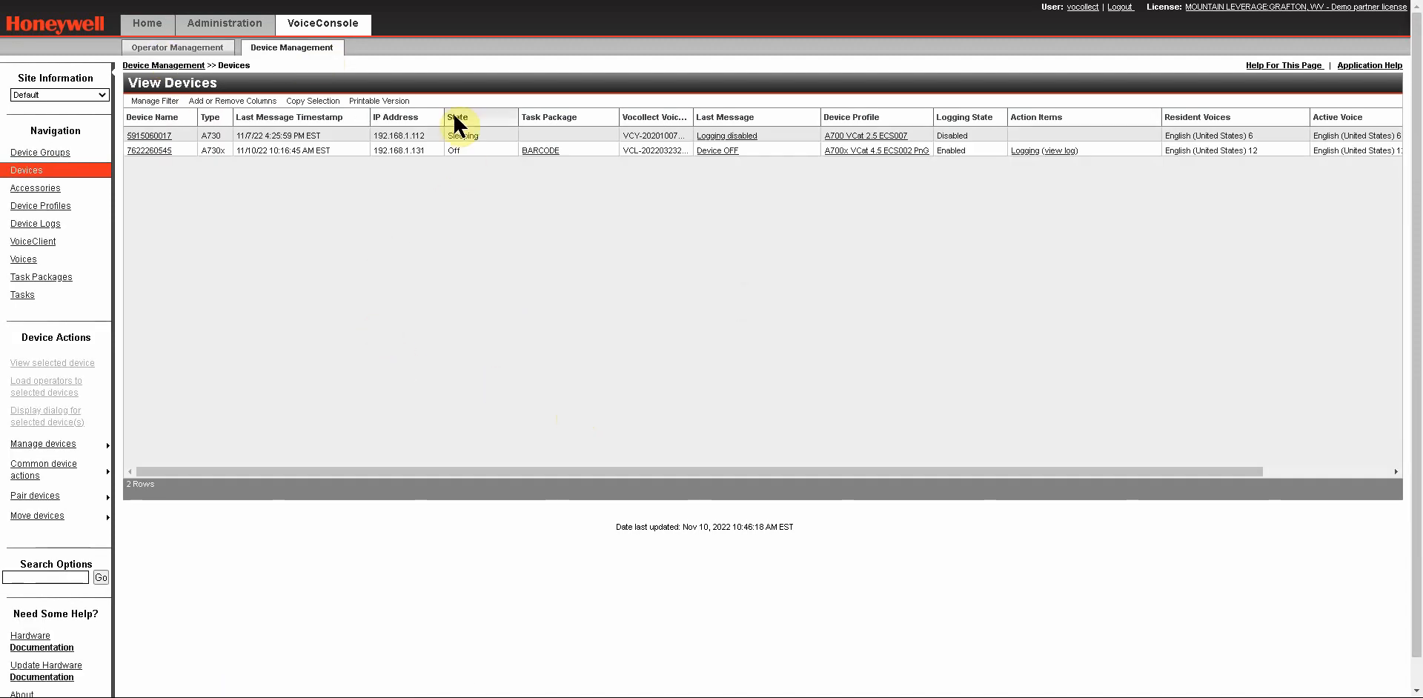
pyautogui.moveTo(373, 311)
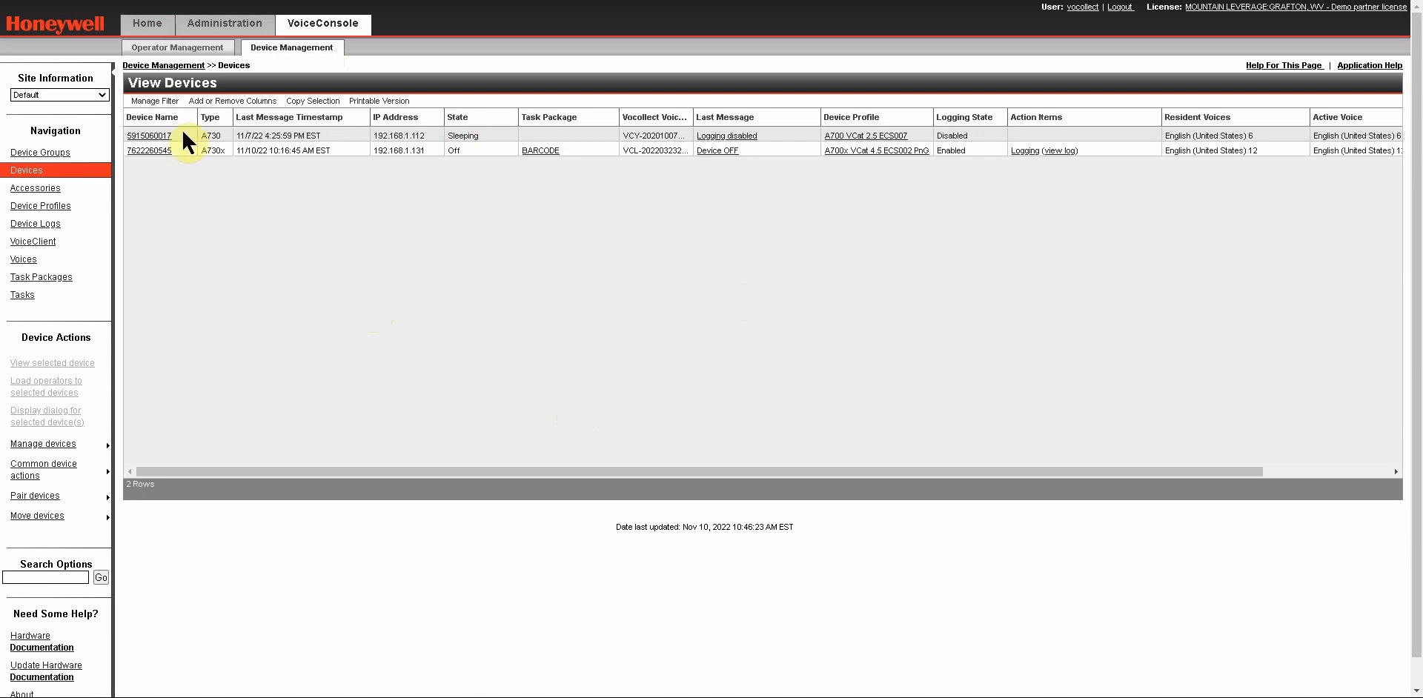
pyautogui.click(148, 150)
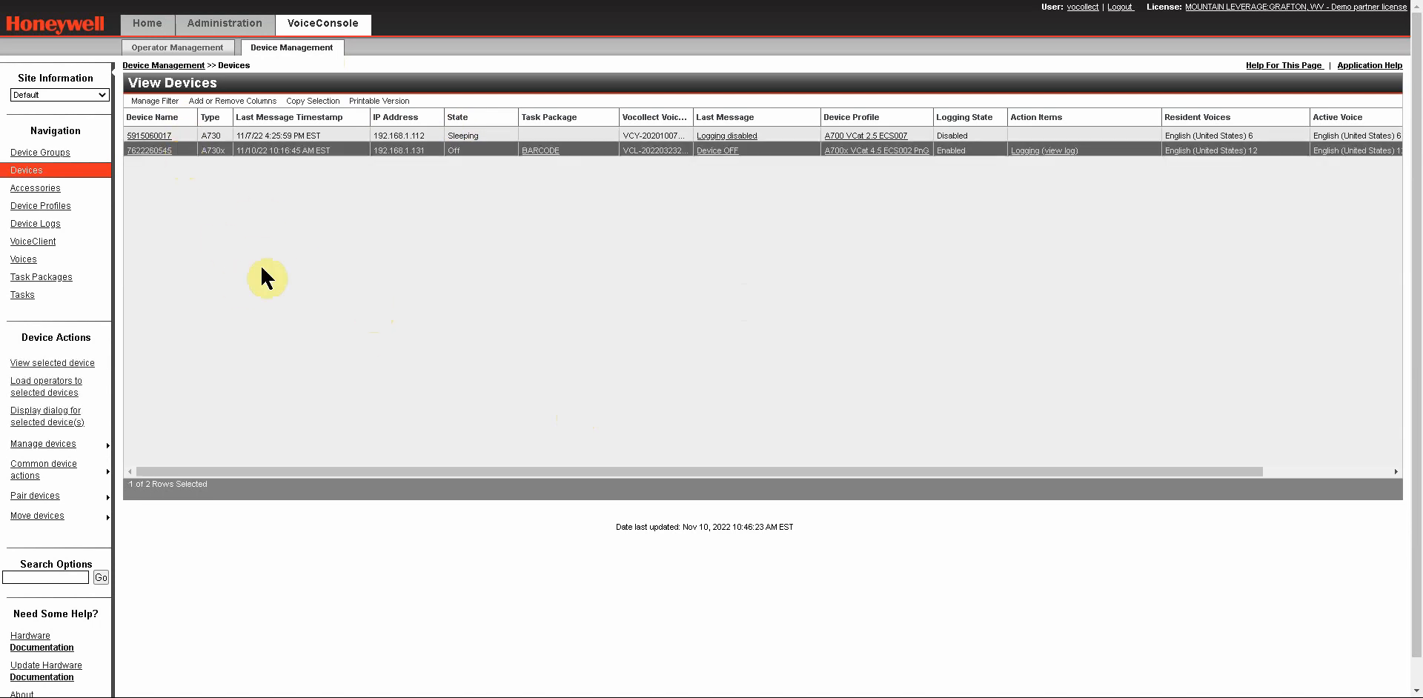
pyautogui.moveTo(186, 166)
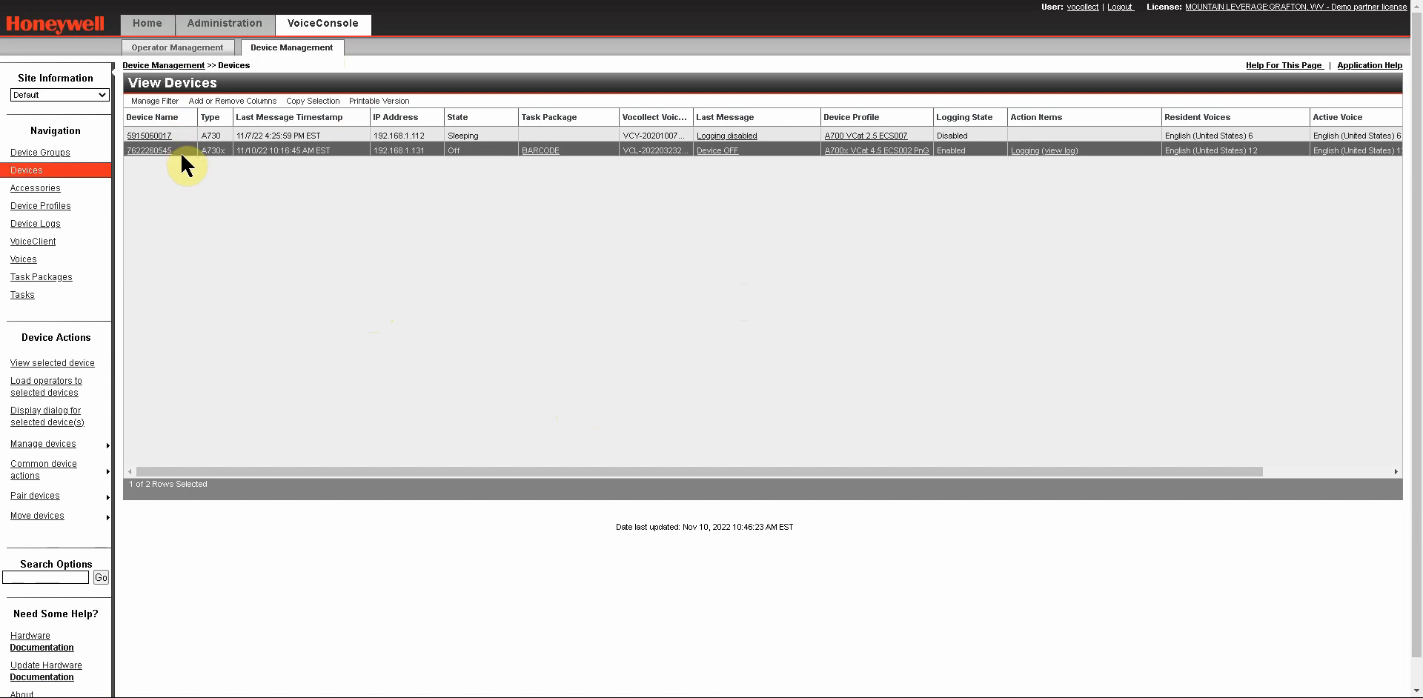
pyautogui.moveTo(43, 386)
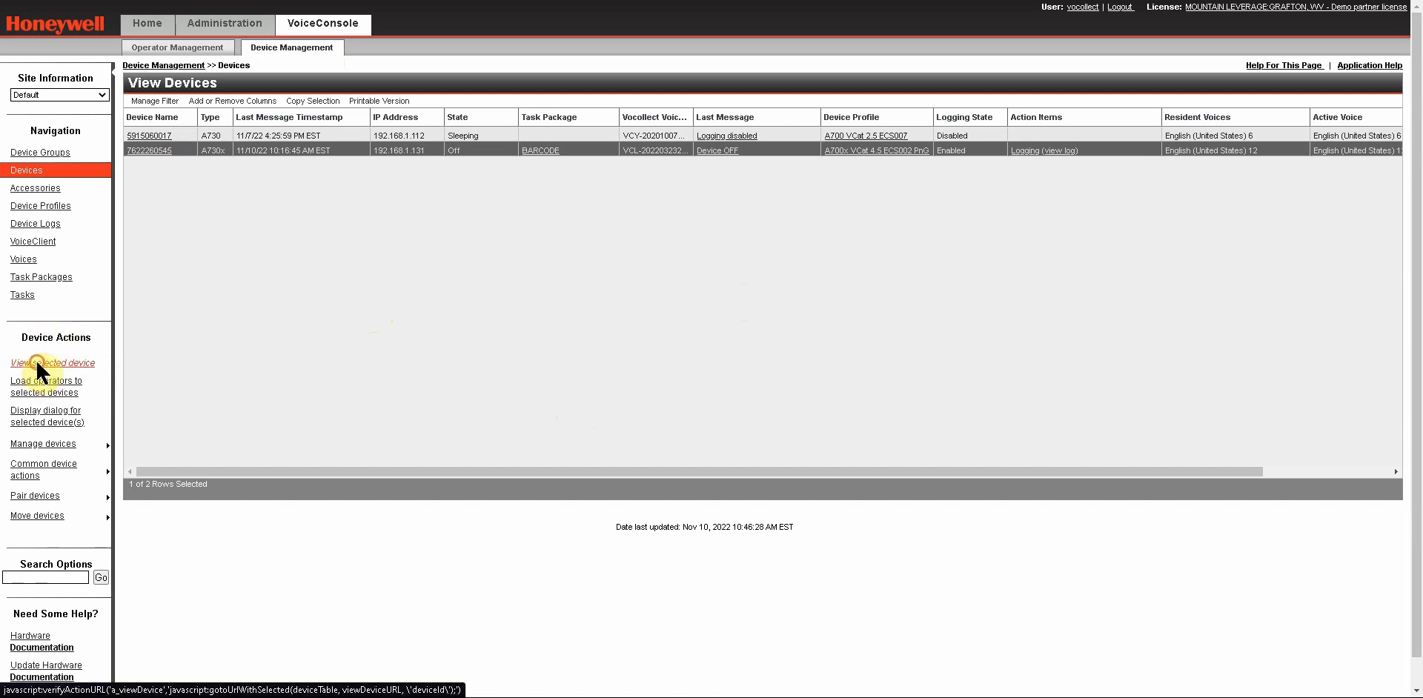
pyautogui.click(51, 363)
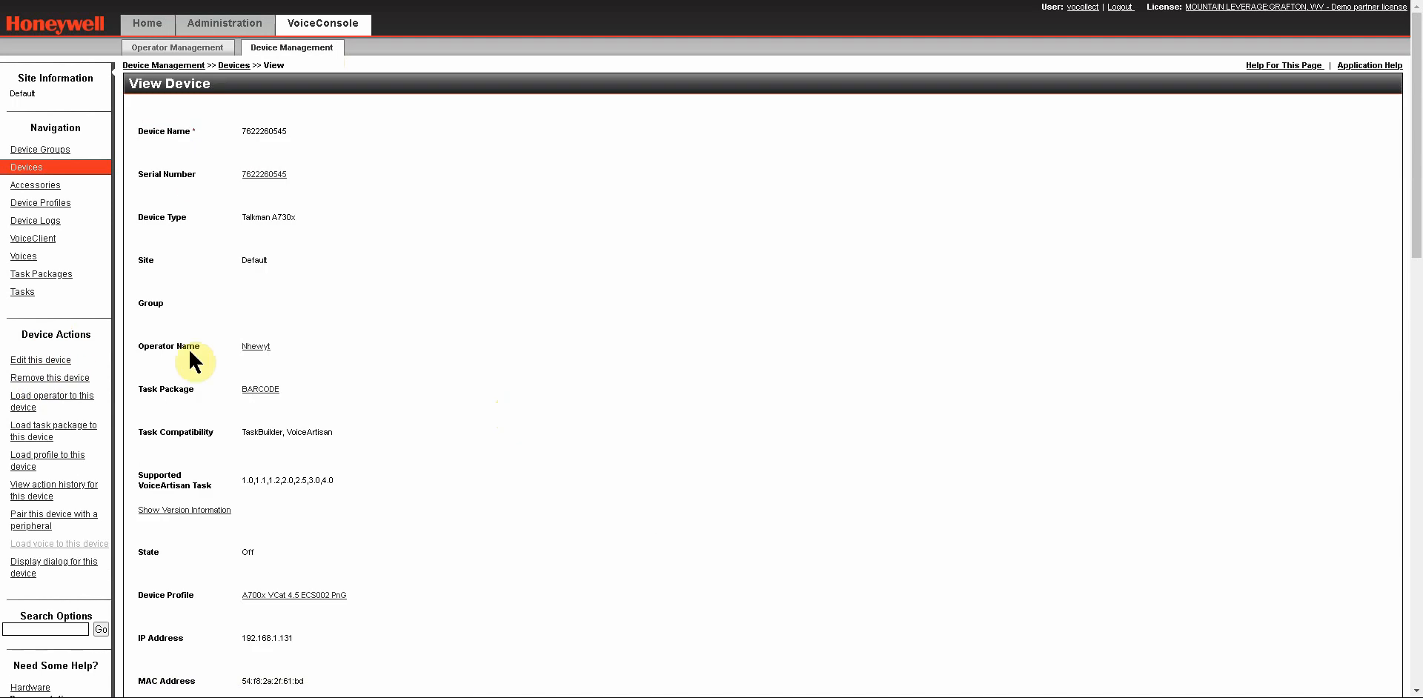
pyautogui.moveTo(286, 89)
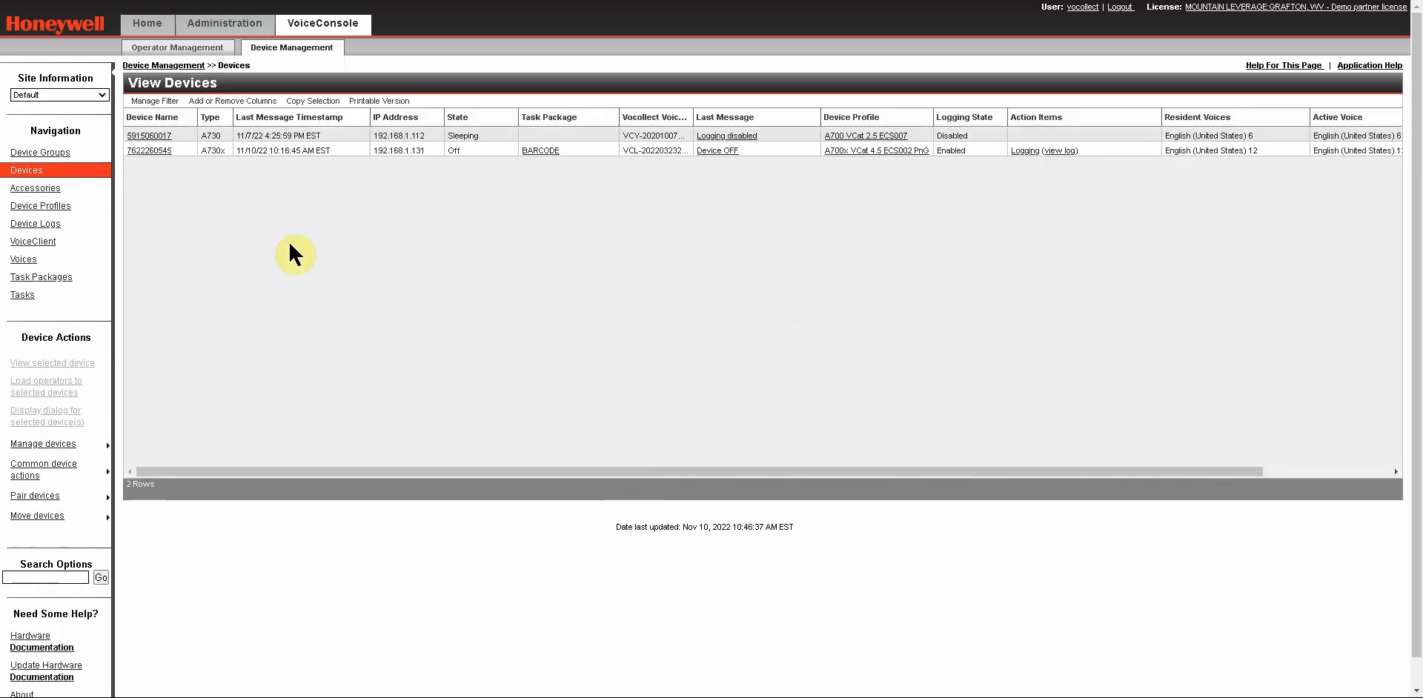
pyautogui.moveTo(186, 162)
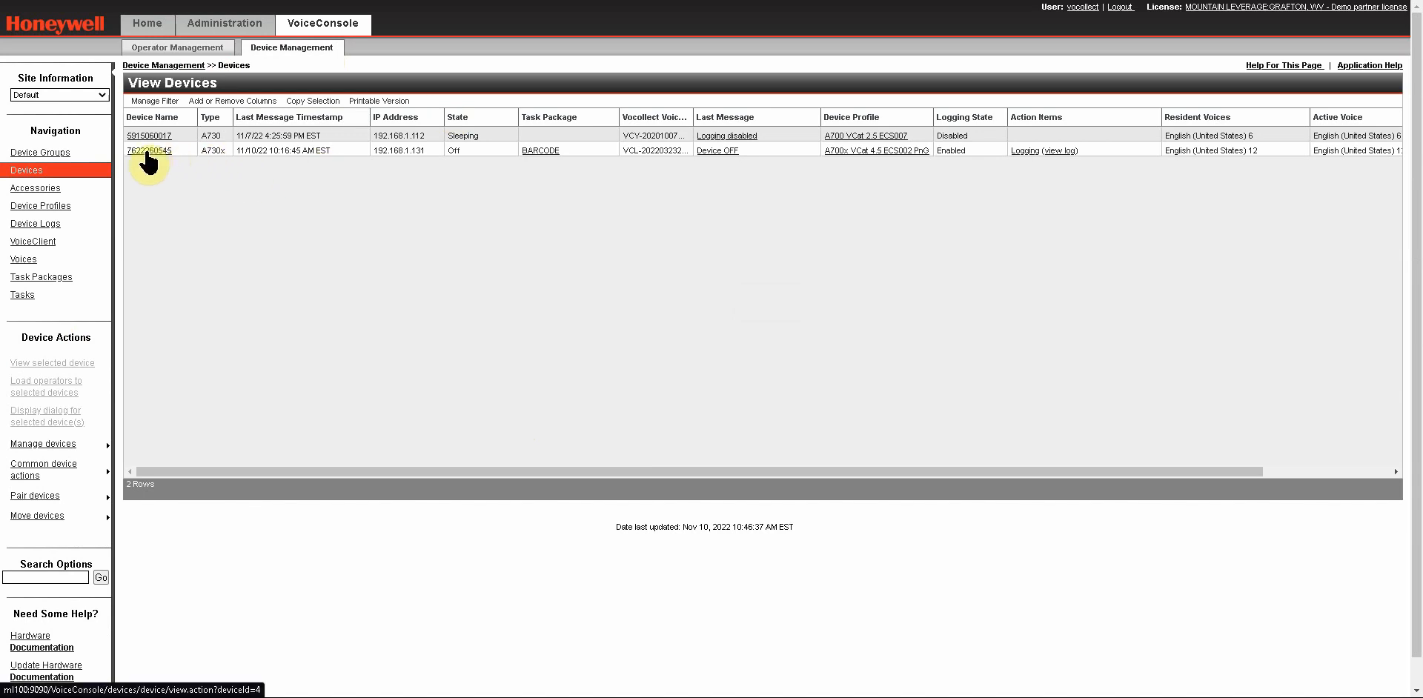
pyautogui.click(148, 150)
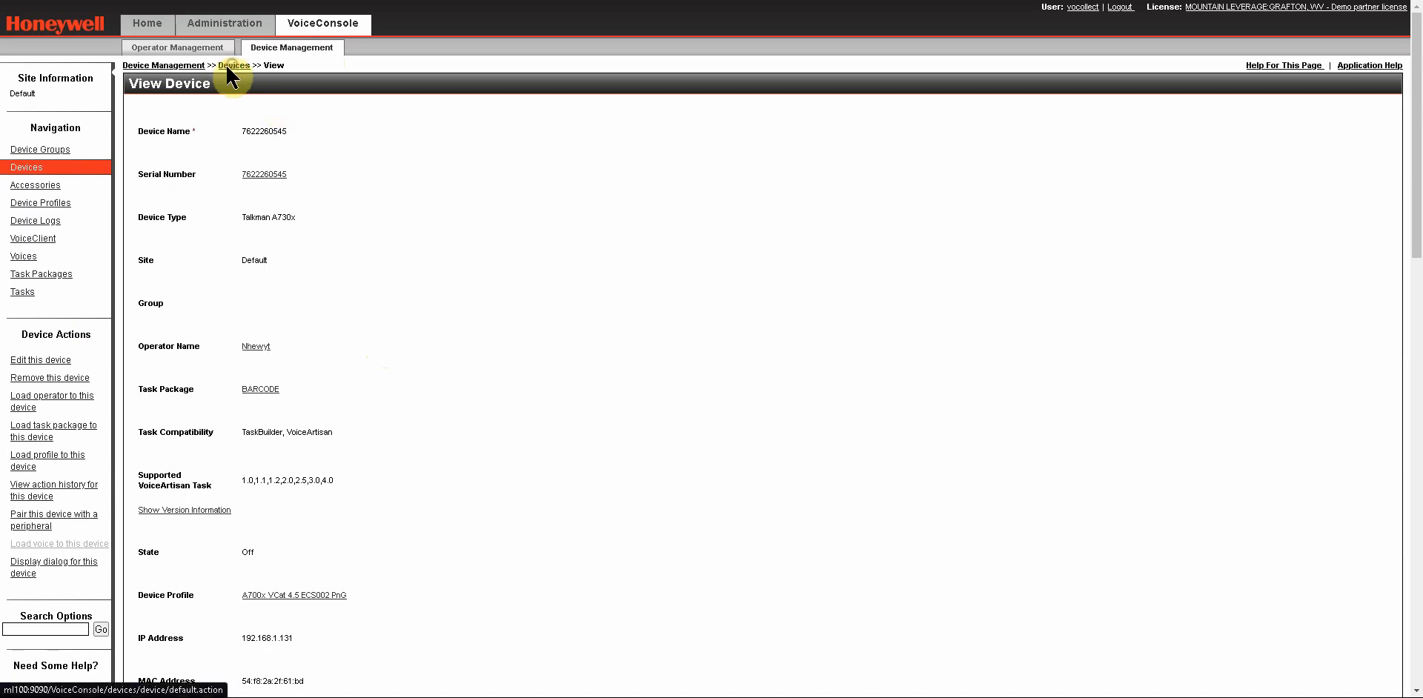
pyautogui.click(233, 65)
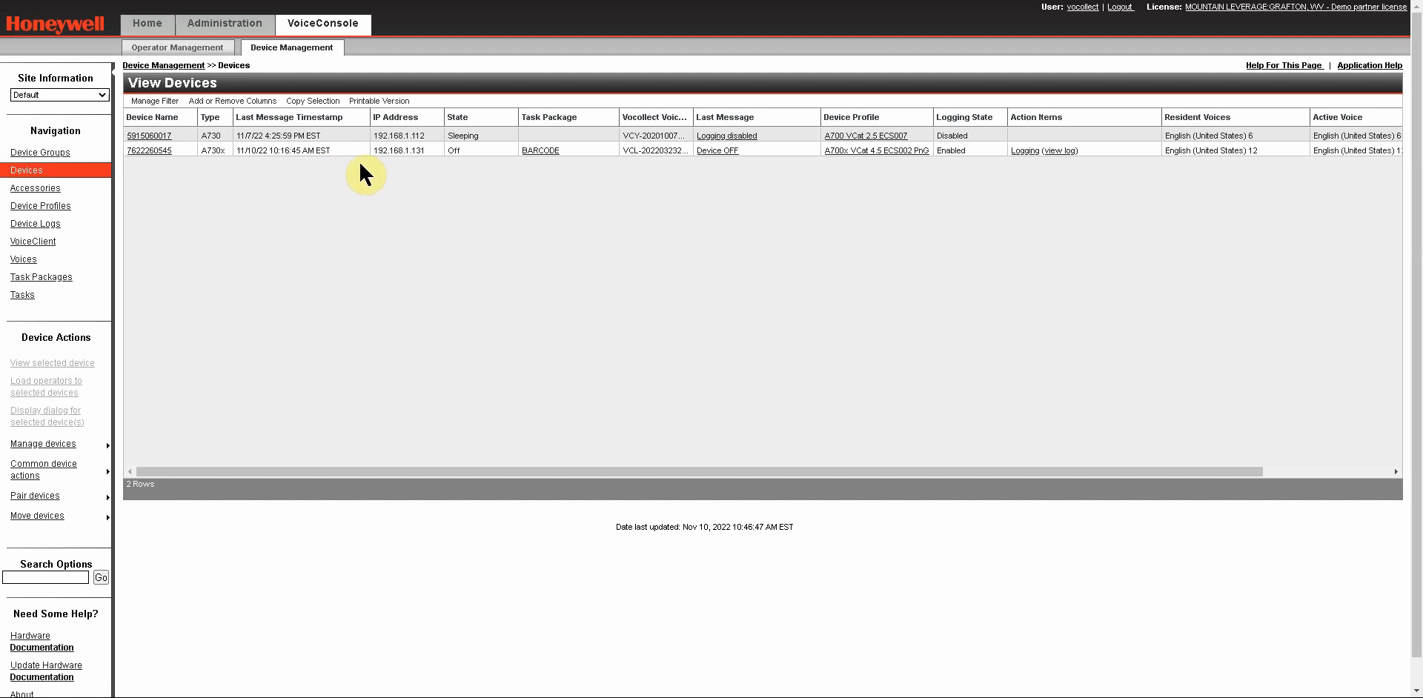
pyautogui.moveTo(358, 159)
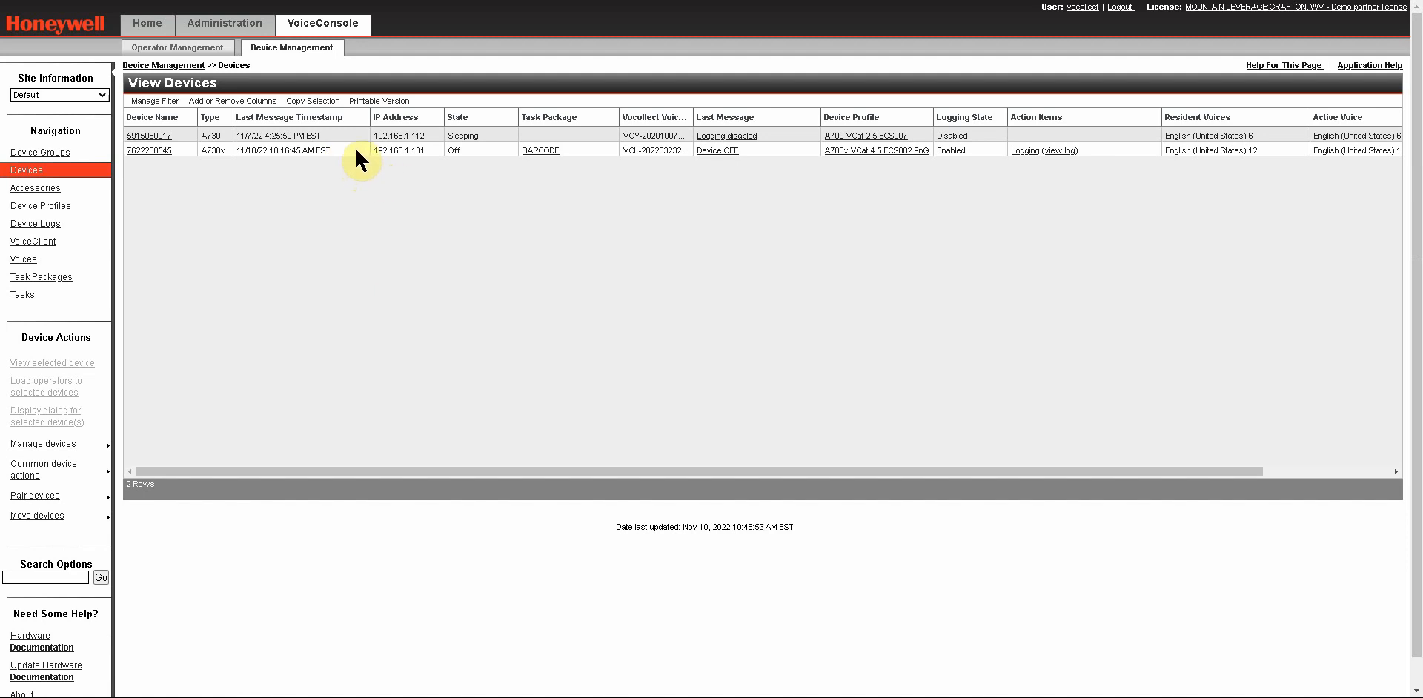
pyautogui.moveTo(357, 161)
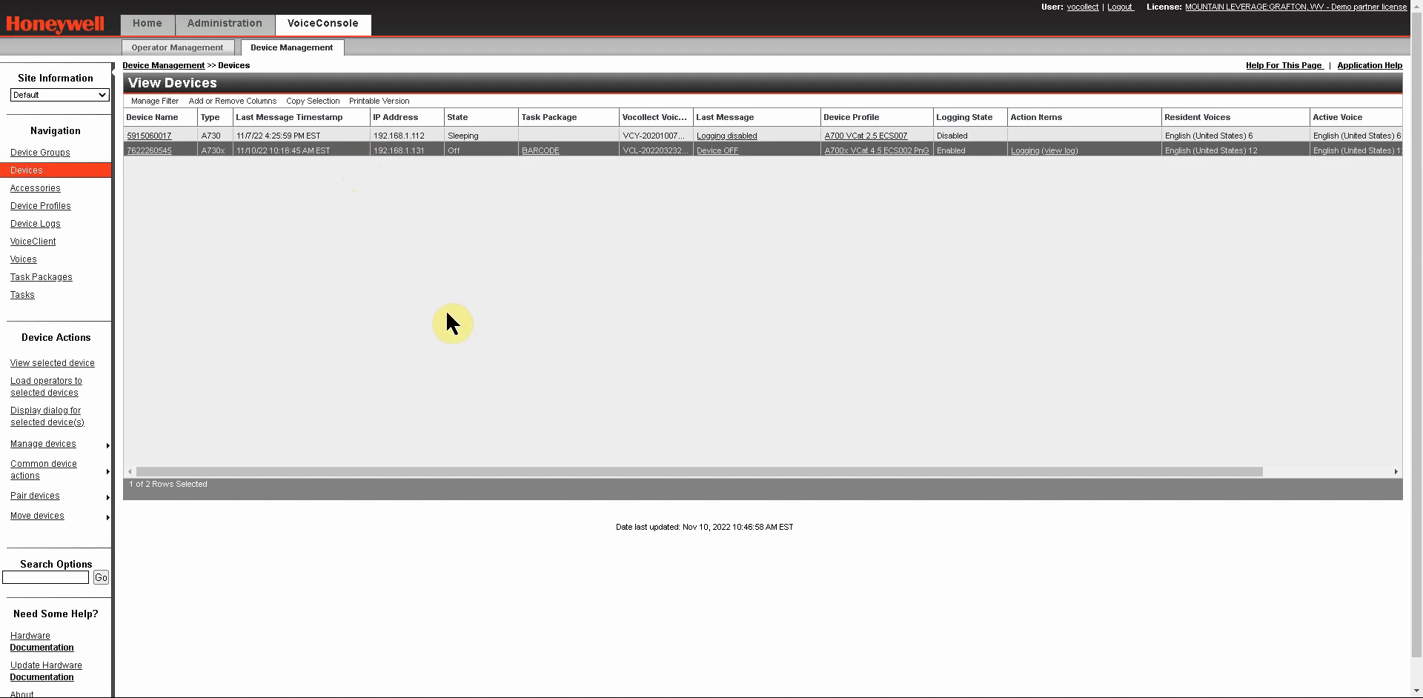
pyautogui.moveTo(318, 203)
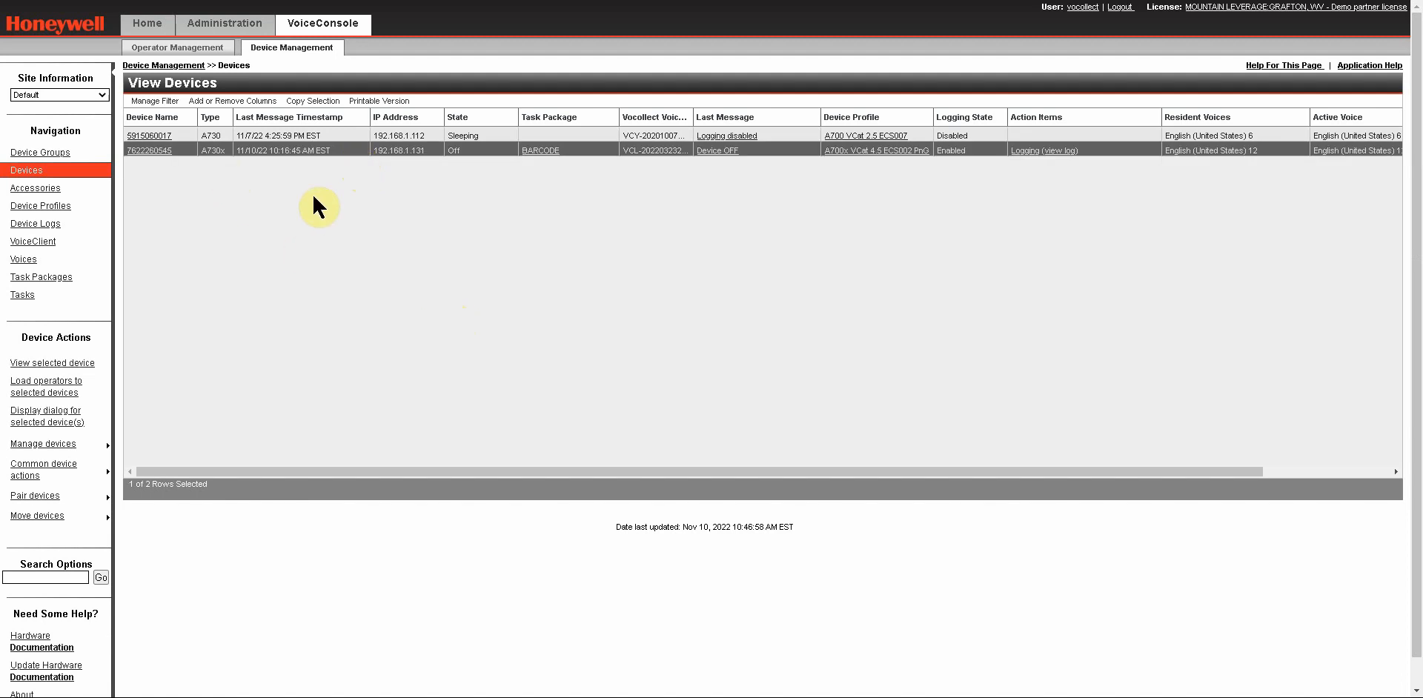
pyautogui.click(43, 445)
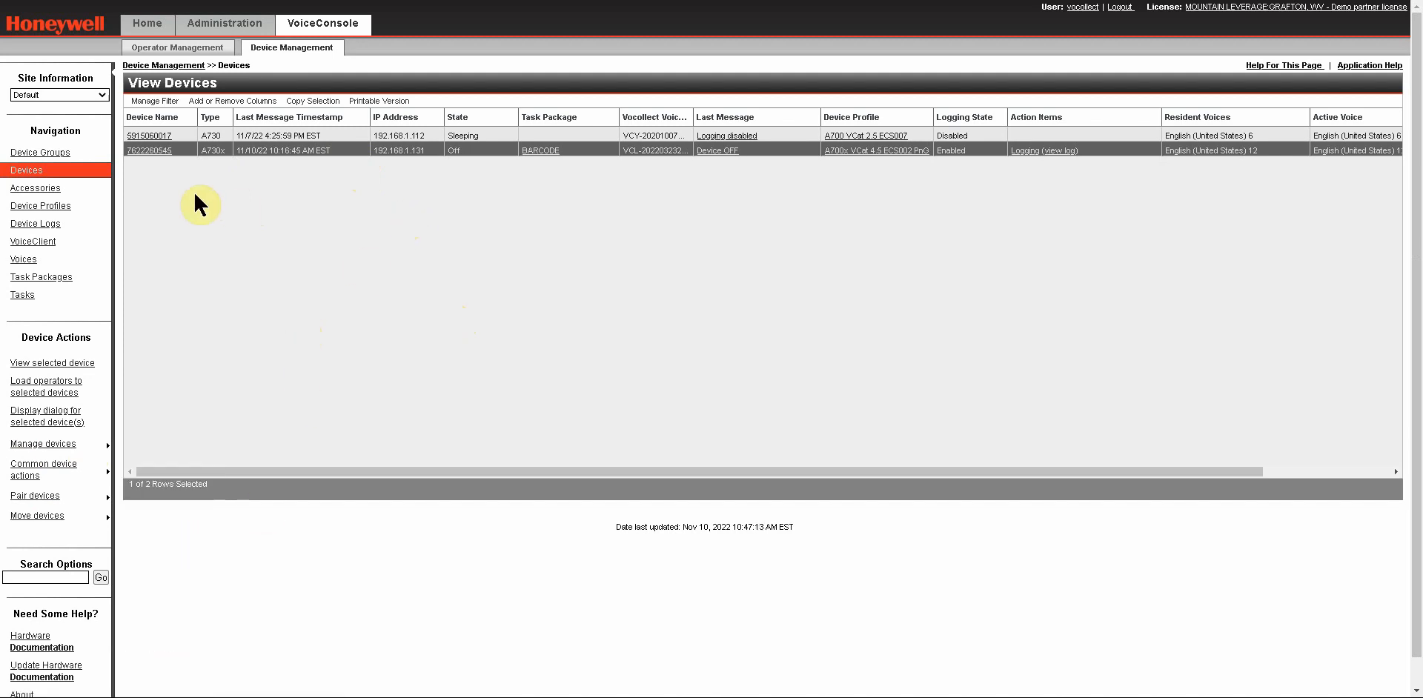
pyautogui.click(149, 150)
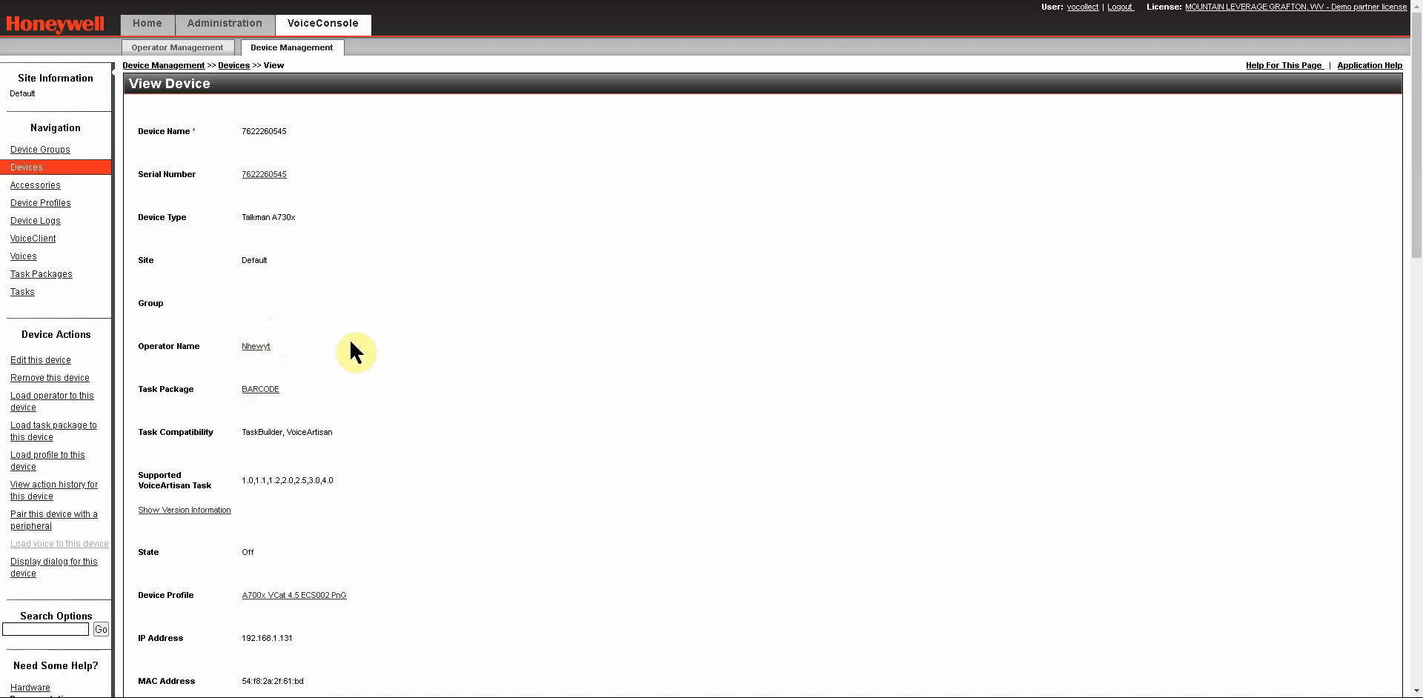
pyautogui.moveTo(40, 360)
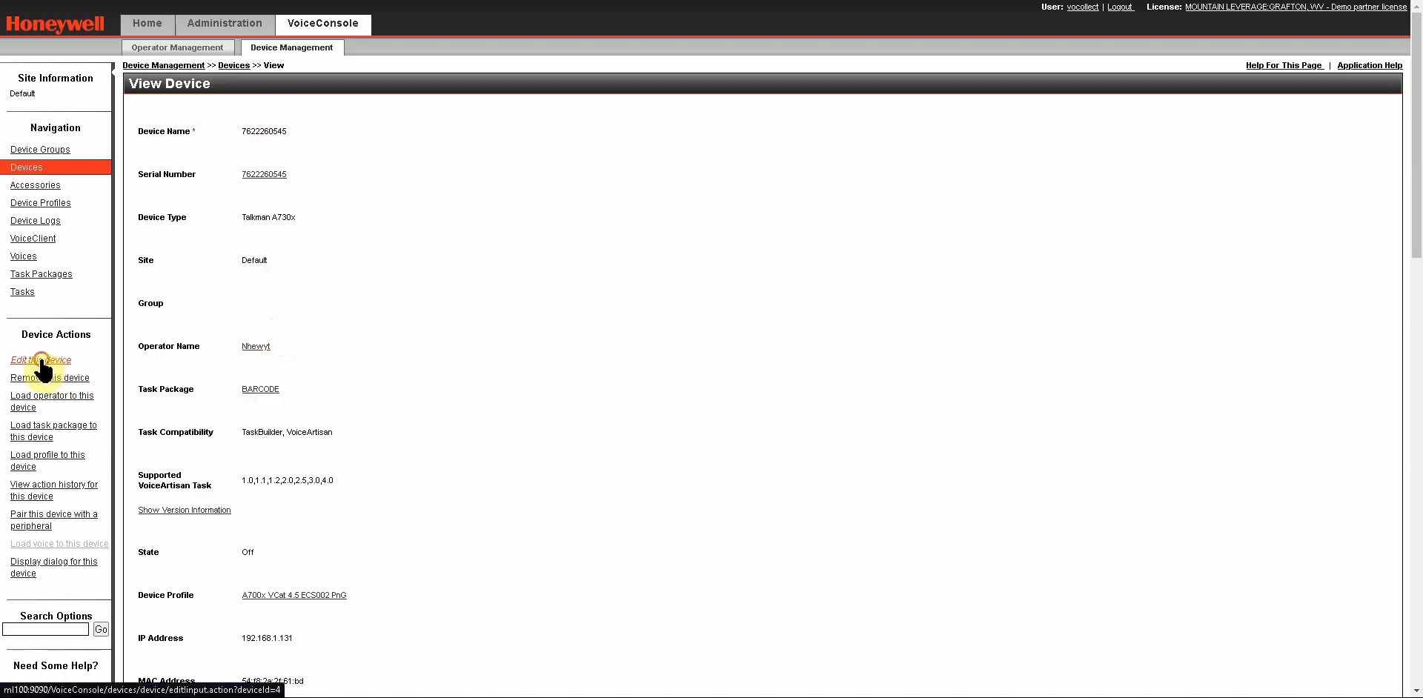
pyautogui.click(40, 359)
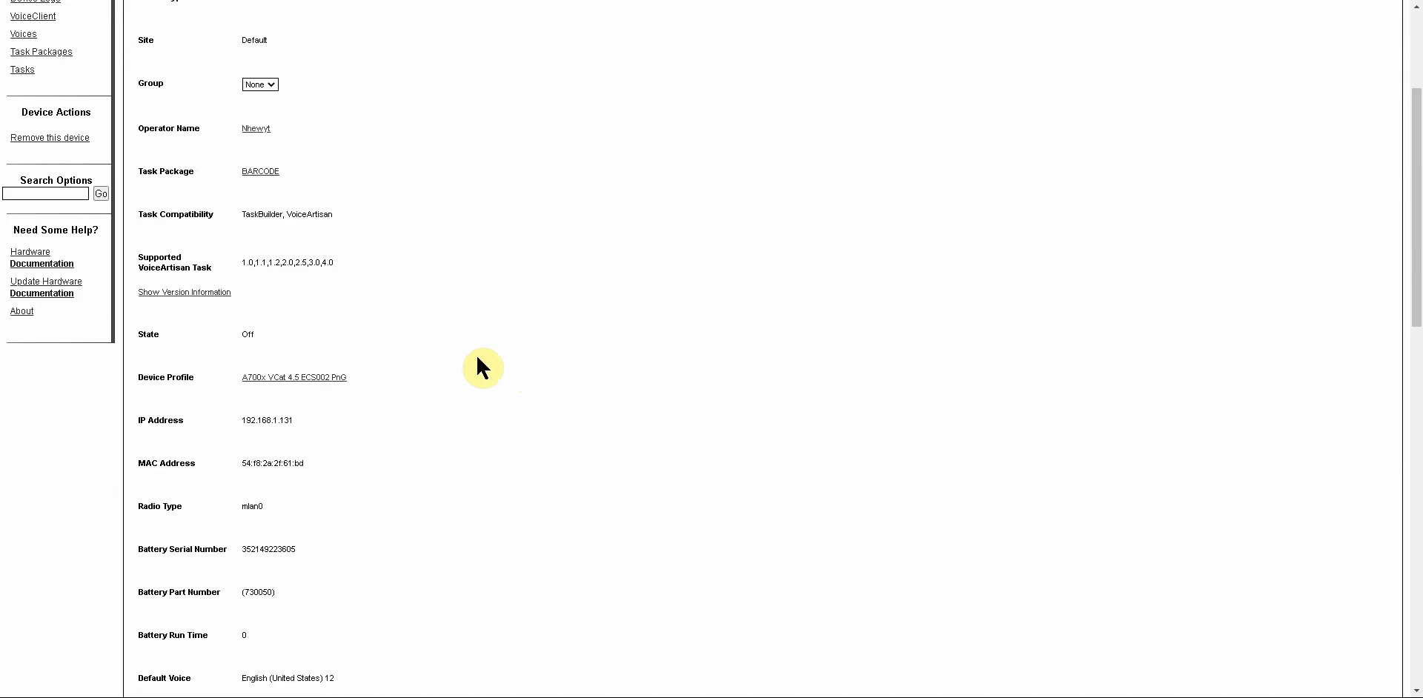
pyautogui.scroll(-3)
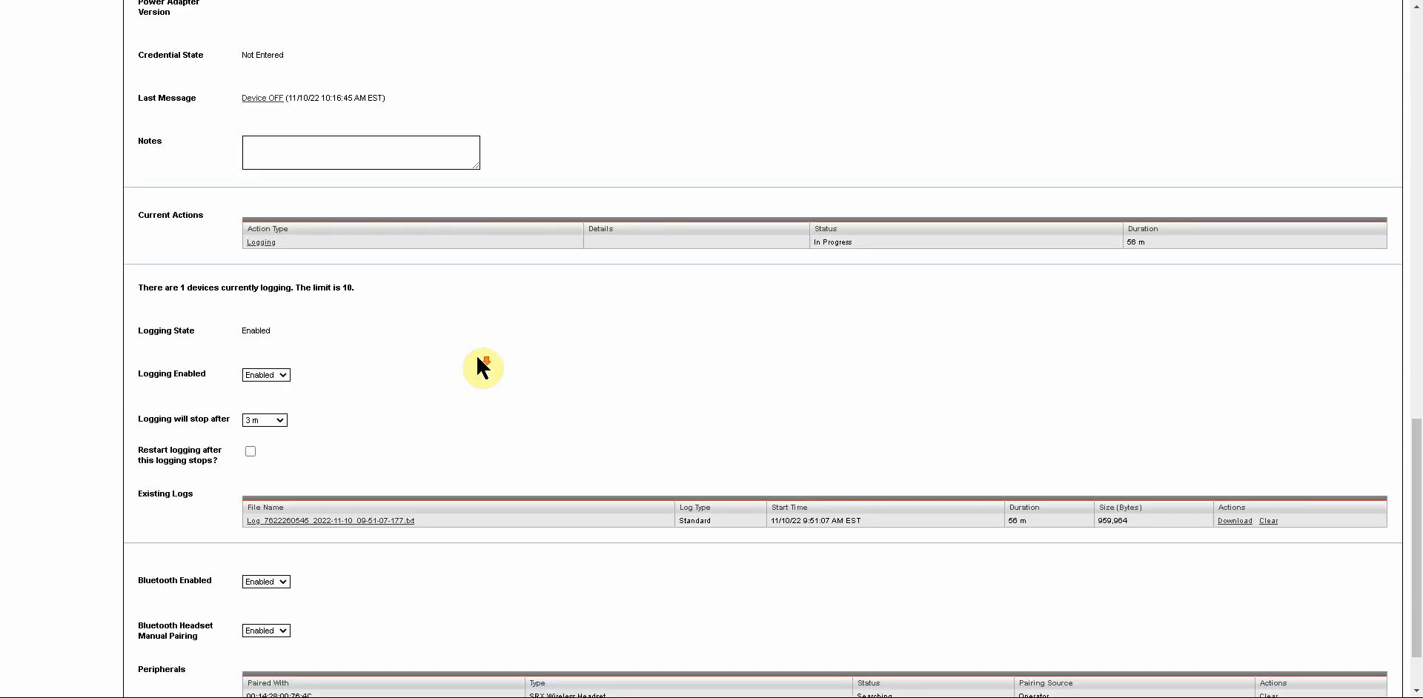
pyautogui.moveTo(178, 397)
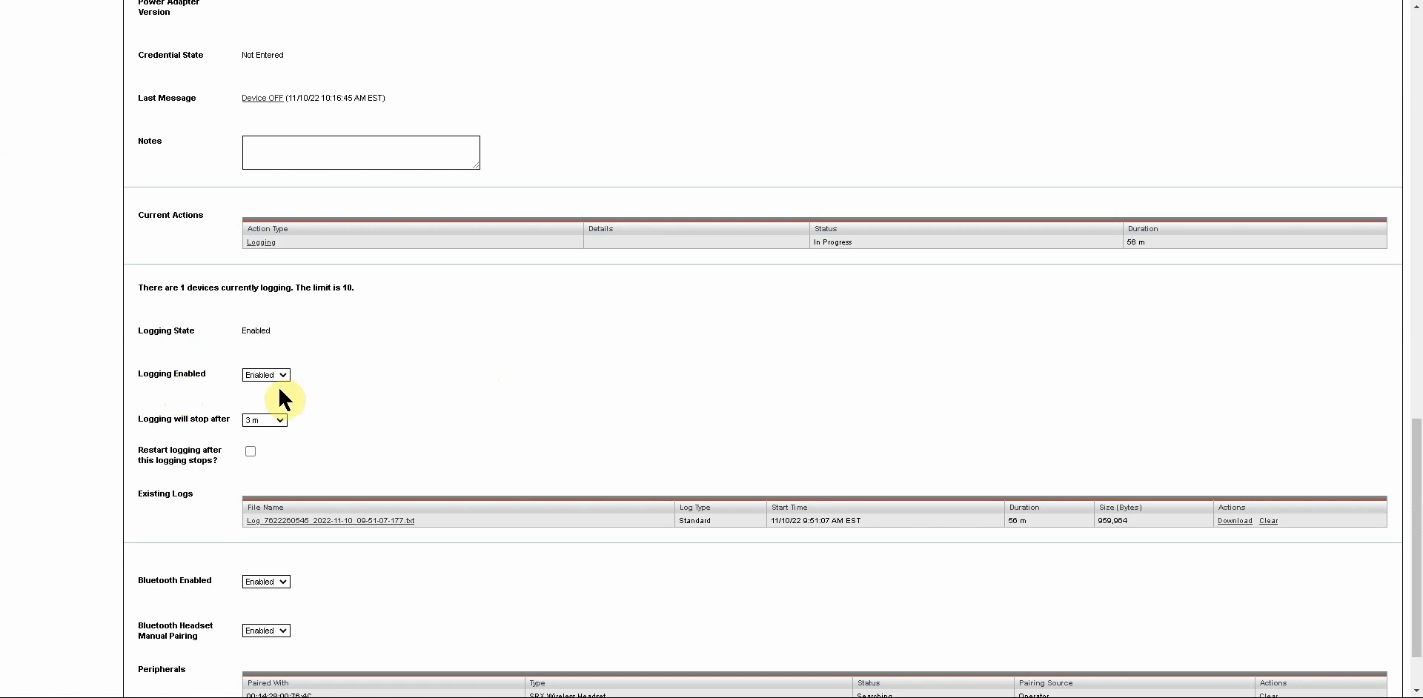
pyautogui.moveTo(307, 385)
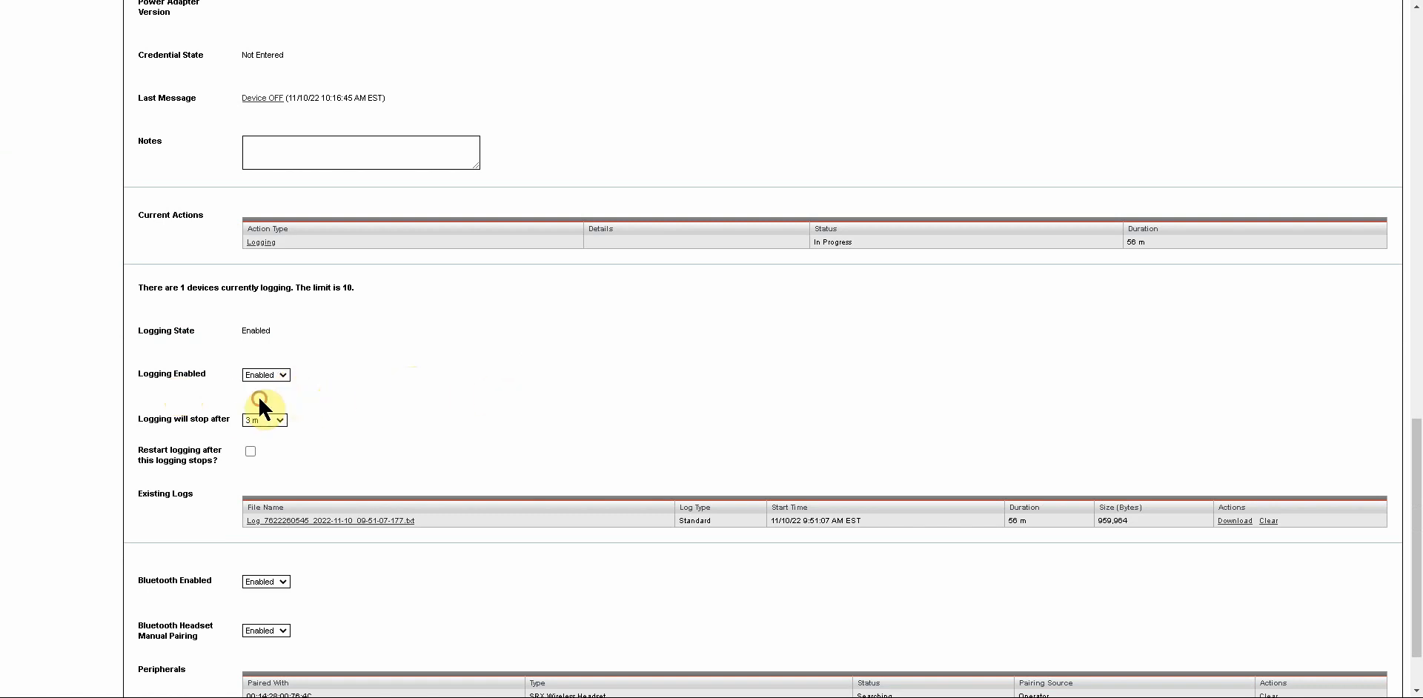
pyautogui.click(265, 374)
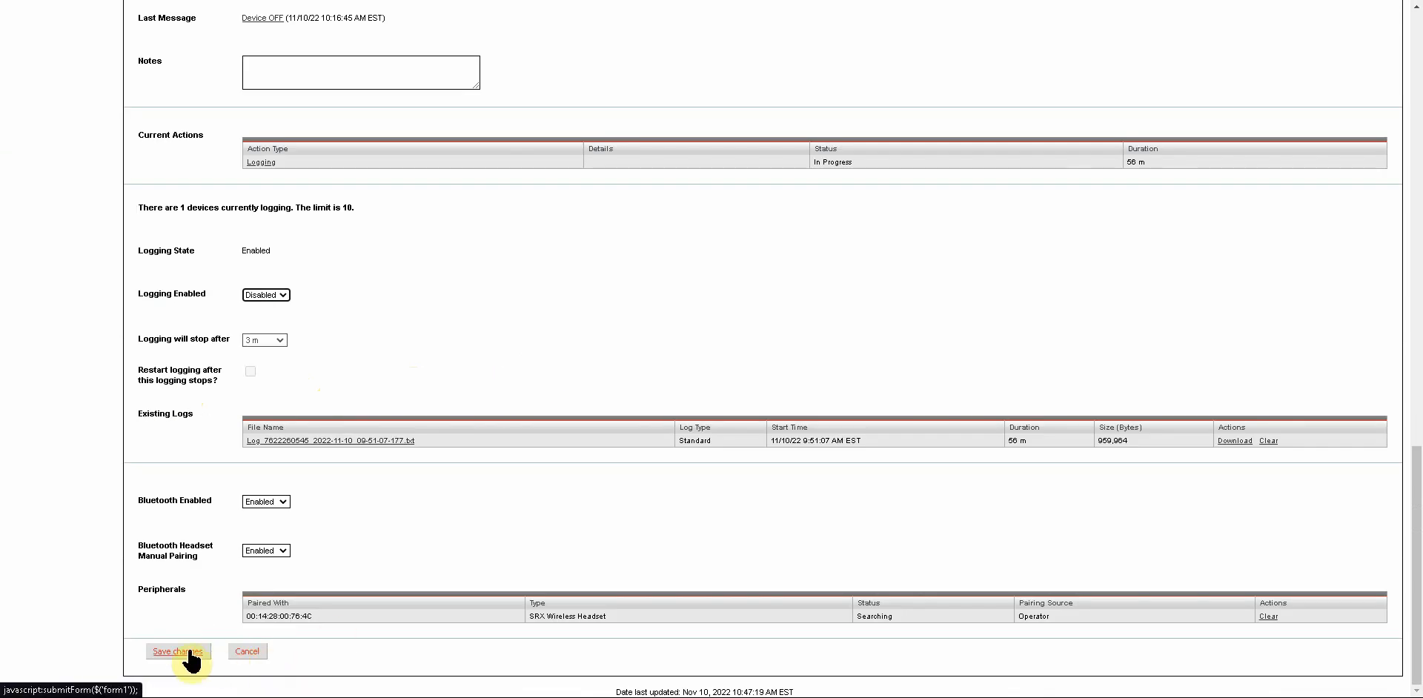
# Step: Save the disabled logging change and close the 'Device was modified' banner on View Devices
pyautogui.click(177, 652)
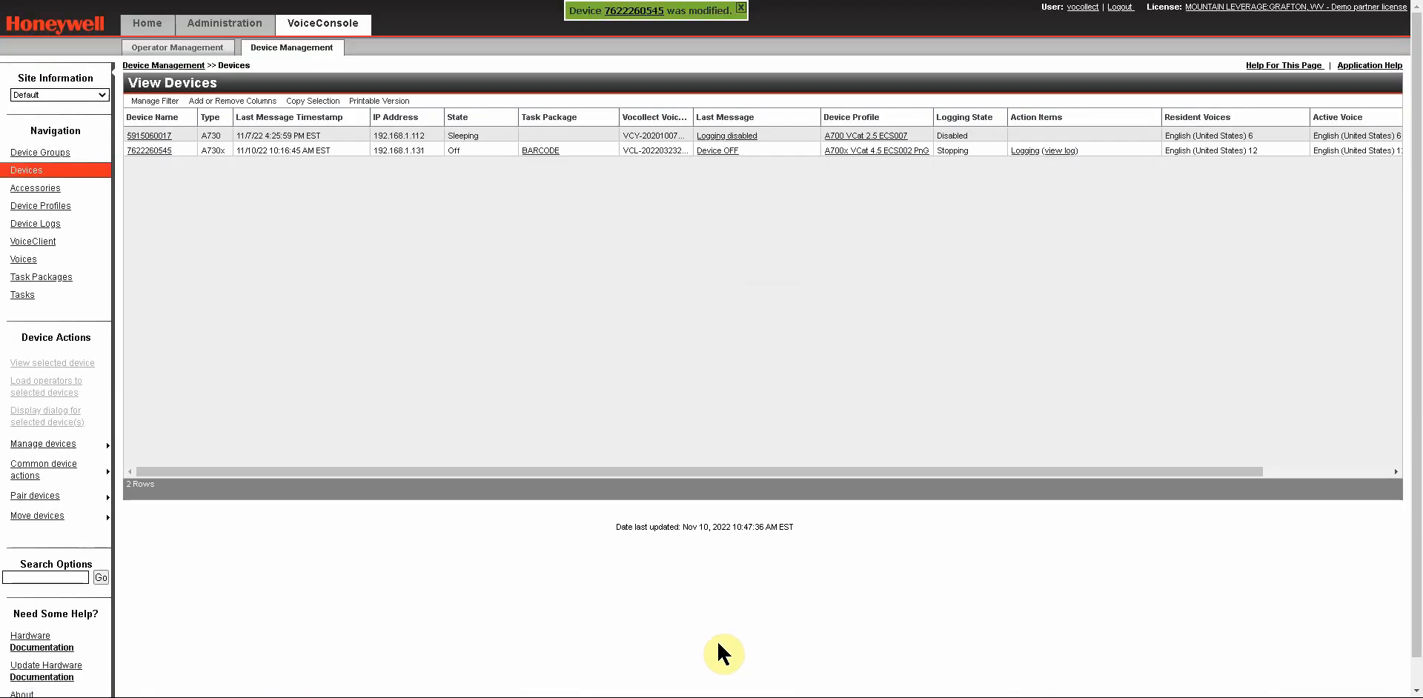
pyautogui.moveTo(699, 17)
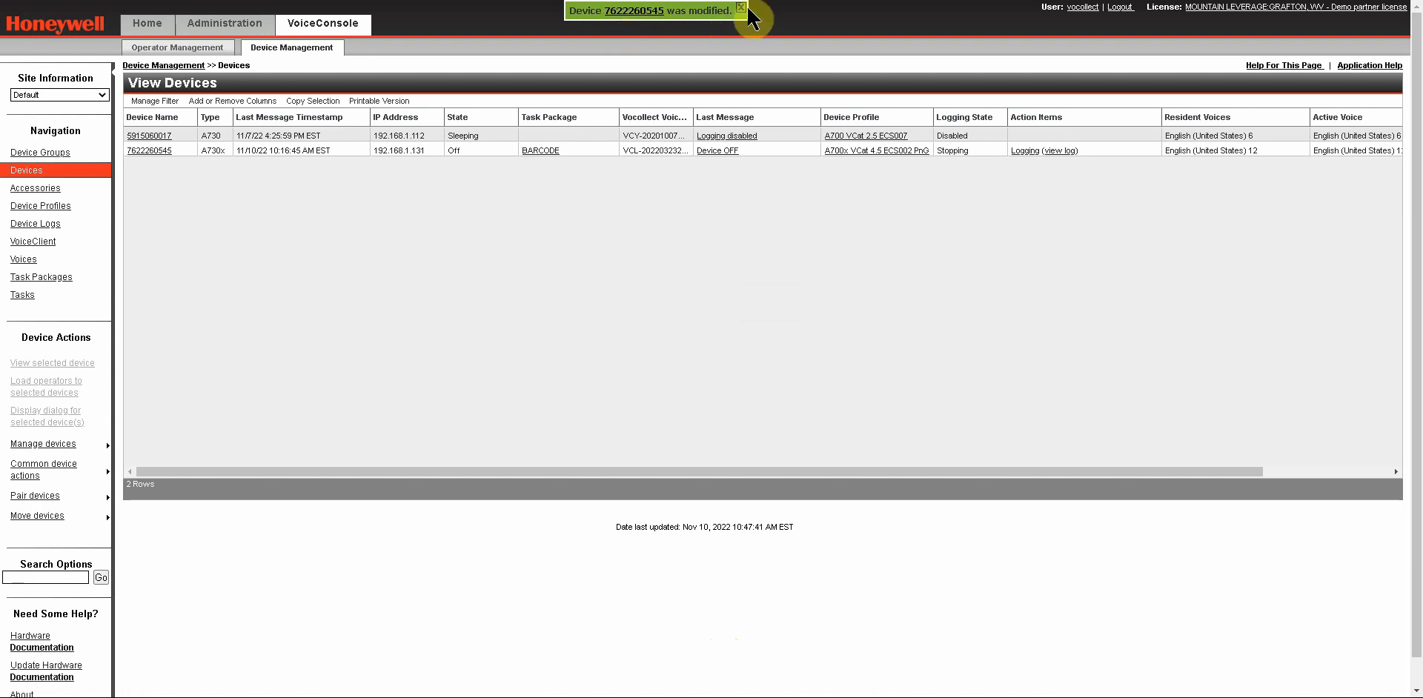
pyautogui.click(742, 8)
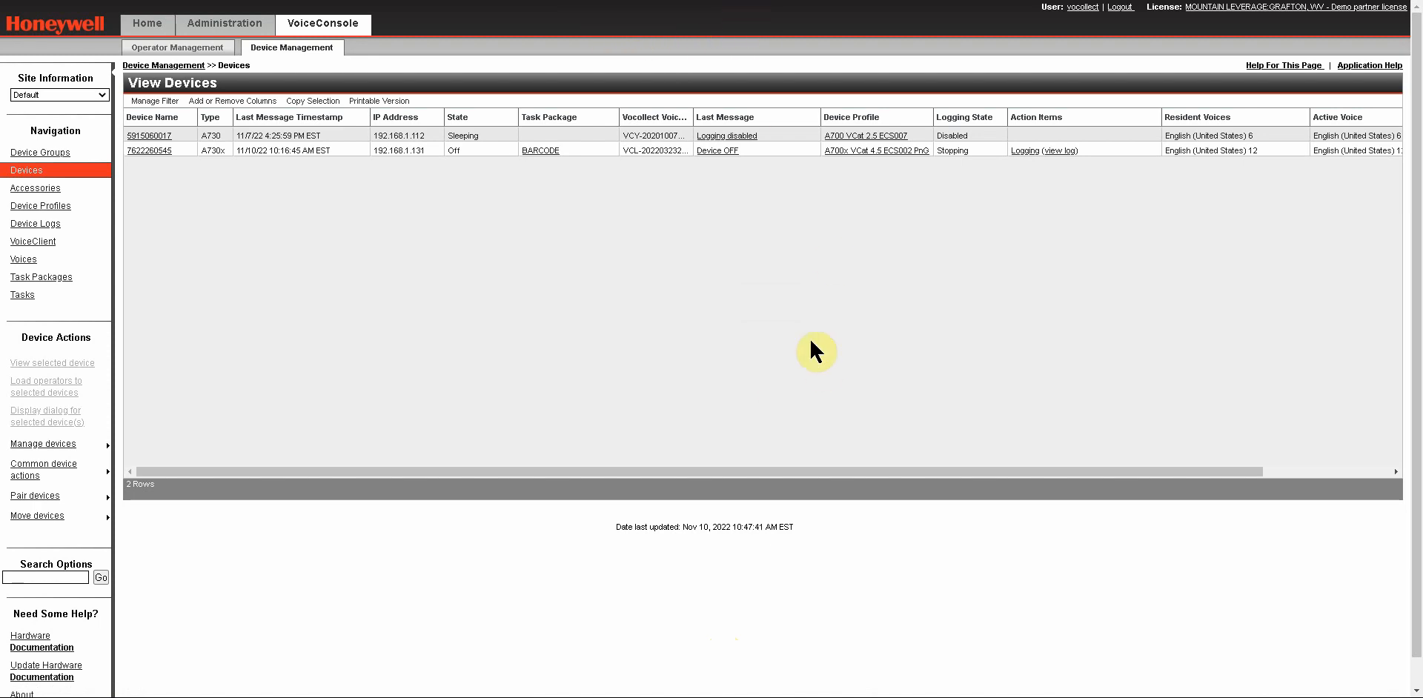
pyautogui.moveTo(955, 166)
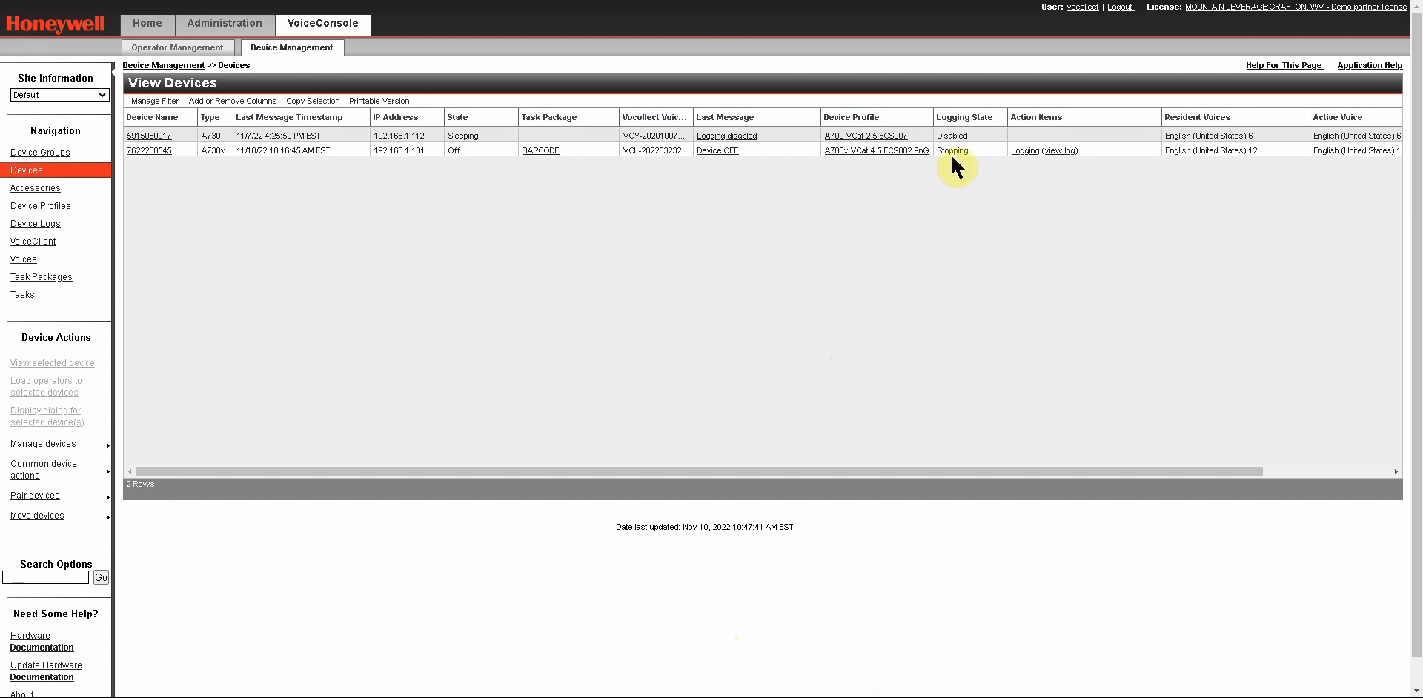
pyautogui.moveTo(658, 420)
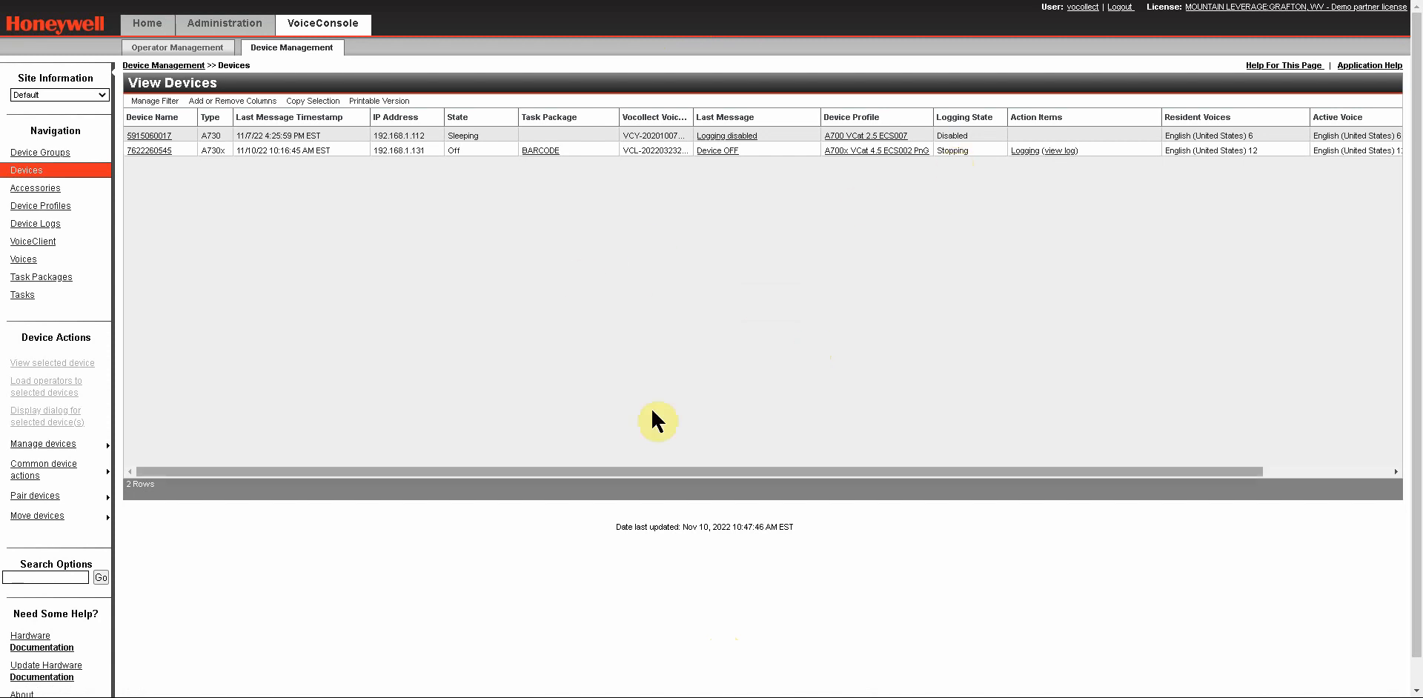
pyautogui.moveTo(597, 346)
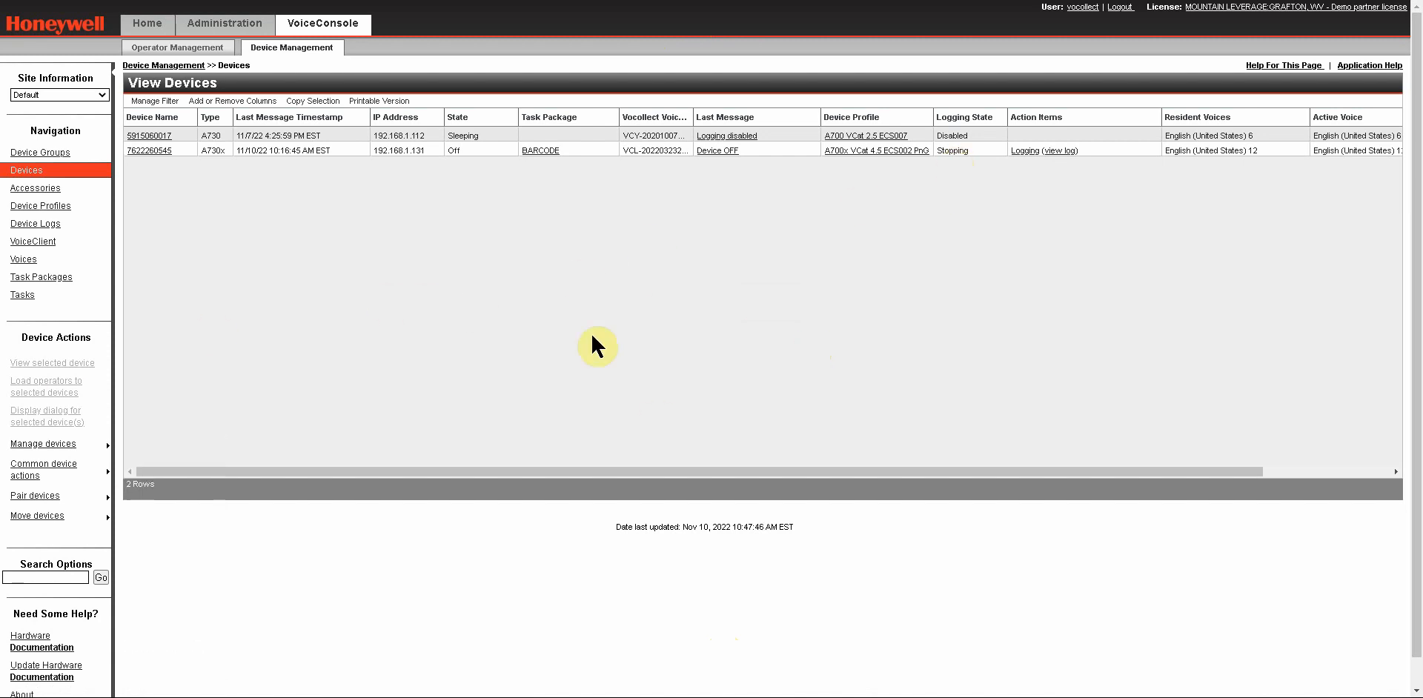